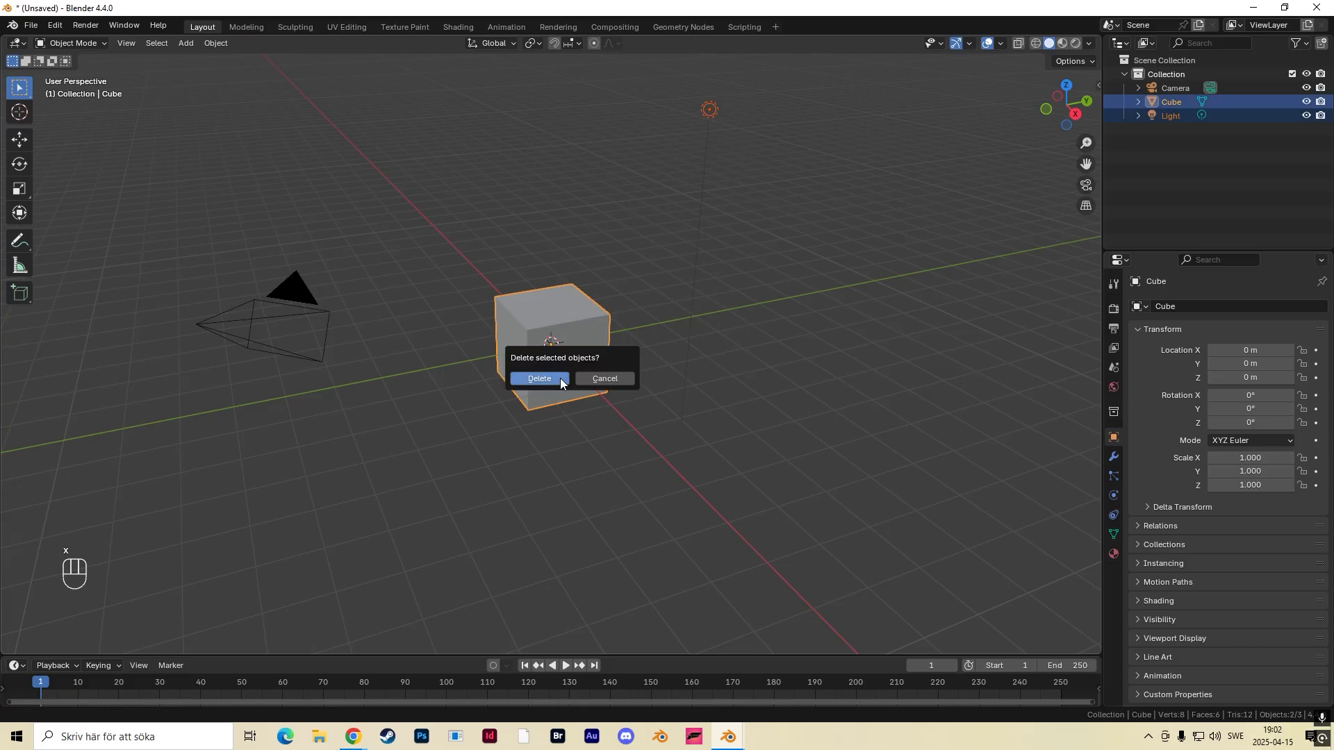
Delete the default cube and light, add a cylinder and set it to 6 vertices.
click(538, 379)
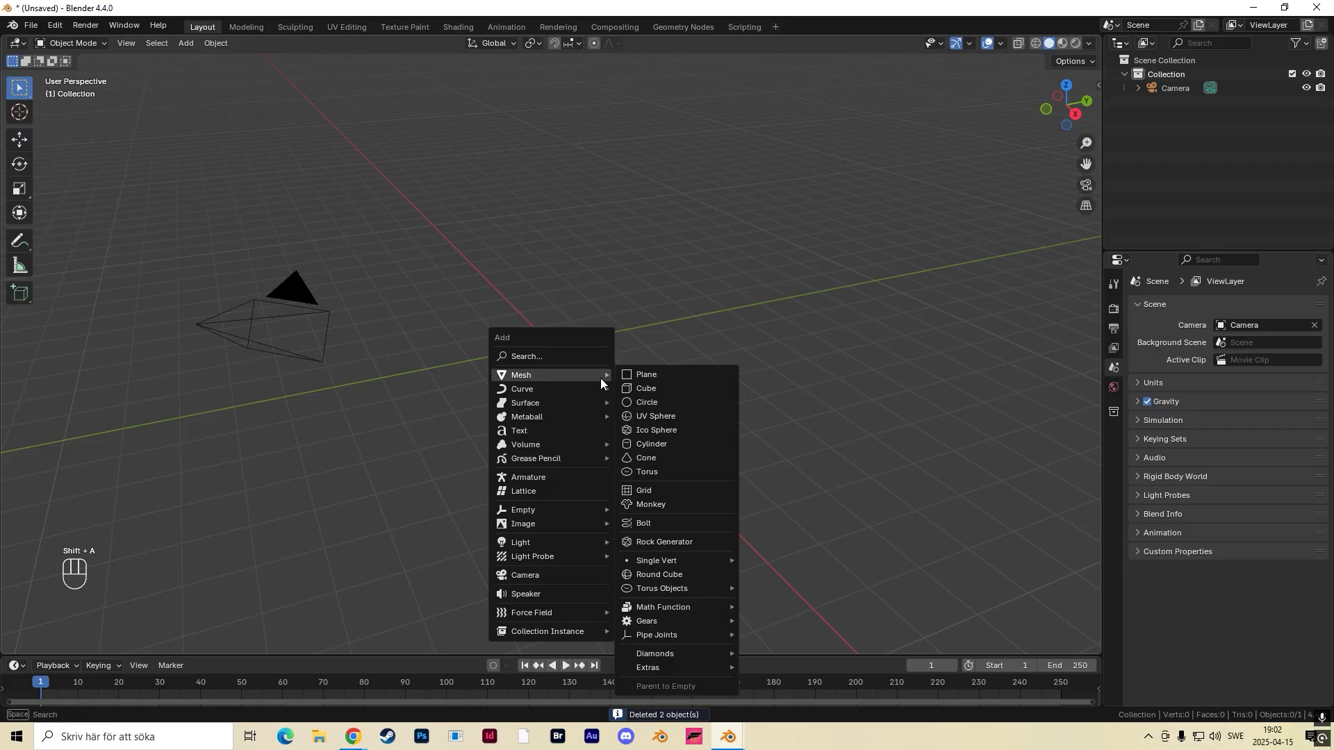
click(651, 444)
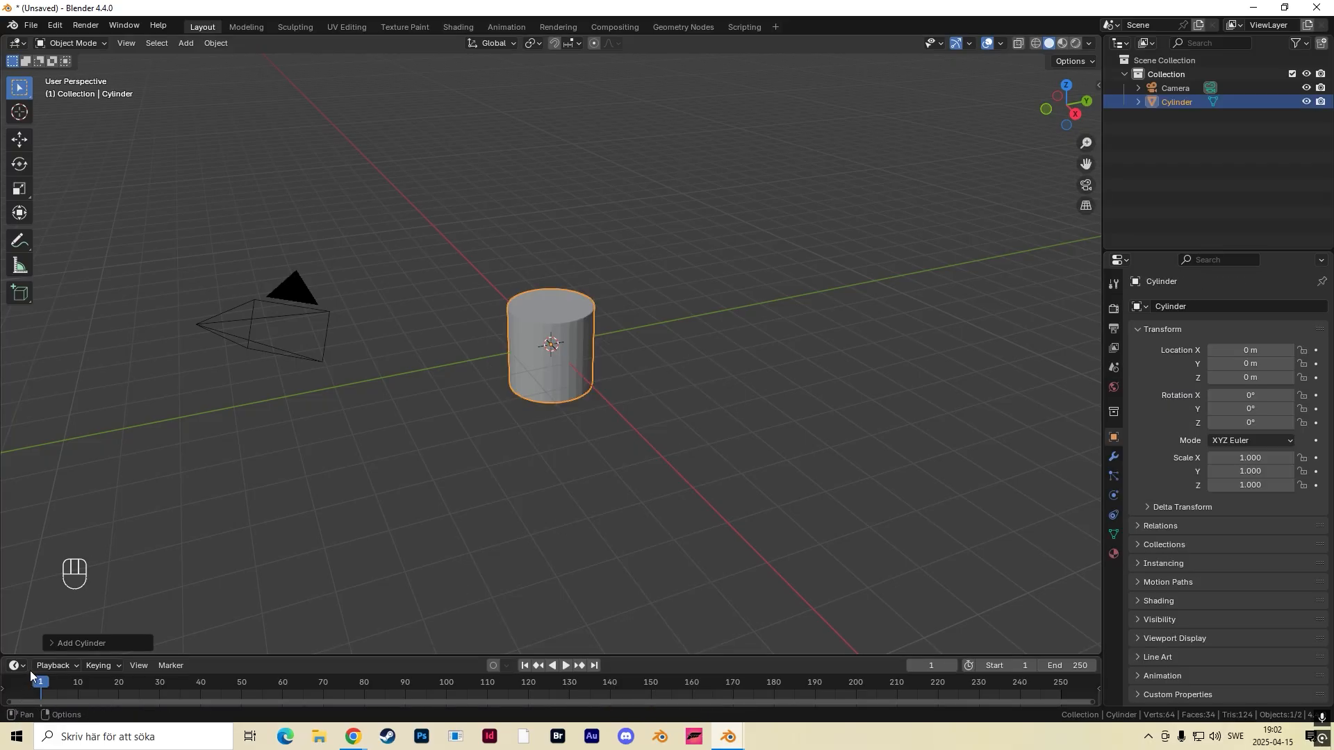
click(80, 642)
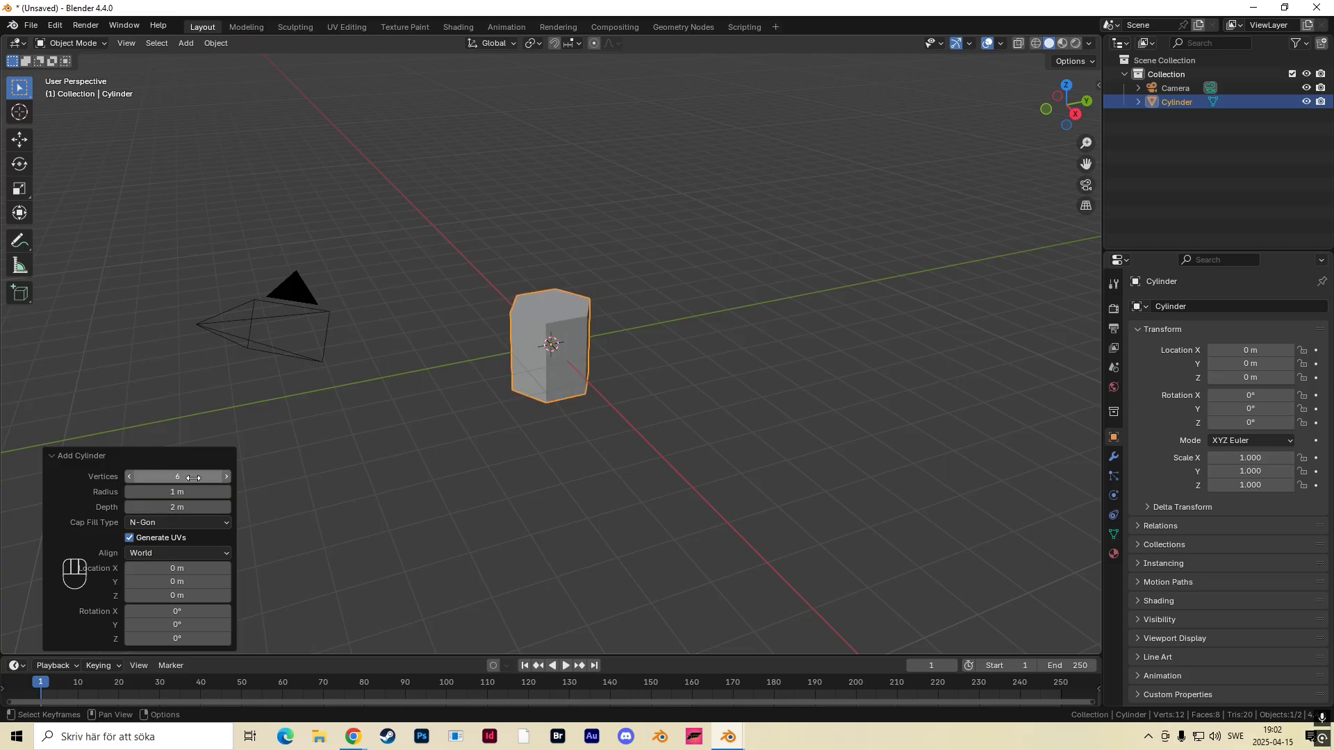
mouse_move(575, 325)
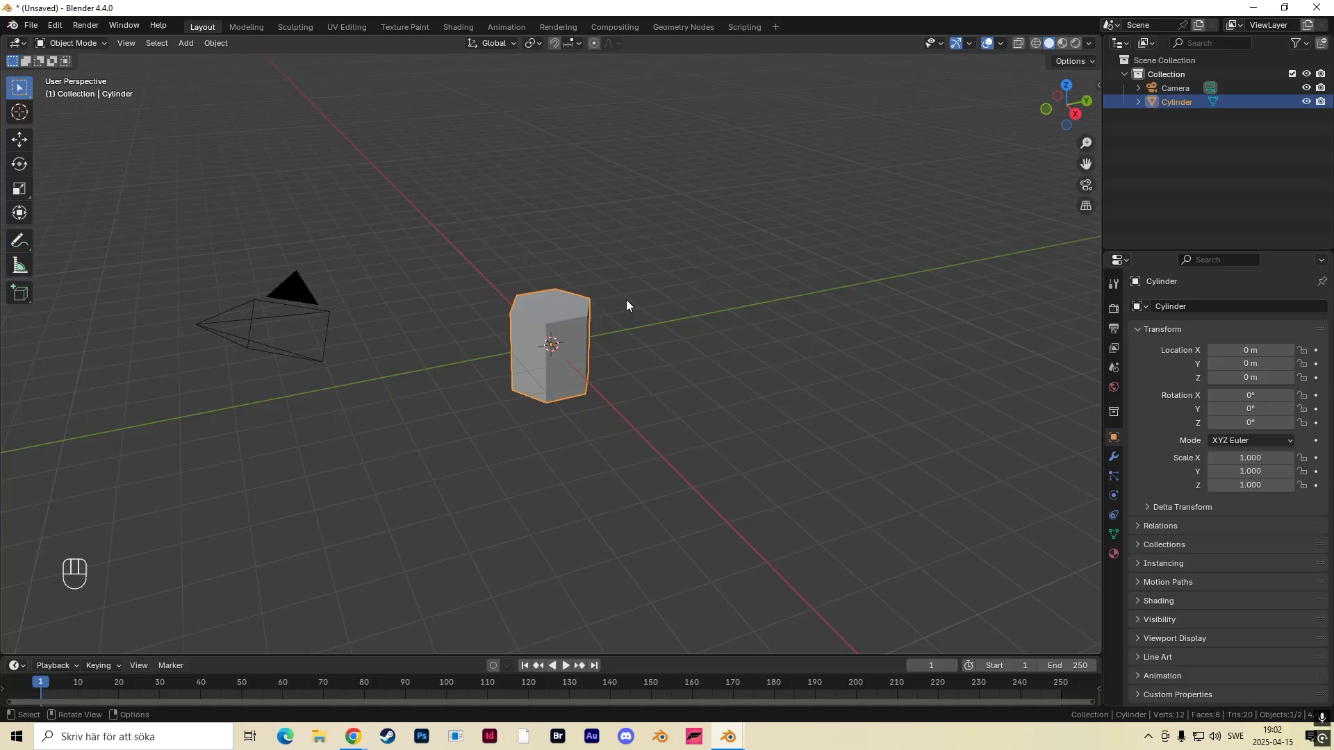
Scale the cylinder down and raise its top vertices about 15.7 m along Z.
key(s)
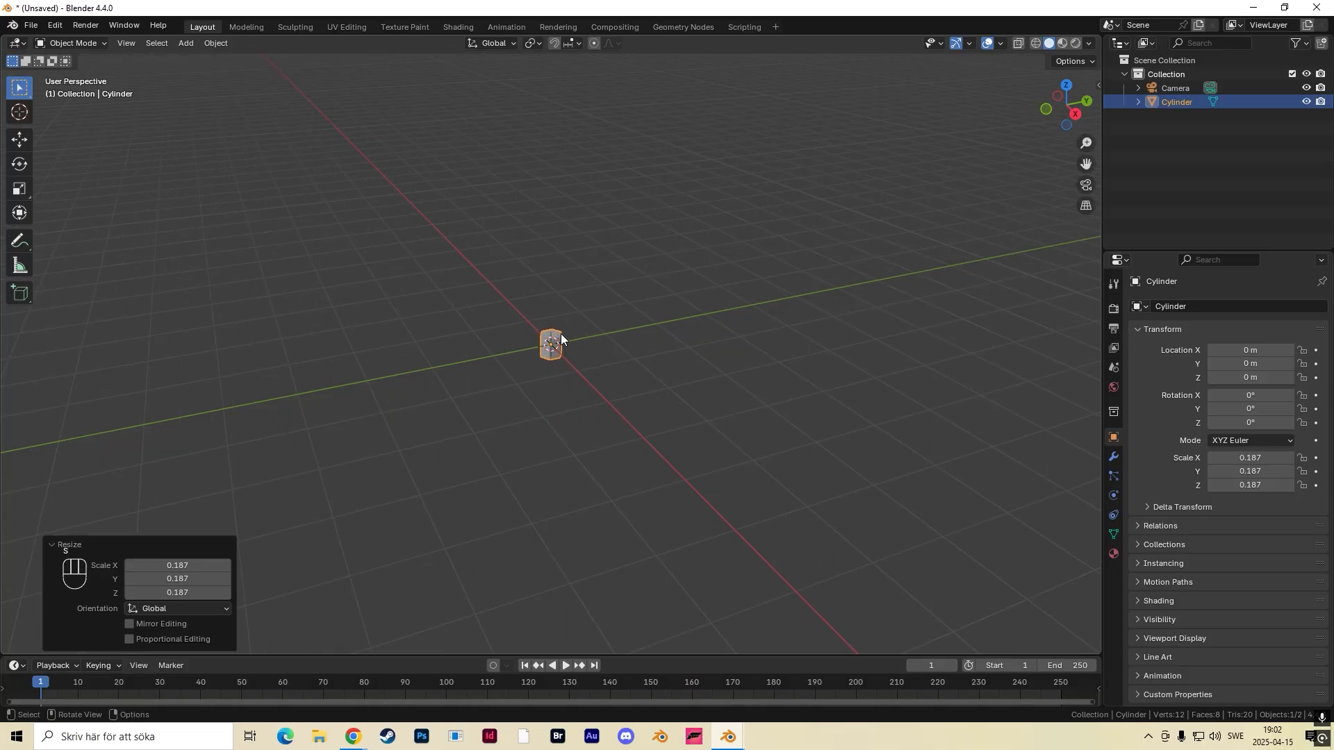
key(Tab)
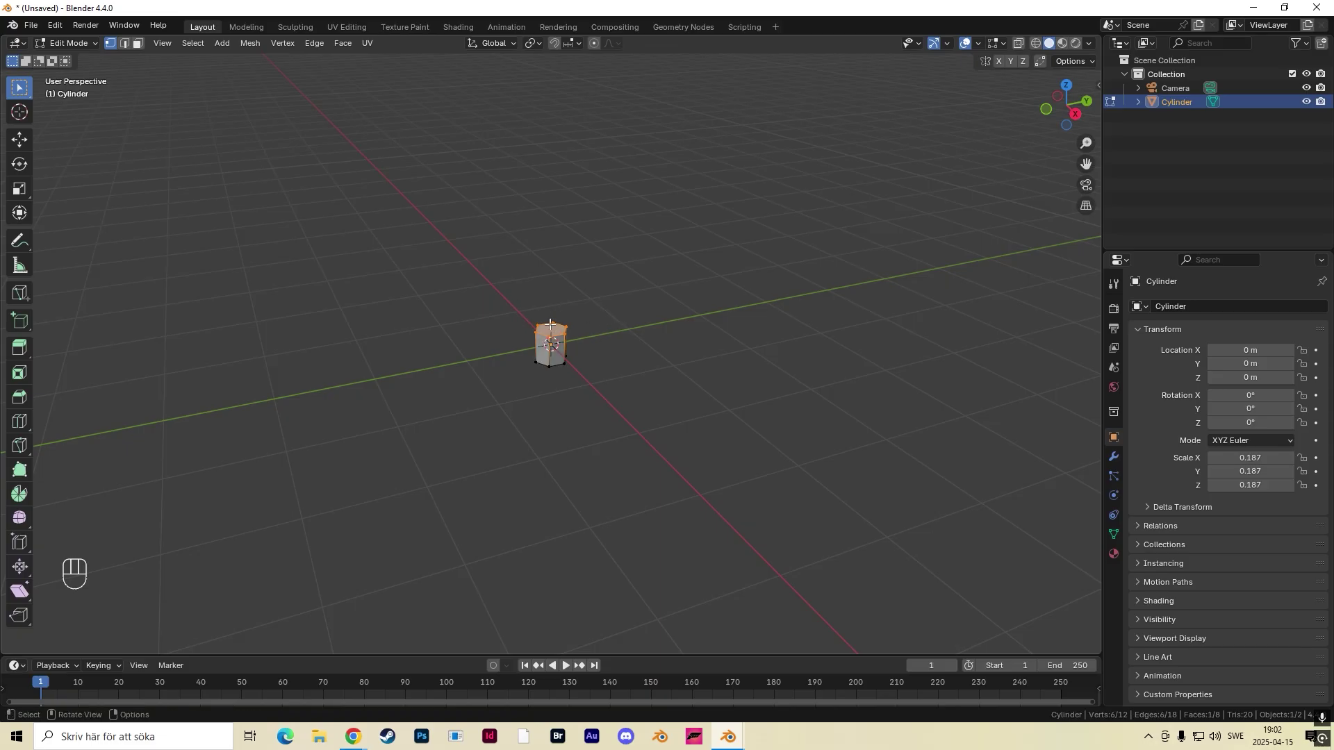
key(g)
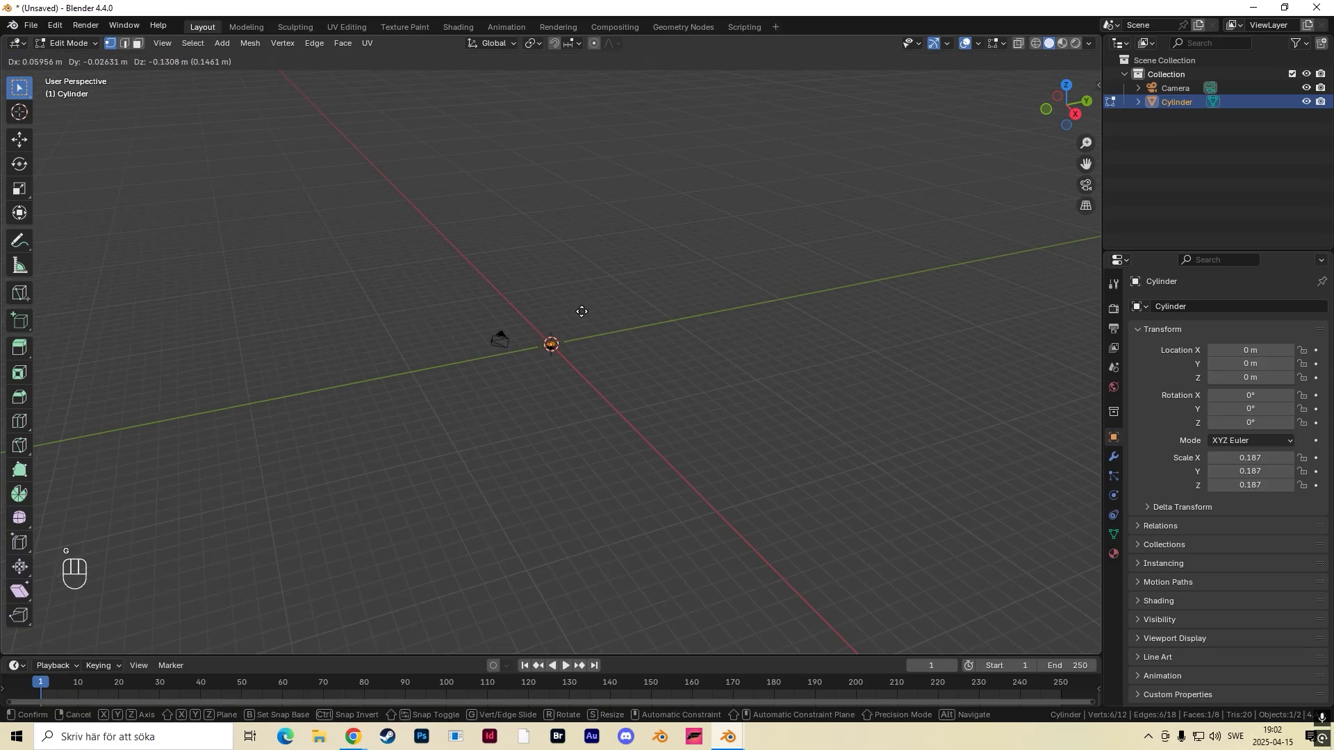
key(z)
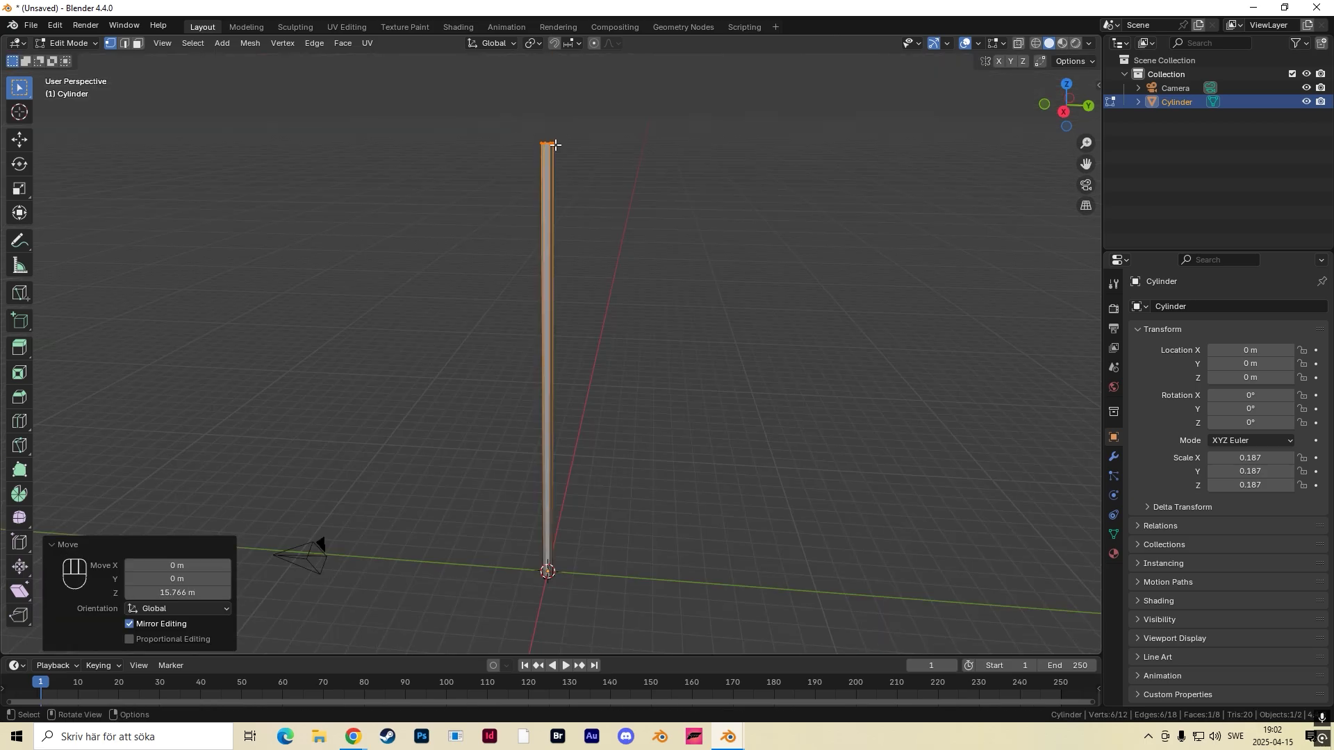
mouse_move(573, 248)
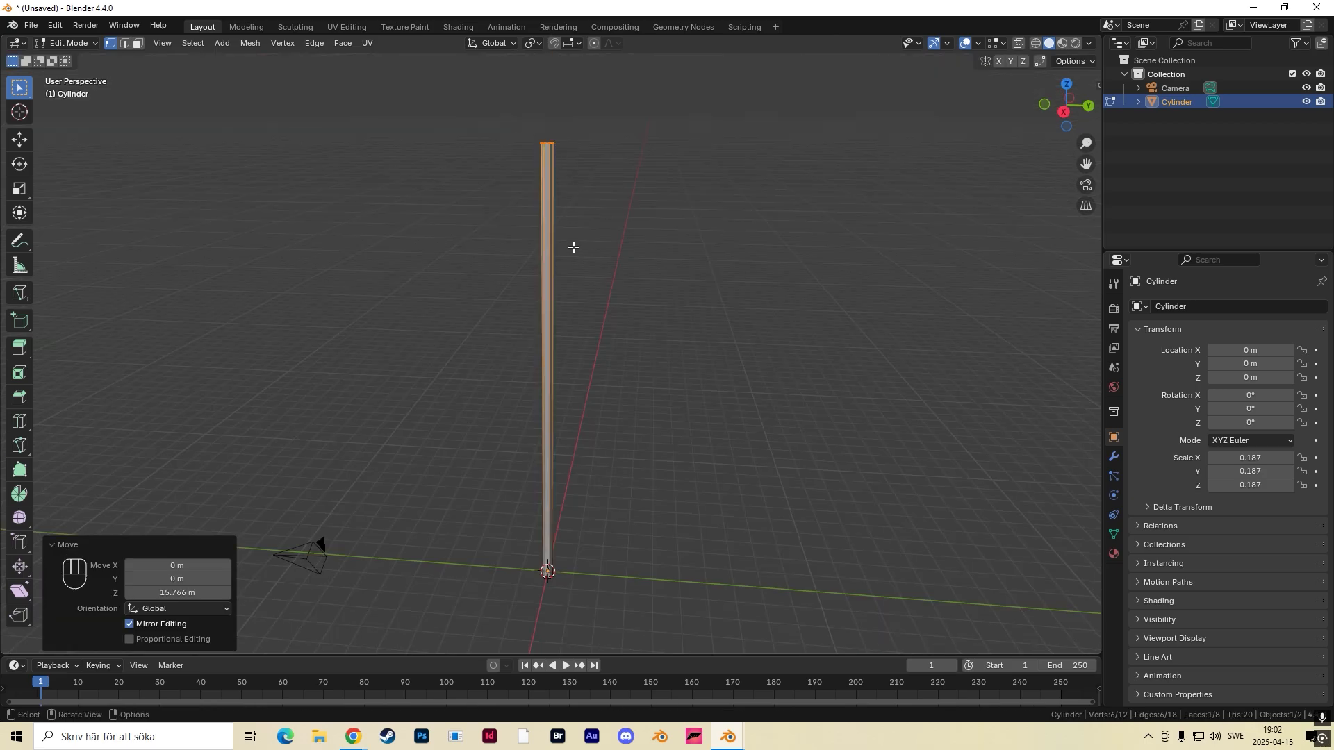
Add a loop cut with 17 cuts along the tall shaft.
key(ctrl+r)
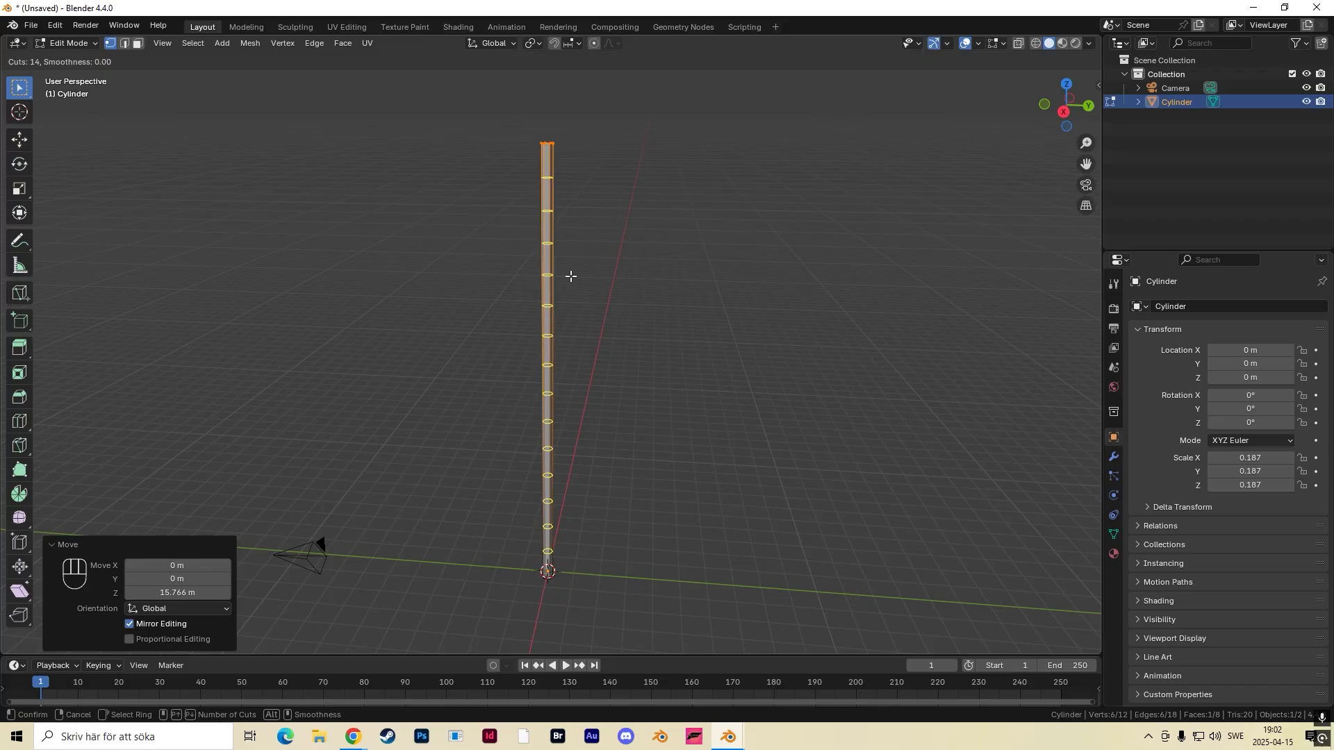
scroll(up, 3)
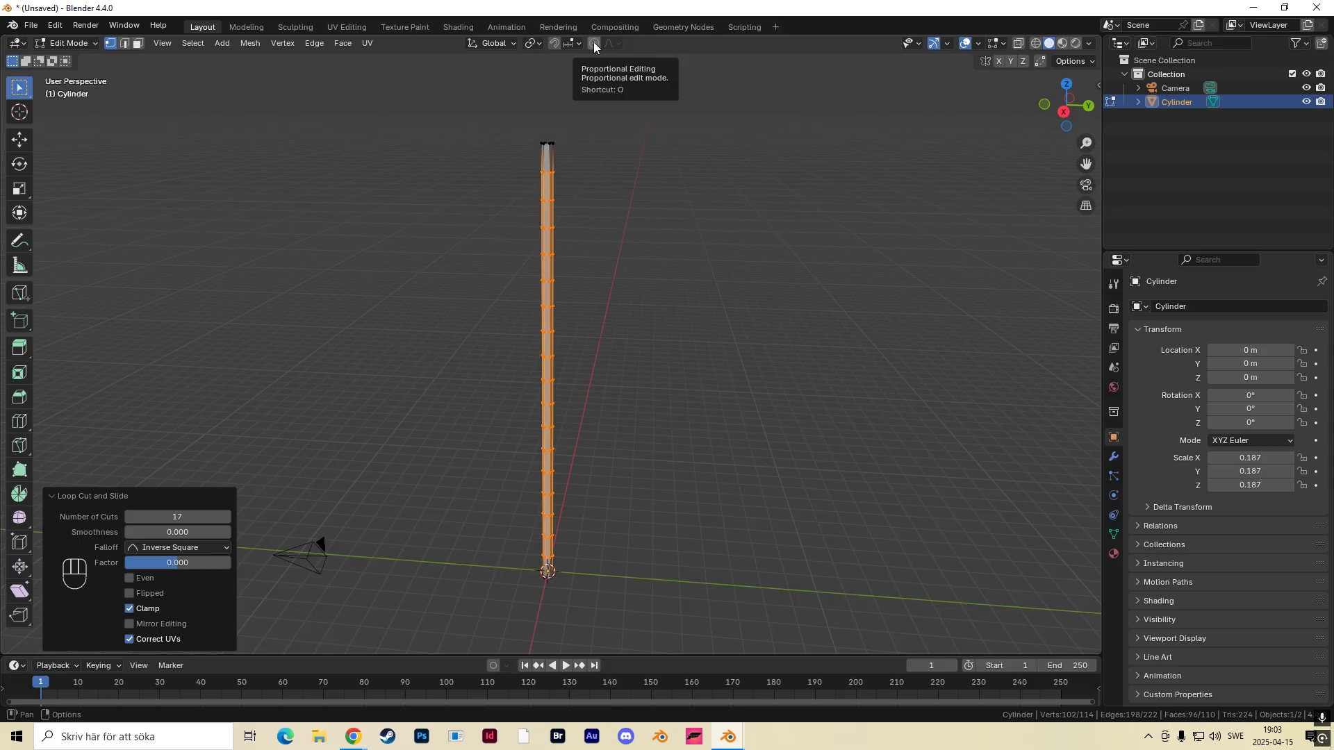
Scale the top with Smooth proportional falloff and merge the top vertices At Center.
click(595, 43)
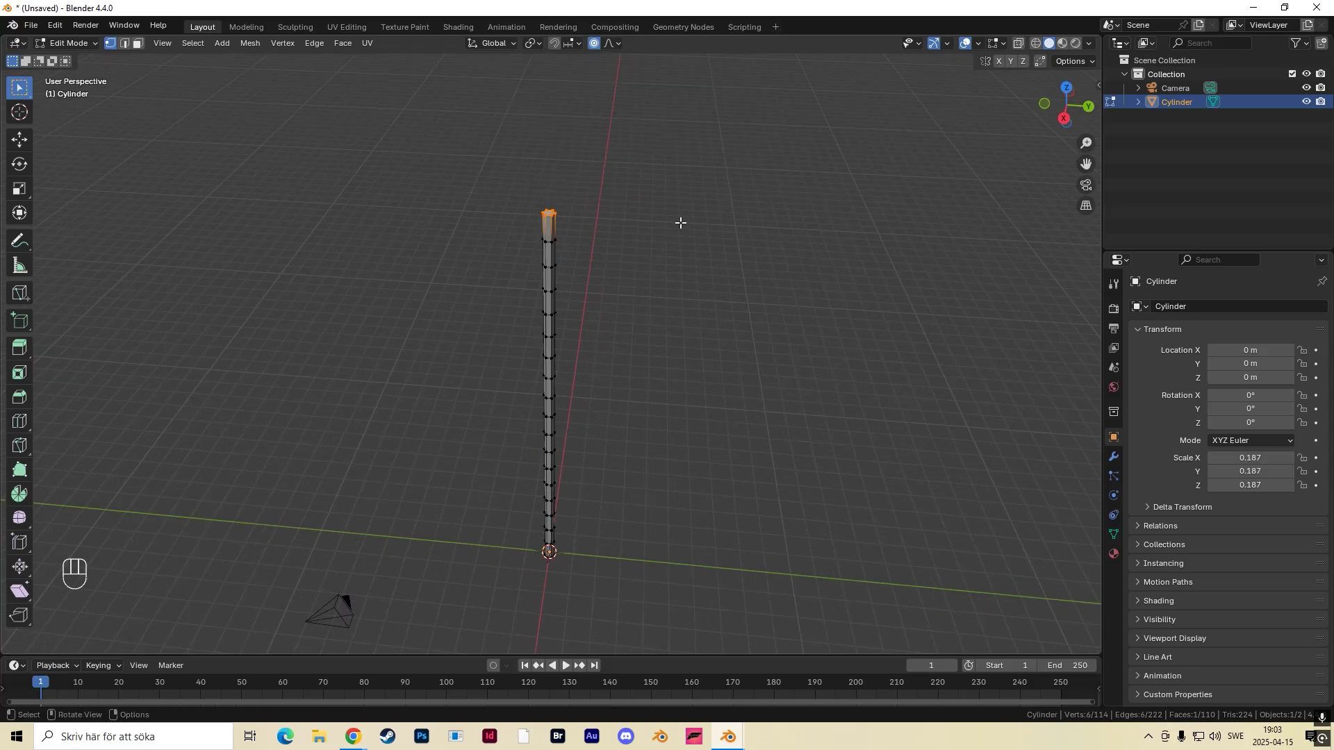
key(s)
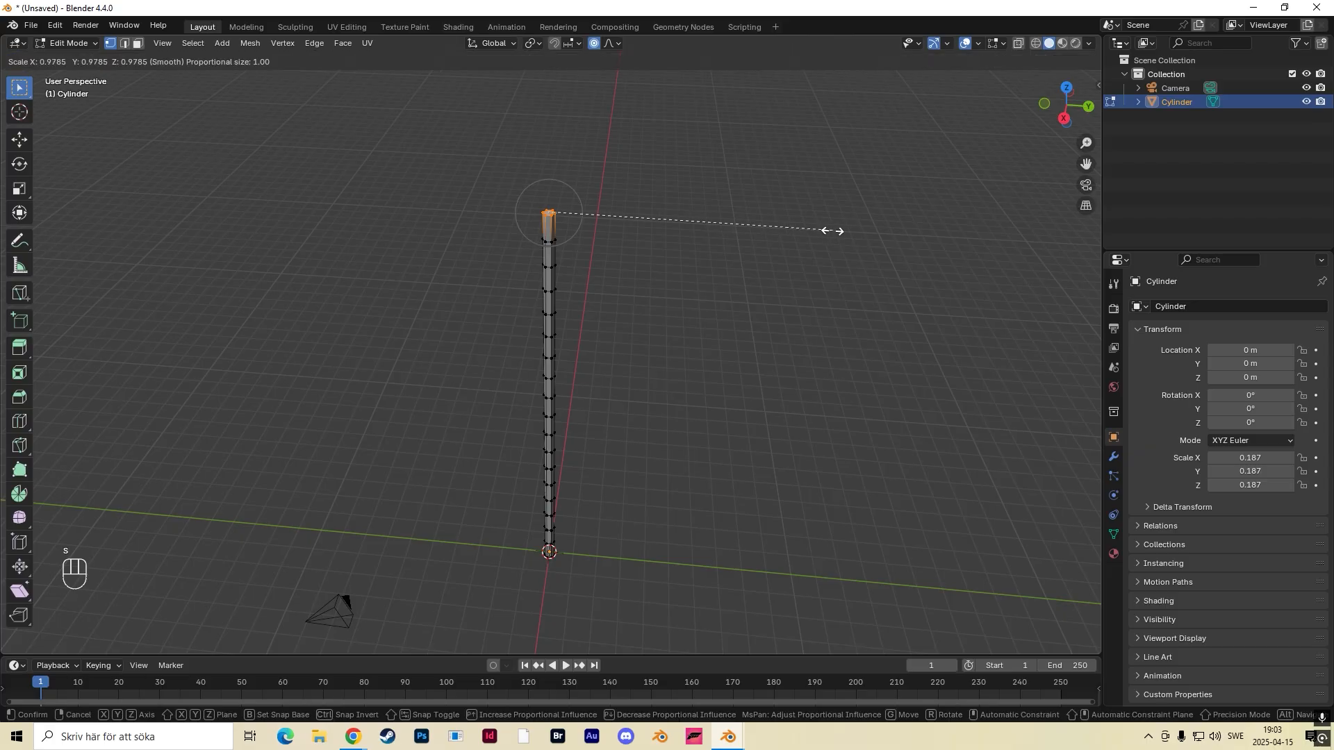
mouse_move(717, 223)
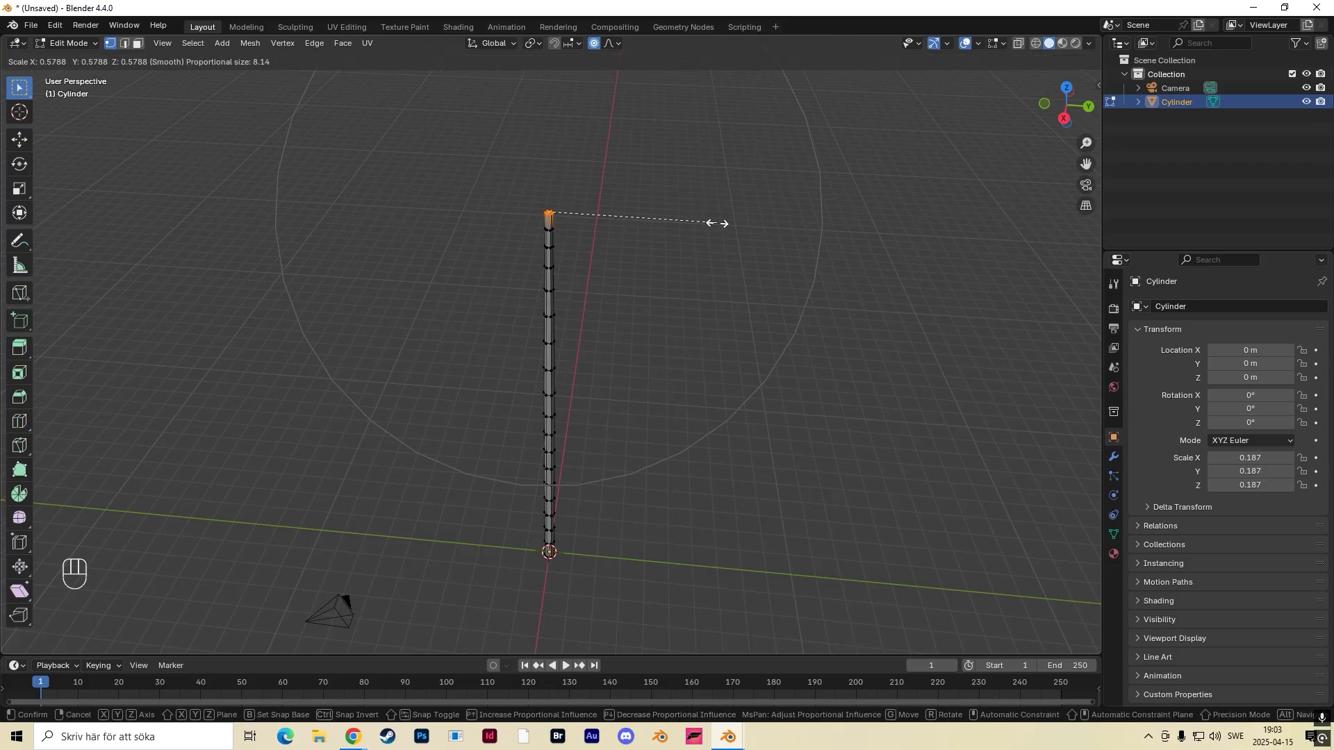
mouse_move(697, 228)
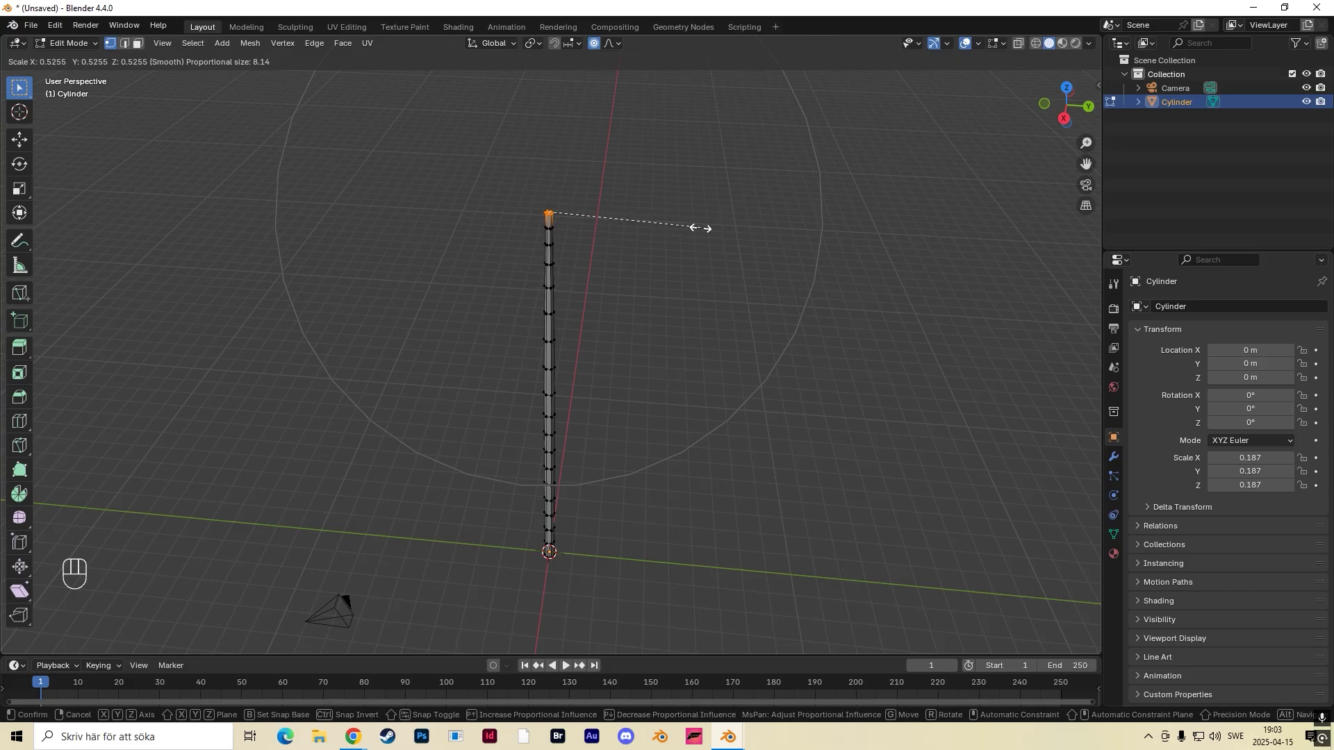
mouse_move(662, 234)
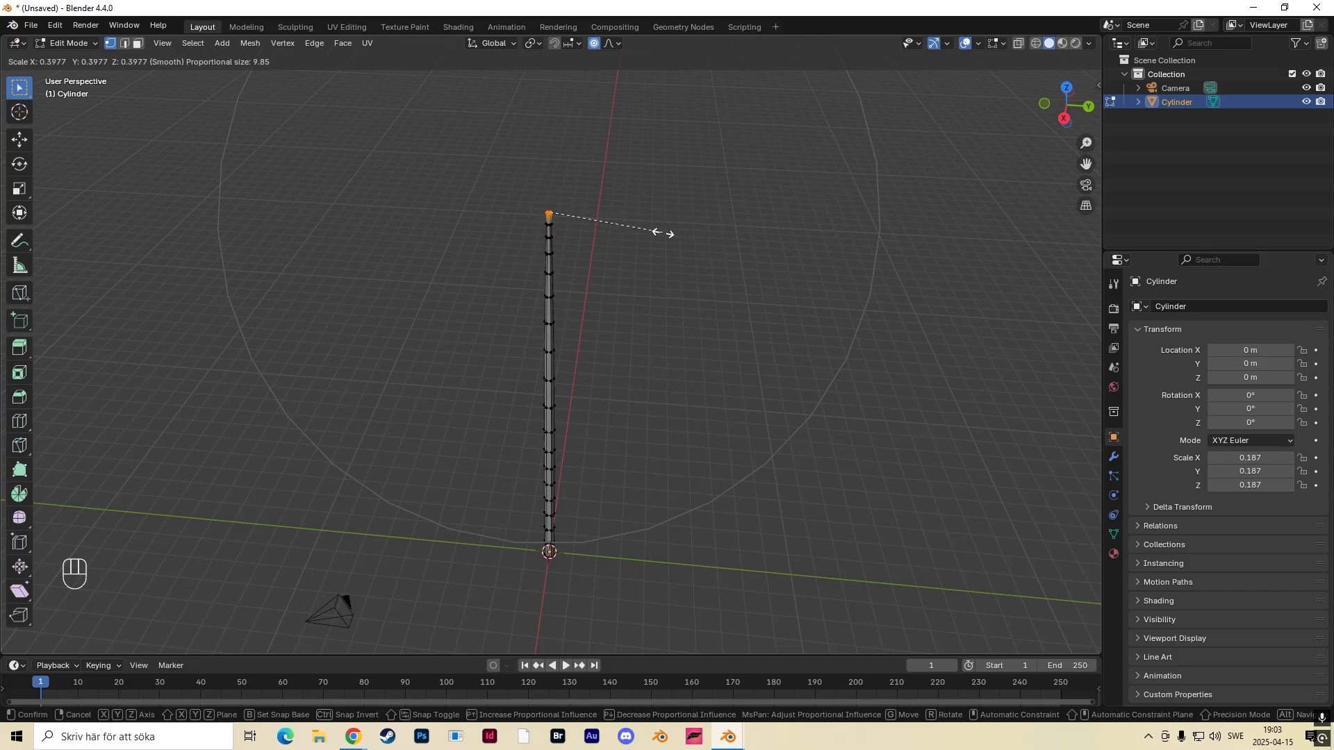
mouse_move(671, 234)
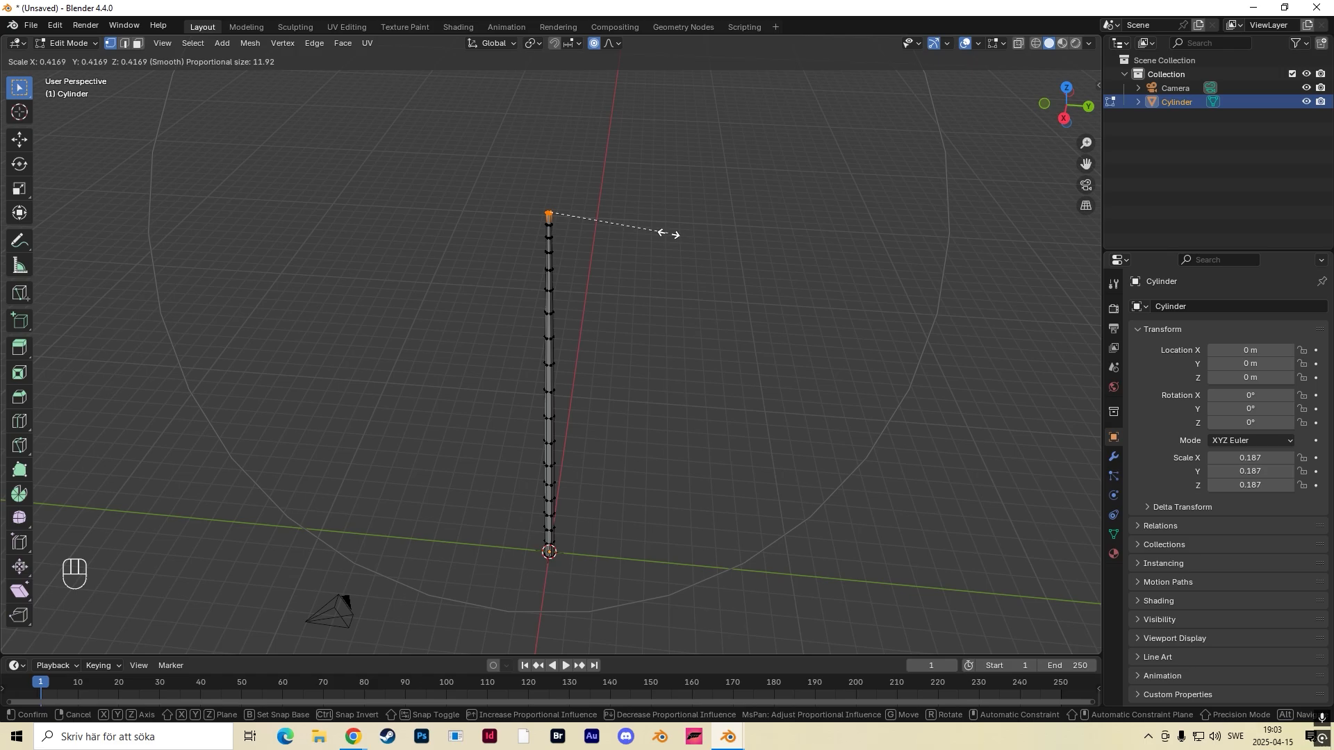
click(637, 227)
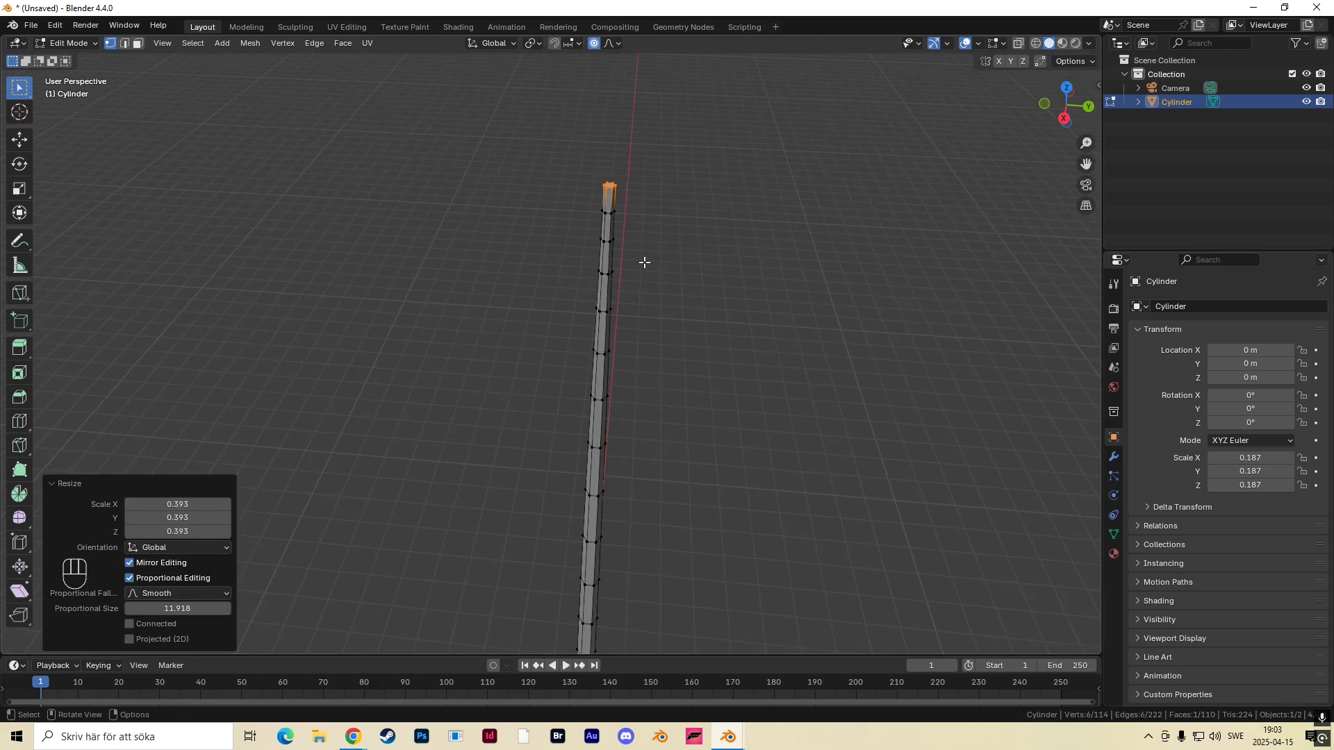
key(m)
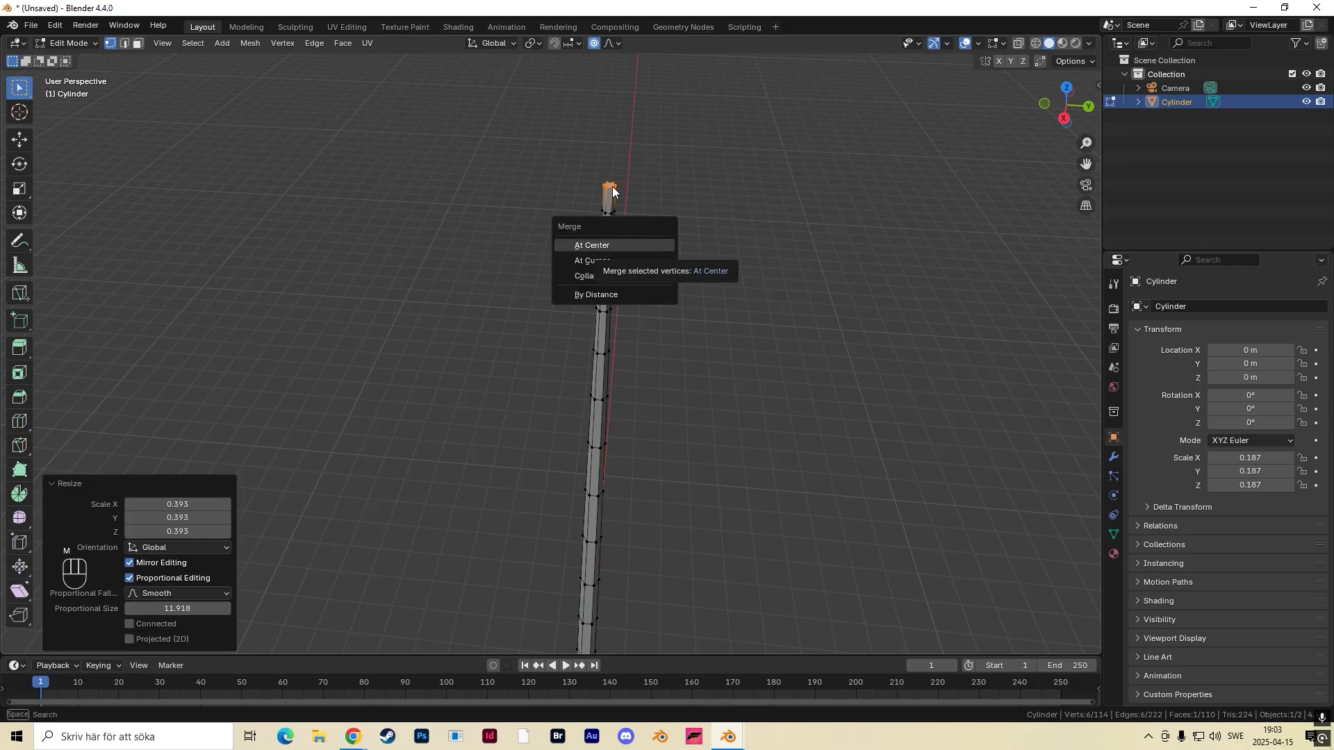
click(591, 245)
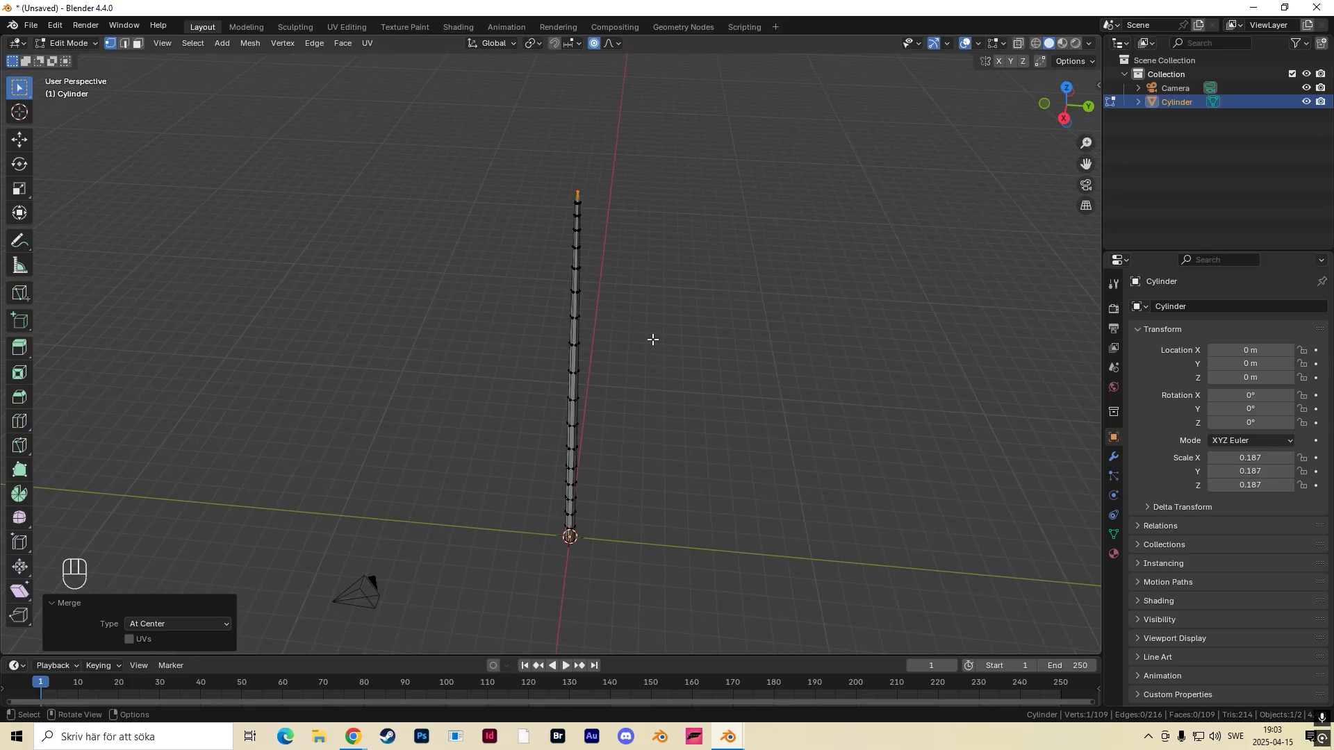
mouse_move(583, 269)
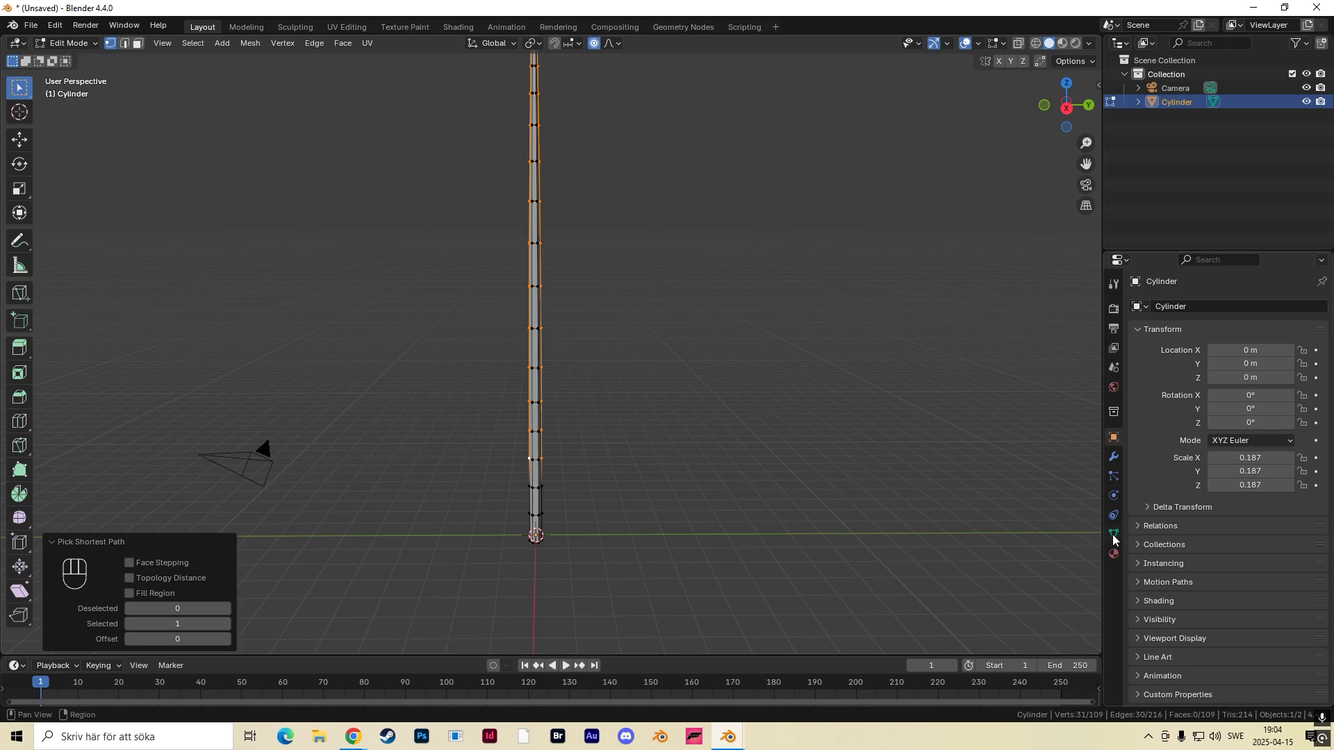
Add vertex group 'Group' holding the shaft vertex path and reselect to verify it.
click(1113, 535)
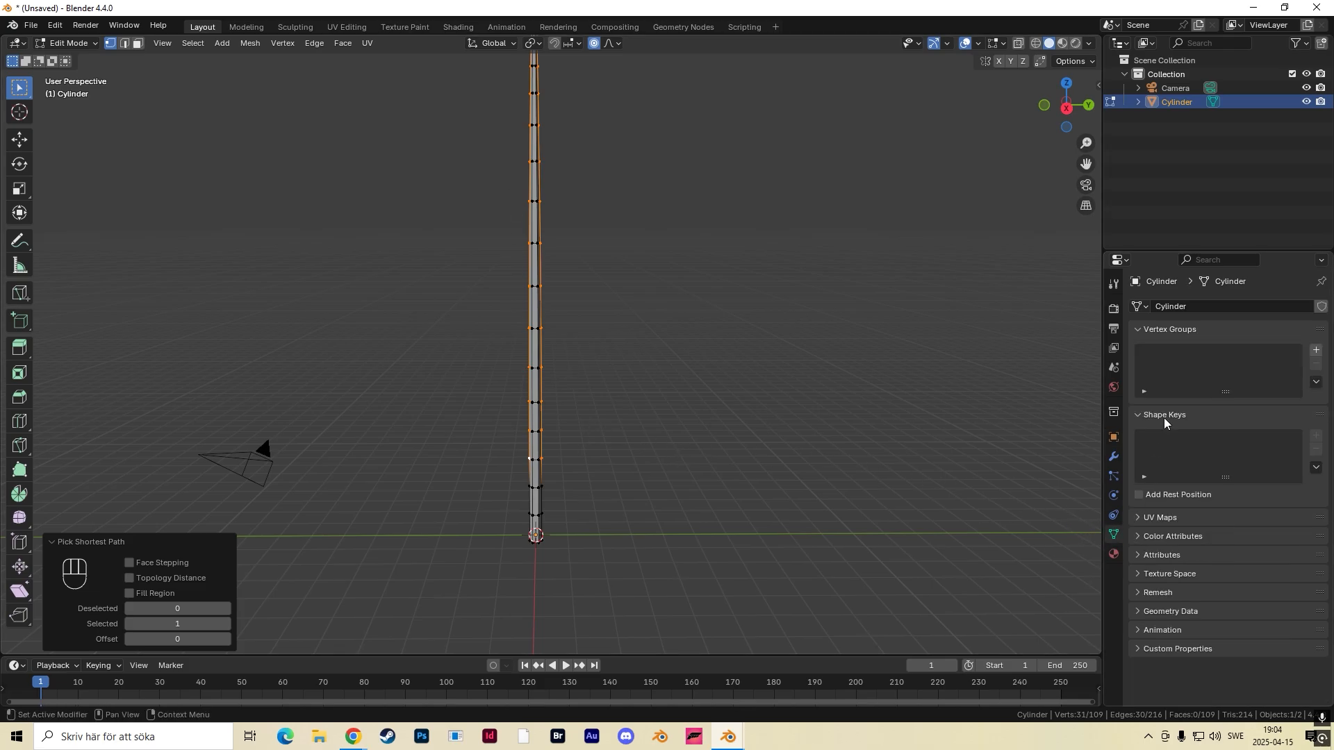
click(1315, 348)
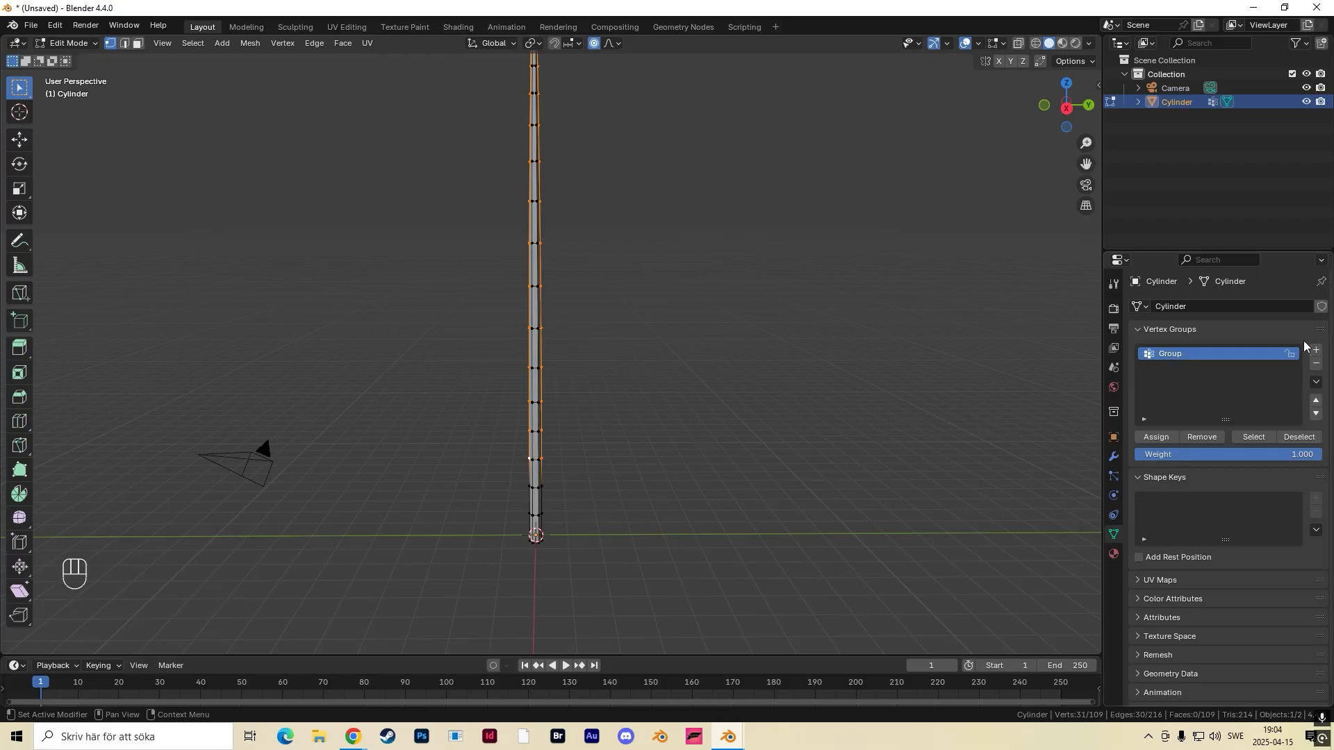
mouse_move(853, 396)
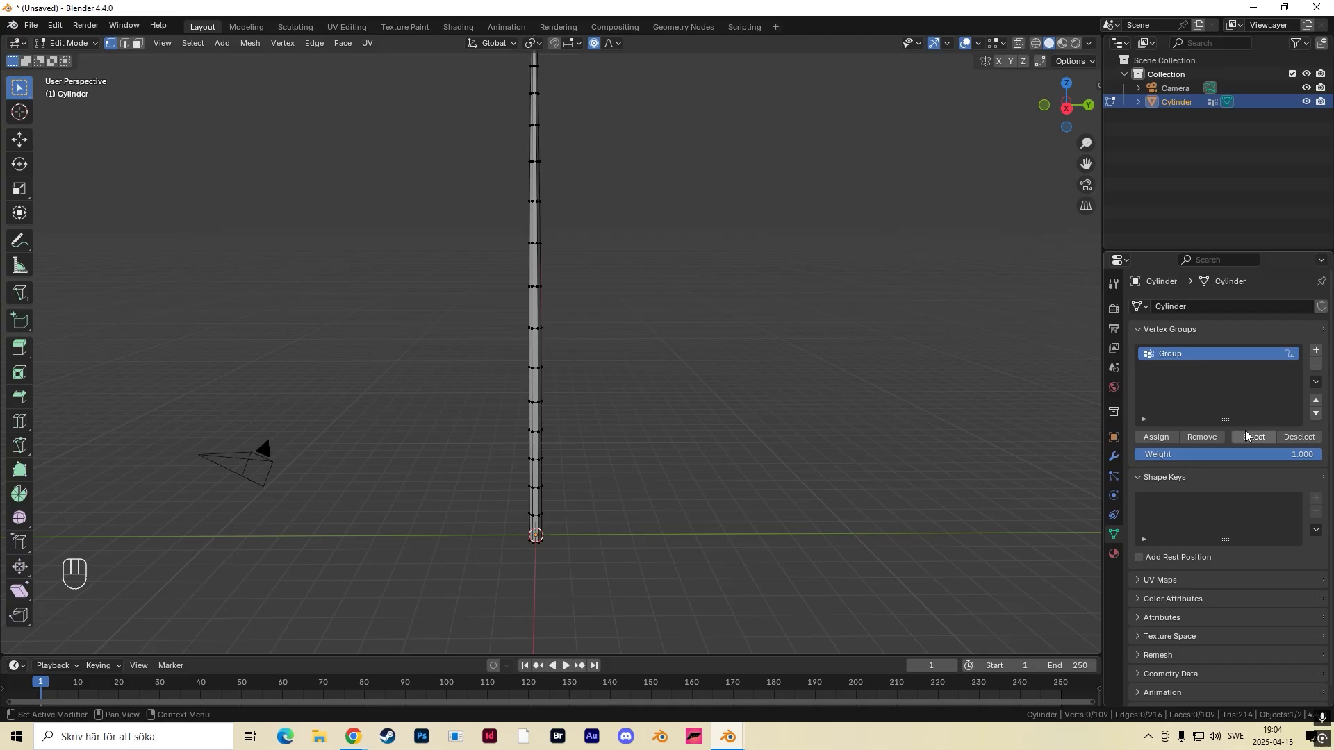
click(1252, 436)
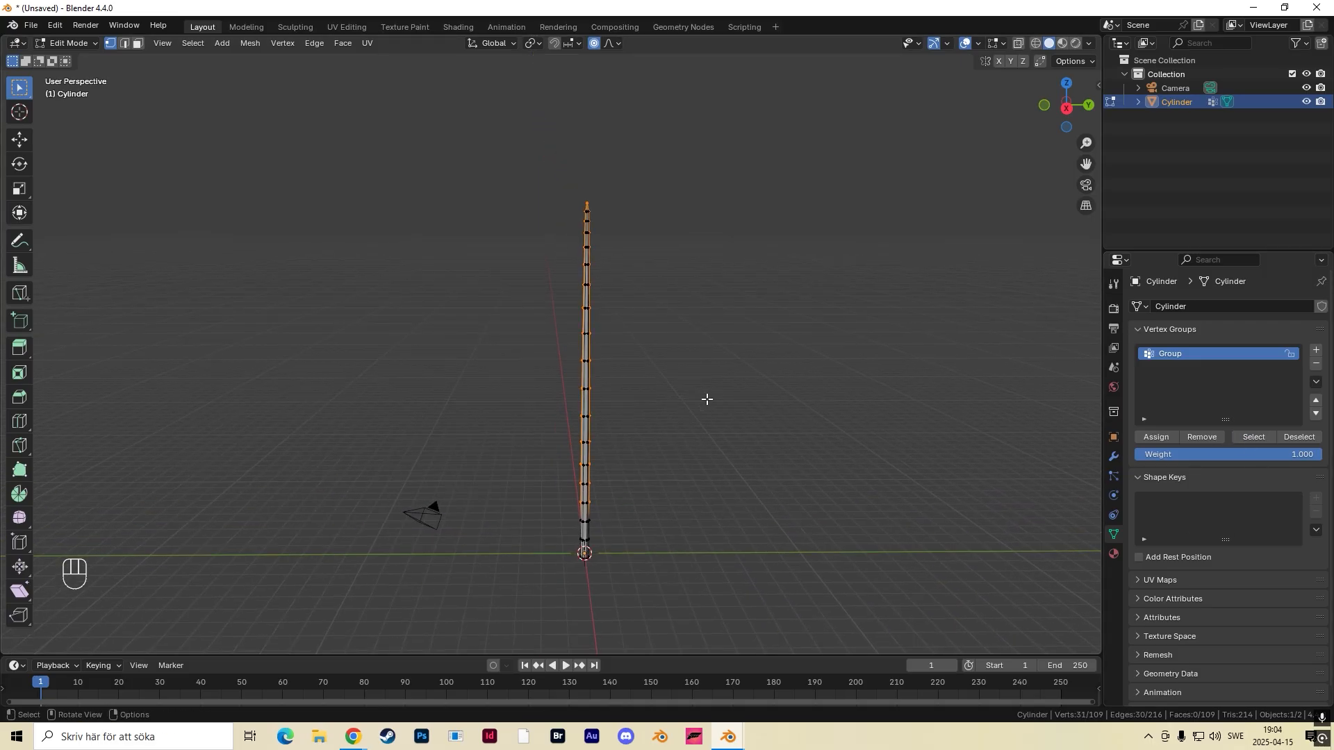
Add a Hair particle system with Number 1000 and Hair Length 4 m.
key(Tab)
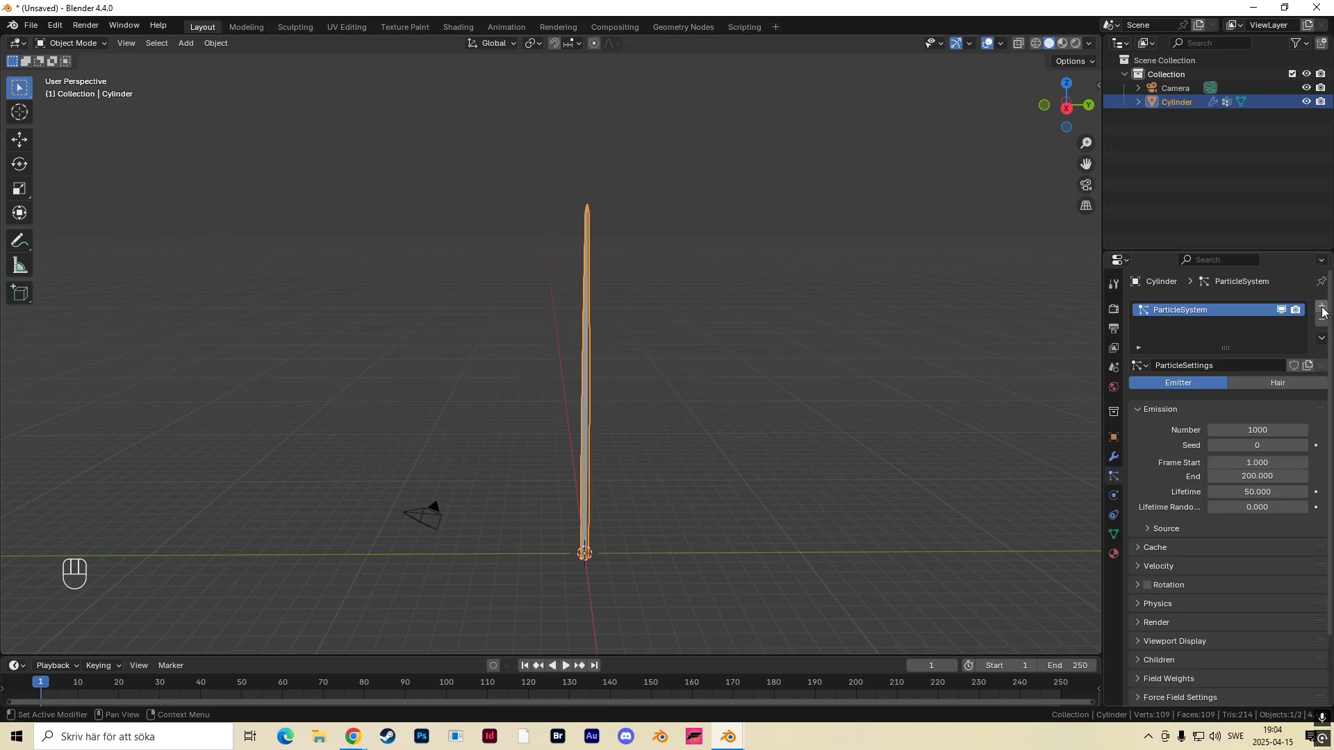
click(1277, 382)
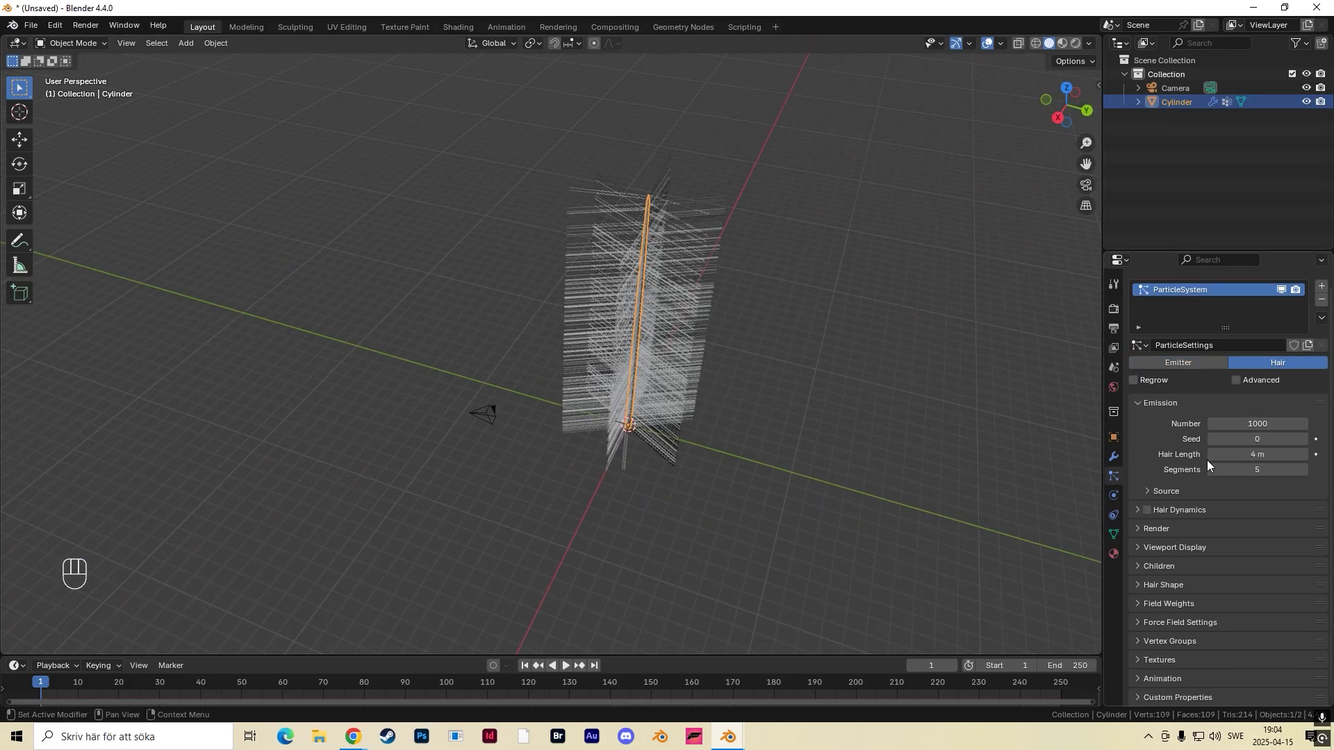
mouse_move(1259, 562)
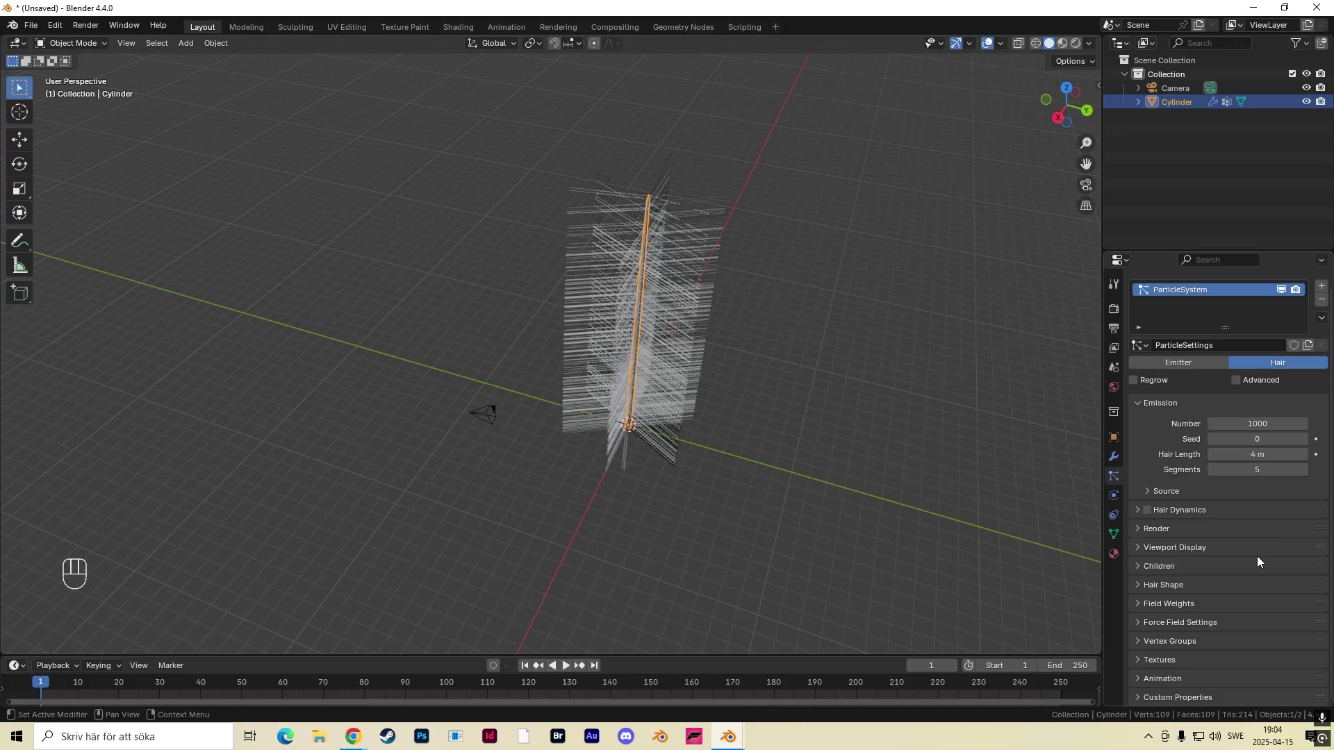
click(1168, 641)
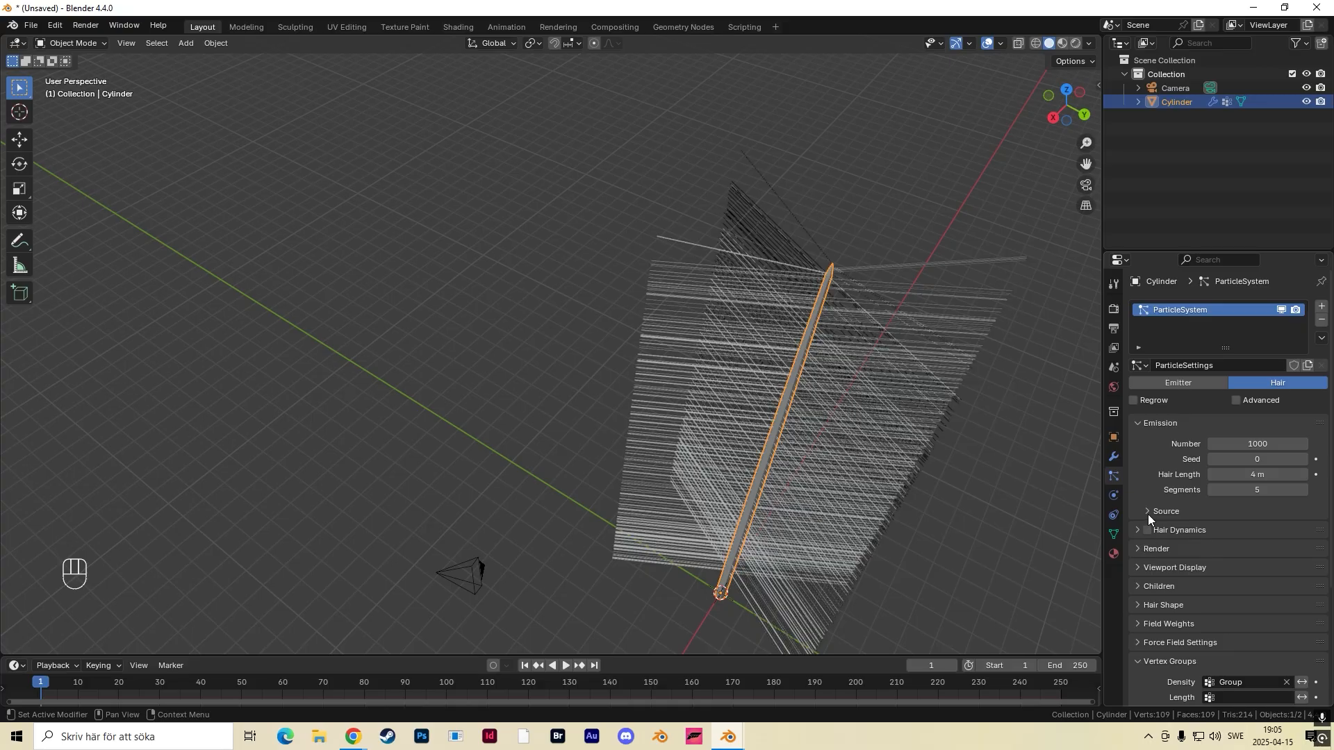
Set the hair Emit From to Vertices, then back to Faces.
click(1164, 511)
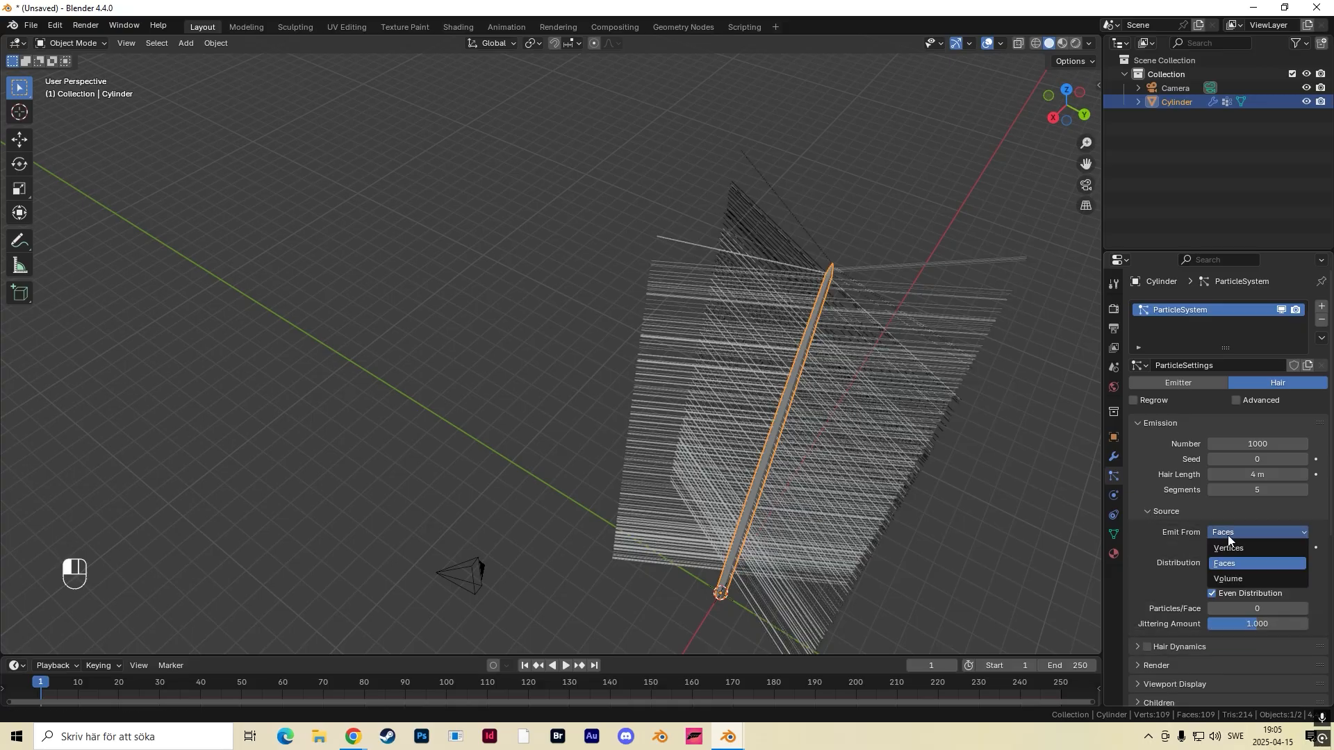
click(1228, 548)
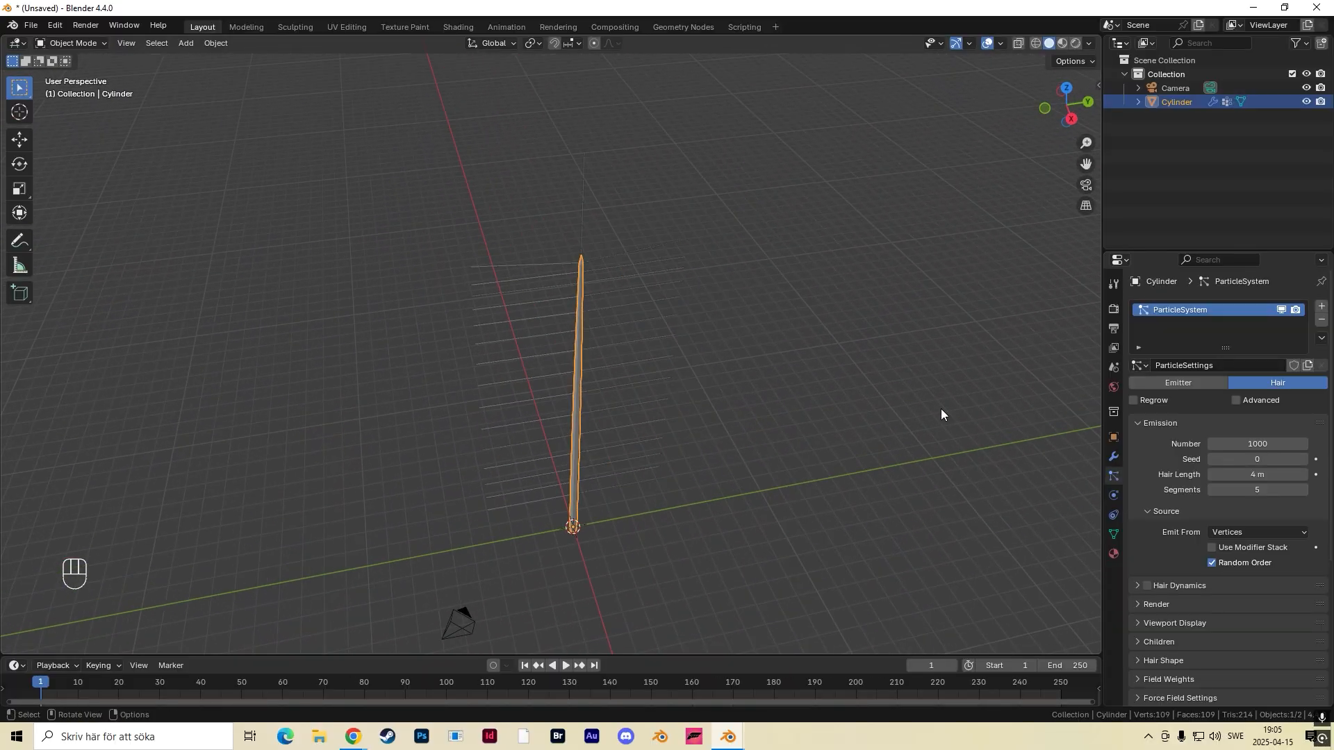
mouse_move(1148, 367)
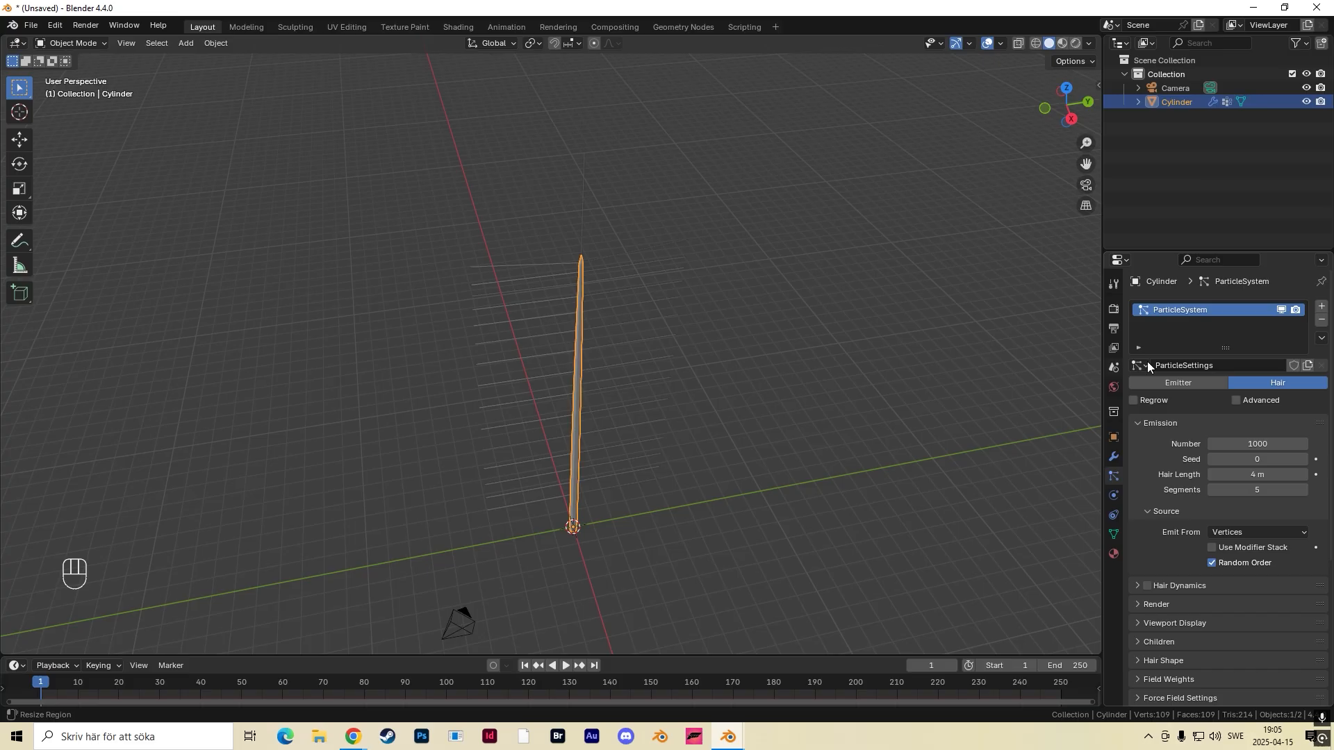
click(1256, 532)
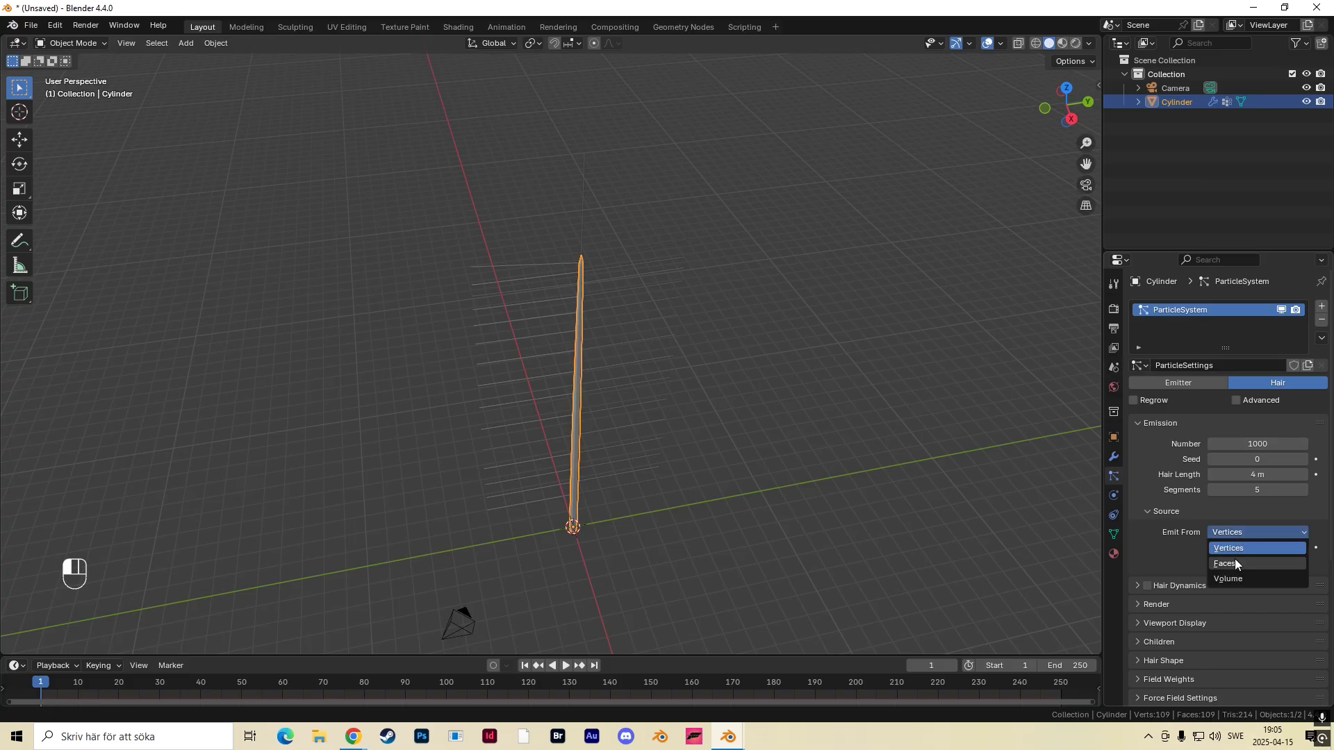
click(1225, 563)
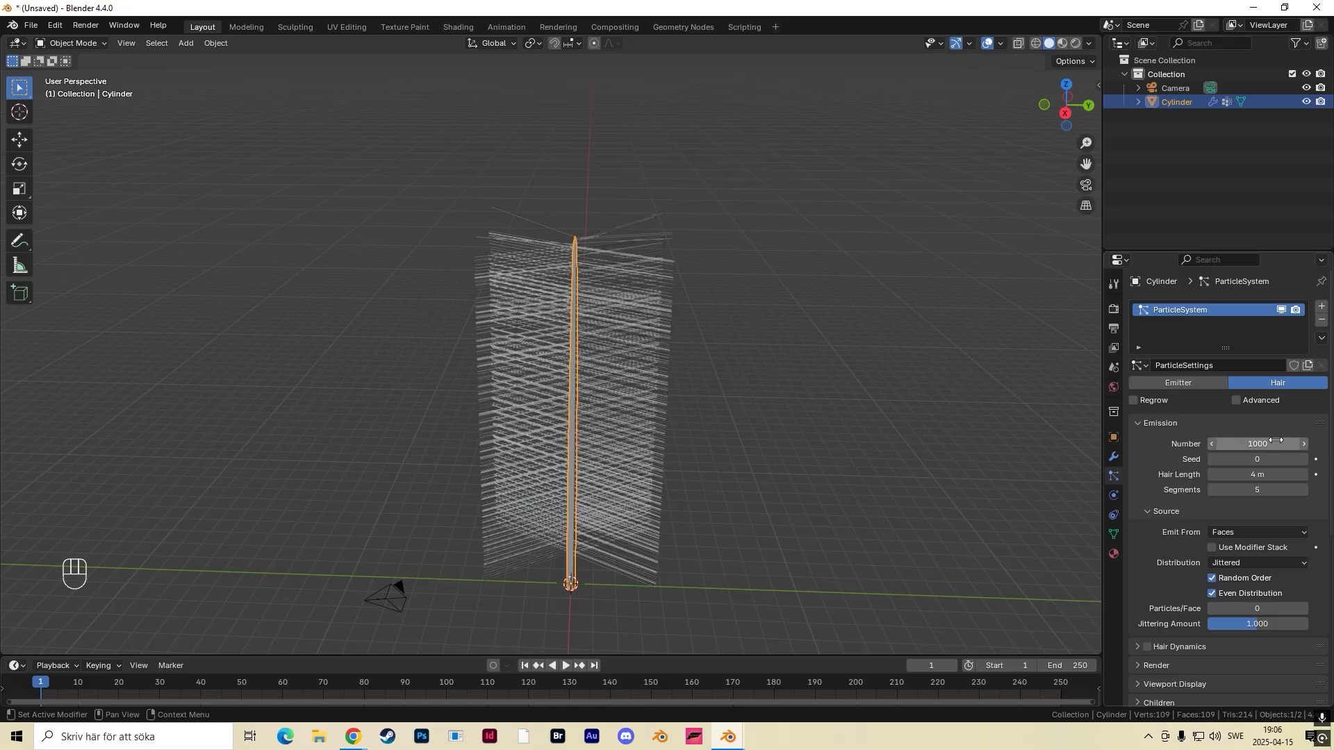
mouse_move(1257, 444)
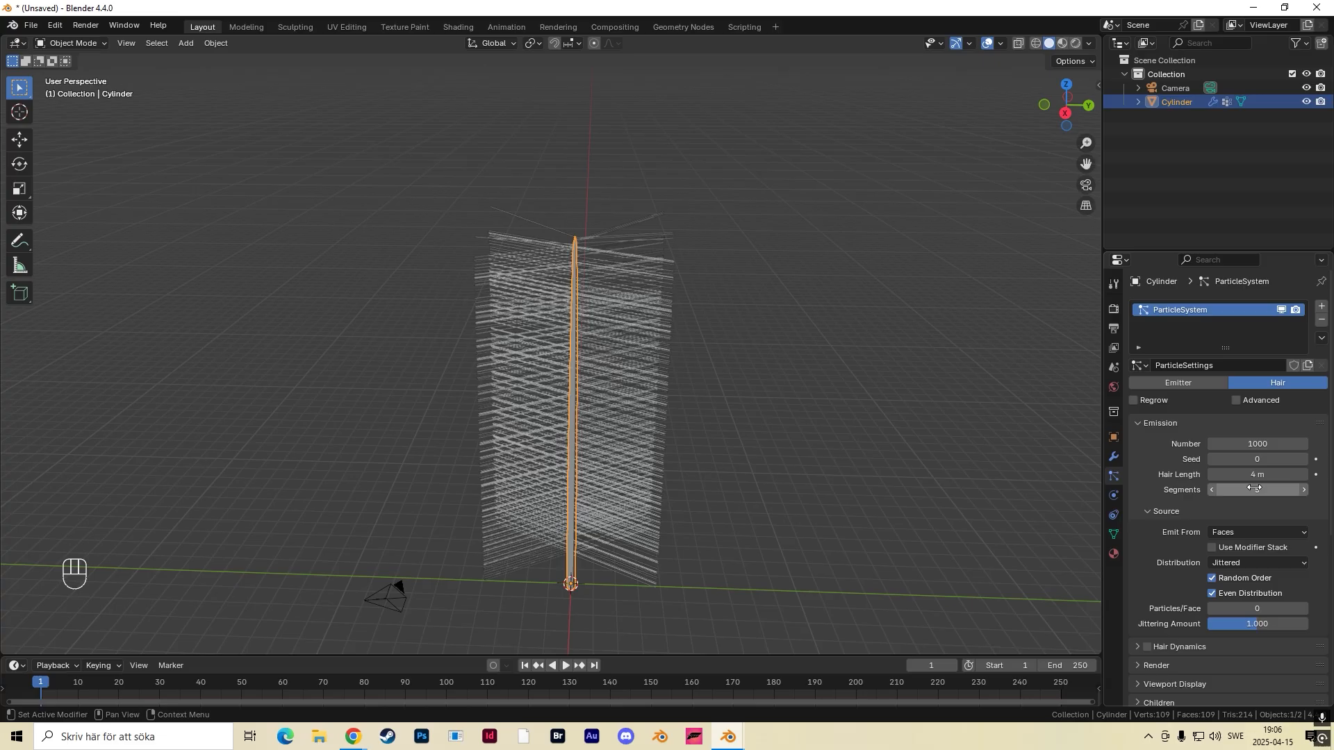
Raise the hair Segments value from 5 to 10 in the Emission panel.
click(1303, 490)
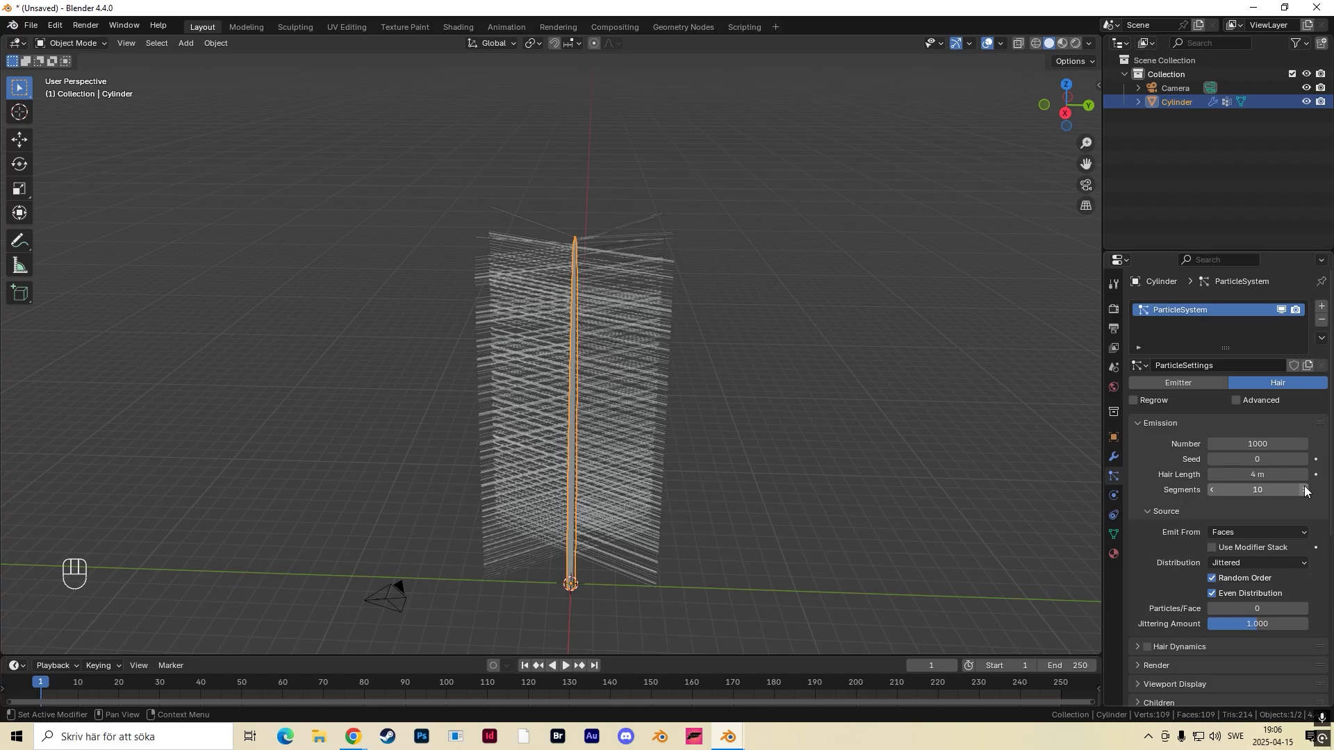
mouse_move(716, 413)
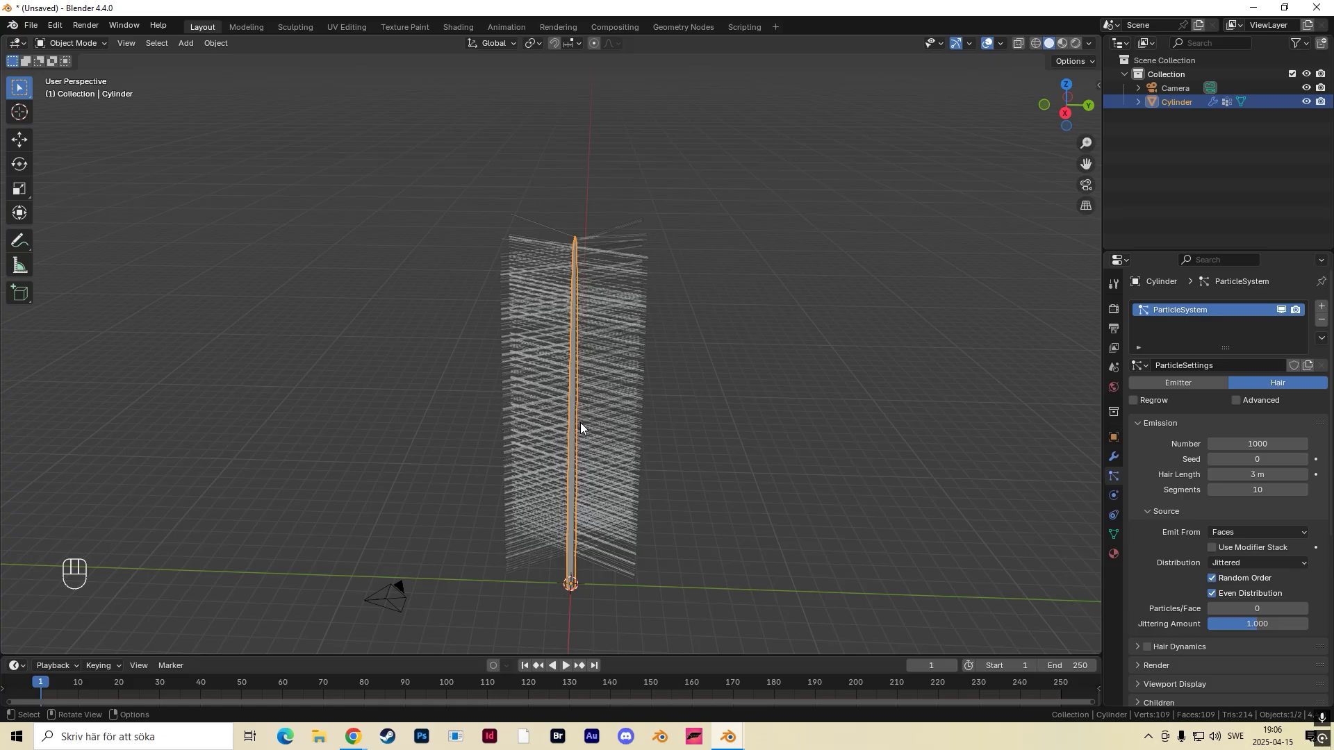
Set Hair Length to 3 m and apply the cylinder's rotation and scale.
key(ctrl+a)
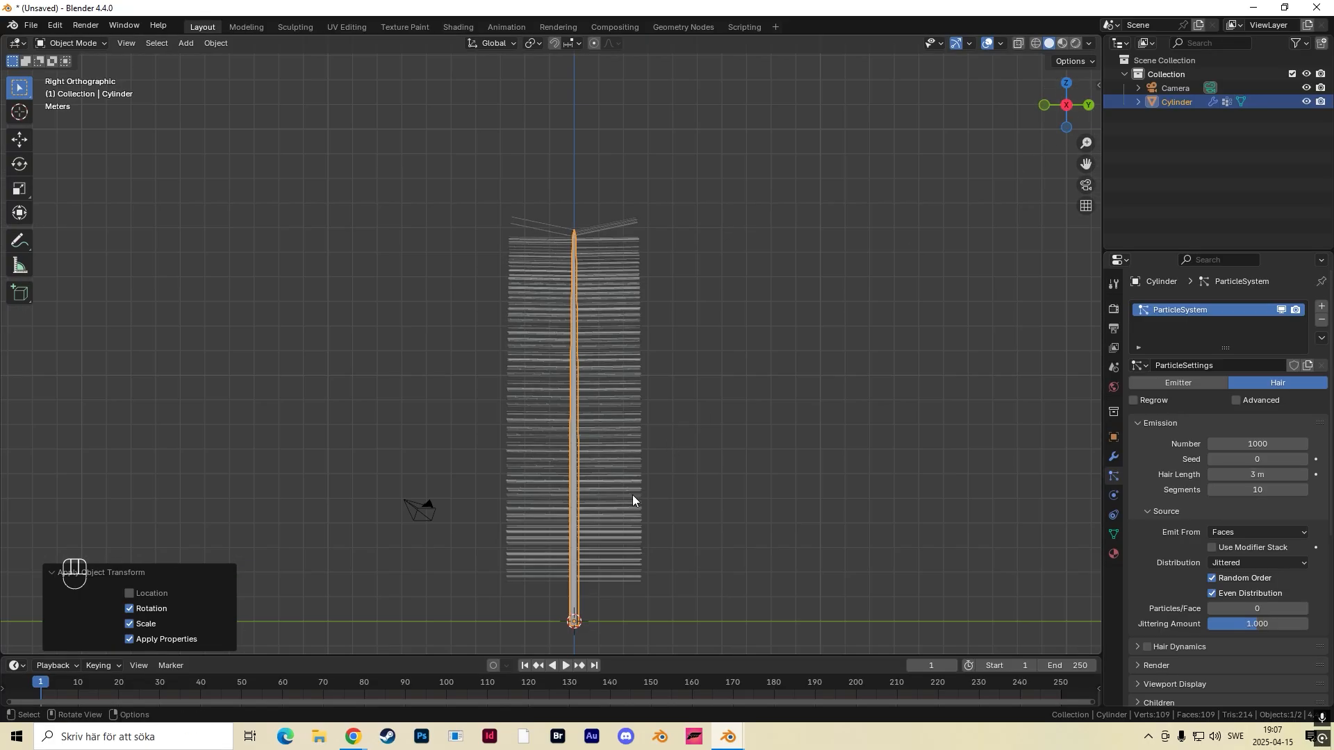
mouse_move(75, 43)
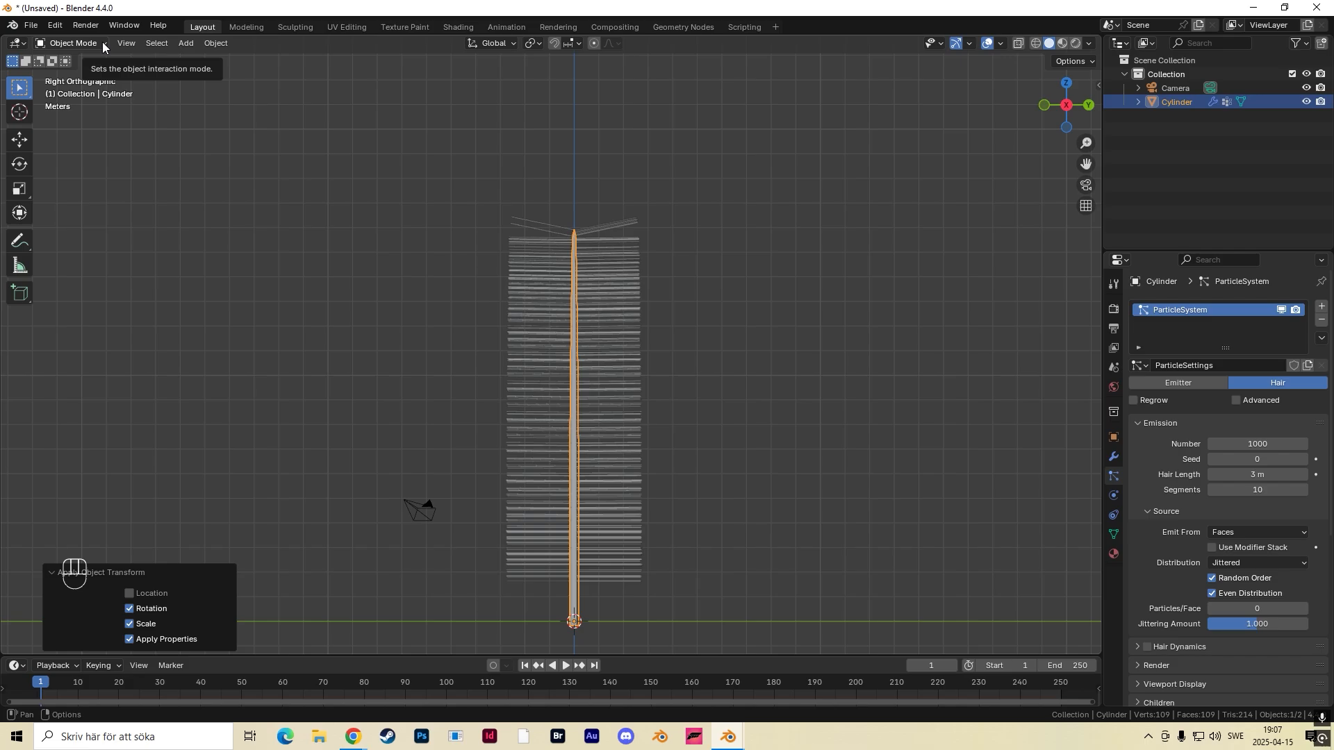
Switch to Particle Edit mode and raise the Comb strength to about 0.7.
click(72, 43)
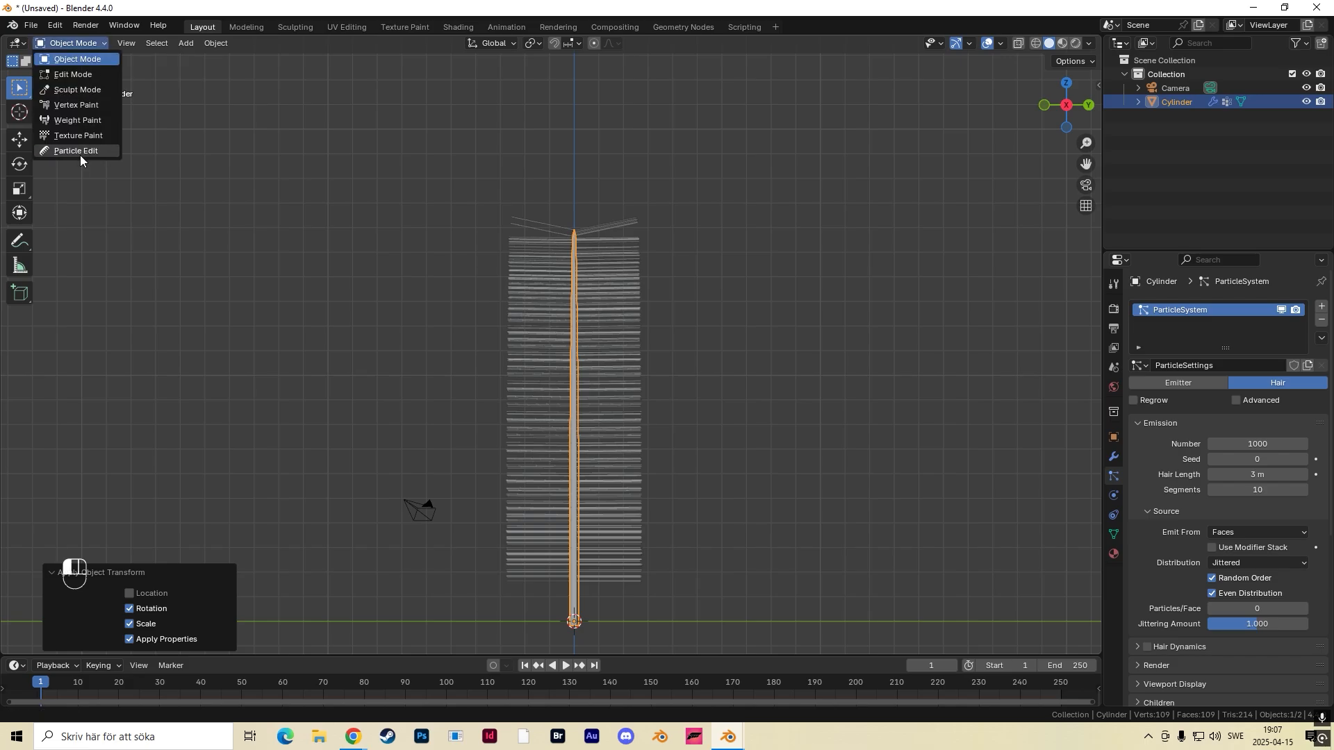
click(75, 151)
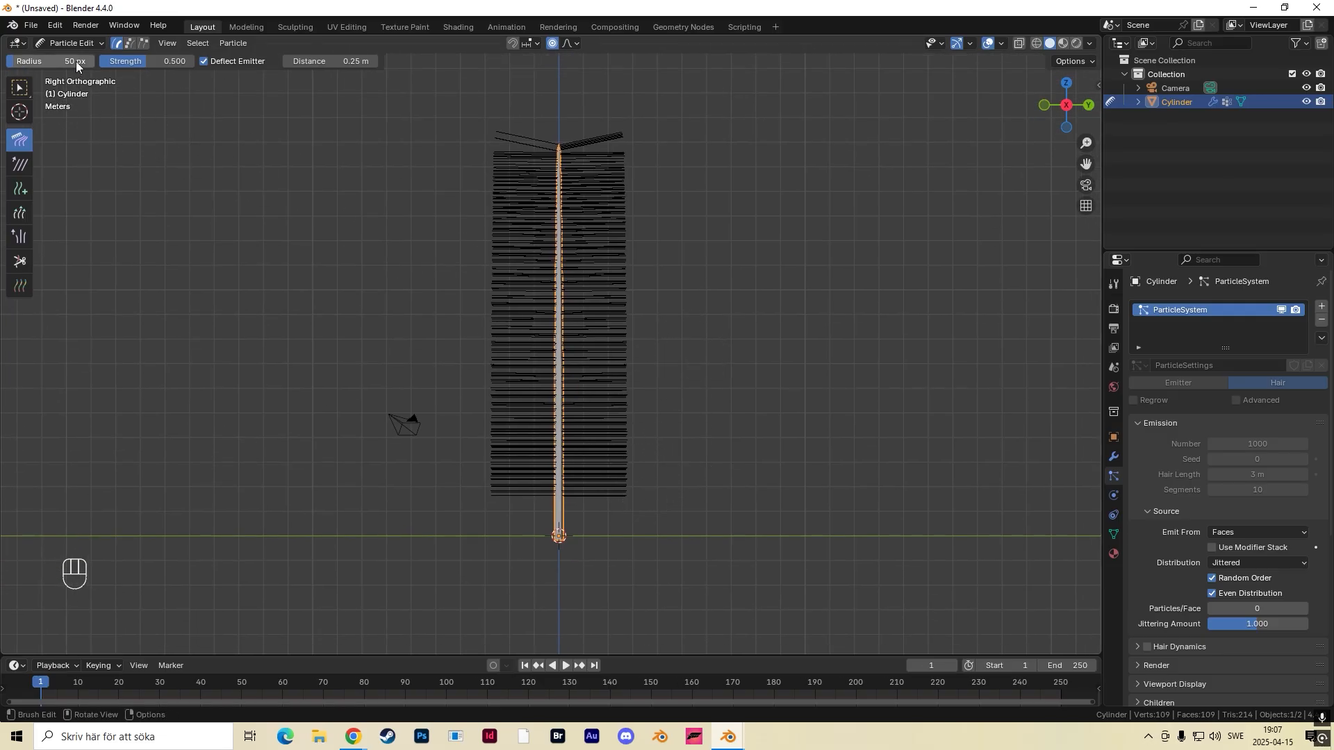
mouse_move(42, 61)
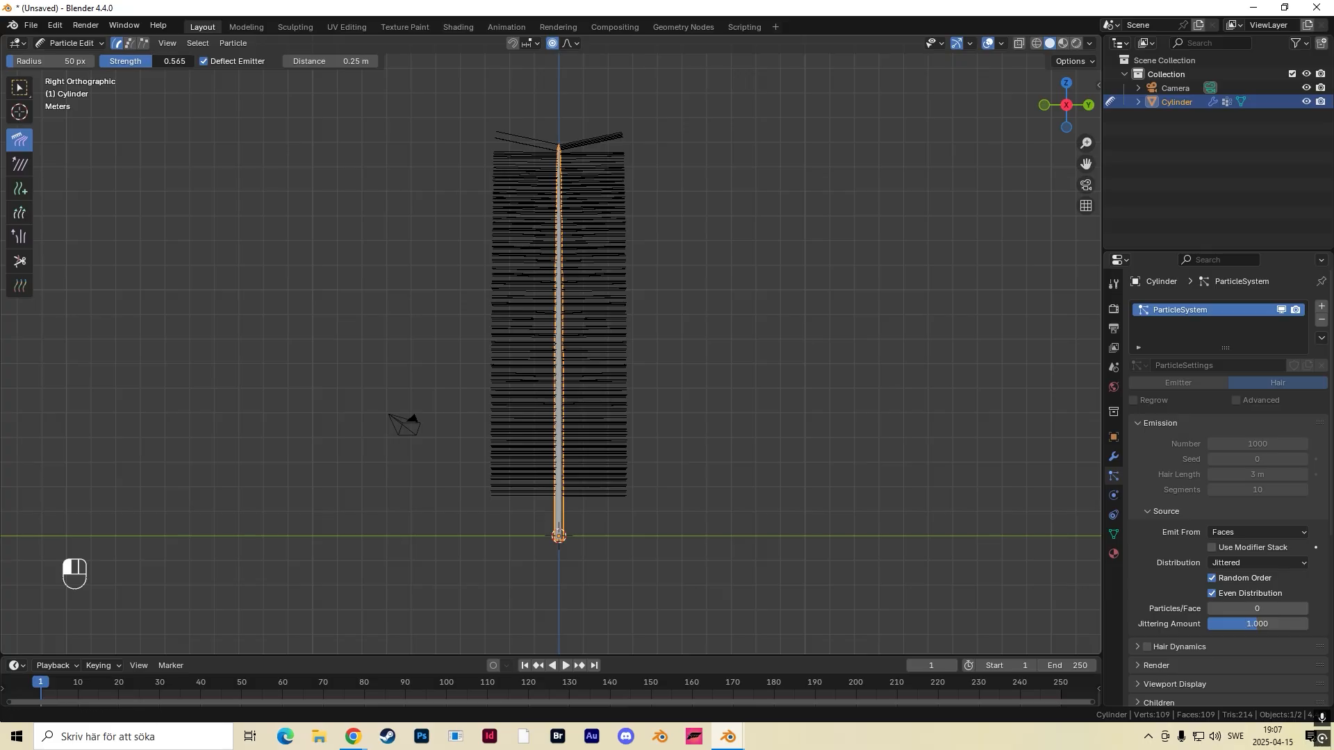
drag(152, 60, 174, 61)
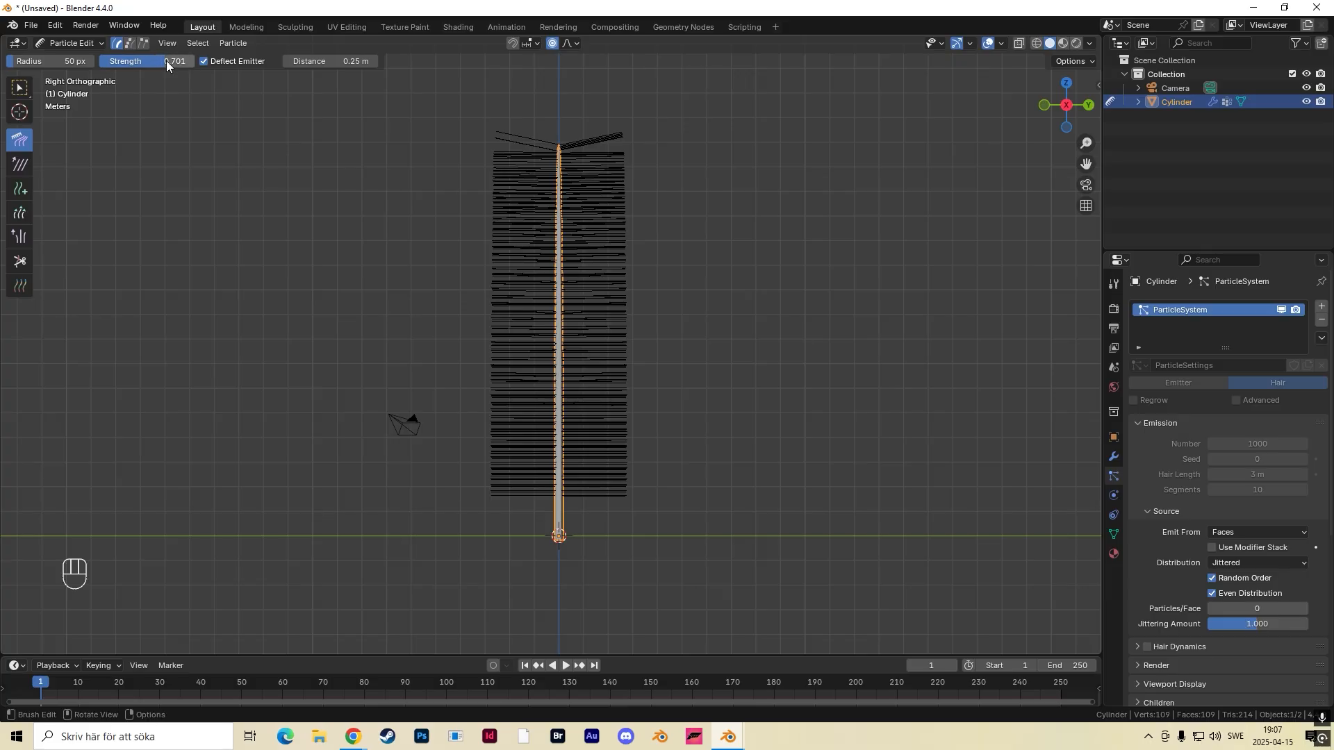
mouse_move(636, 474)
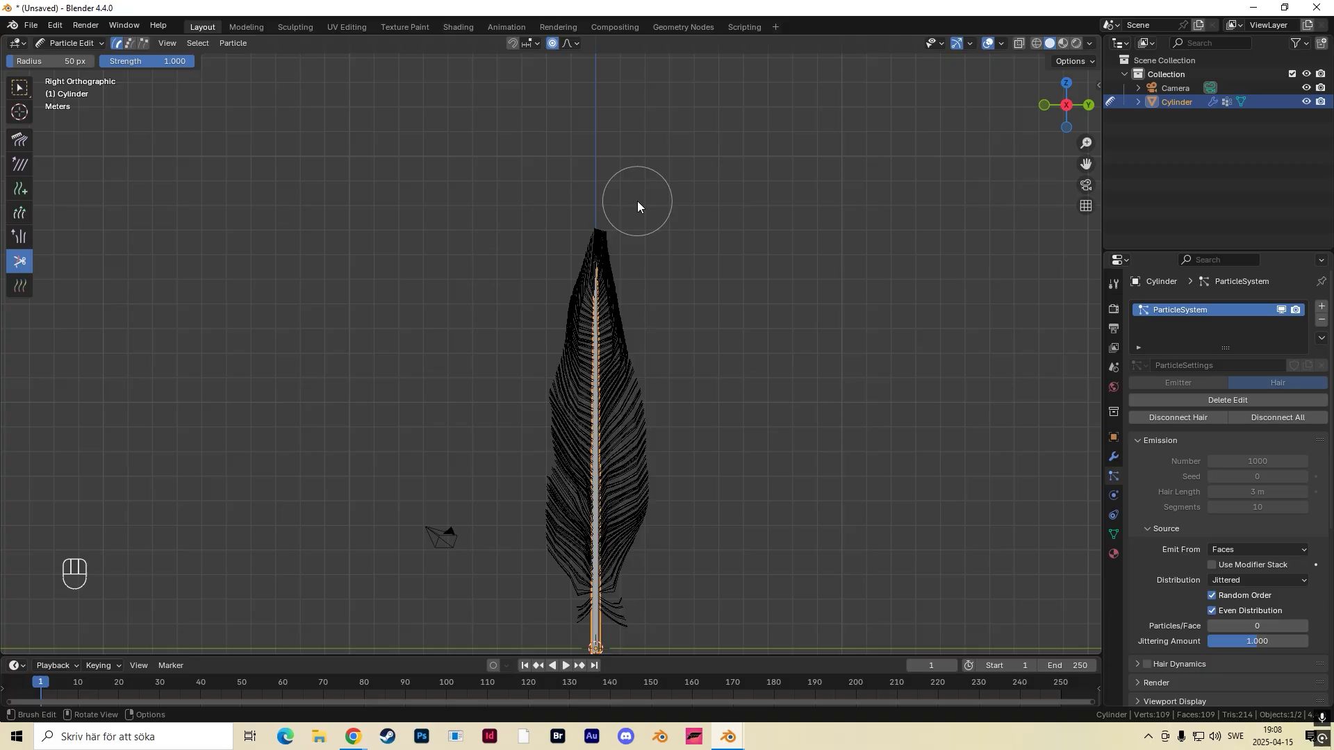
Cut stray hairs along the shaft with a 2 px Cut brush, then return to Comb.
click(19, 139)
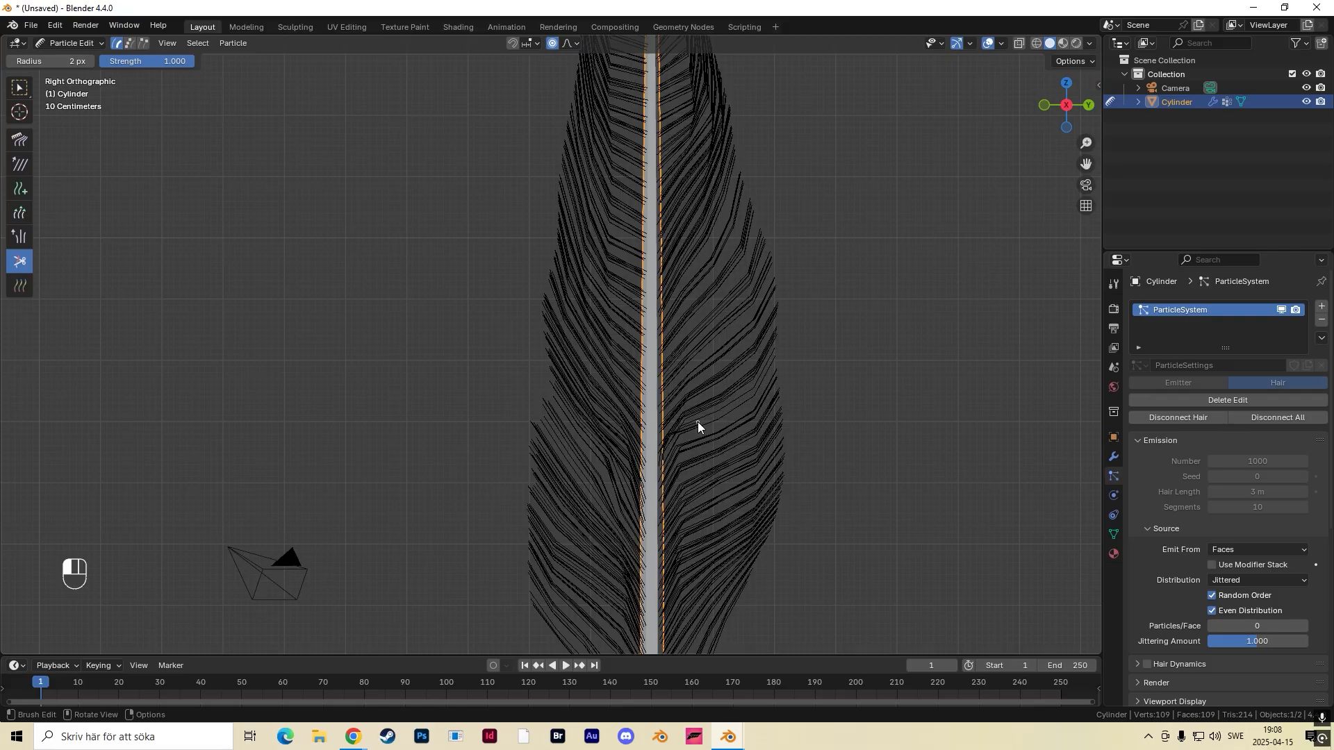
mouse_move(692, 432)
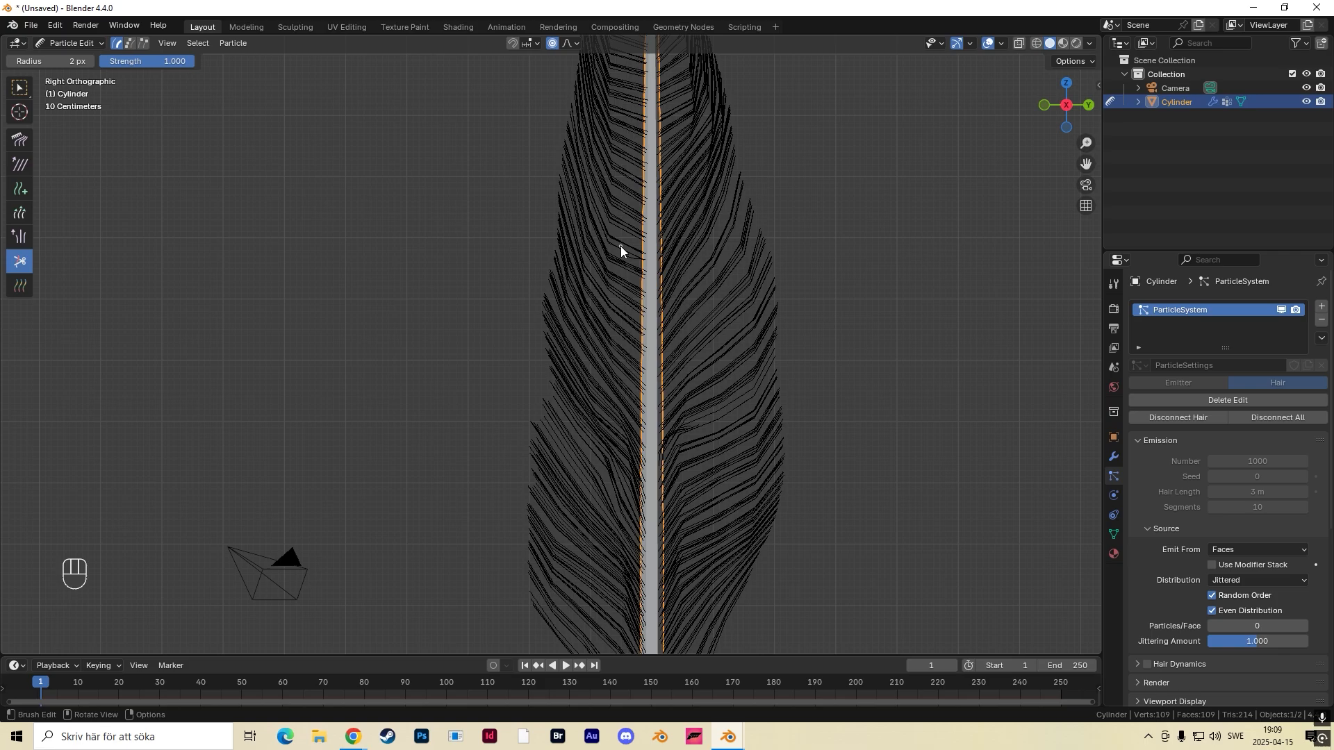
click(19, 139)
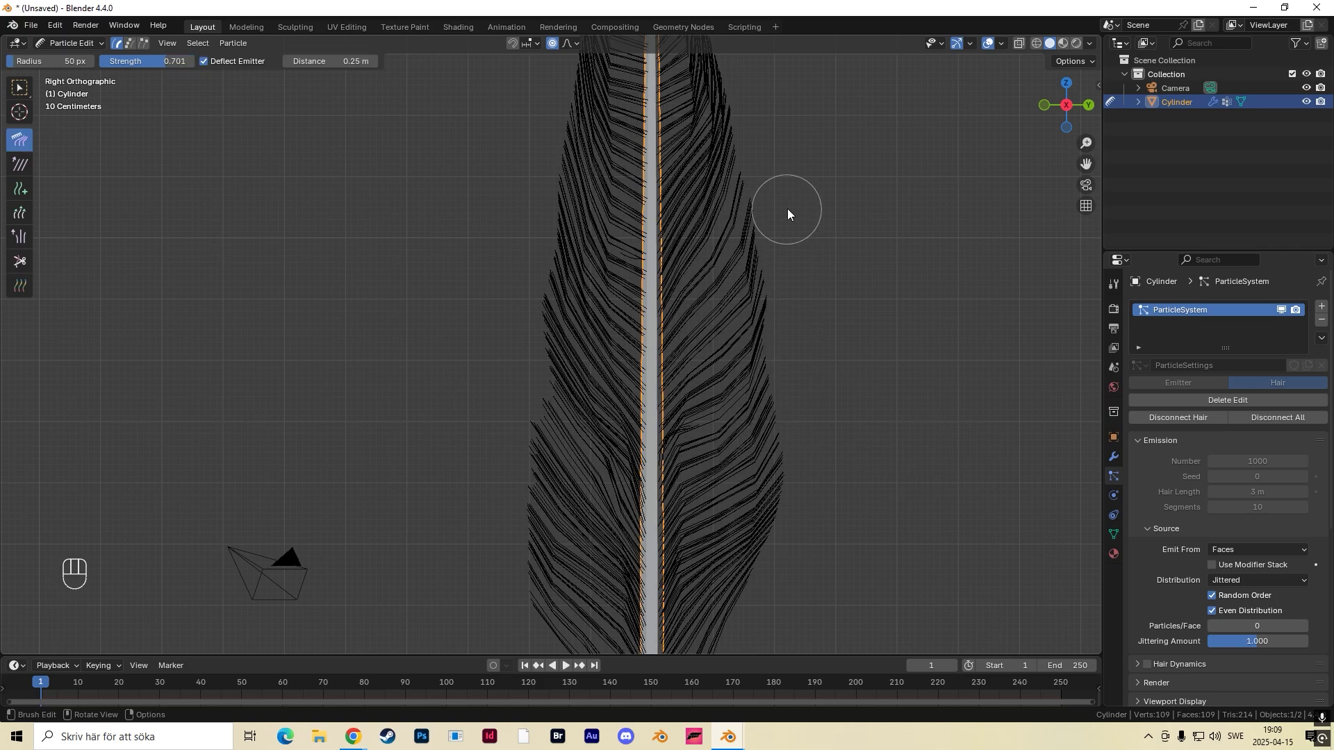
scroll(down, 3)
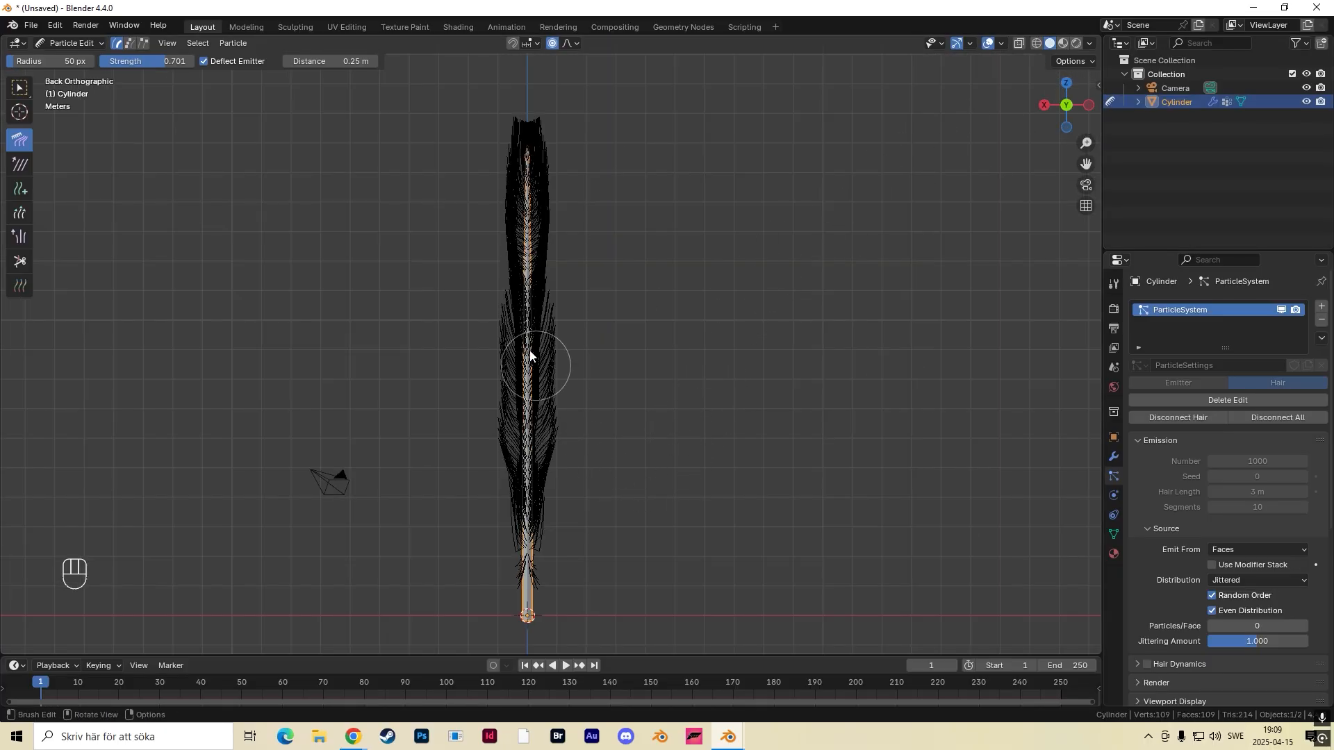
mouse_move(604, 497)
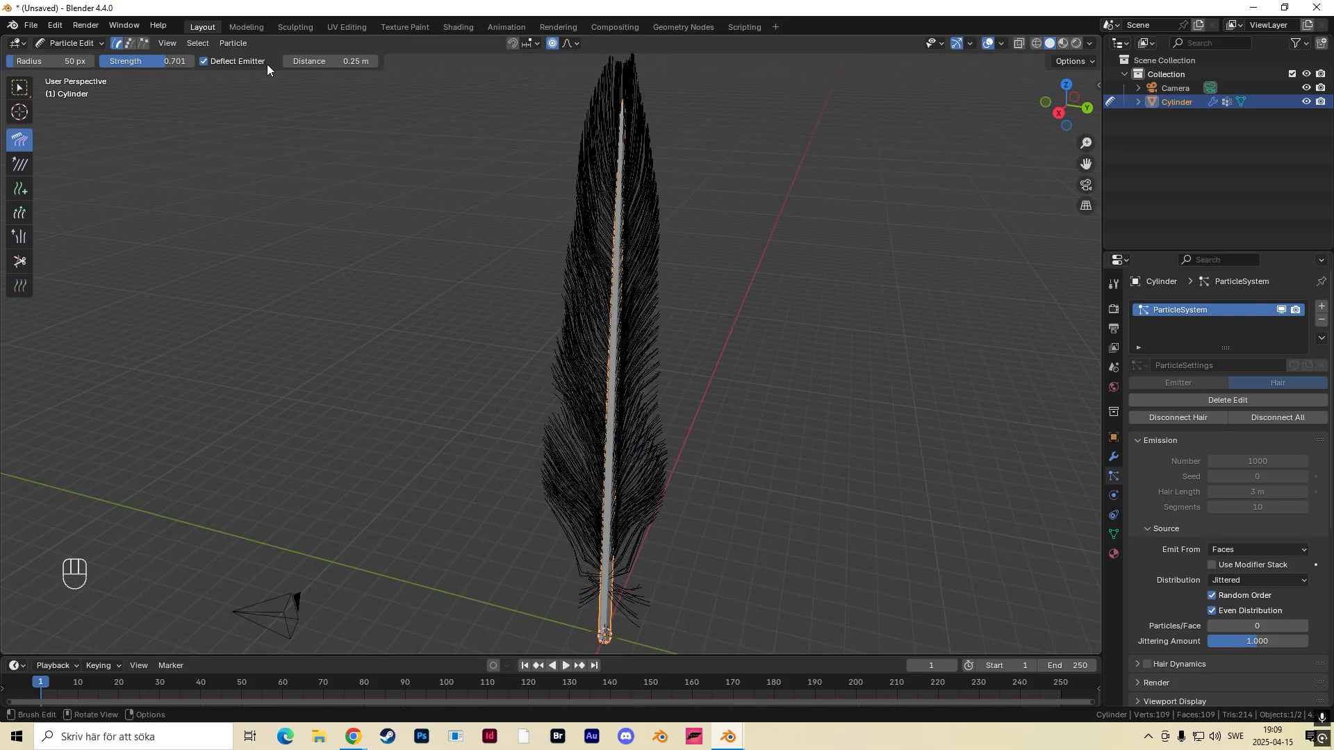
mouse_move(389, 238)
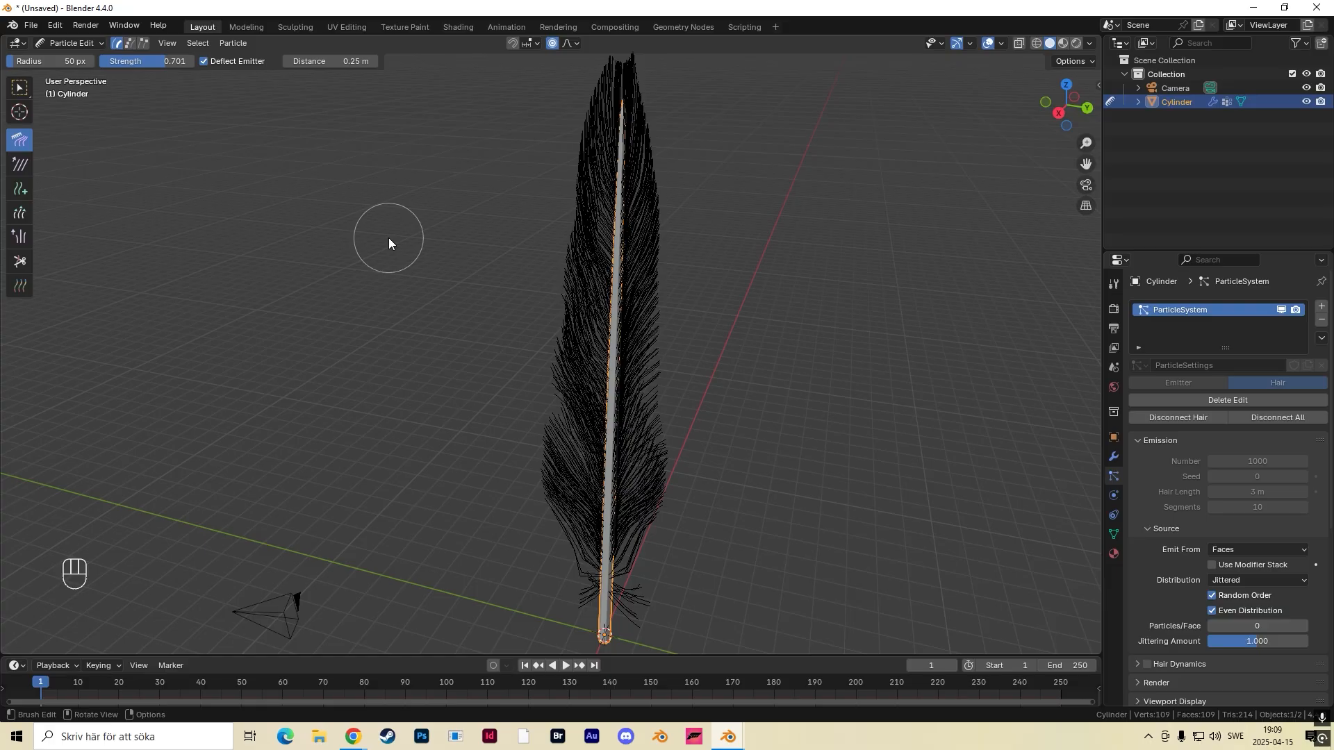
Bring up the interaction-mode pie menu with Ctrl+Tab after combing from back and angled views.
key(ctrl)
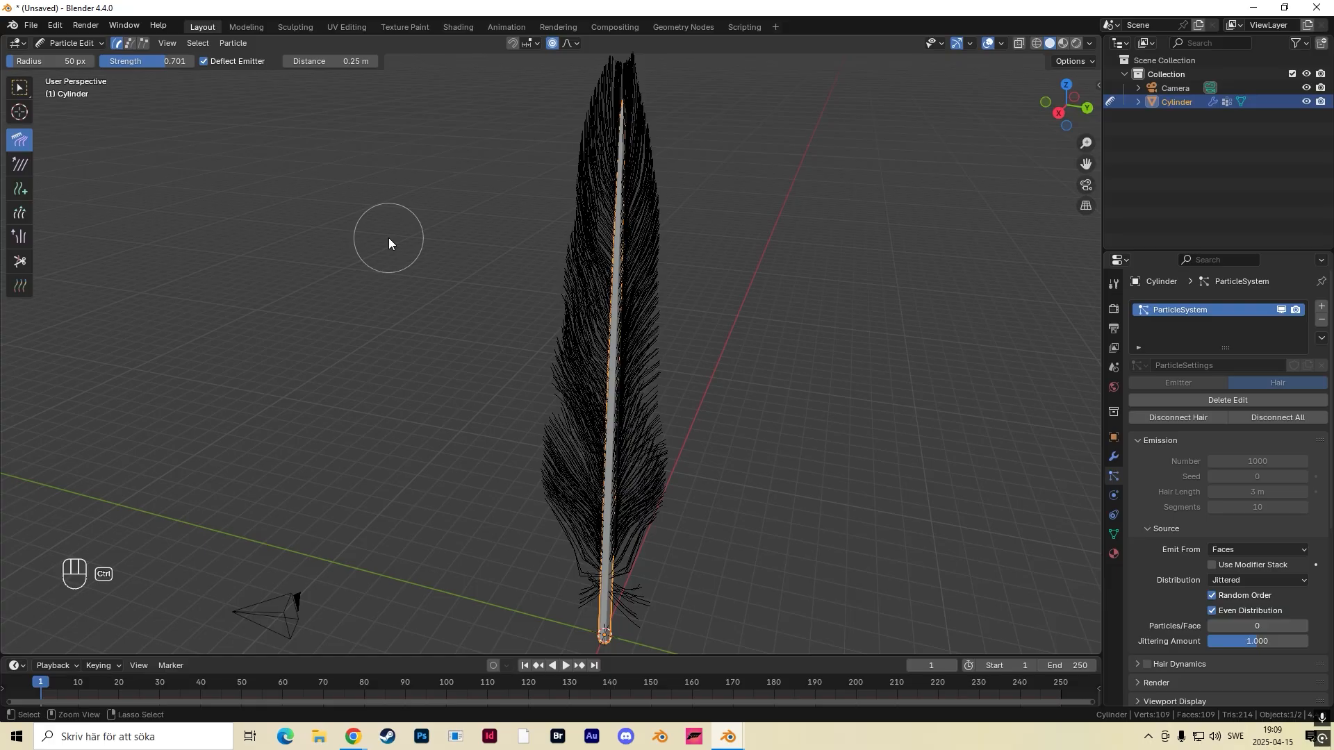
key(ctrl+tab)
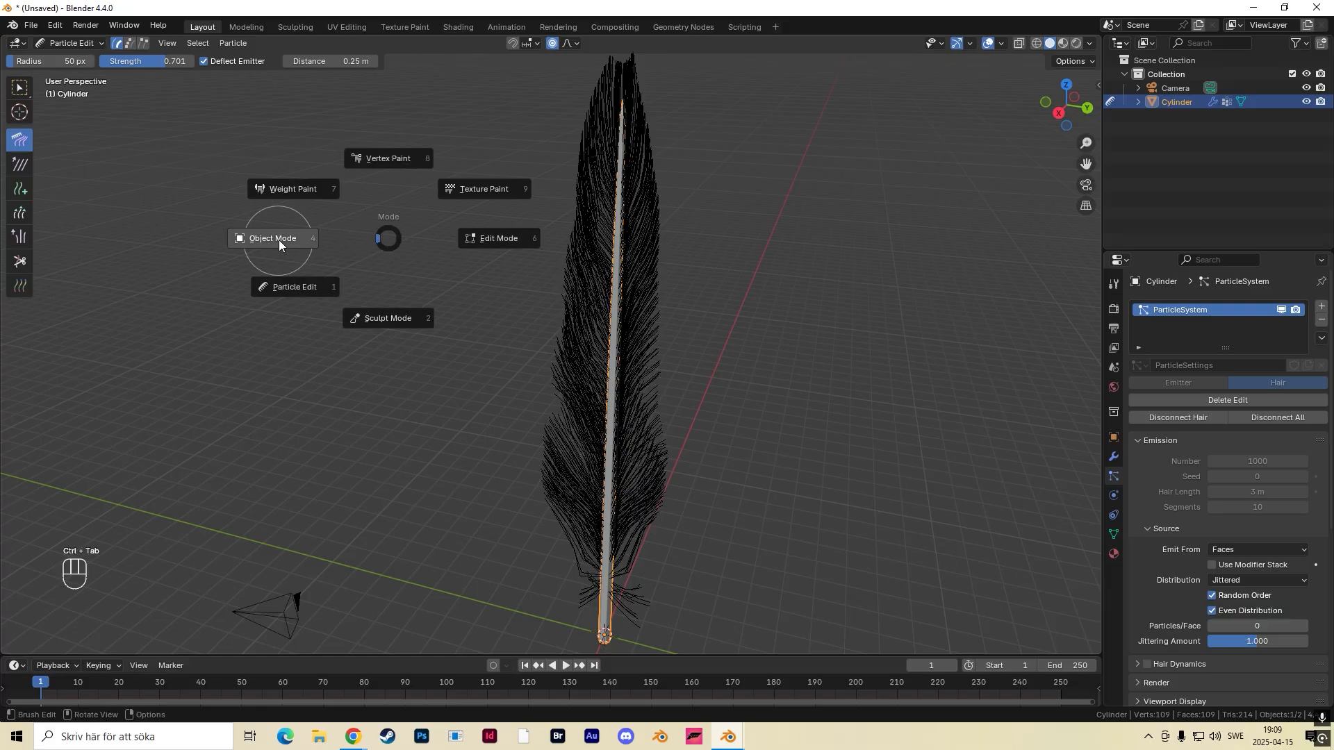
click(272, 238)
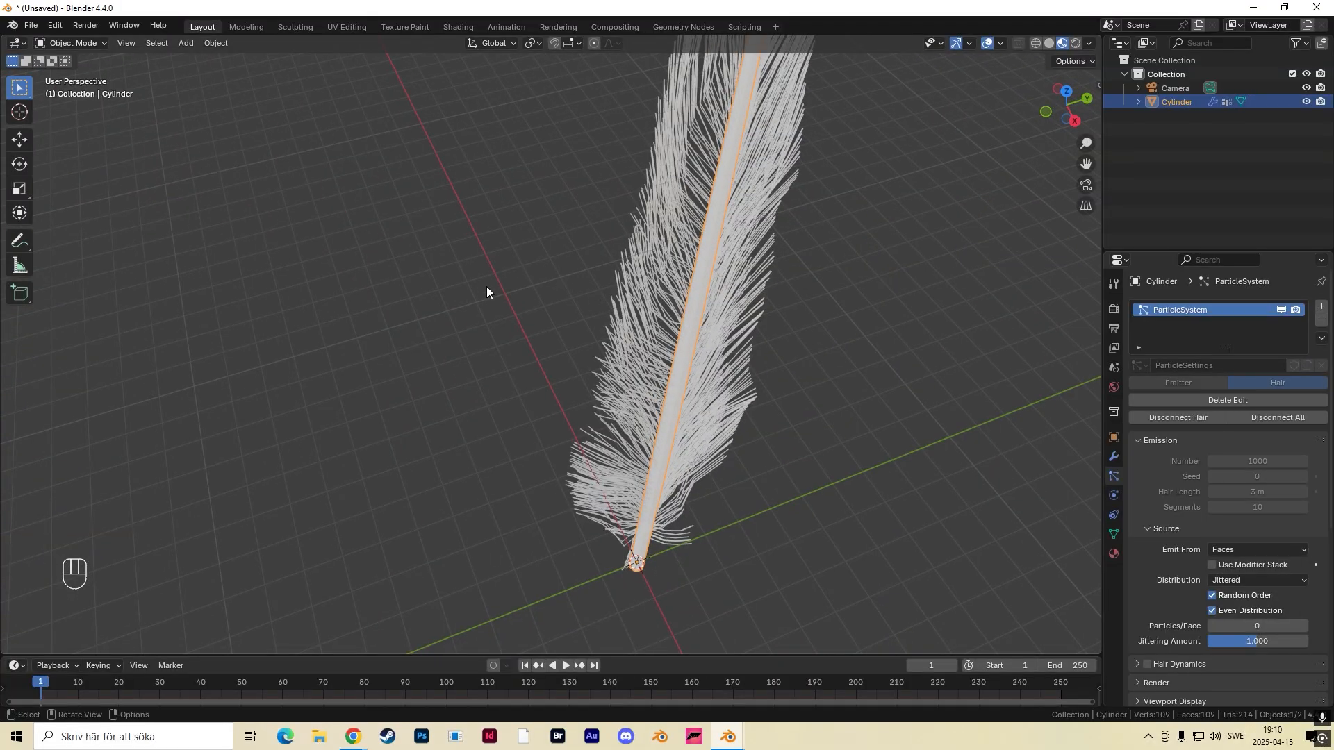
key(ctrl+tab)
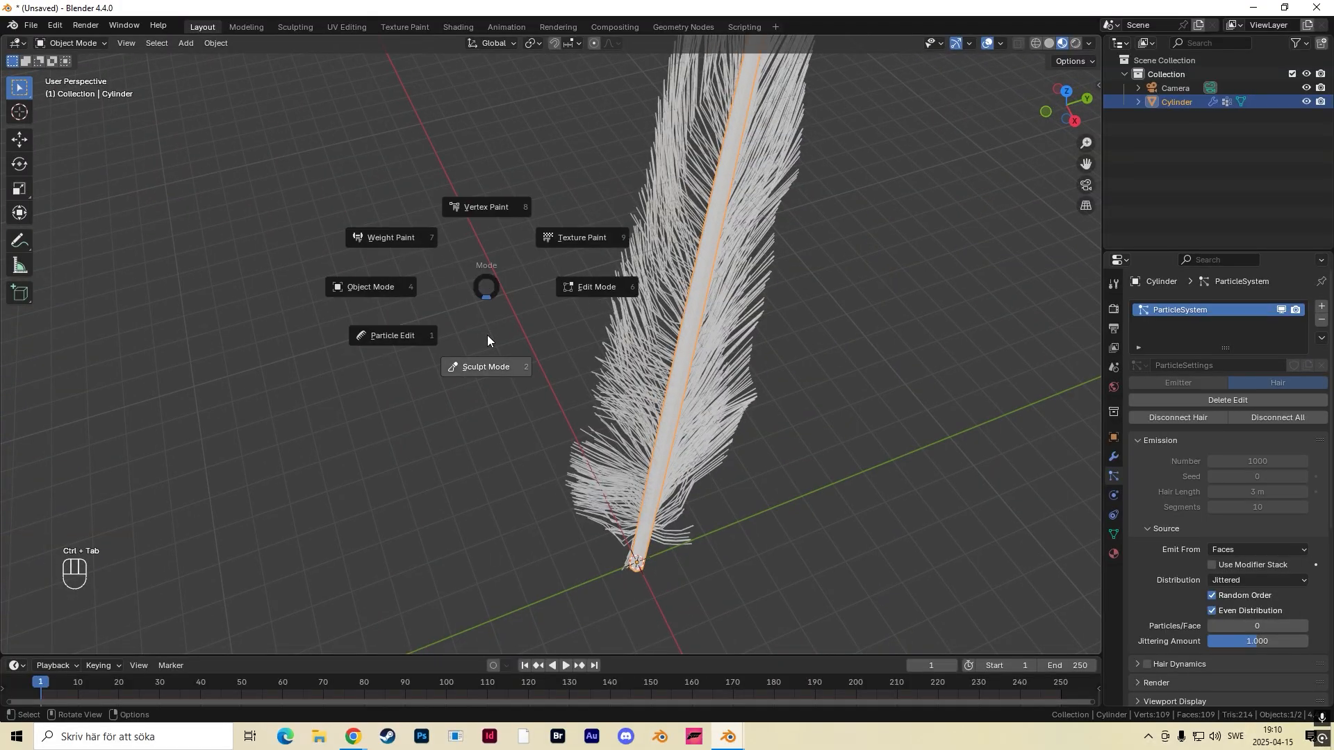
click(392, 335)
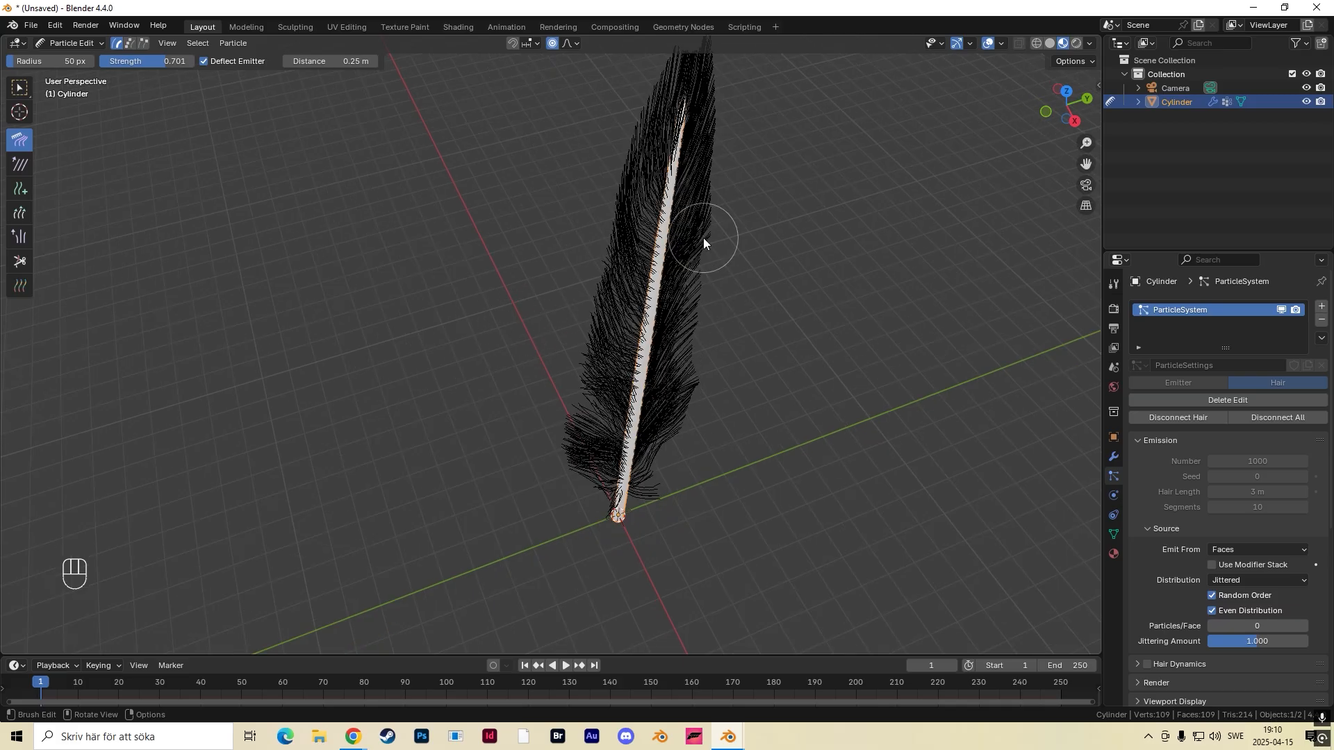
mouse_move(1071, 94)
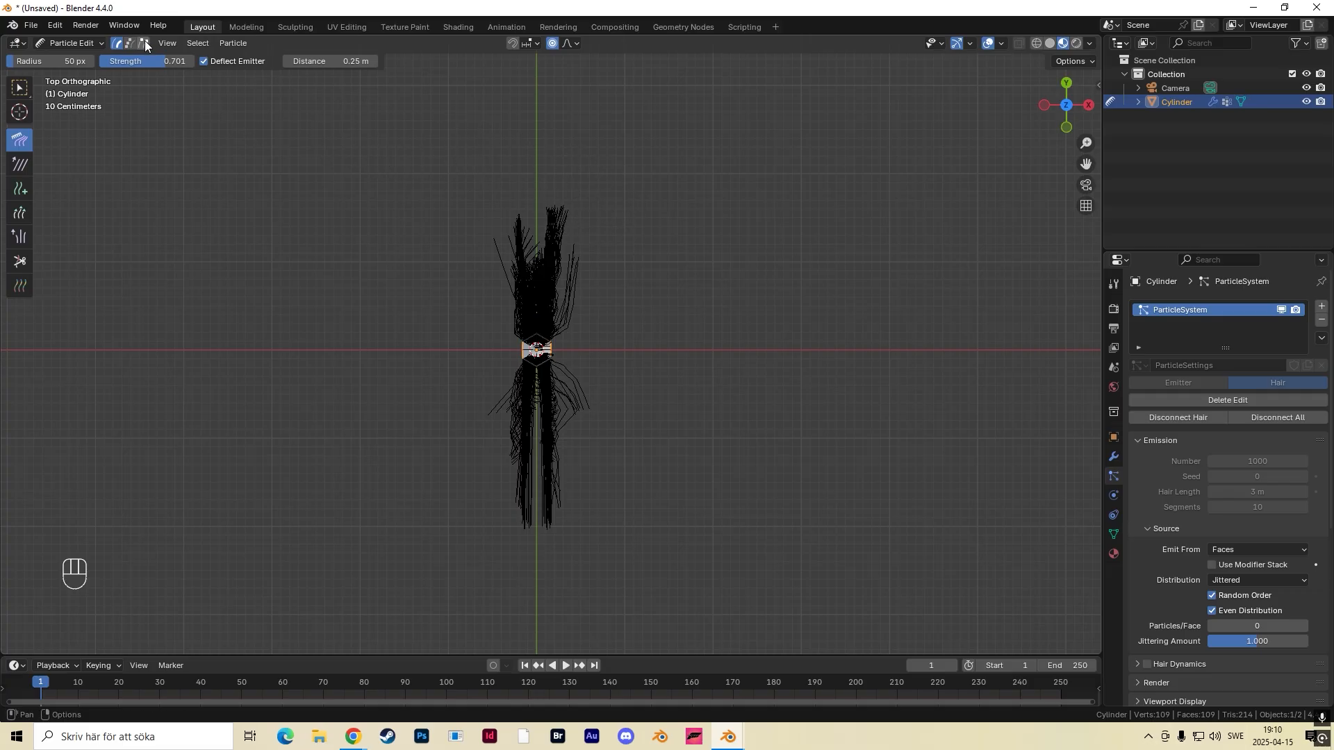
mouse_move(144, 43)
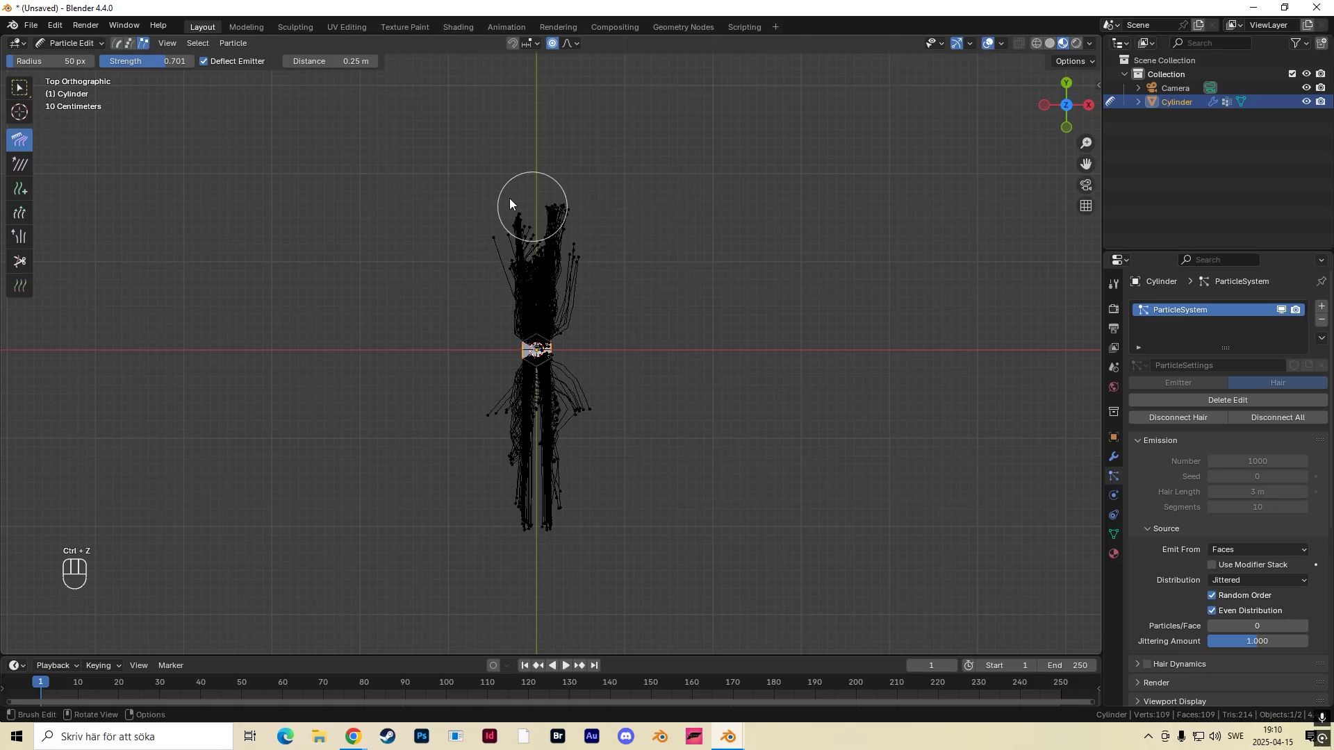
Switch hair editing to point selection to grab the upper strand tips.
click(19, 87)
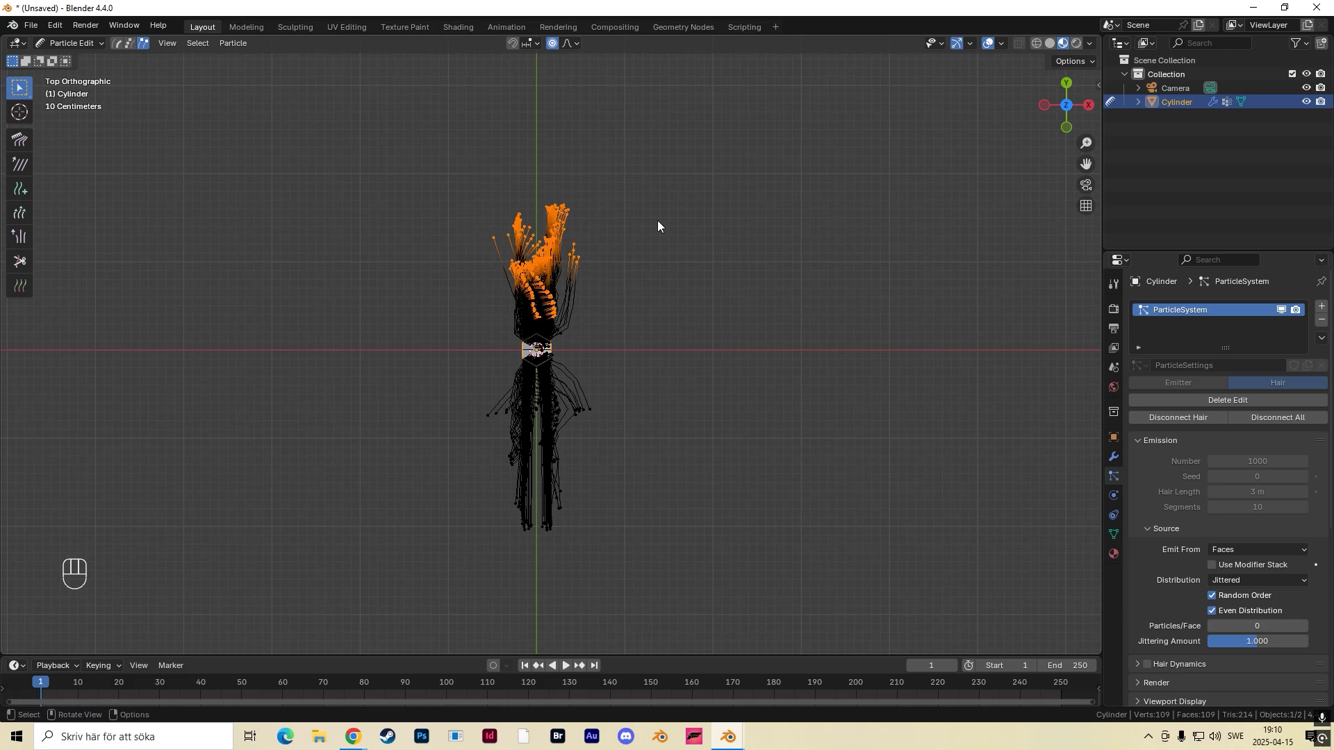
Scale the selected upper tips along X to about 0.08 with proportional editing.
key(s)
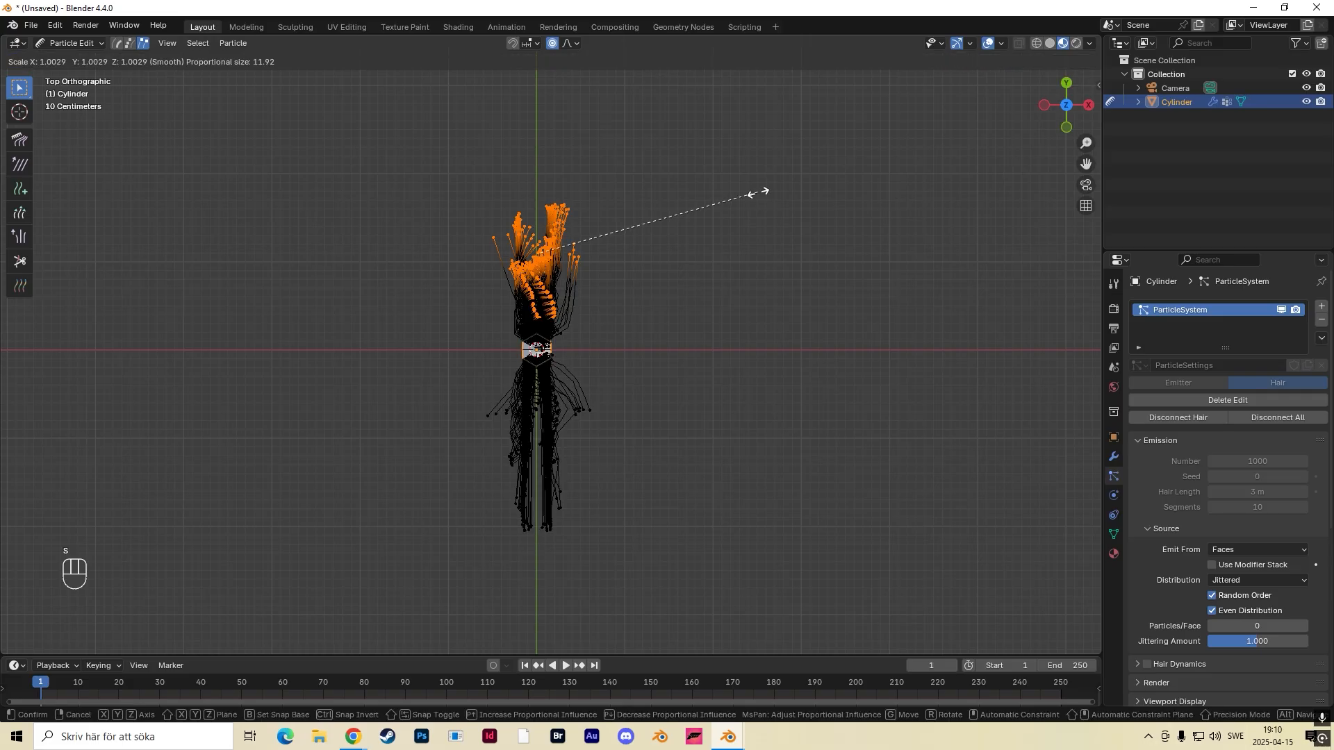
key(x)
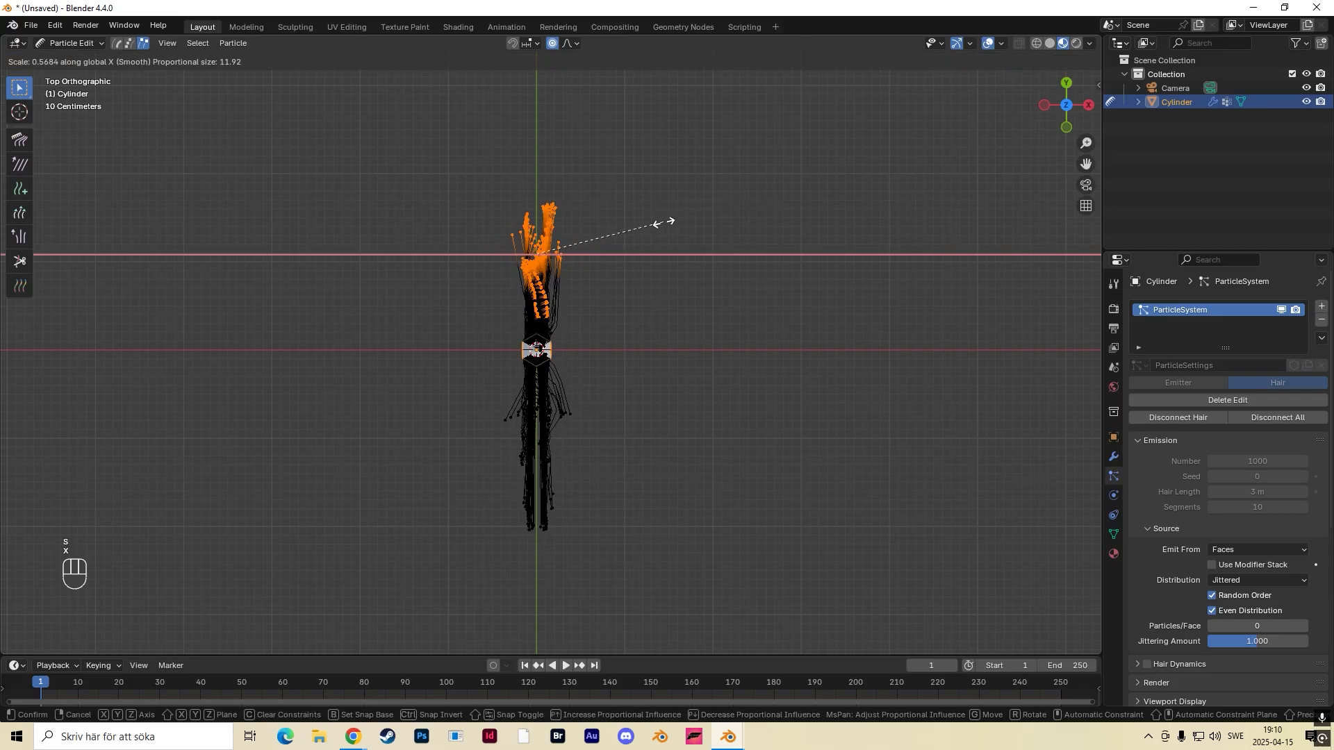
mouse_move(644, 233)
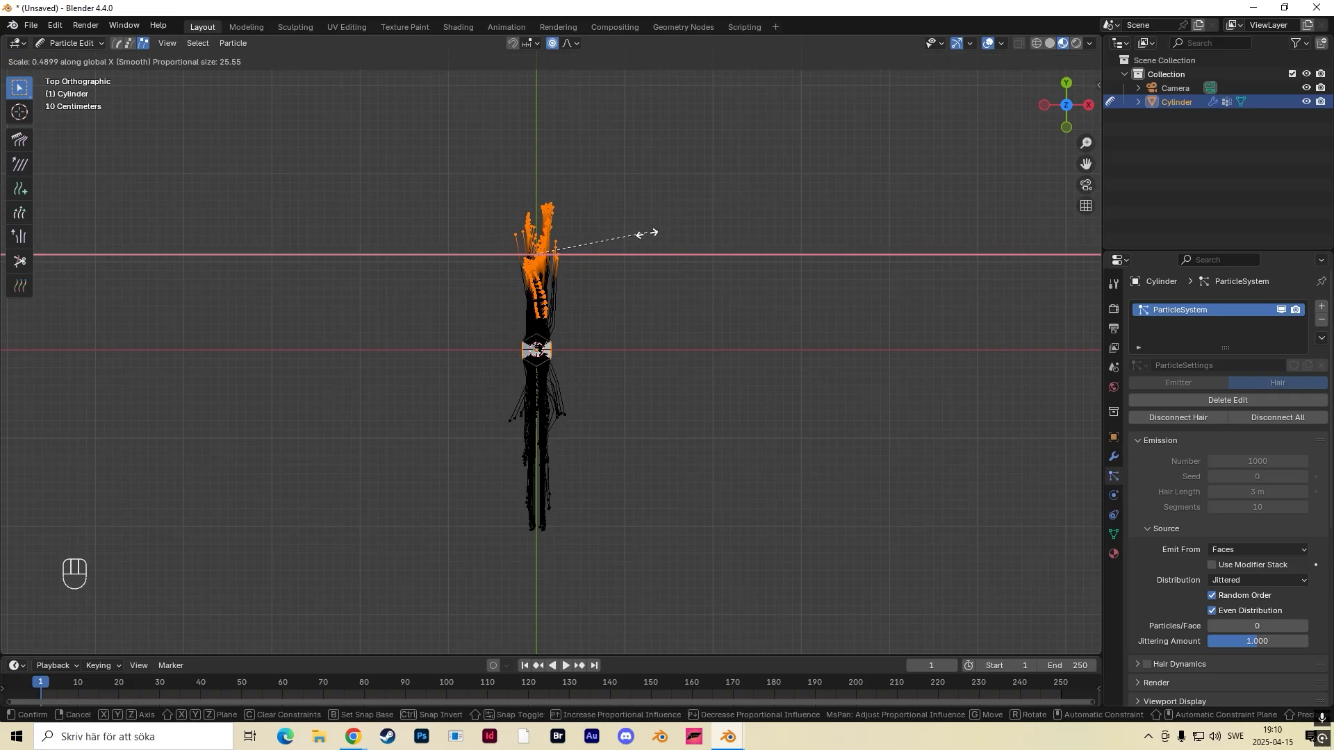
mouse_move(606, 254)
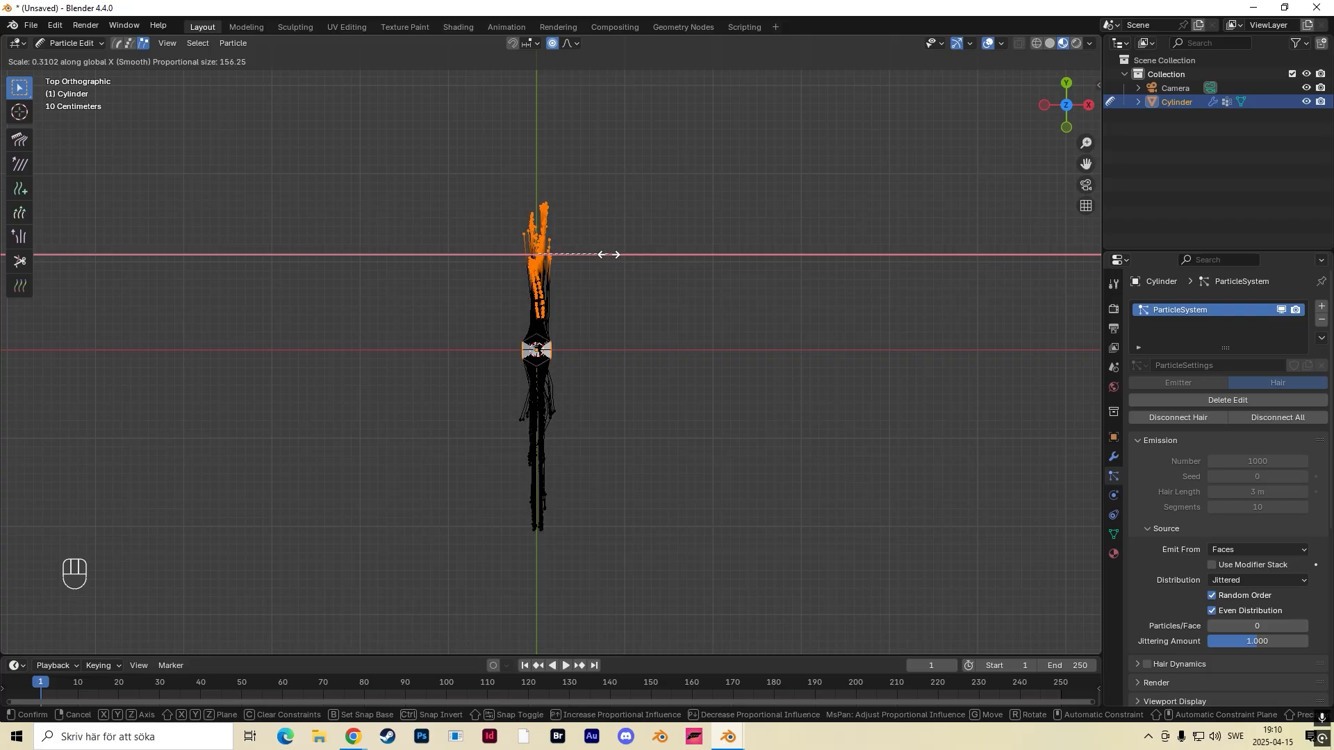
mouse_move(601, 259)
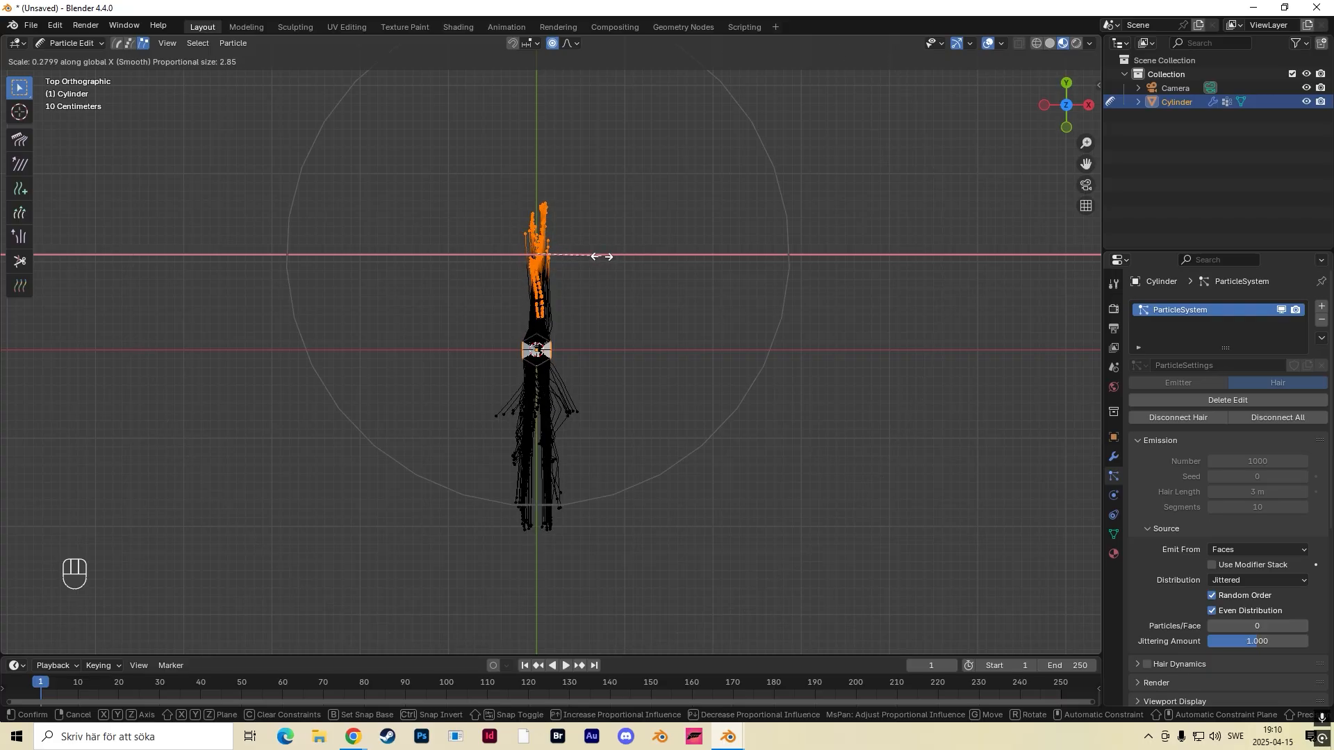
mouse_move(558, 241)
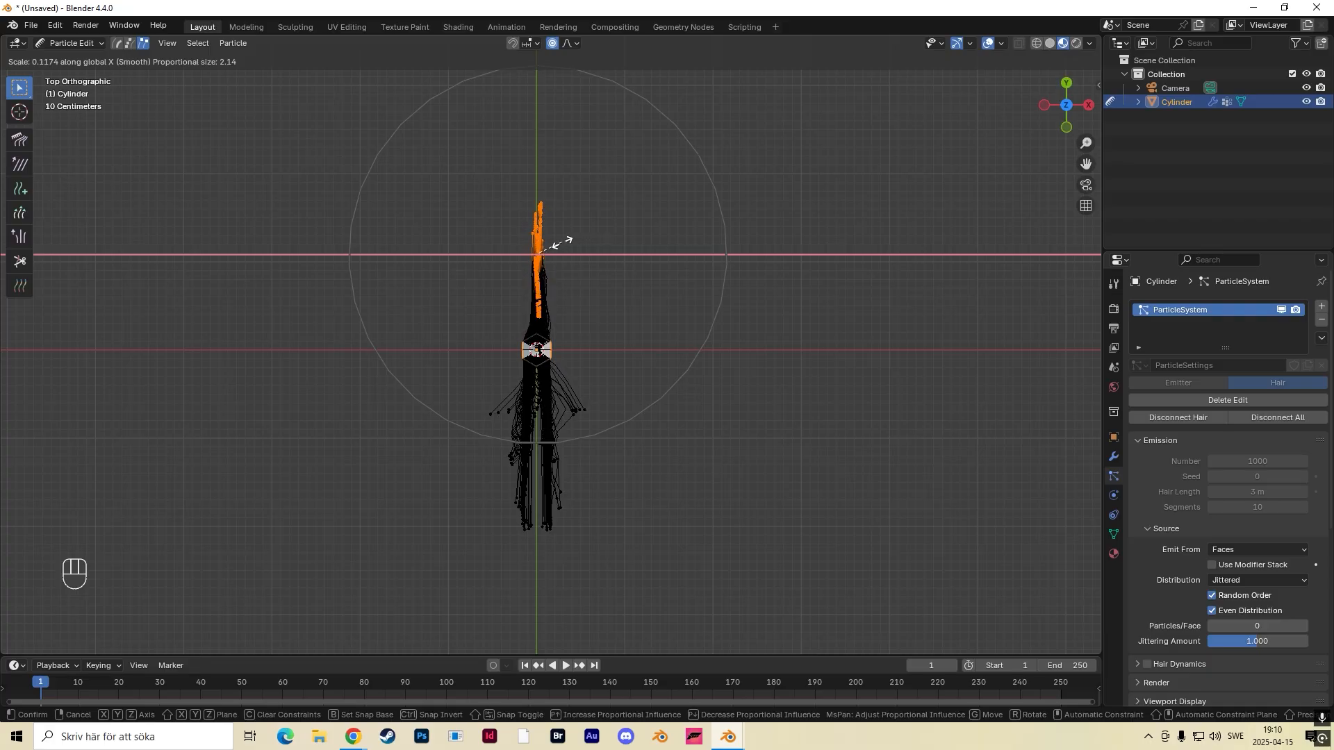
mouse_move(549, 248)
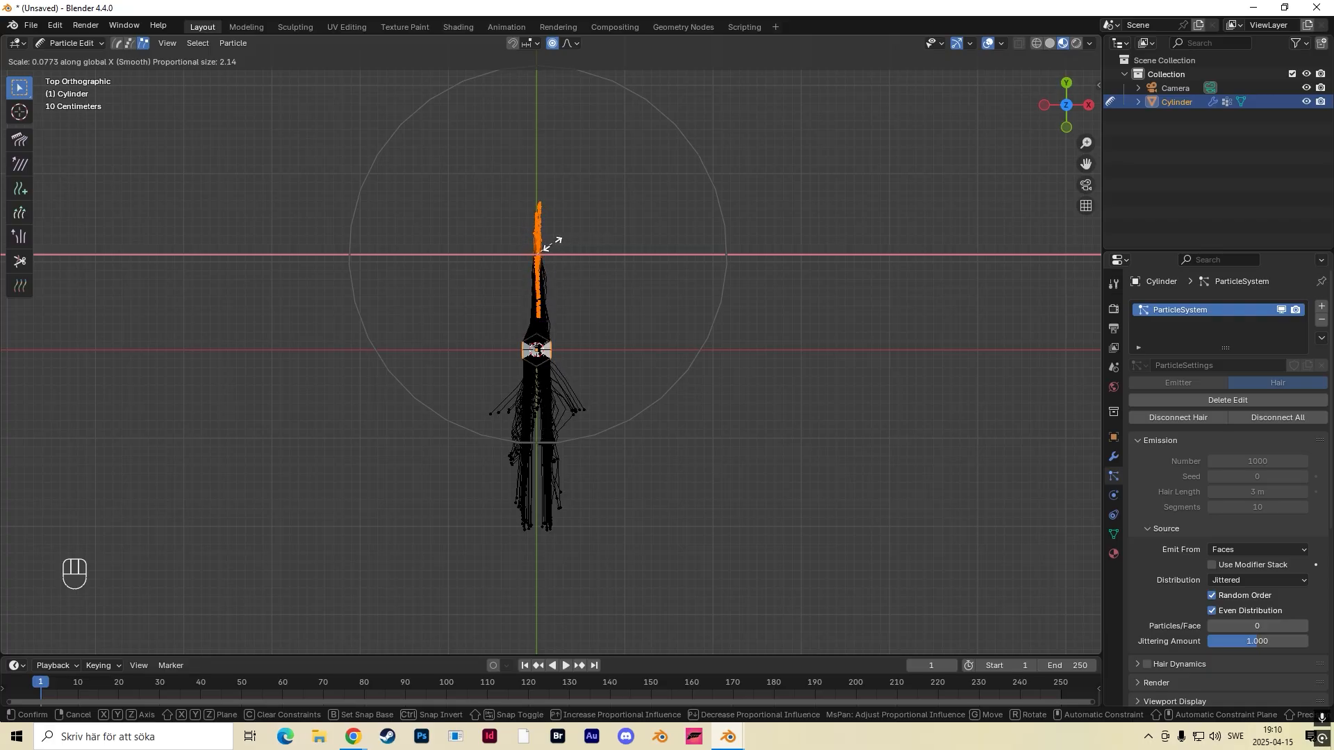
click(545, 247)
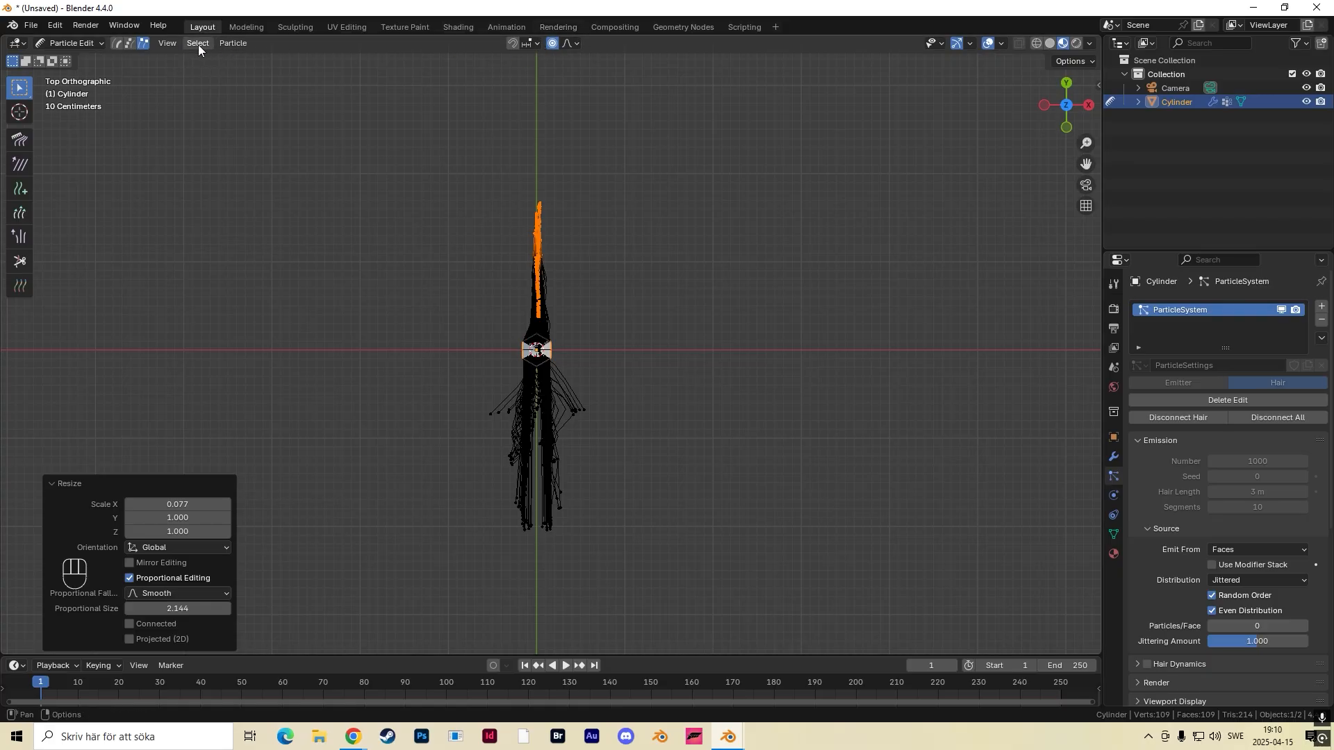
mouse_move(630, 399)
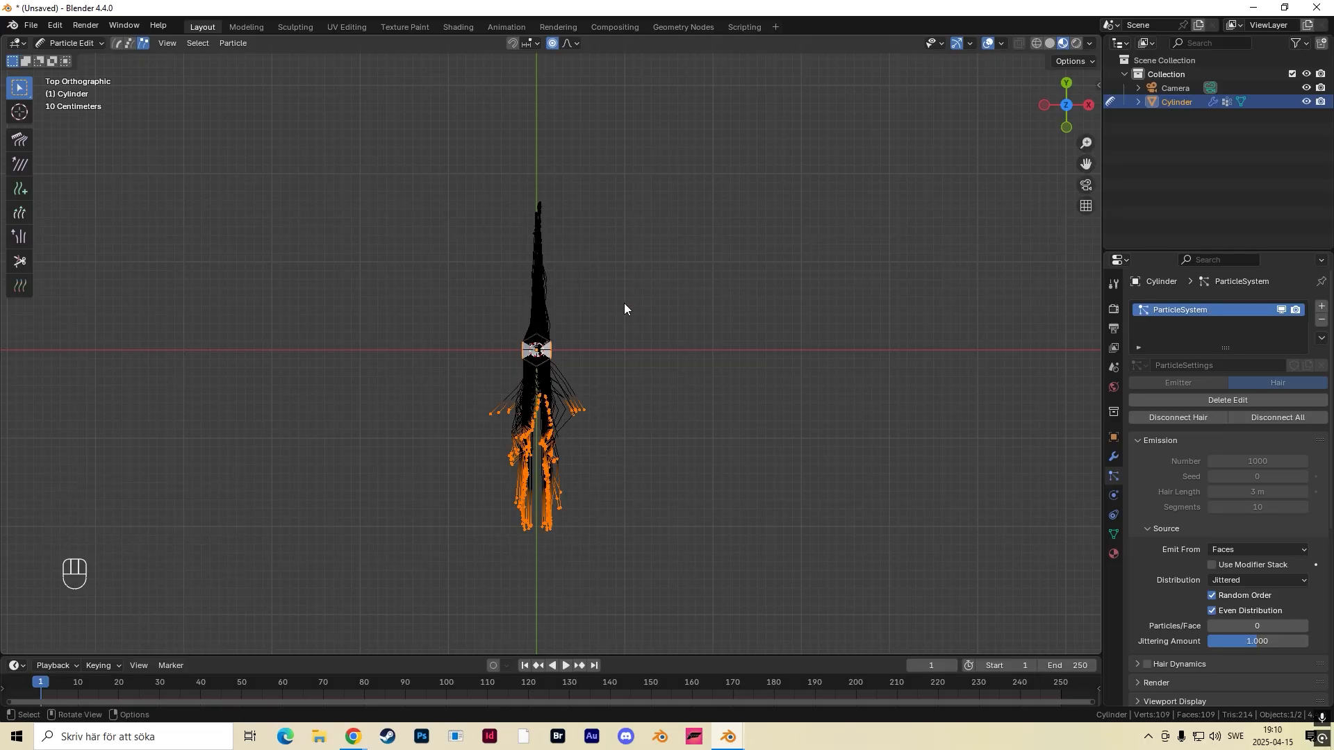
Scale the lower strand tips narrow along X with proportional falloff, then open the mode pie.
key(s)
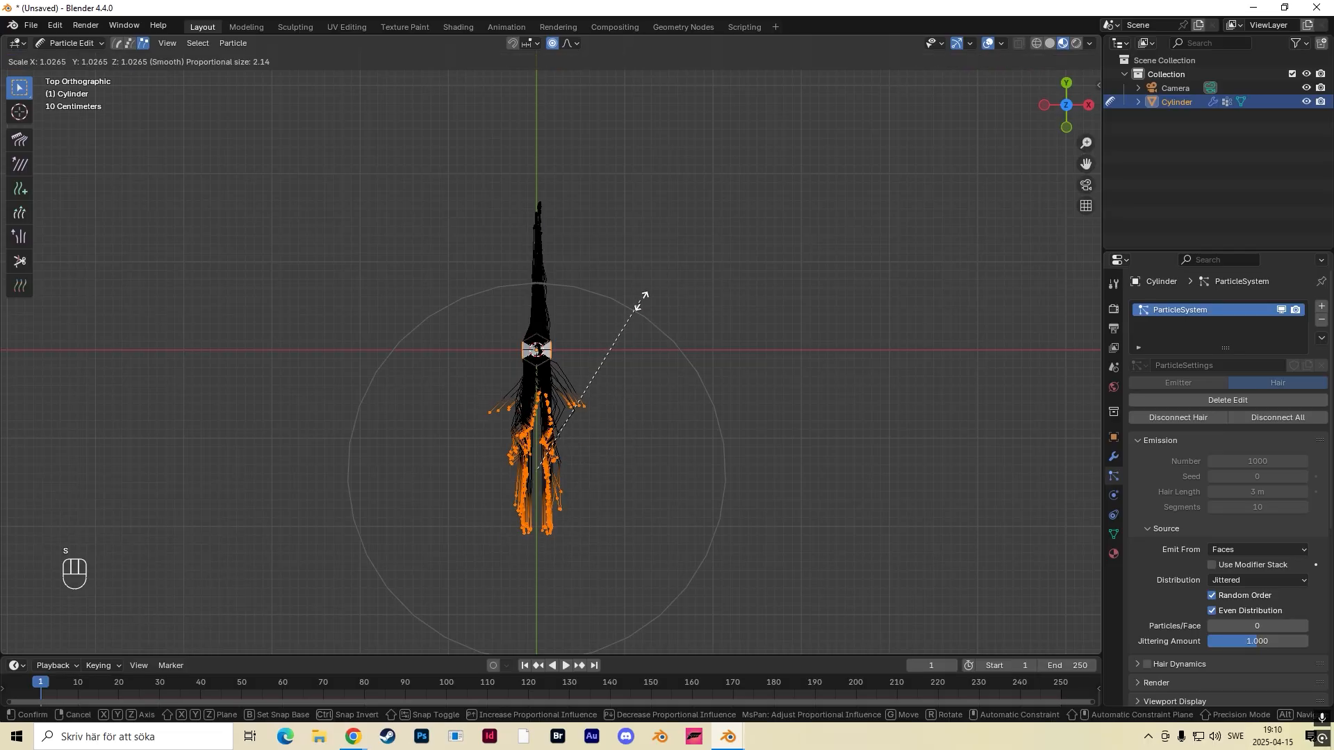
mouse_move(636, 304)
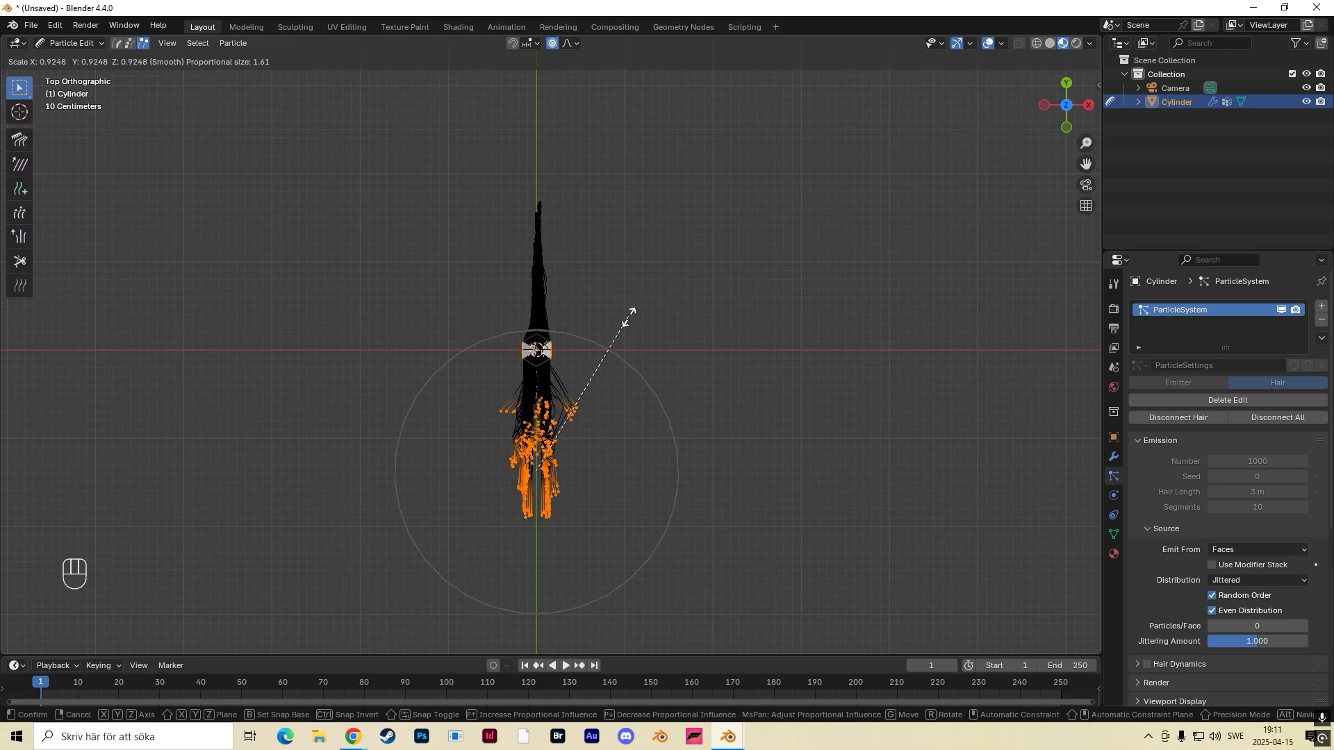
mouse_move(644, 308)
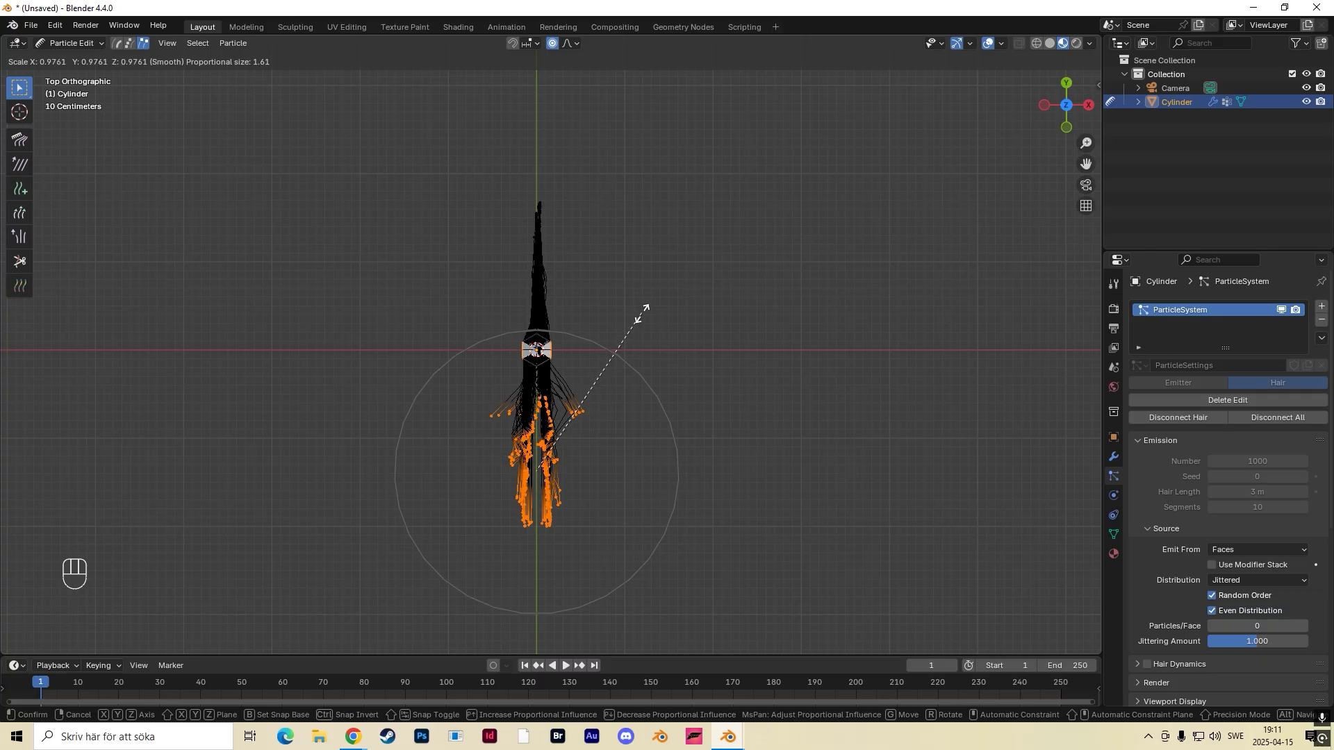
key(x)
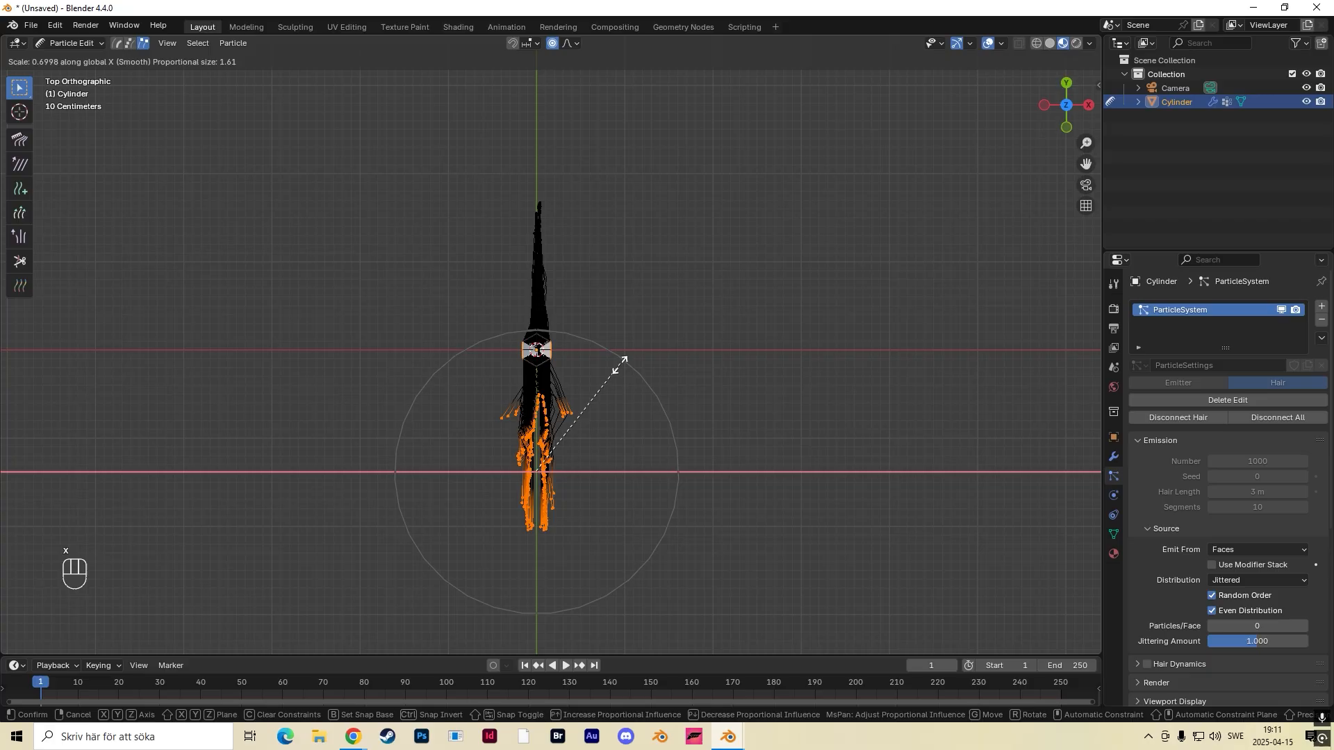
mouse_move(579, 425)
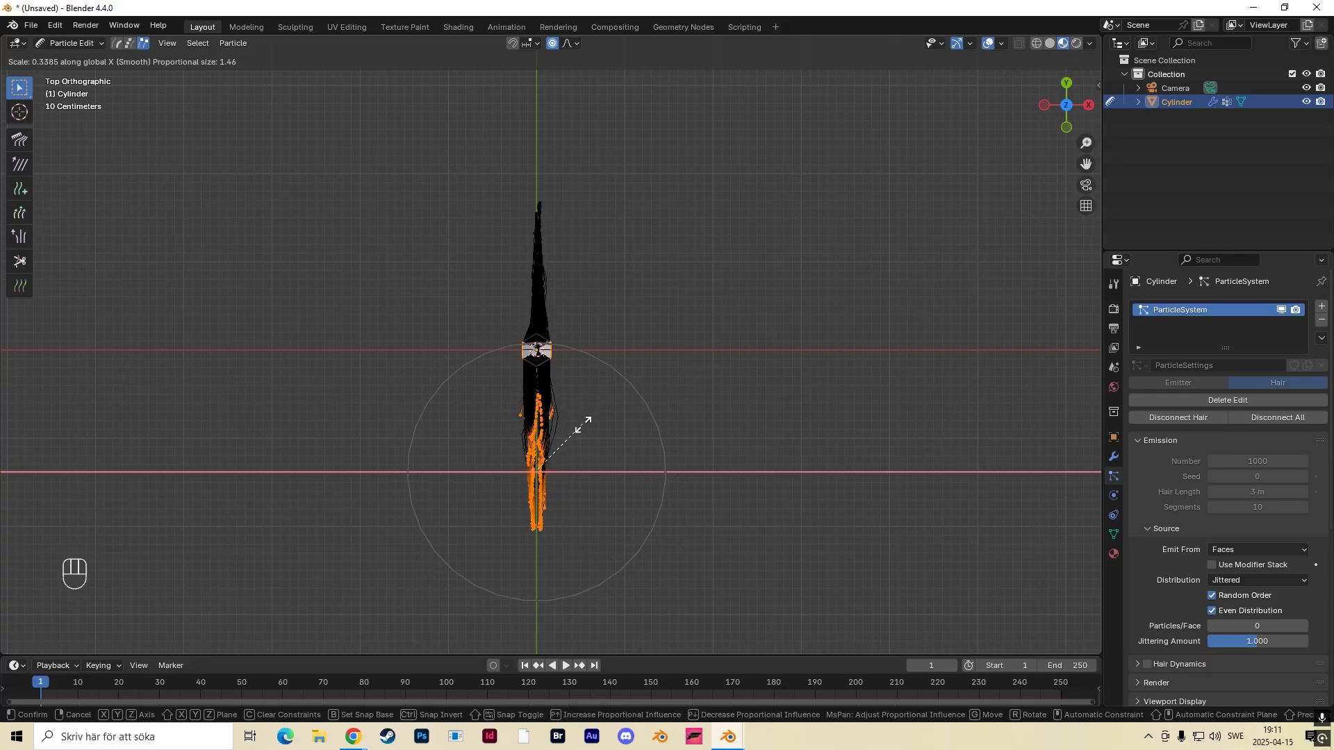
mouse_move(564, 440)
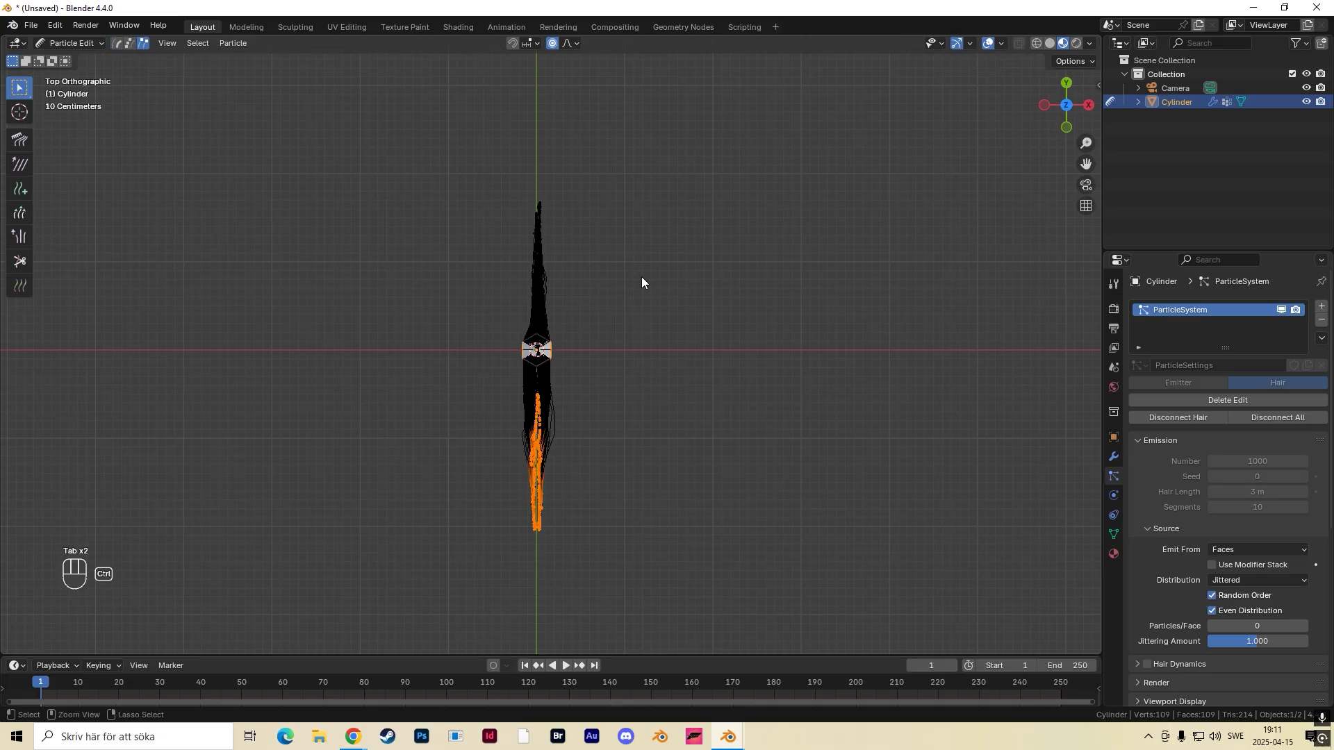
key(ctrl+tab)
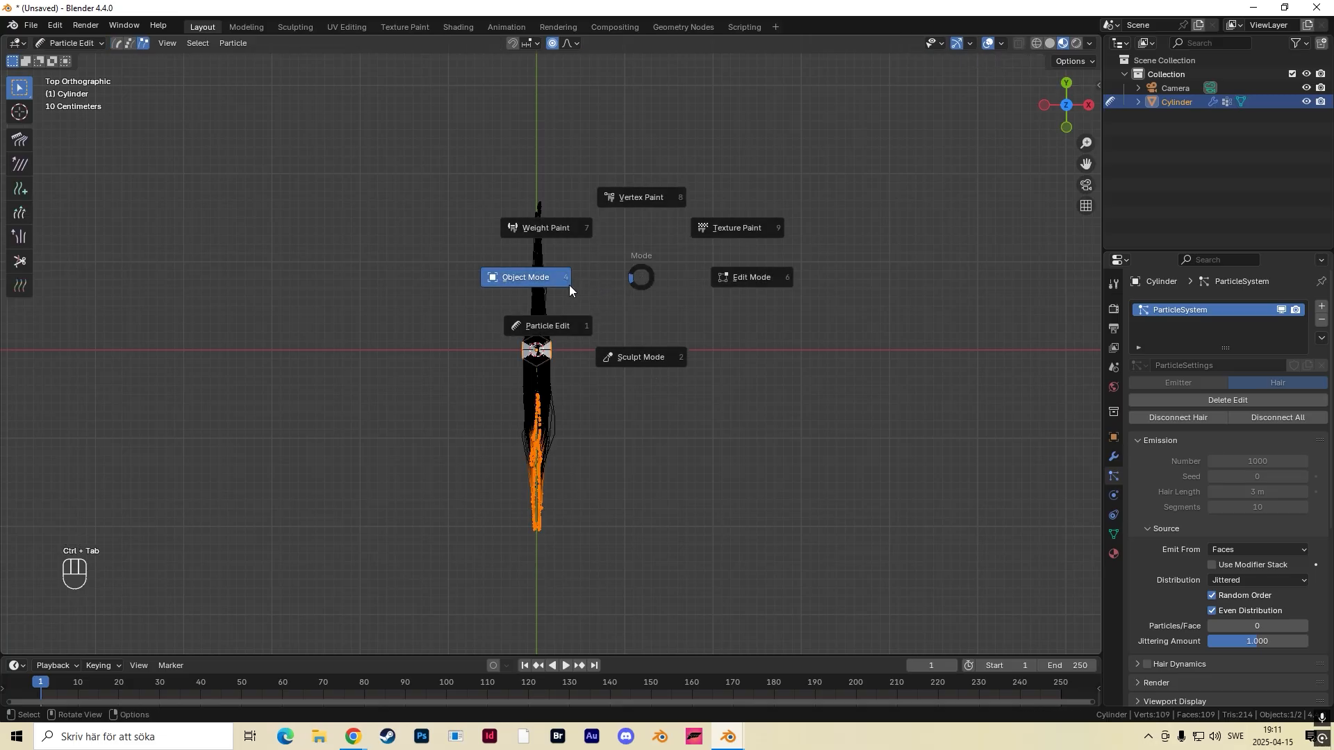
View the feather from the Left in Object Mode, then return to Particle Edit to comb.
click(523, 276)
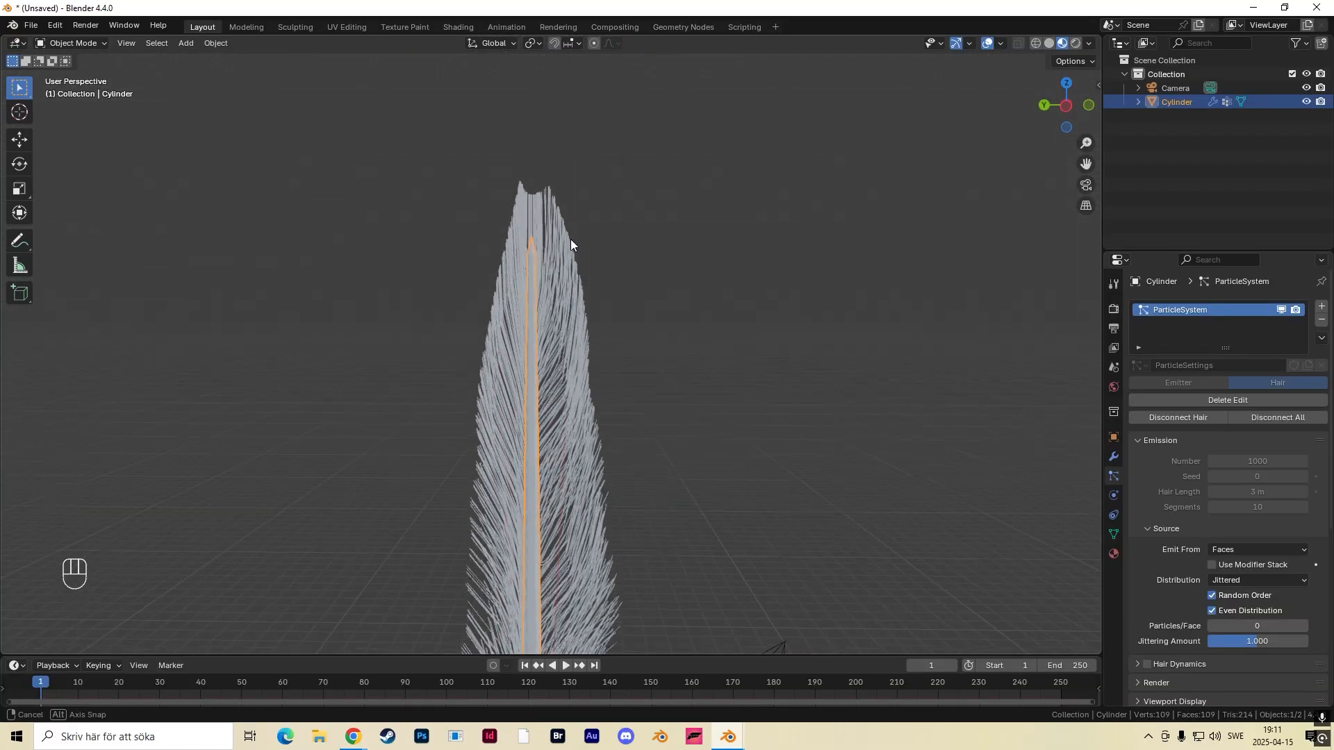
click(1066, 105)
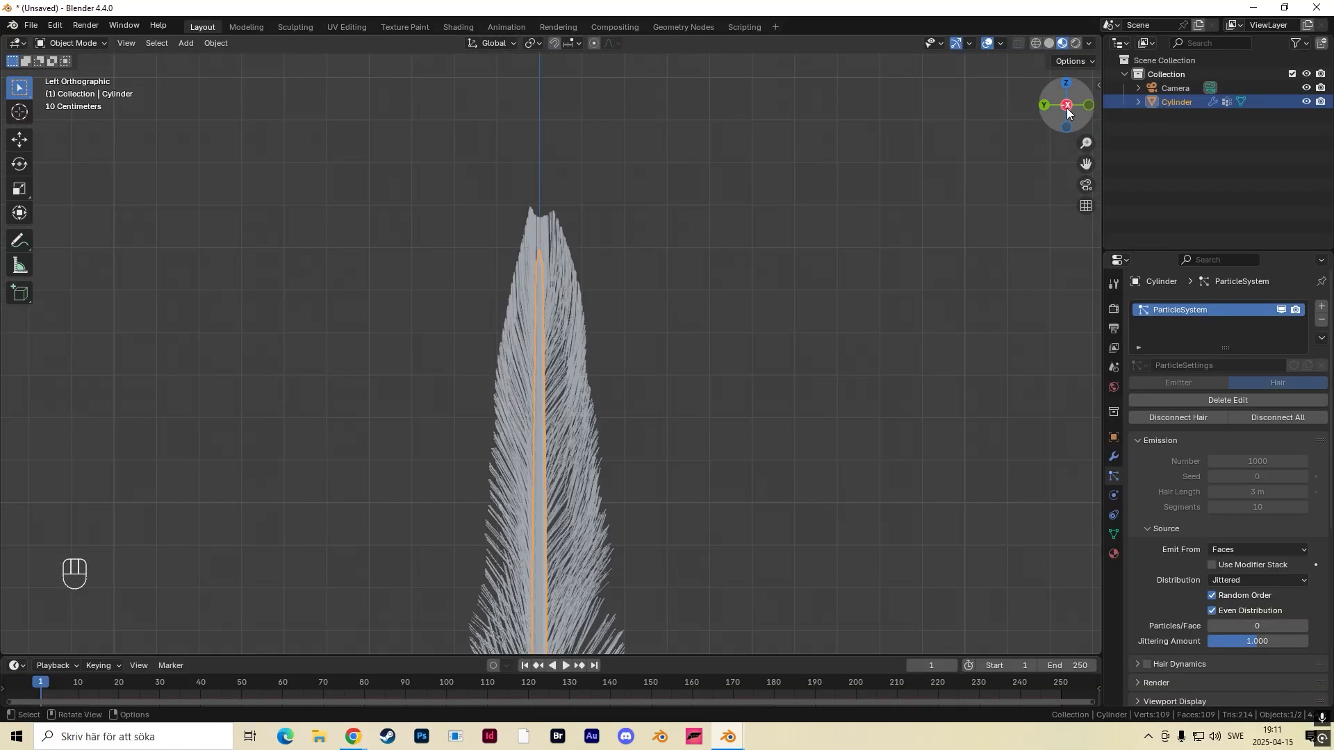
click(72, 43)
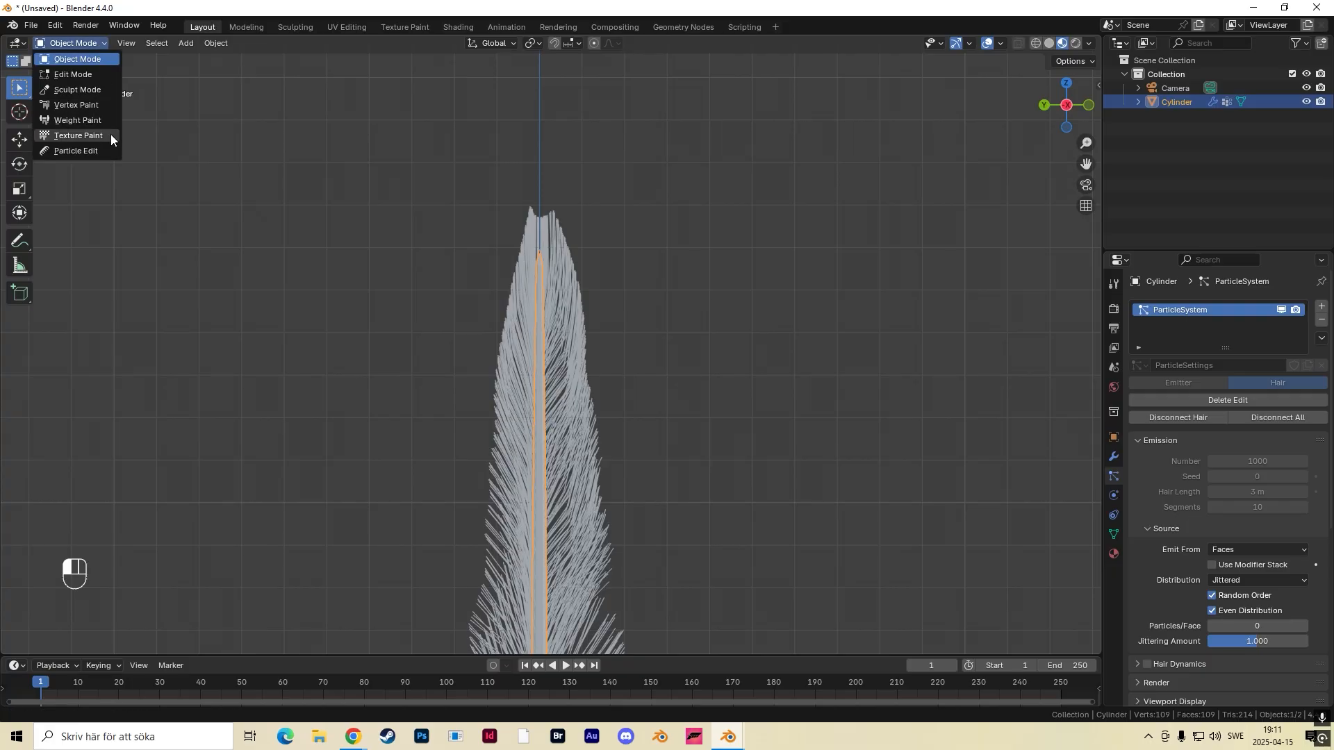
click(75, 151)
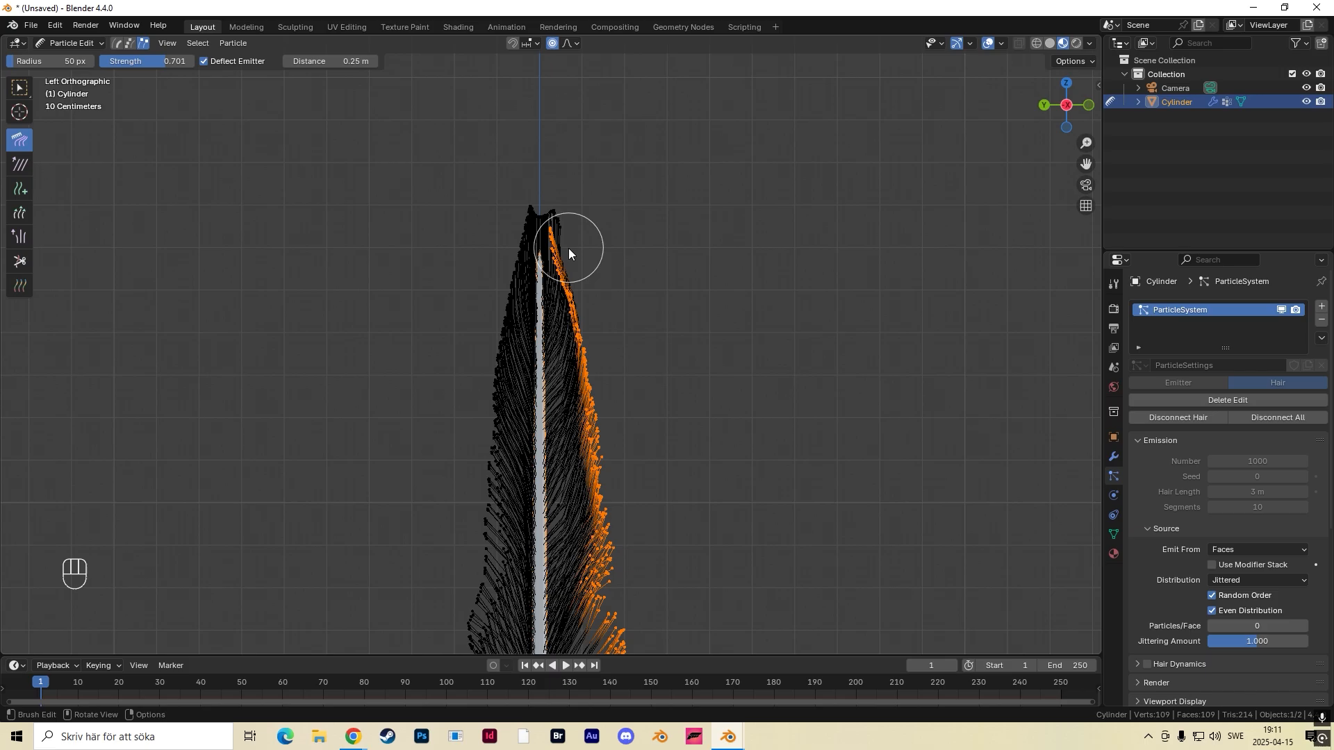
key(ctrl+z)
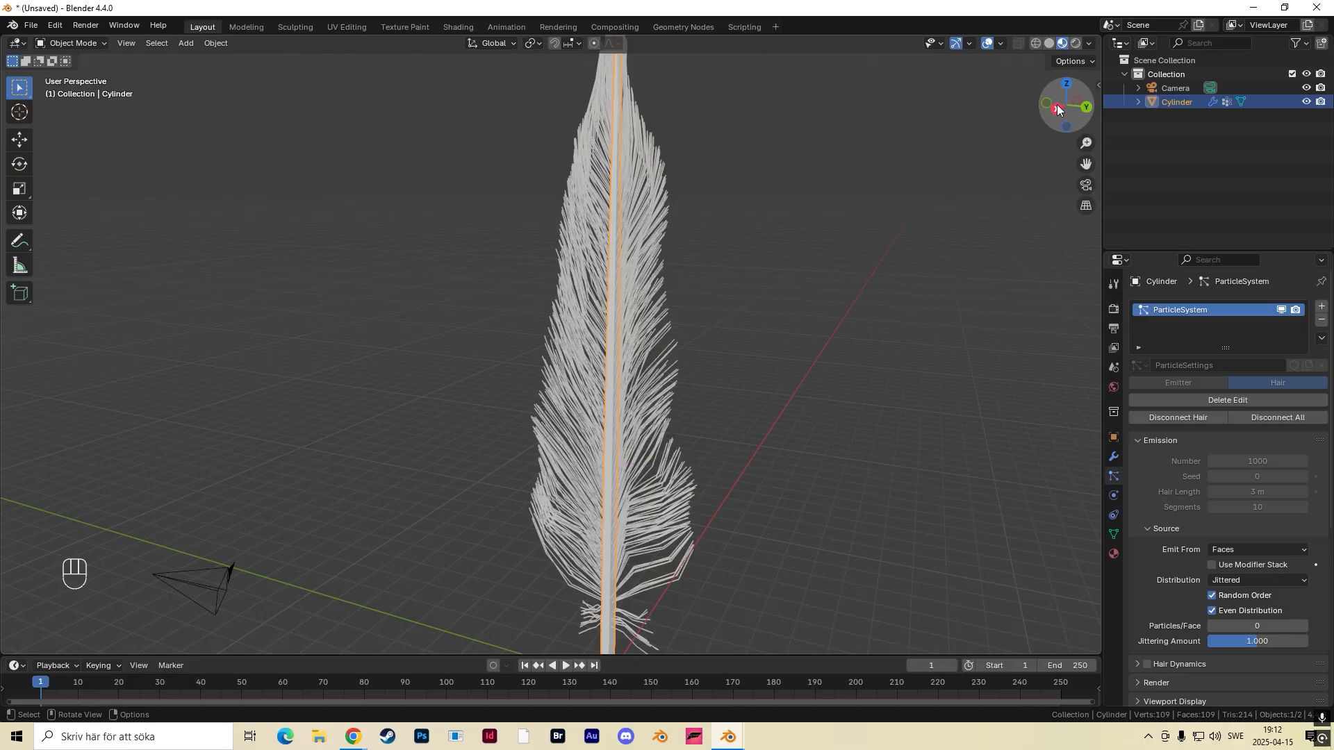
Enable Simple child hairs with render amount 10 and child radius 0.1 m.
click(1045, 105)
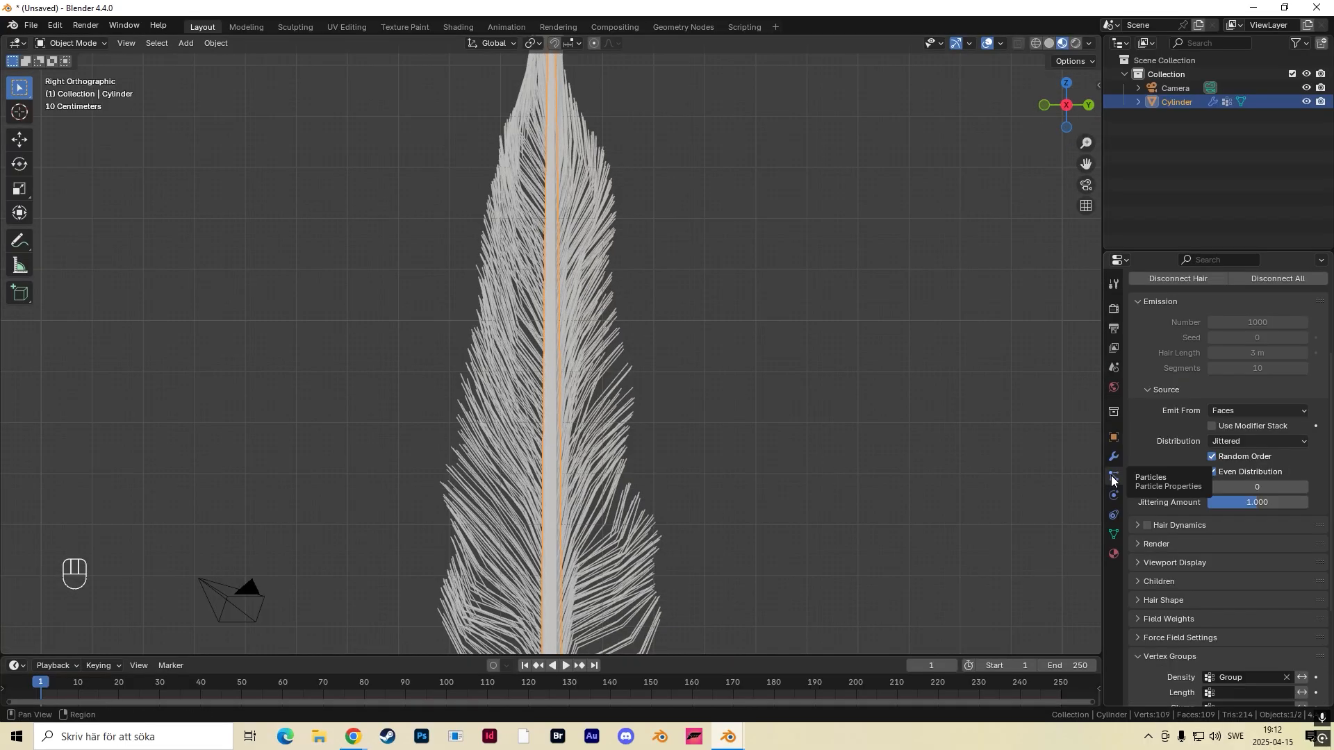
scroll(down, 3)
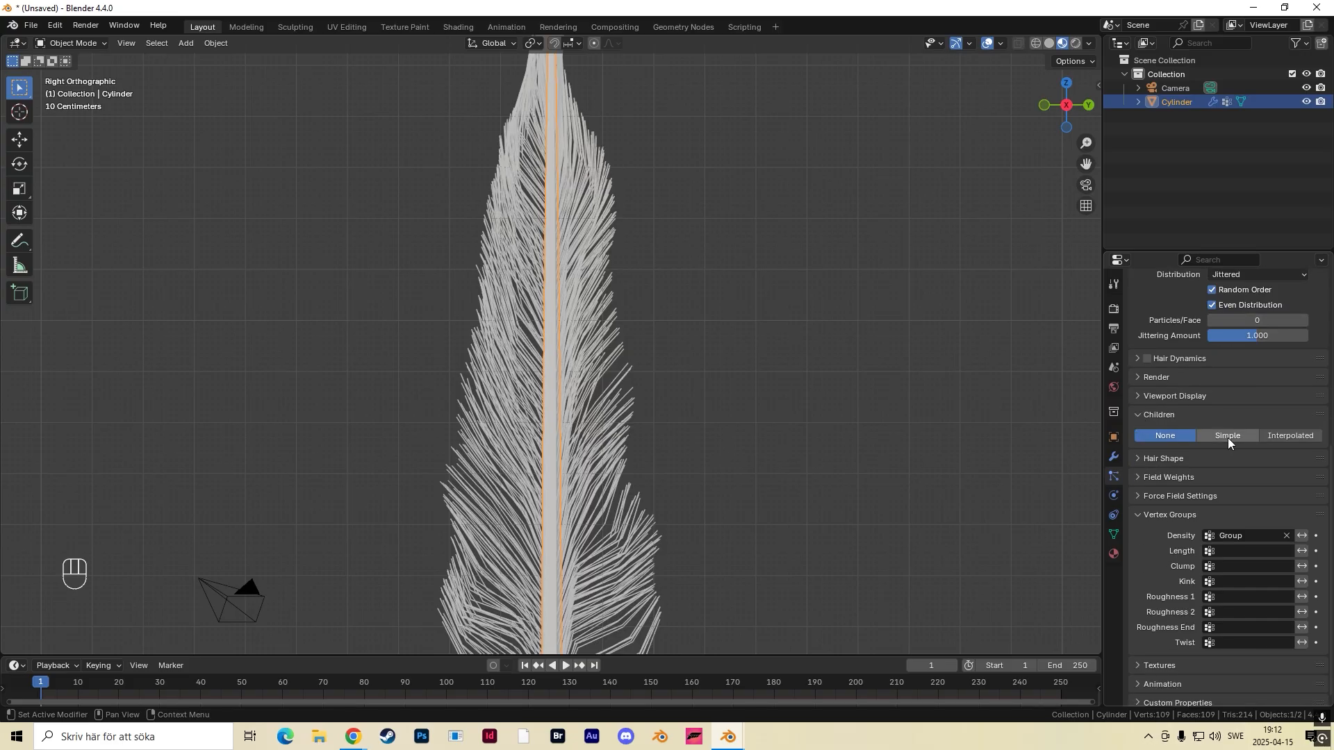
click(1227, 435)
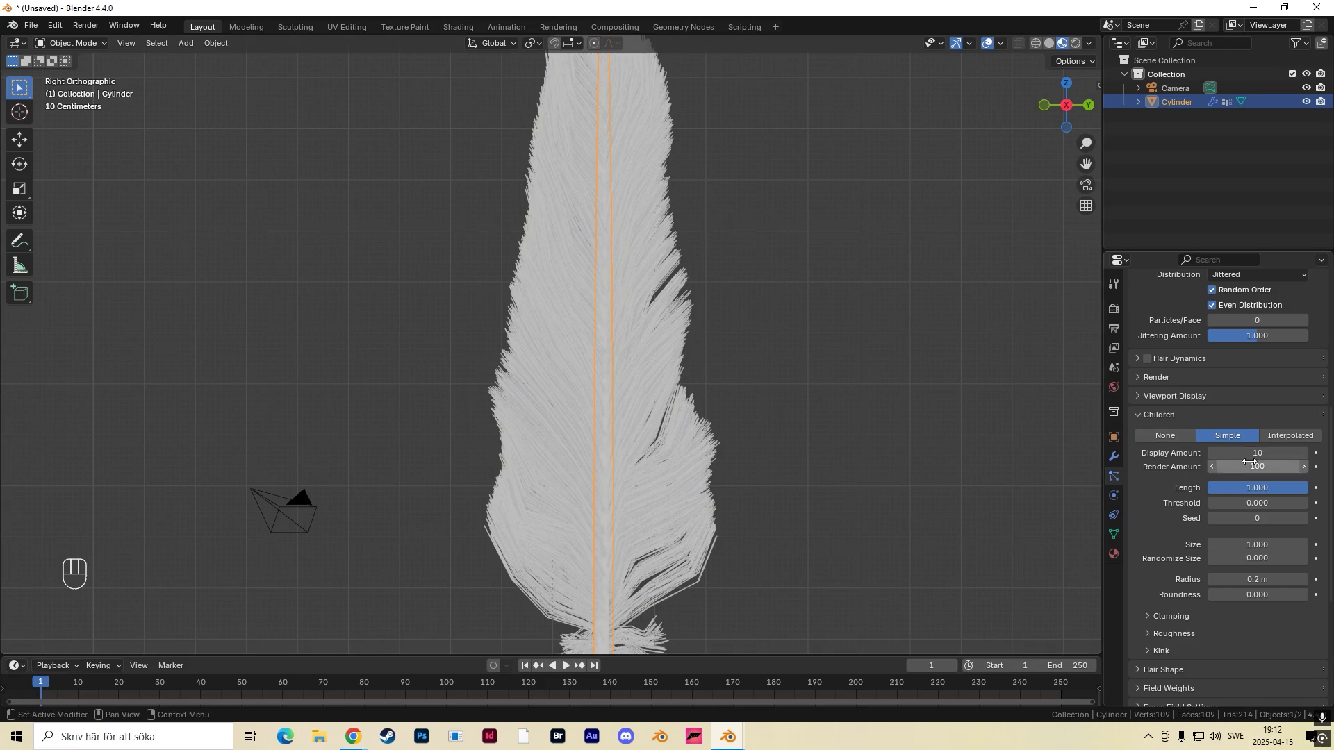
double_click(1255, 466)
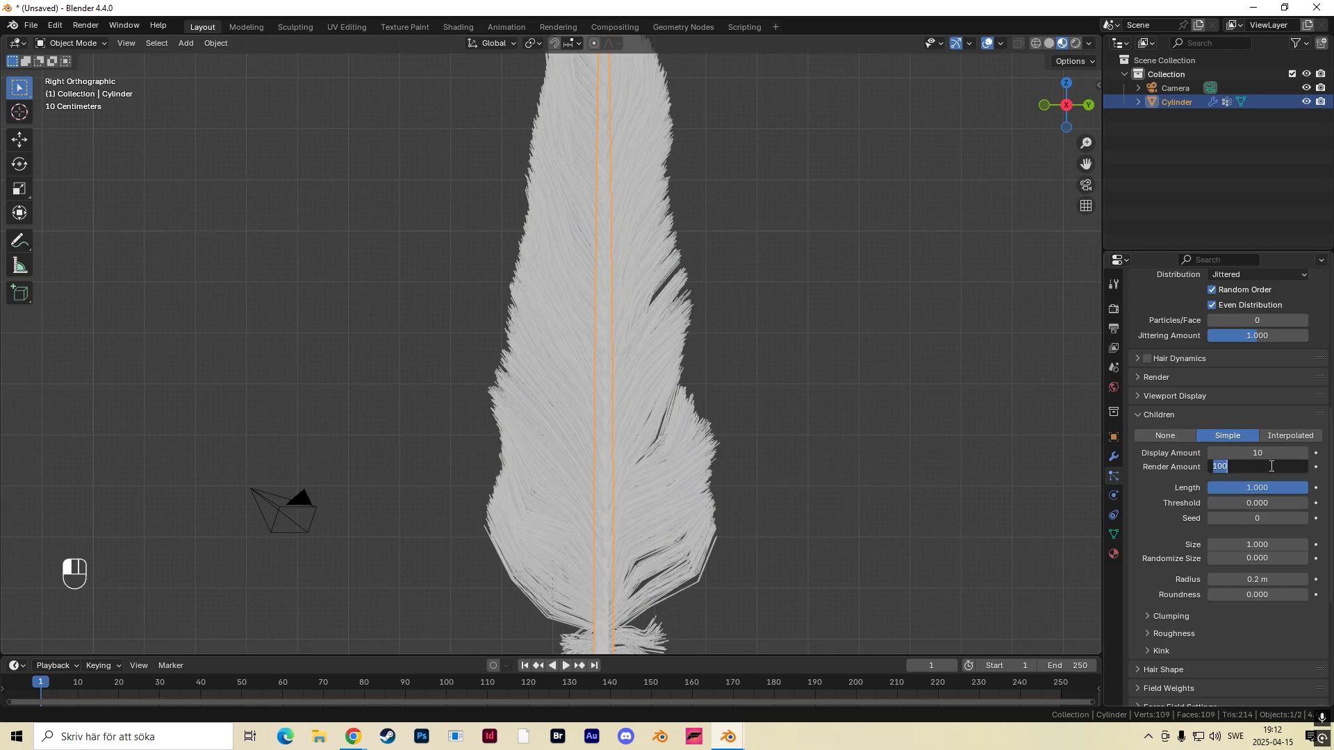
mouse_move(1224, 451)
text(10)
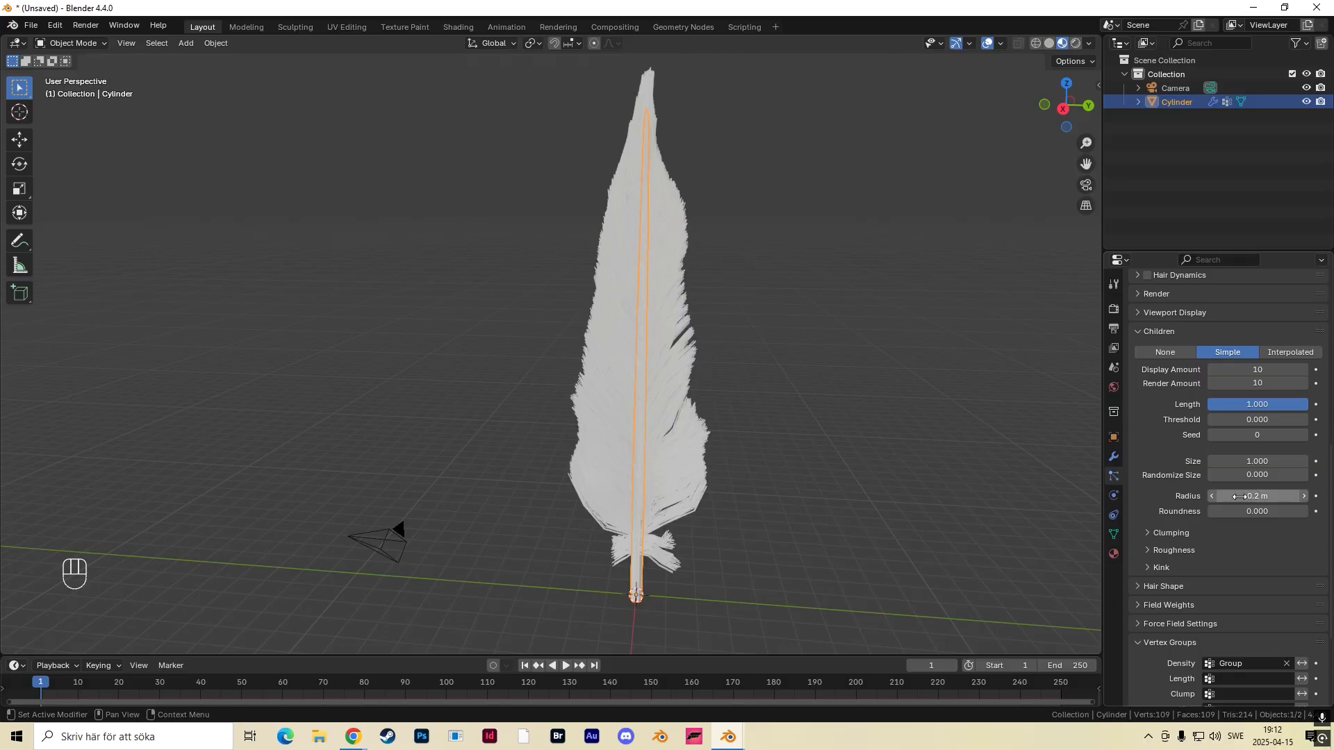
mouse_move(1258, 496)
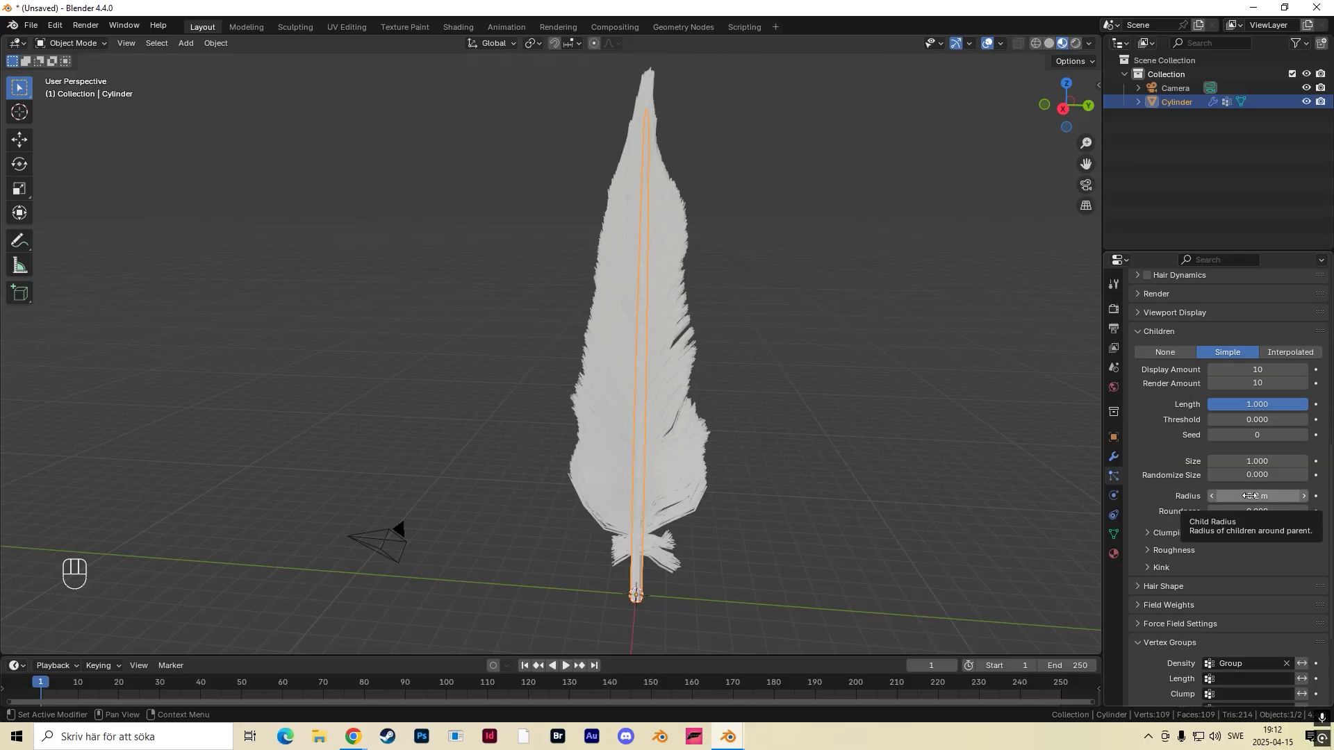
click(1257, 496)
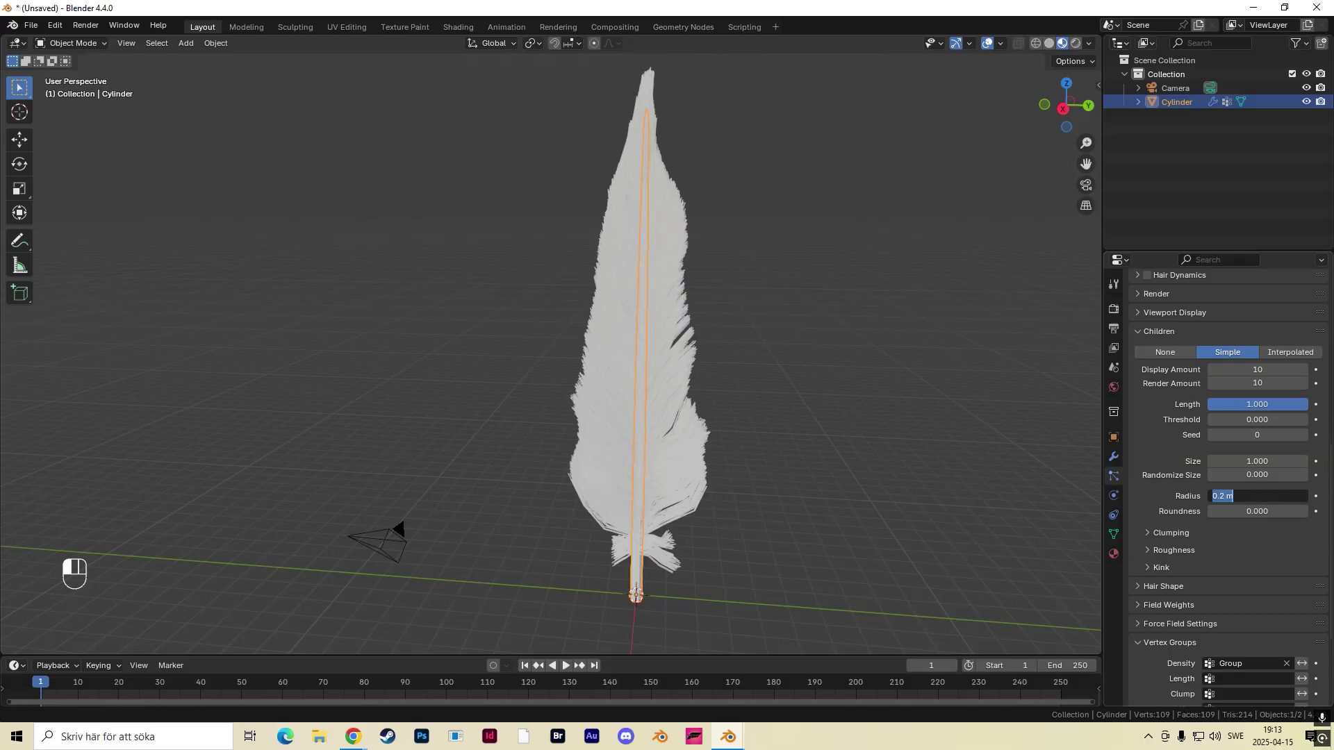
text(.05)
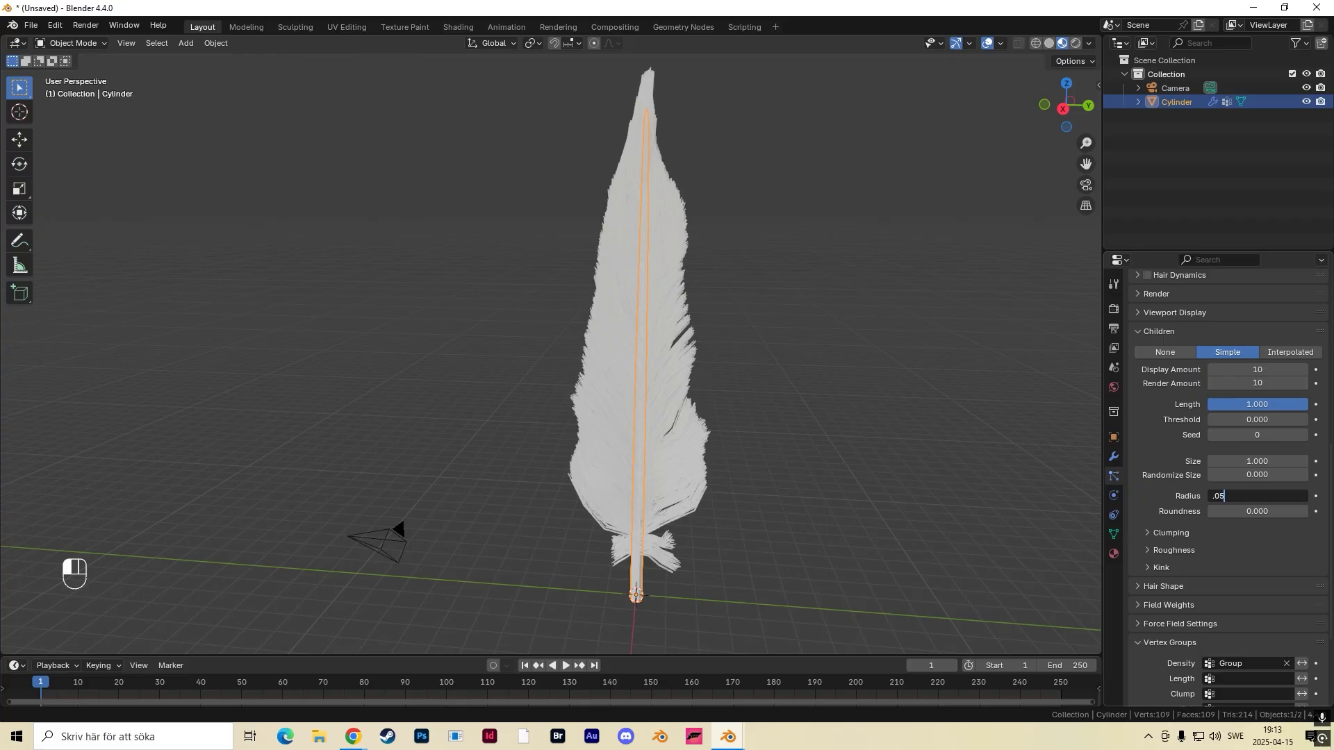
key(Return)
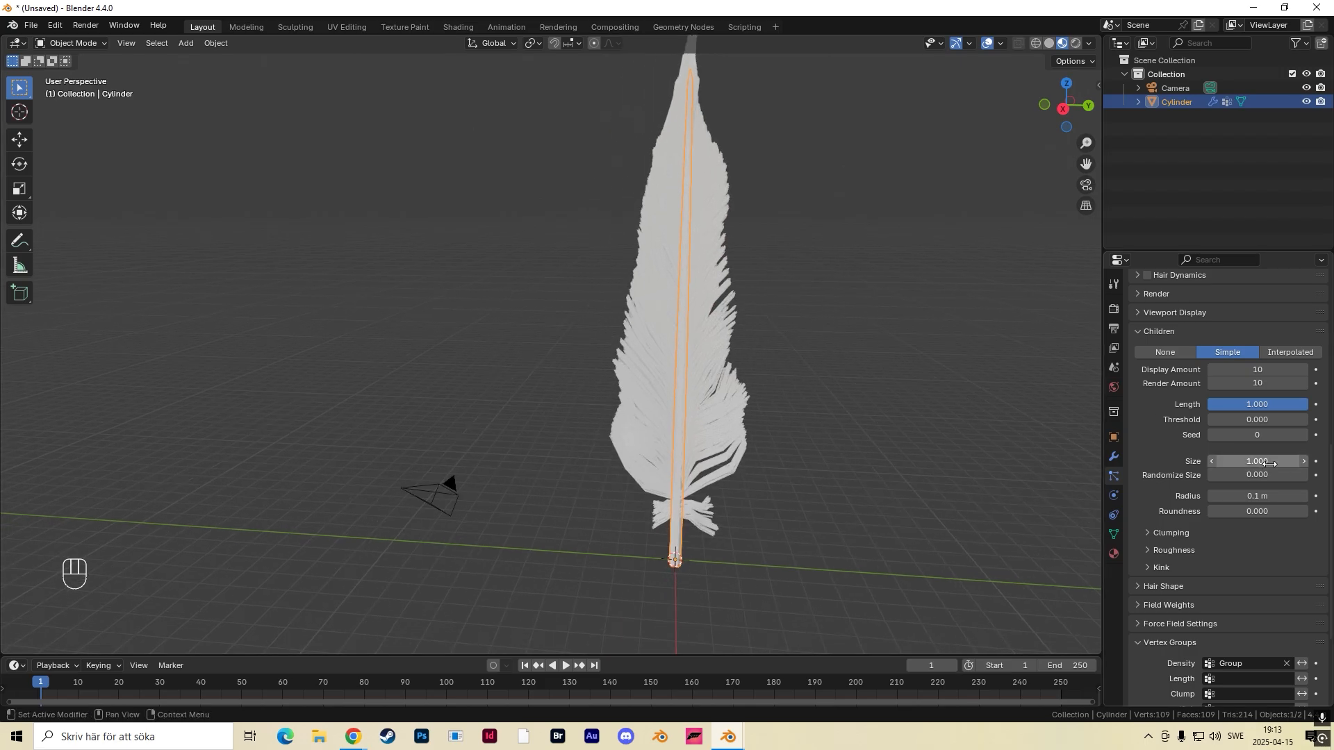
Expand child Clumping to set Clump 0.707 and Shape 0.775.
click(1170, 531)
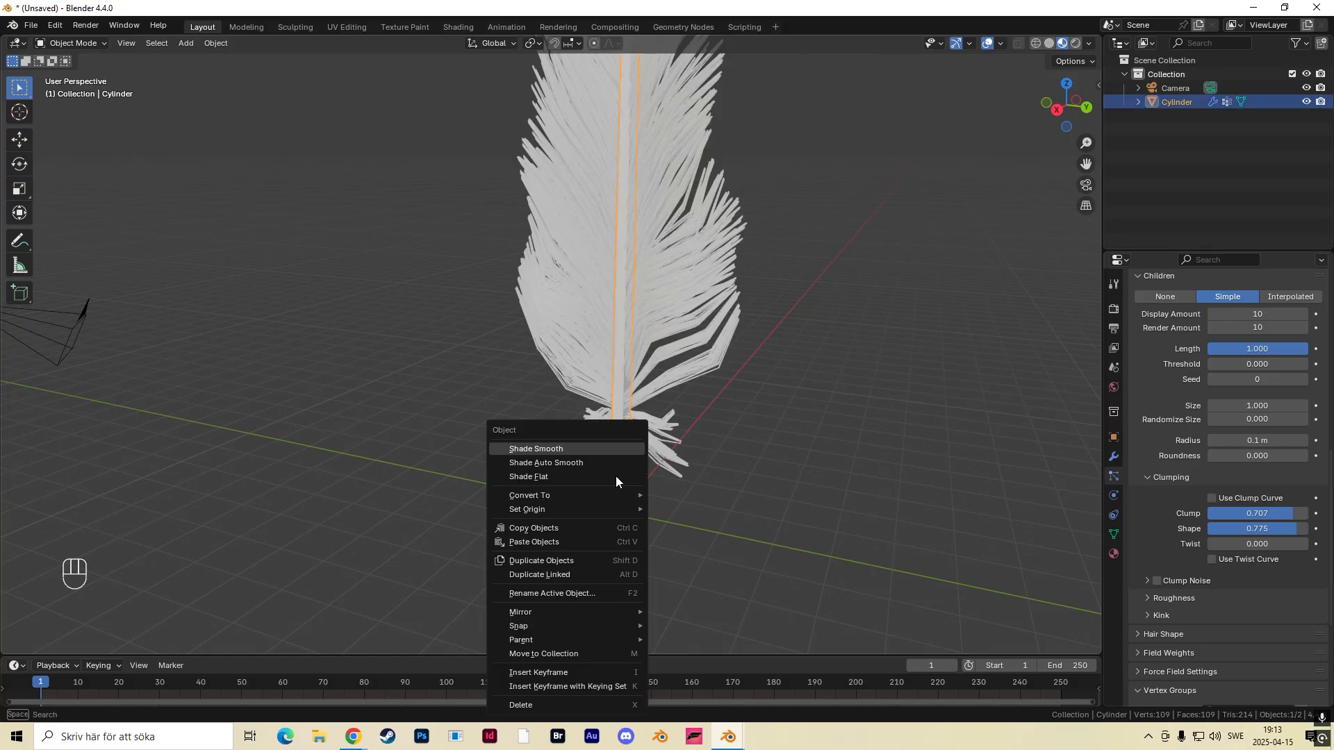
Shade the feather smooth, set Subdivision viewport levels to 2, and open Material Properties.
click(545, 463)
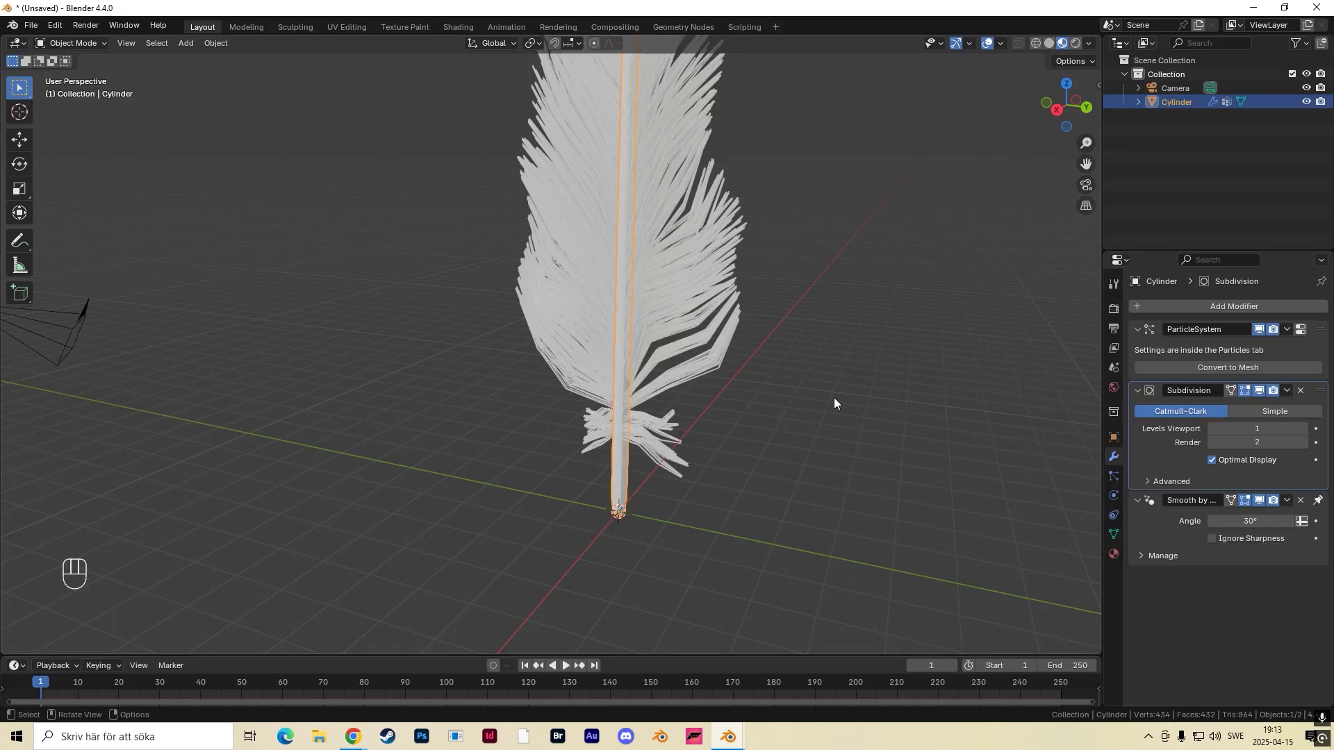
click(1256, 428)
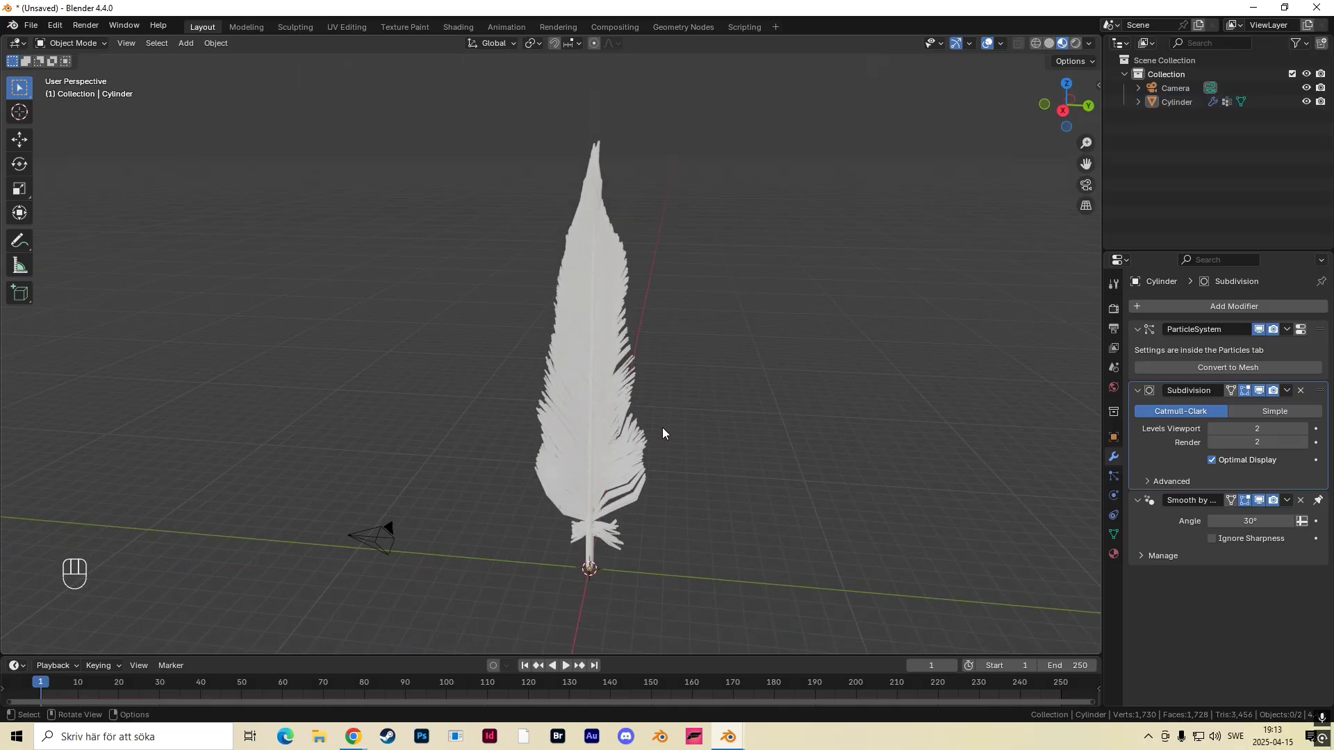
click(1111, 553)
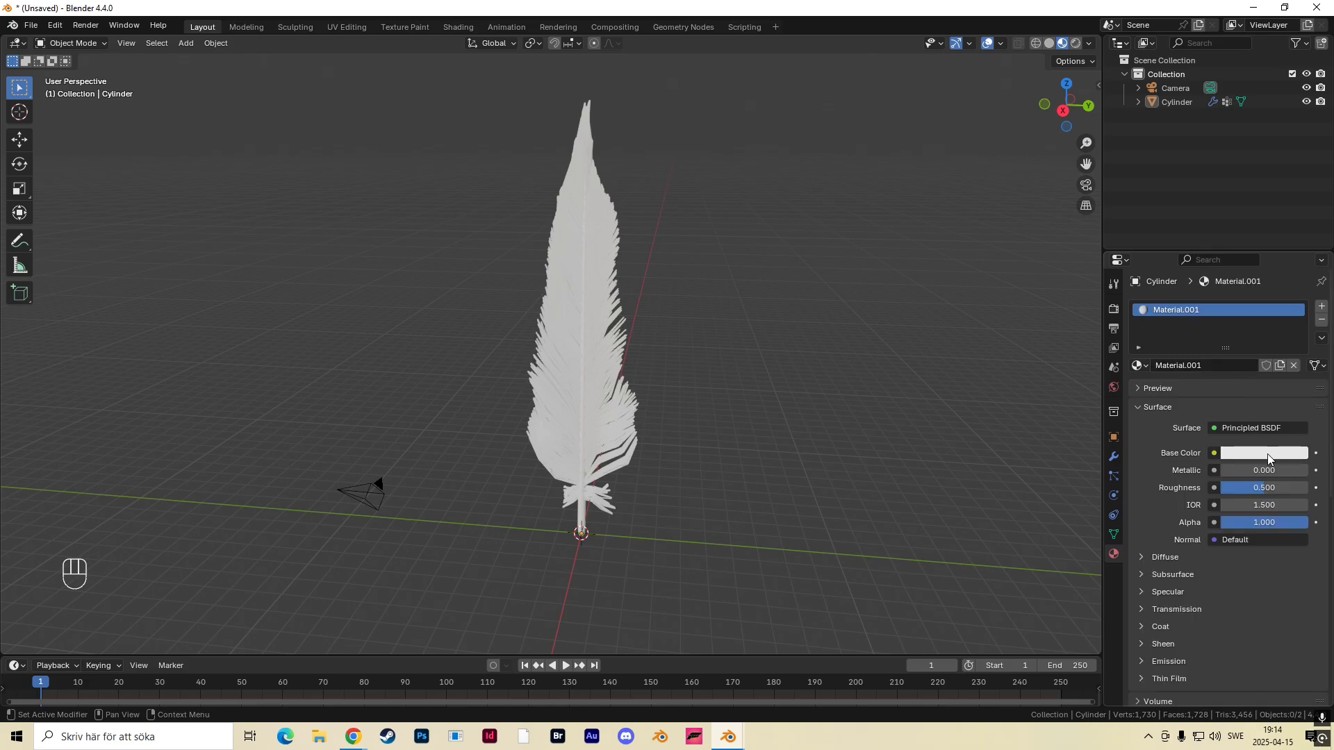
Give the shaft material a light blue base colour and switch to the Shading workspace.
click(1262, 452)
text(shaft)
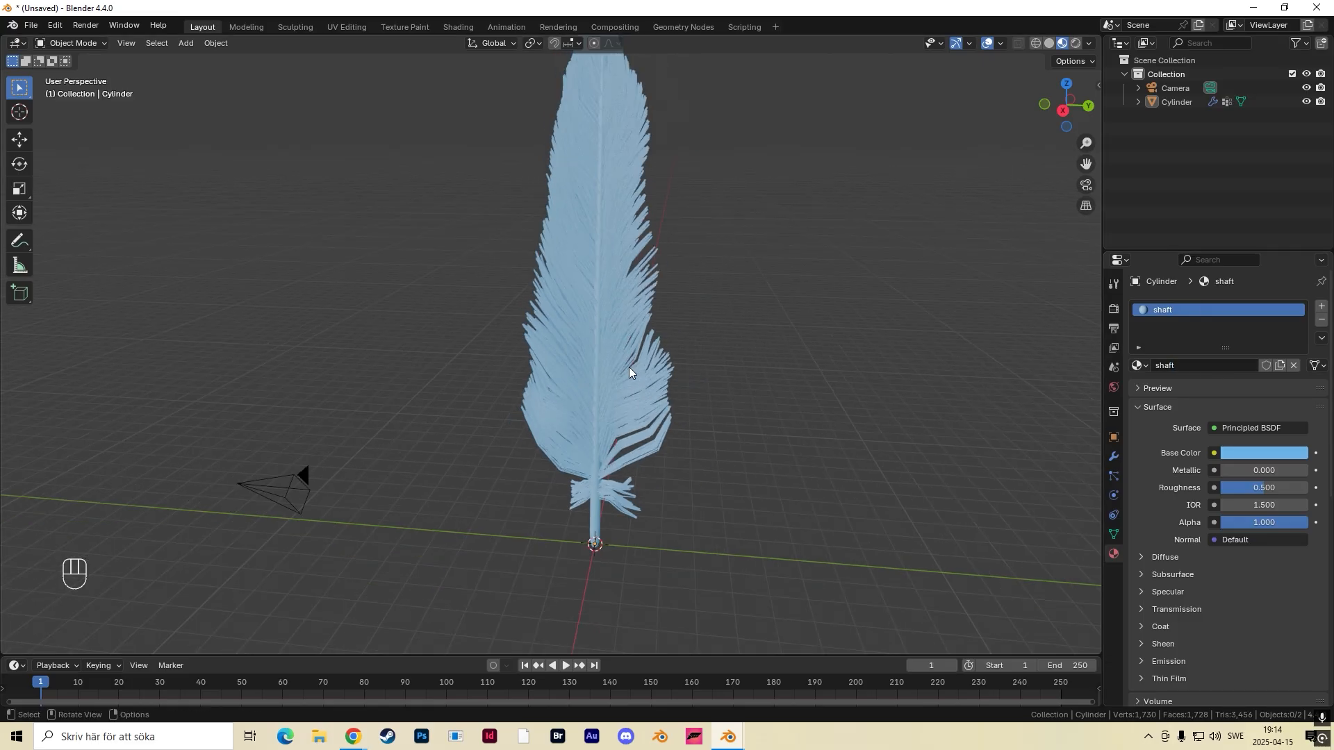
click(458, 27)
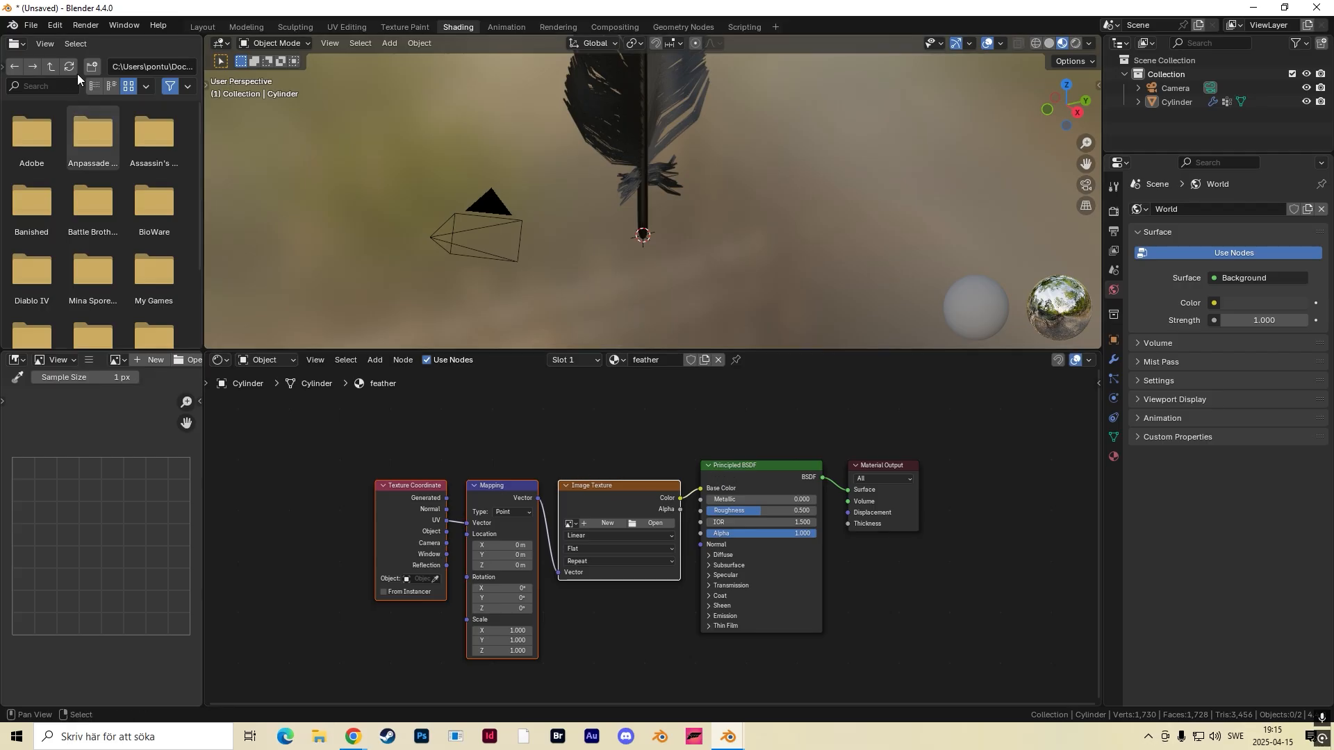
Check in Preferences that the Node Wrangler add-on is enabled.
click(53, 25)
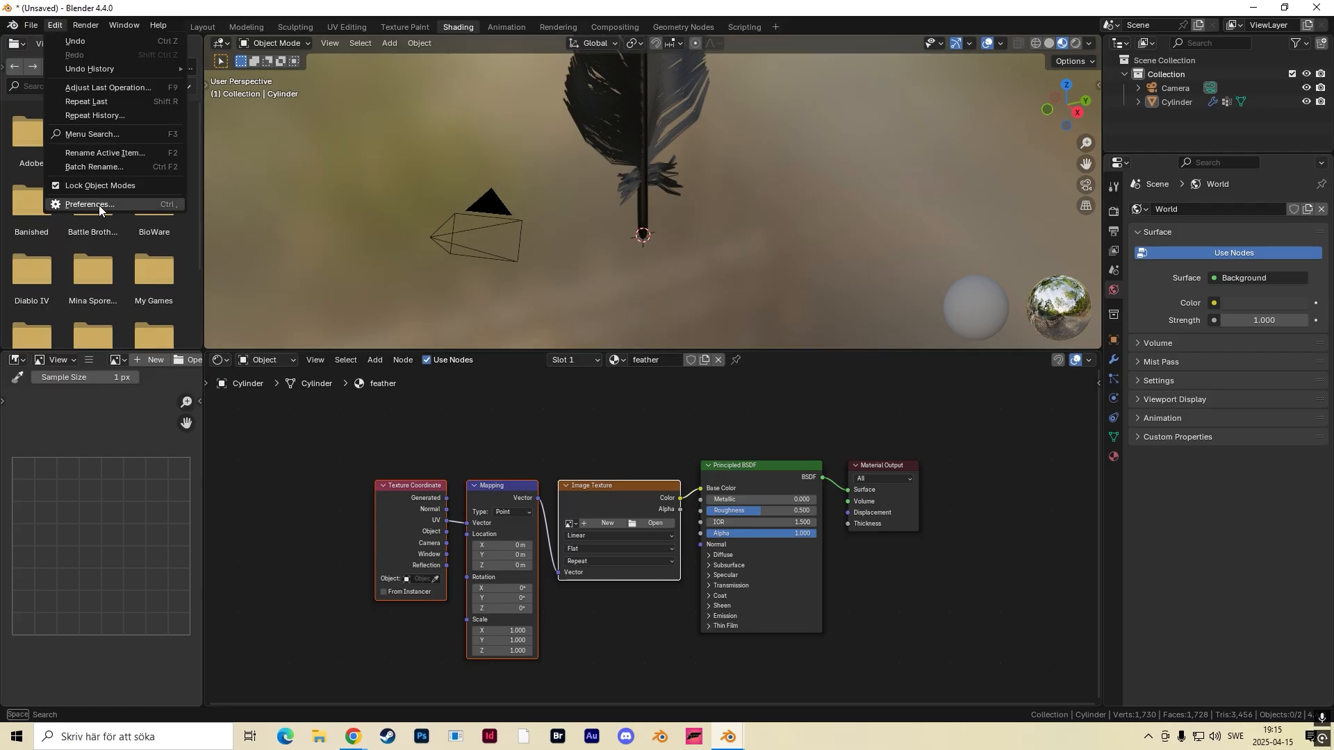
click(88, 205)
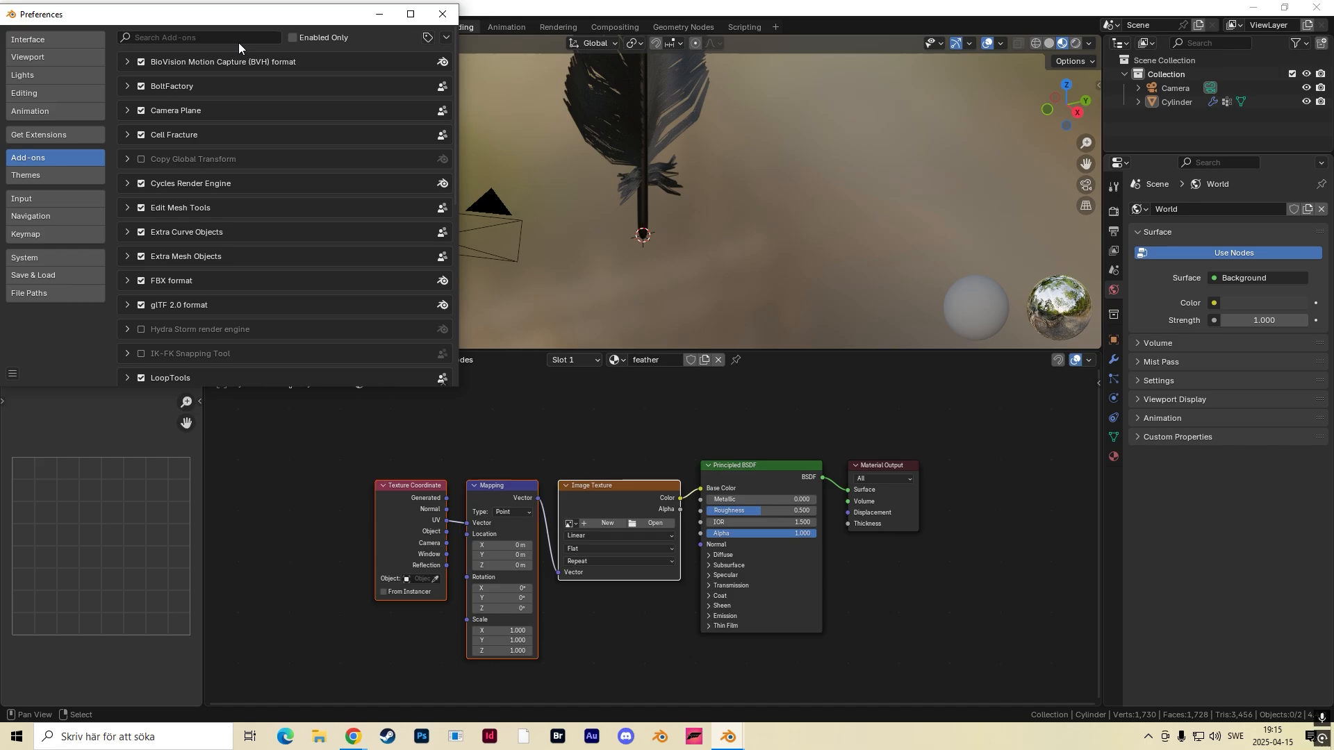
text(nod)
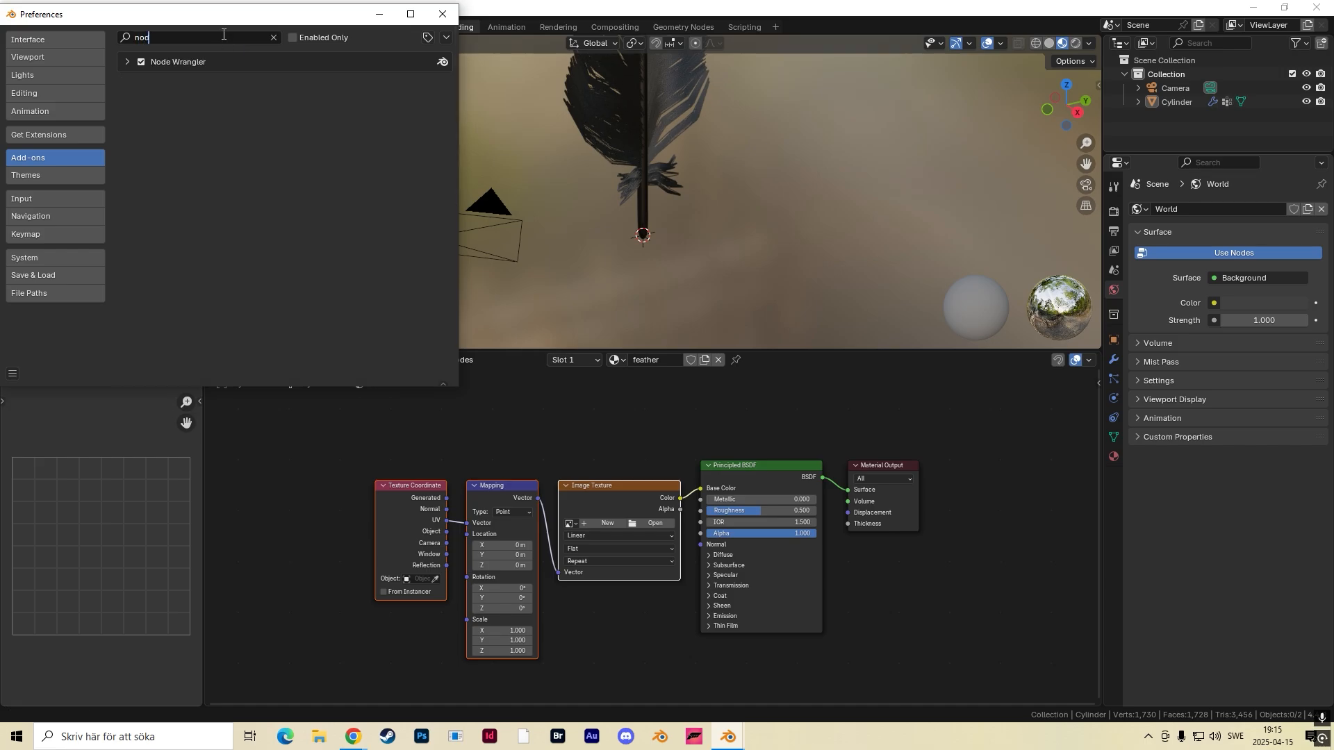
click(441, 14)
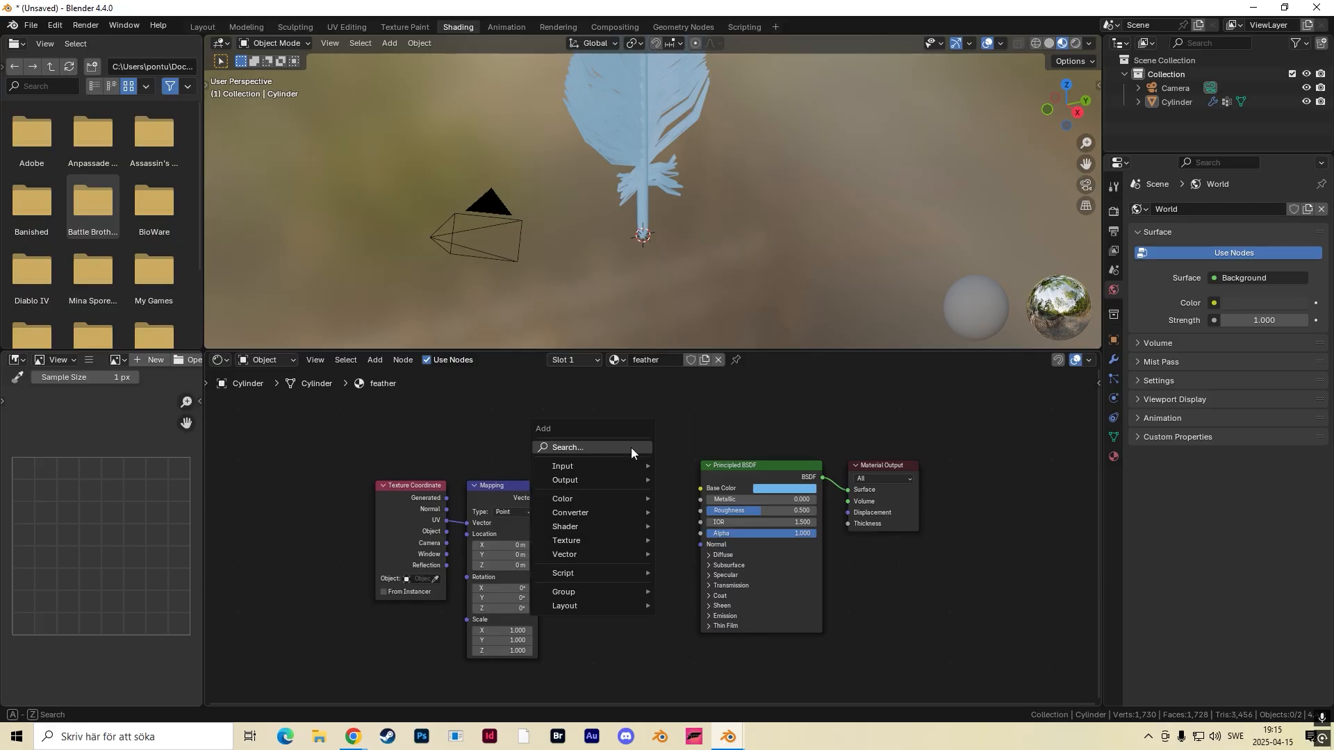
Add a Color Ramp into Base Color with pink and cyan stops.
text(col)
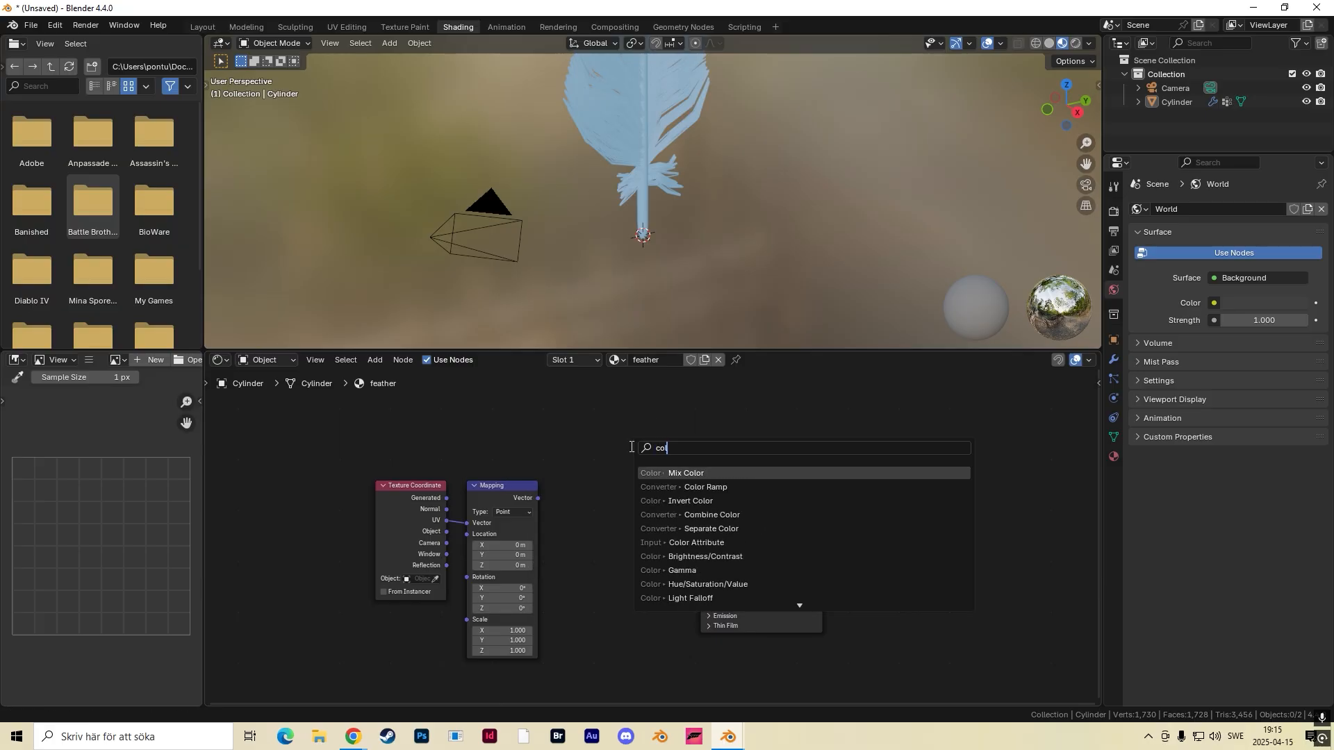
click(704, 487)
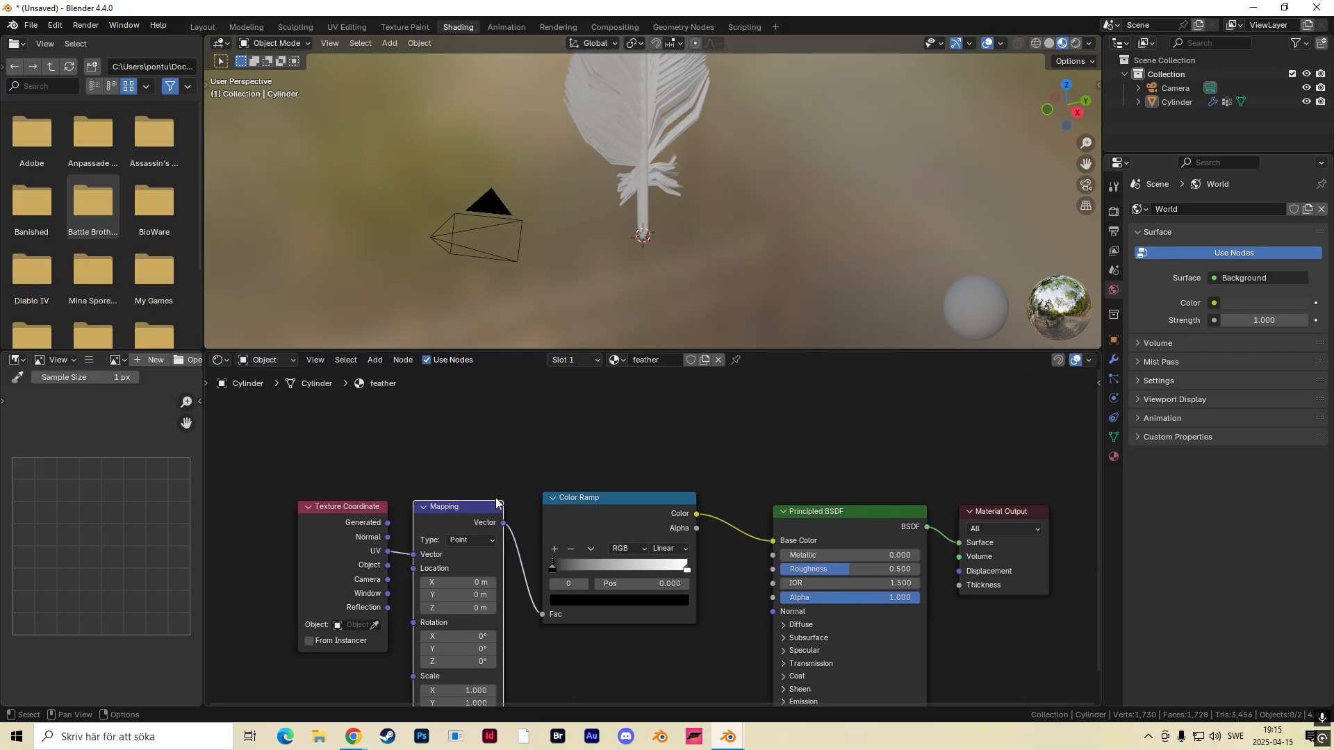
mouse_move(387, 527)
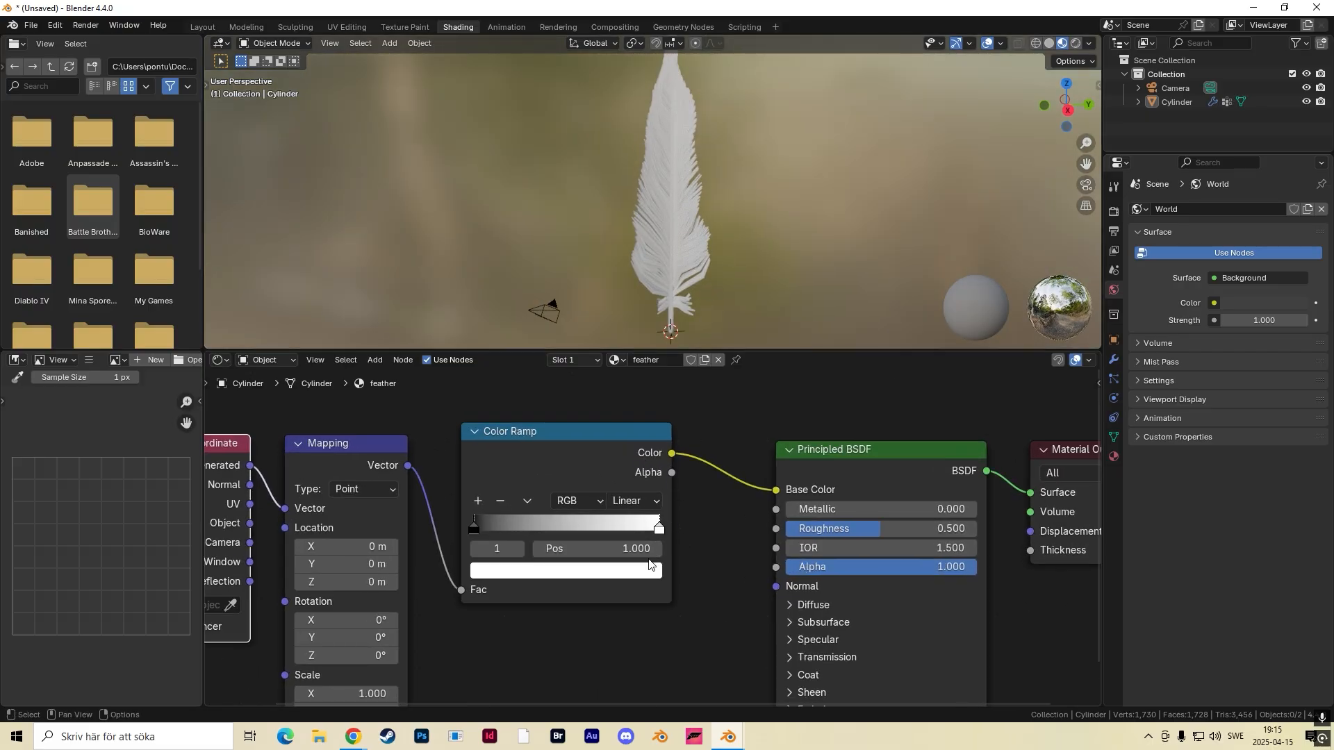
click(565, 570)
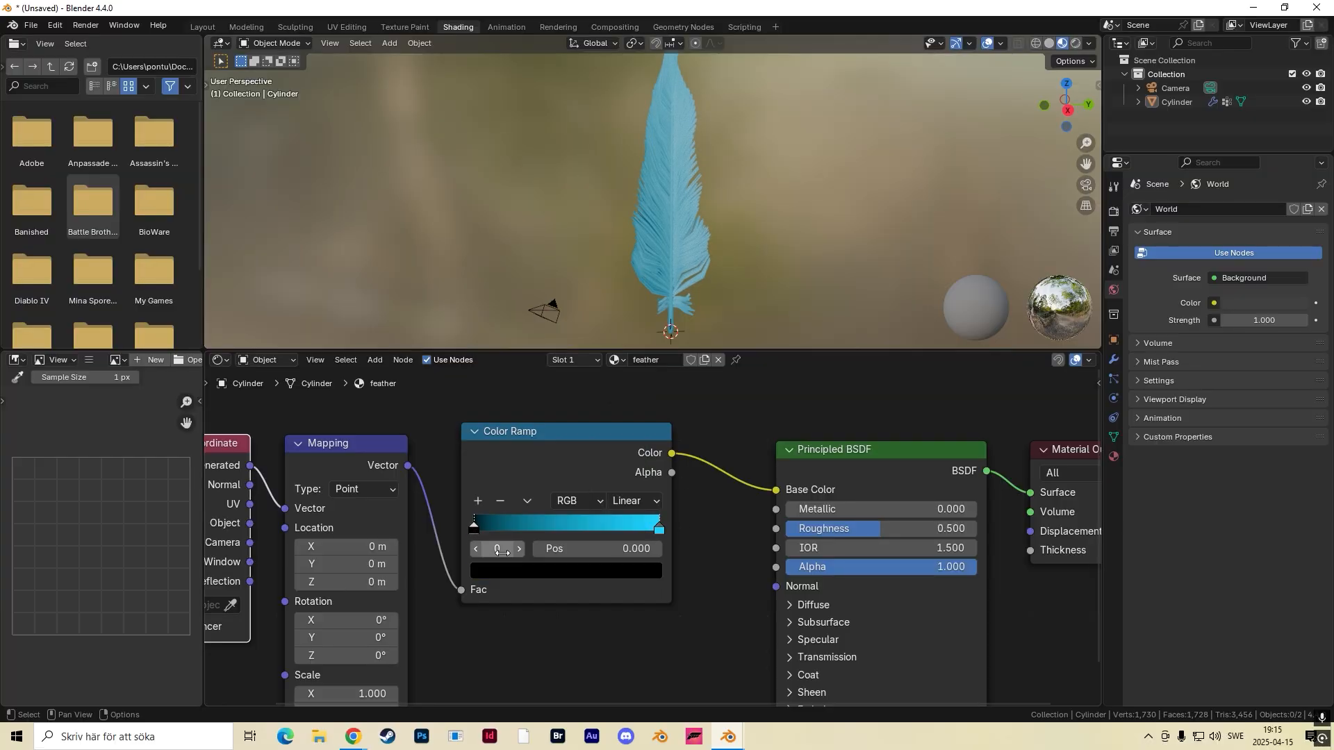
click(566, 571)
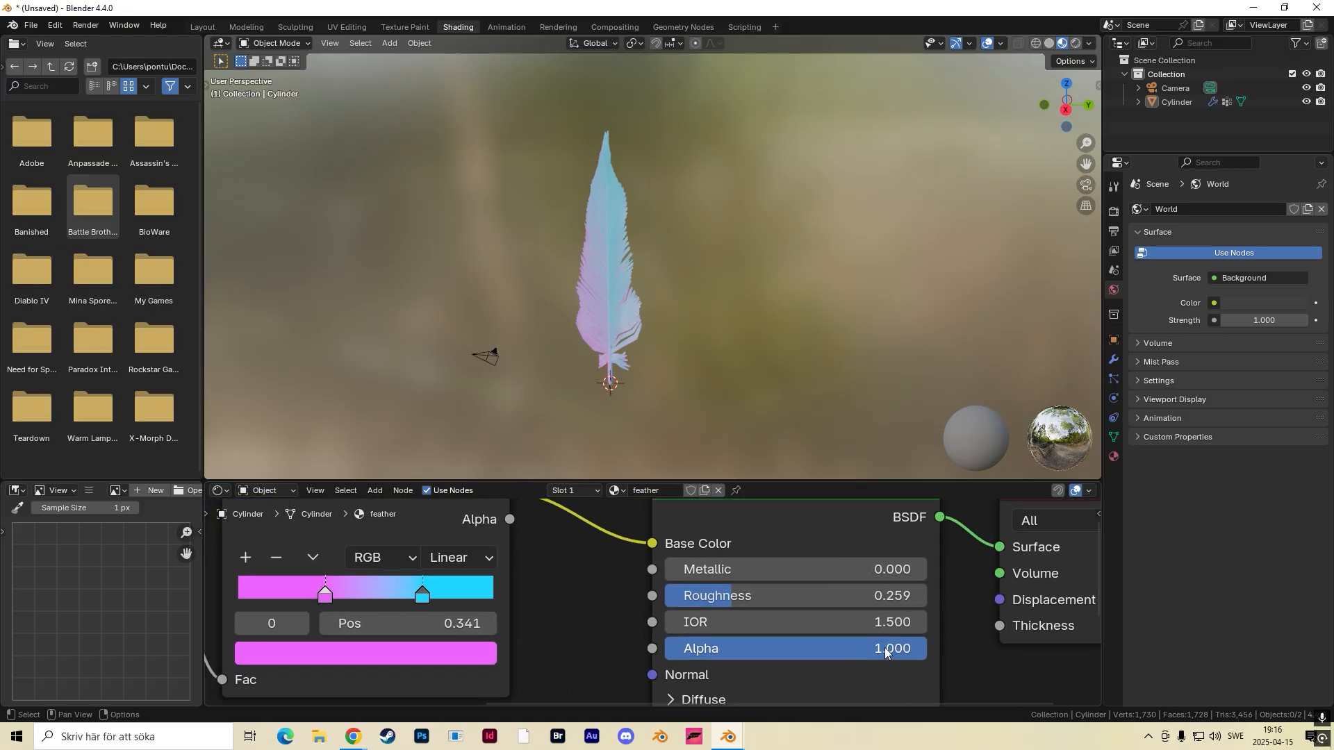
mouse_move(892, 648)
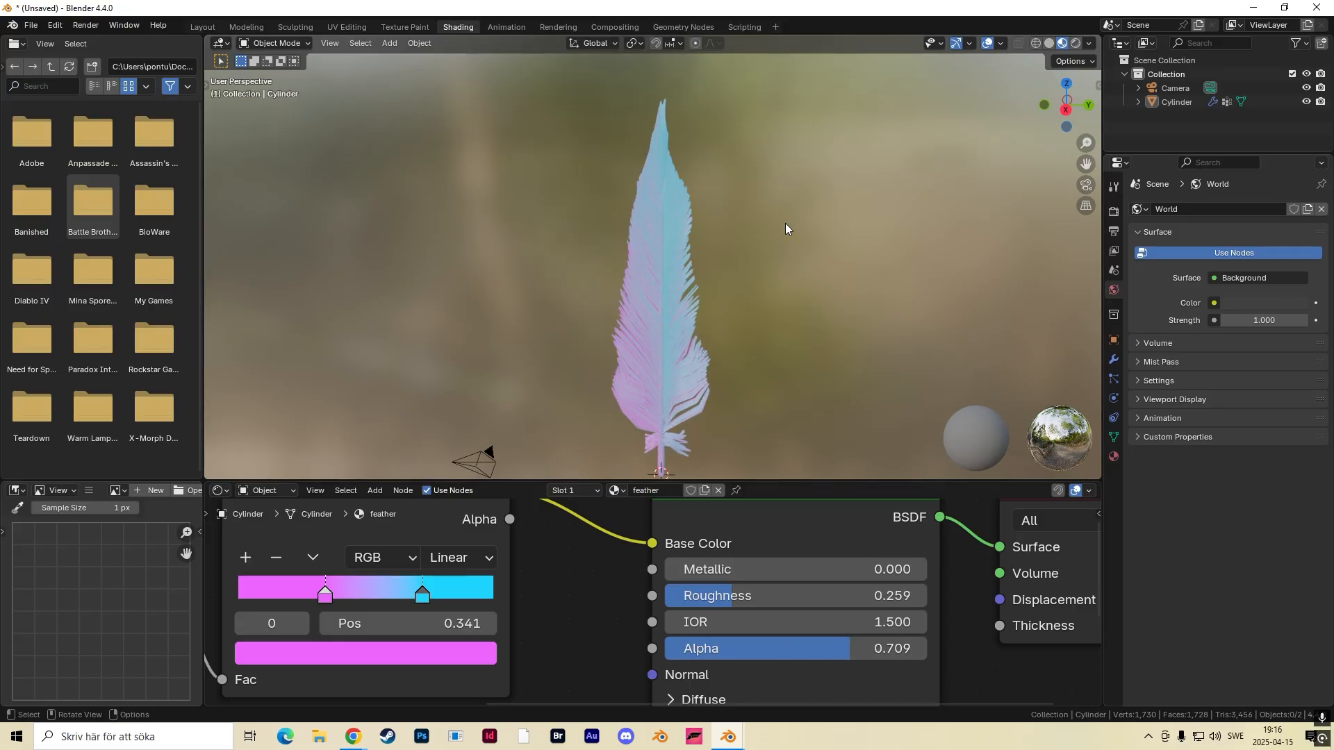
Align the camera to the view and pull it back about 18.5 m.
click(201, 27)
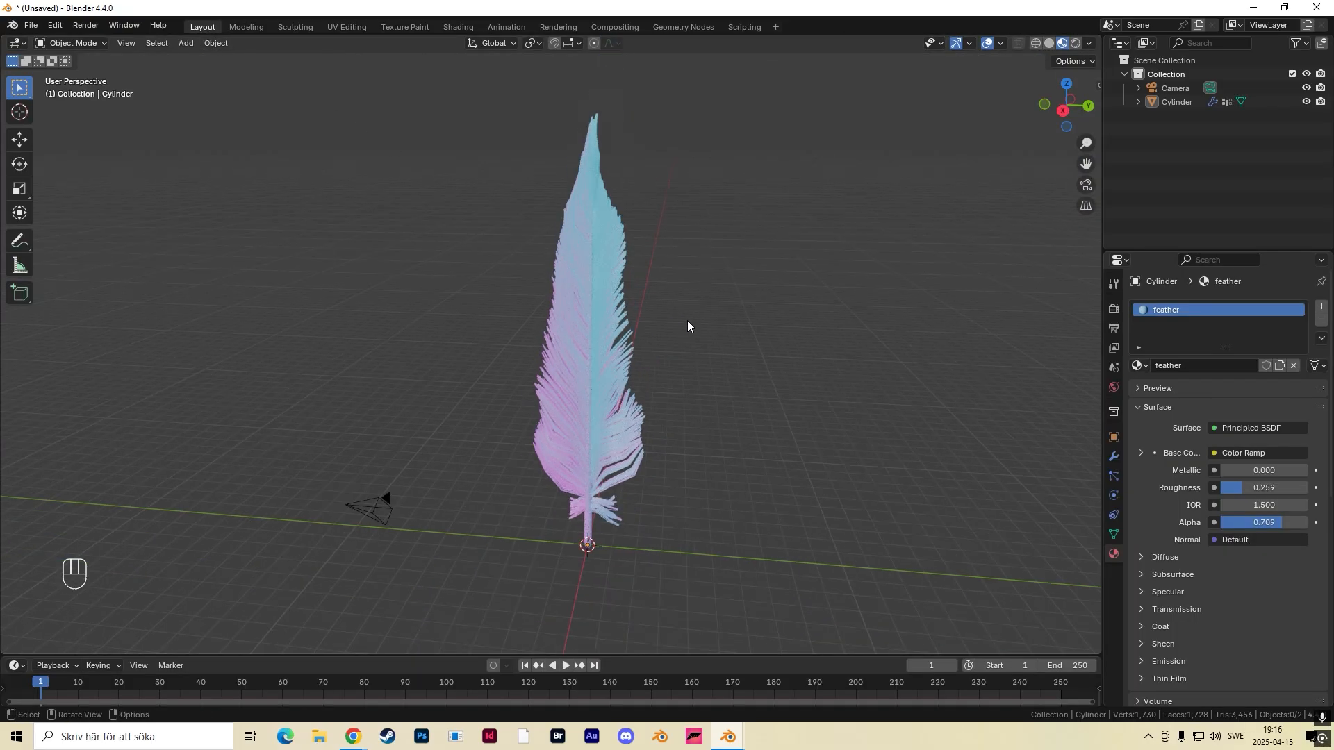
key(ctrl)
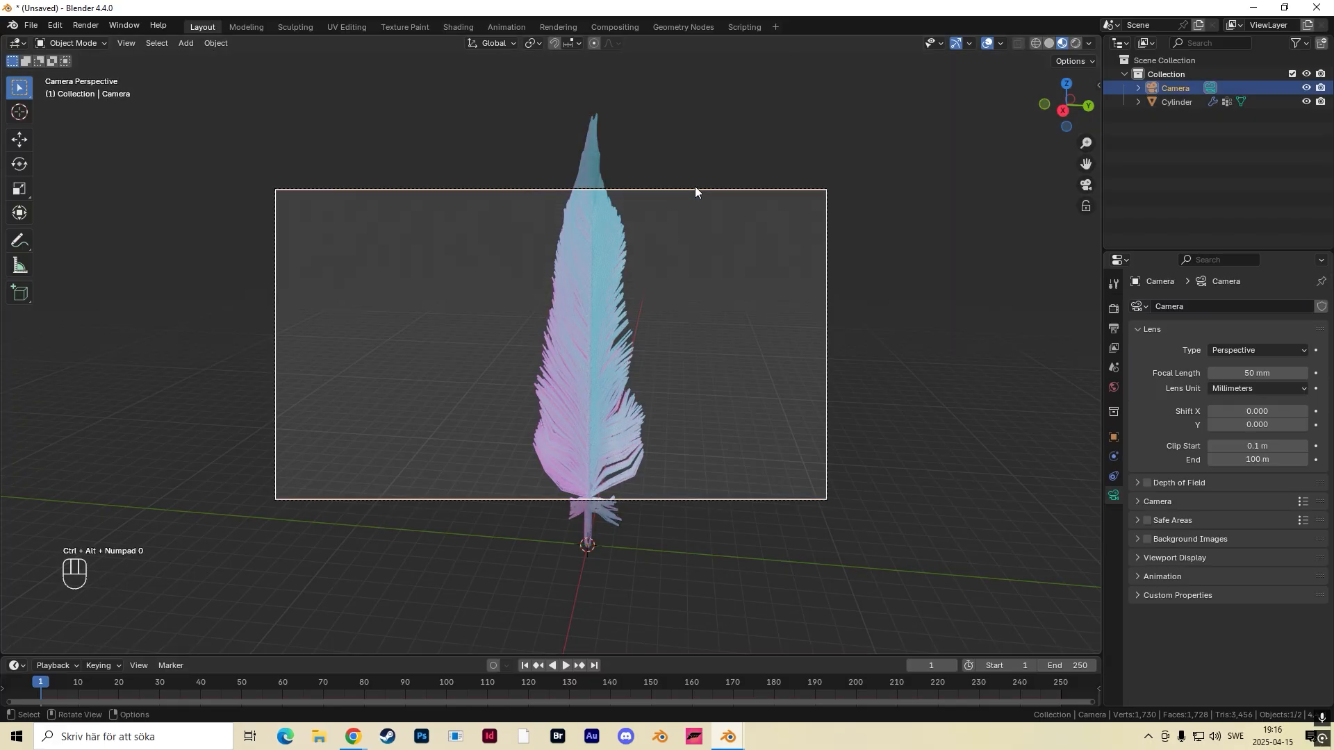
key(g)
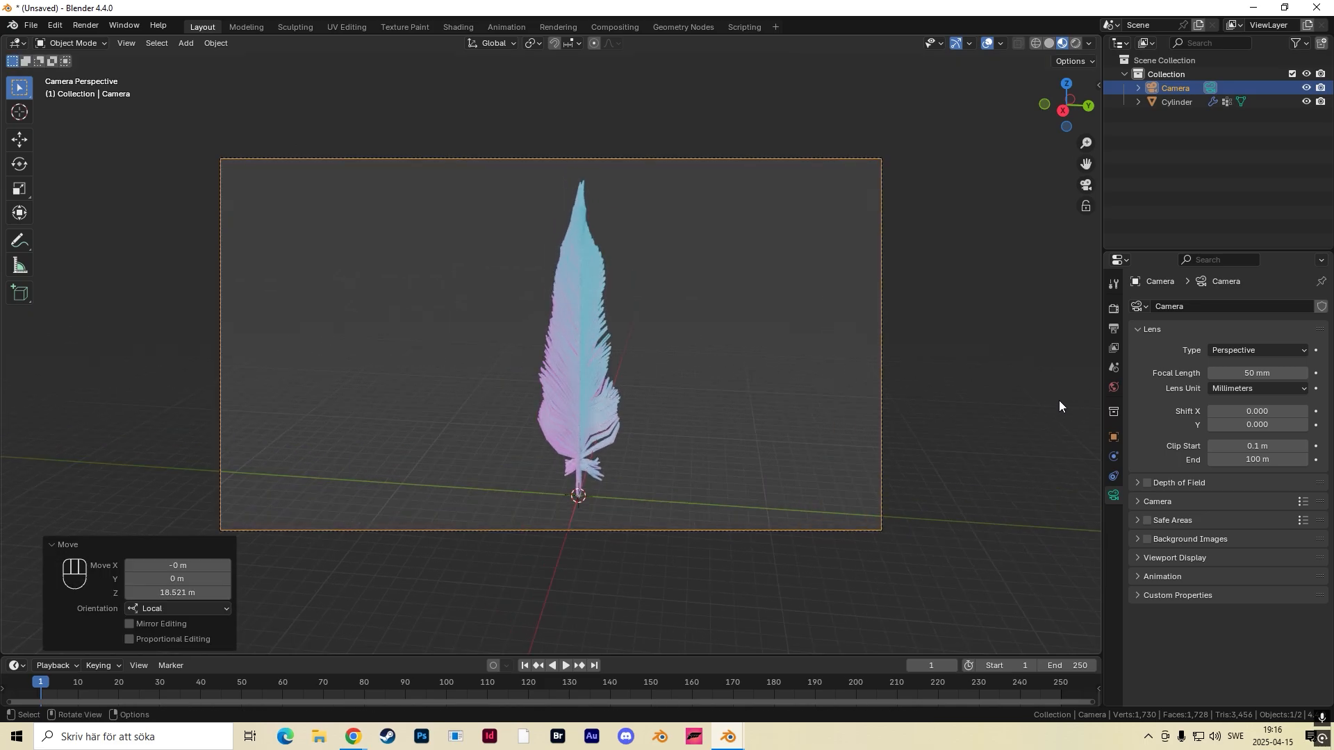
Set the world colour to an Environment Texture using a grassy park HDRI.
click(1113, 389)
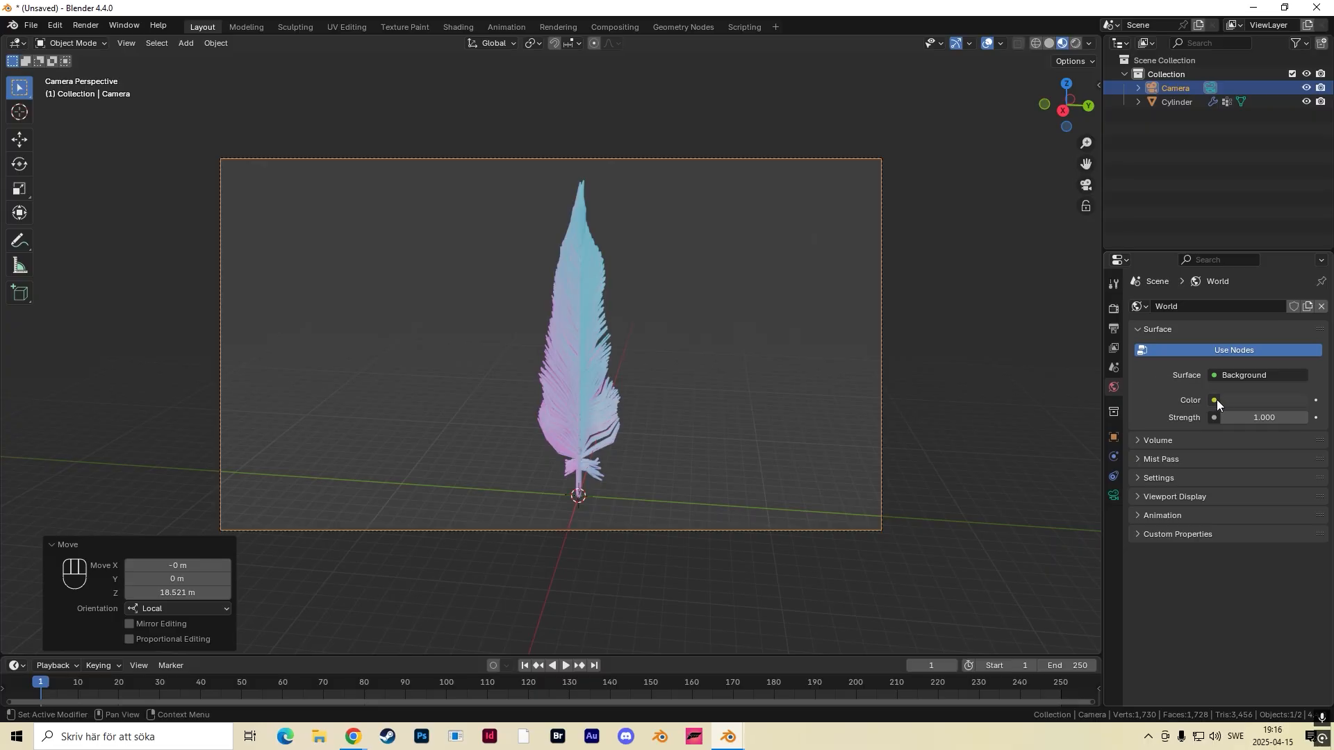
click(1215, 400)
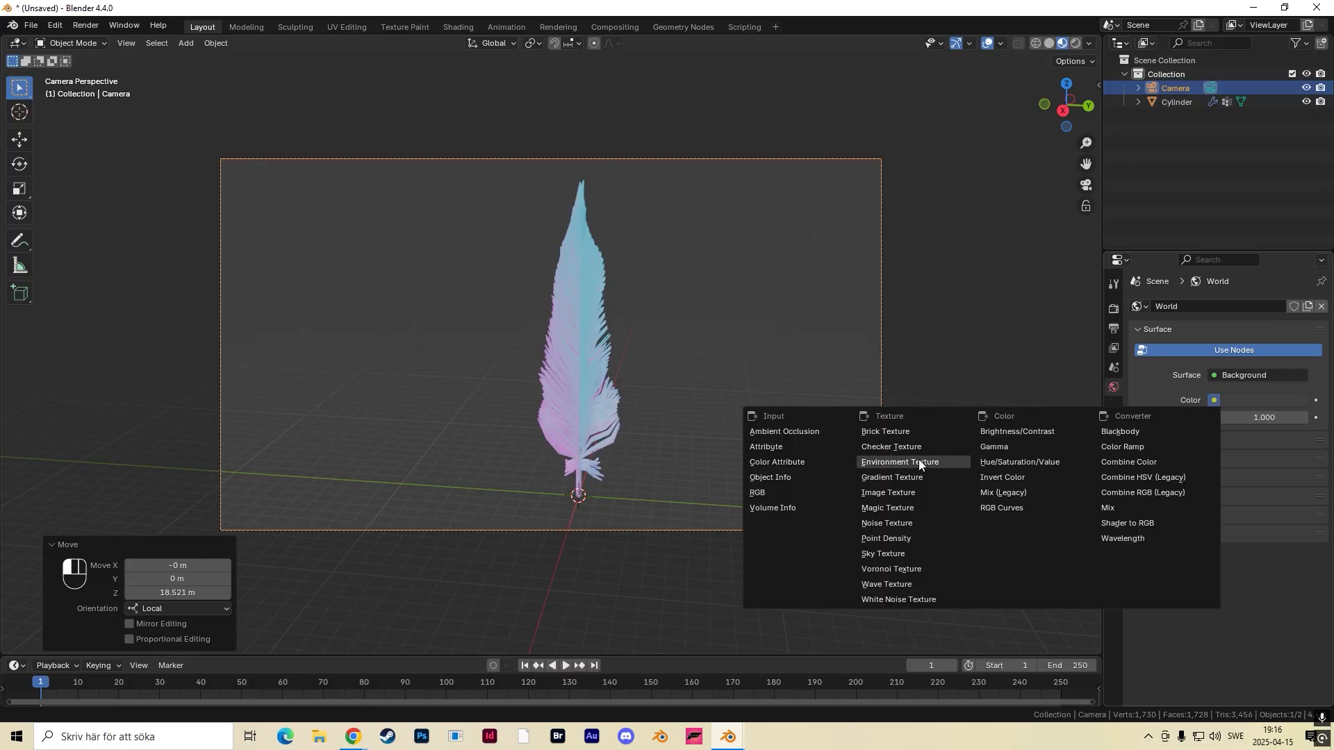
click(897, 461)
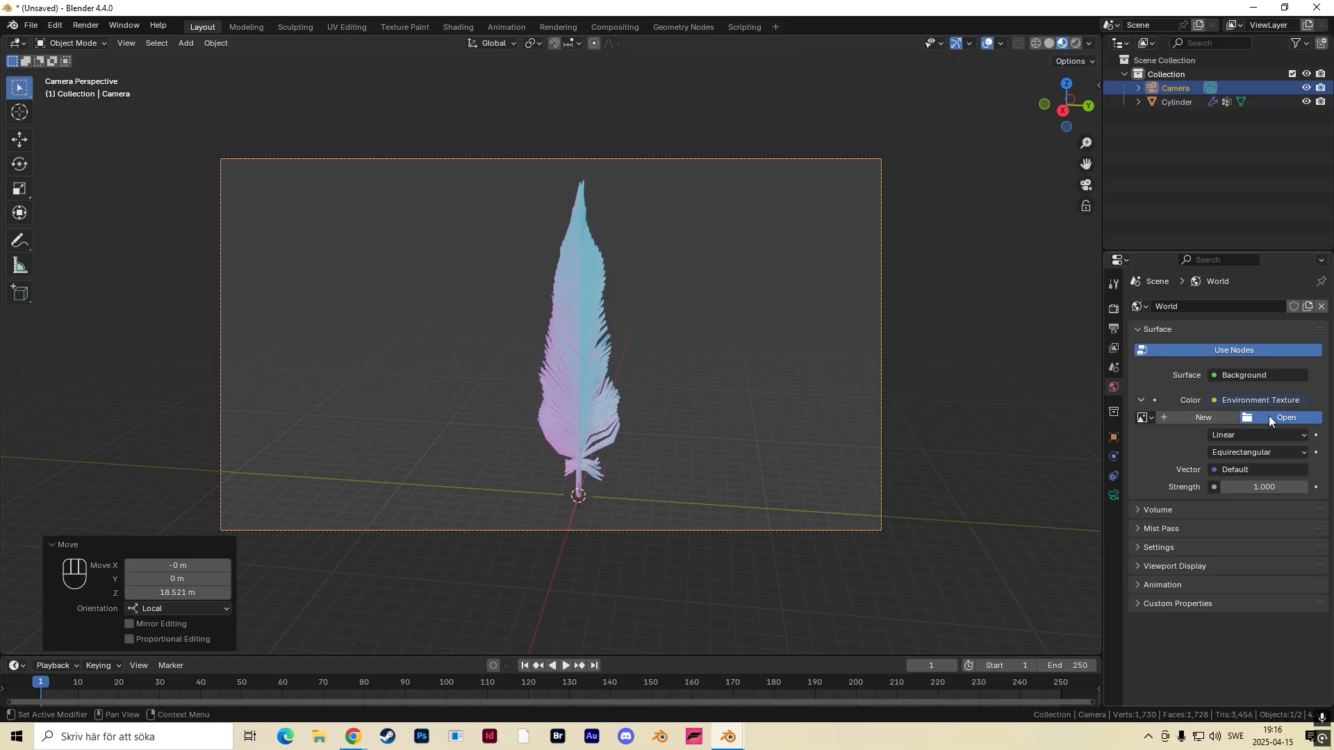
click(1285, 418)
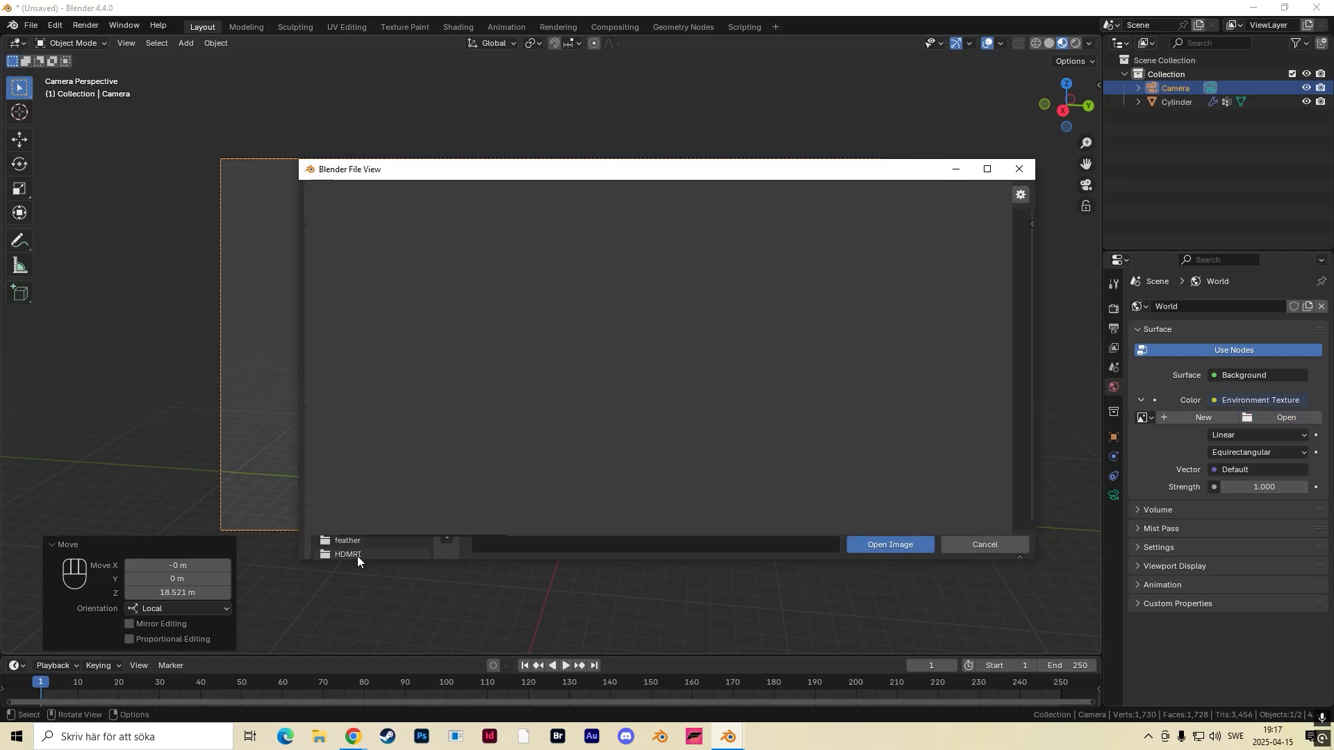
click(348, 553)
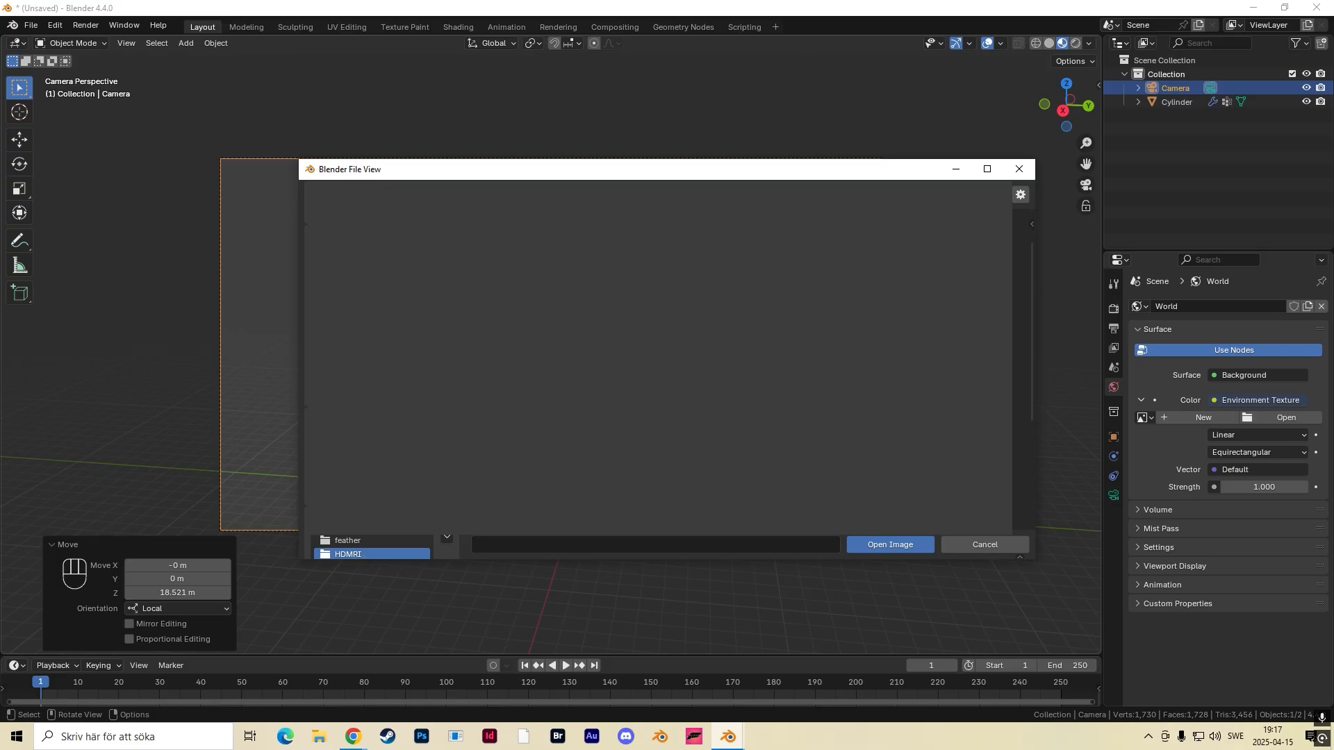
click(888, 545)
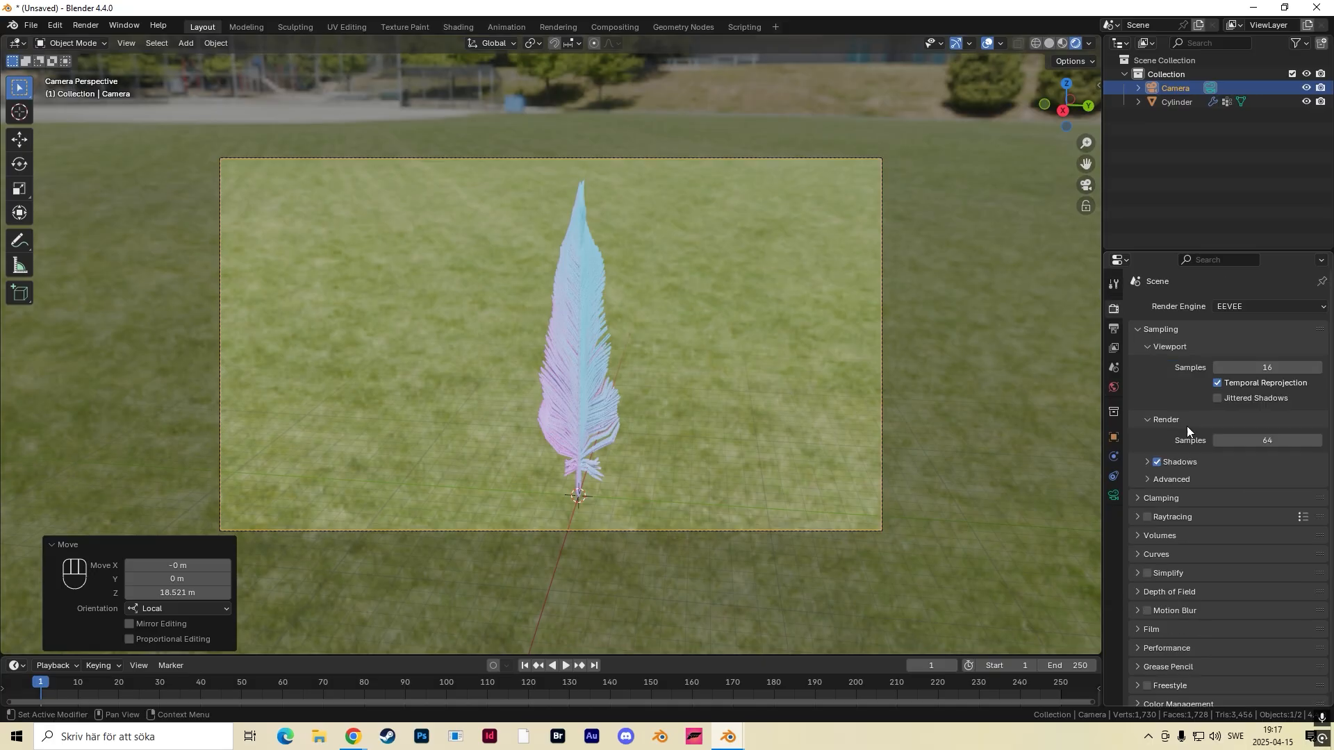
Turn on Transparent in the Film render settings.
click(1150, 629)
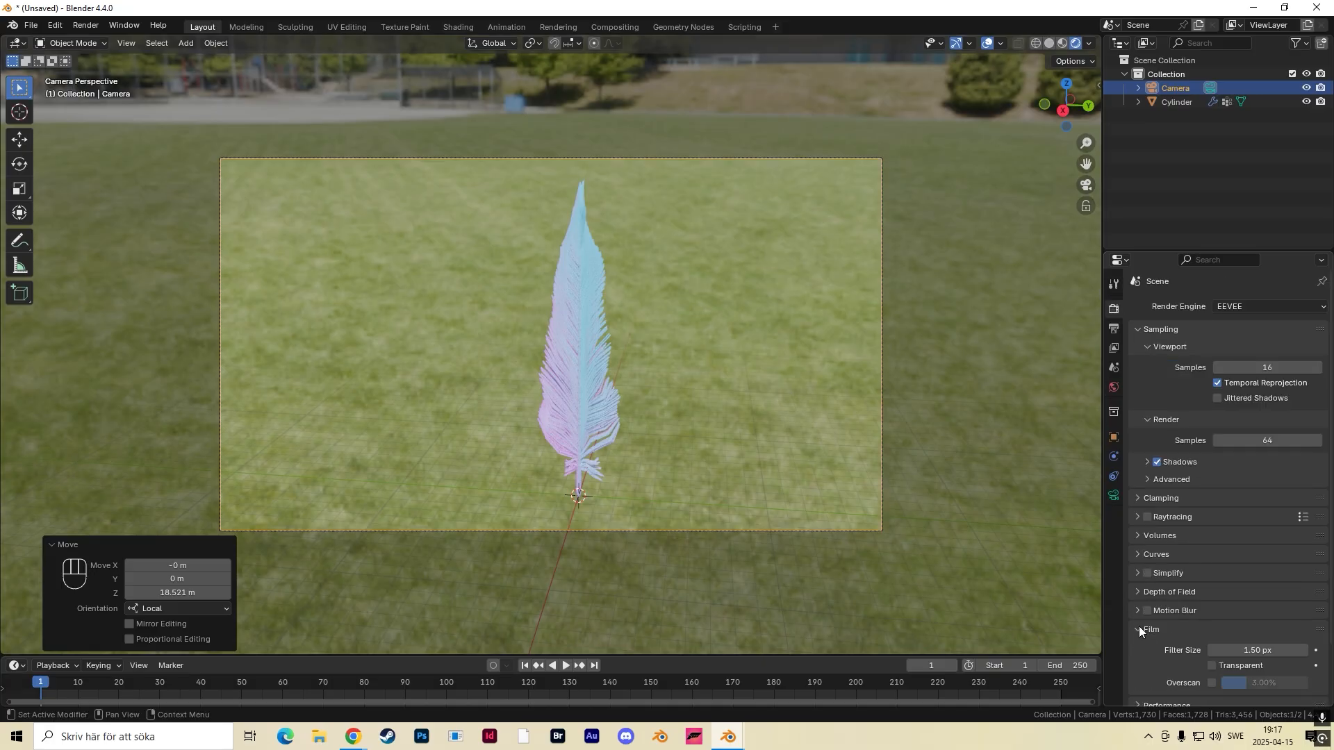
scroll(down, 3)
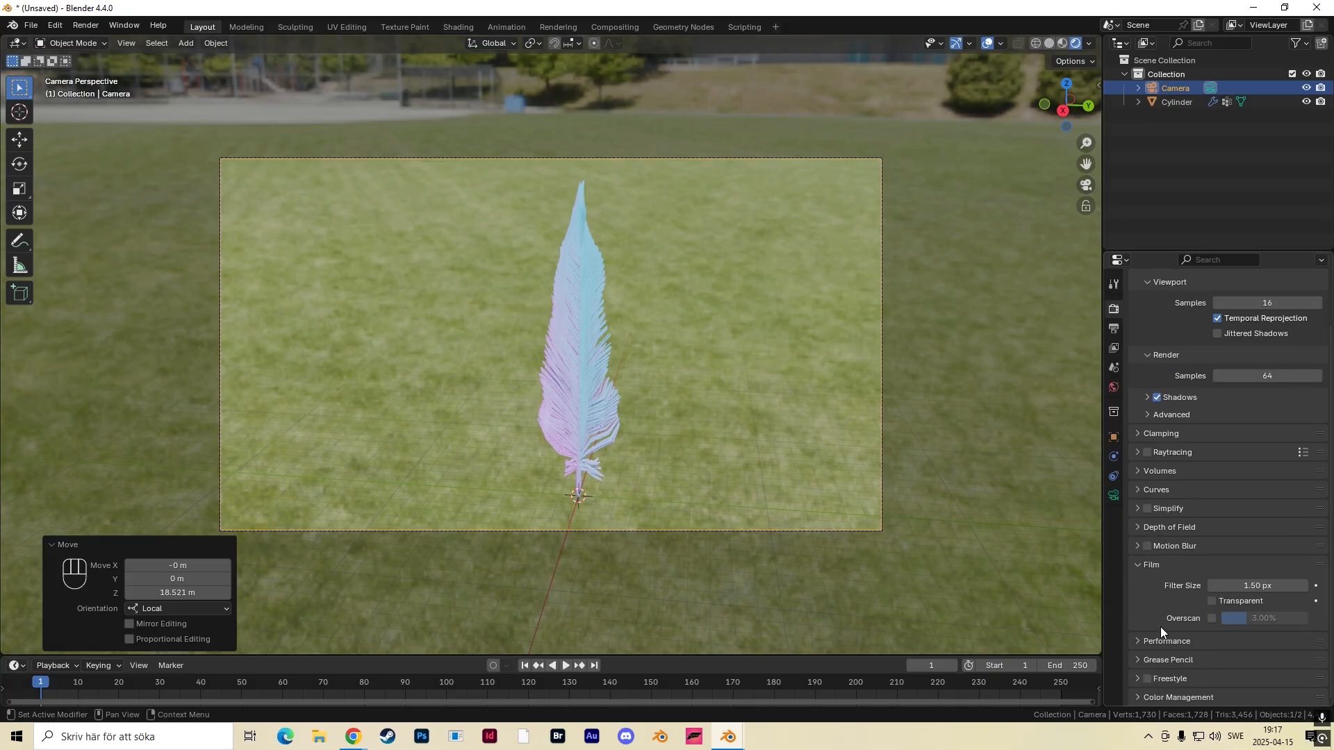
click(1216, 602)
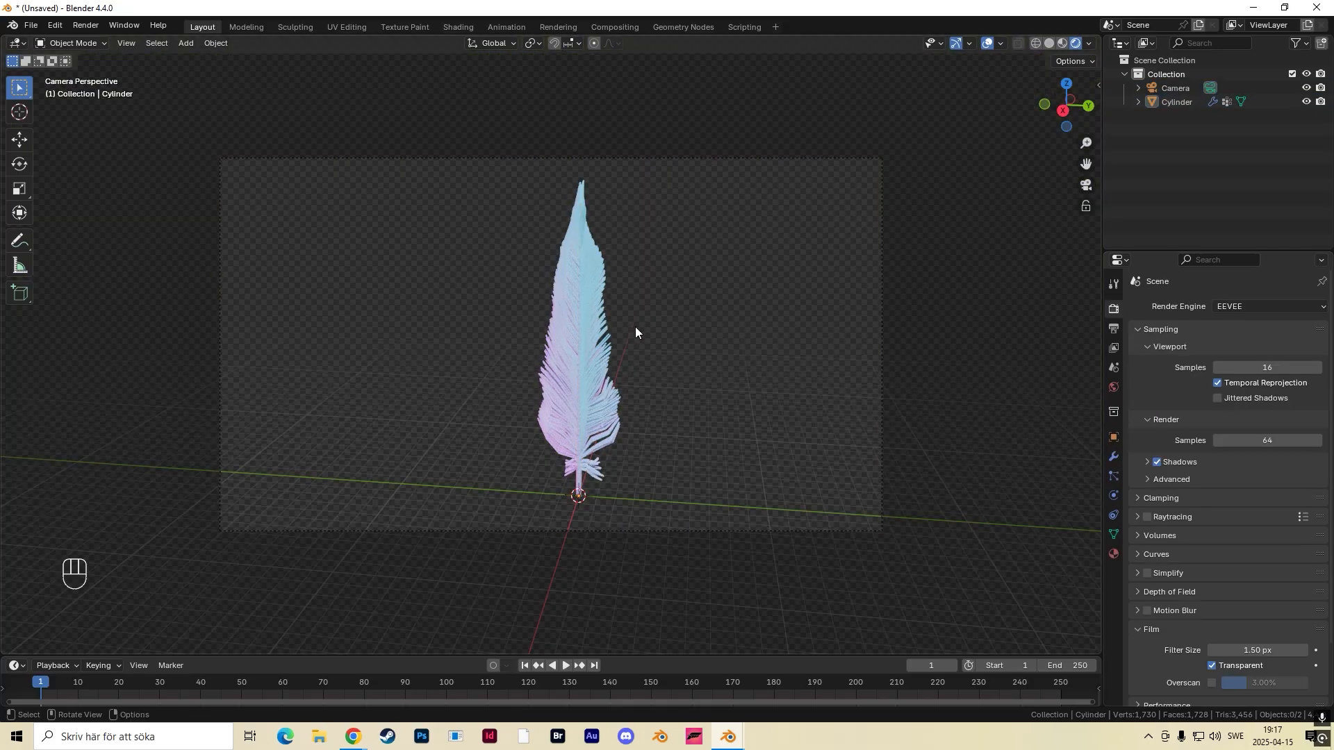
Bend the shaft cylinder's middle vertices sideways along X in Edit Mode.
key(f12)
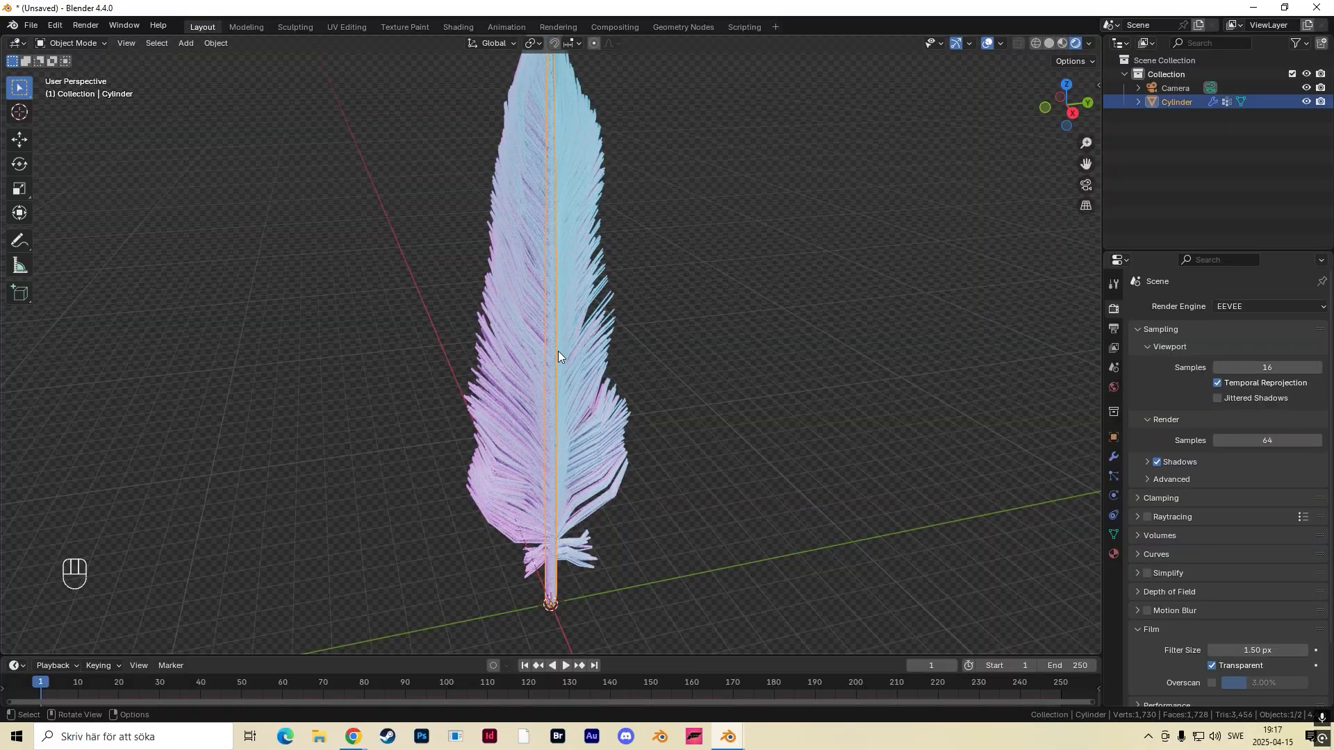
key(Tab)
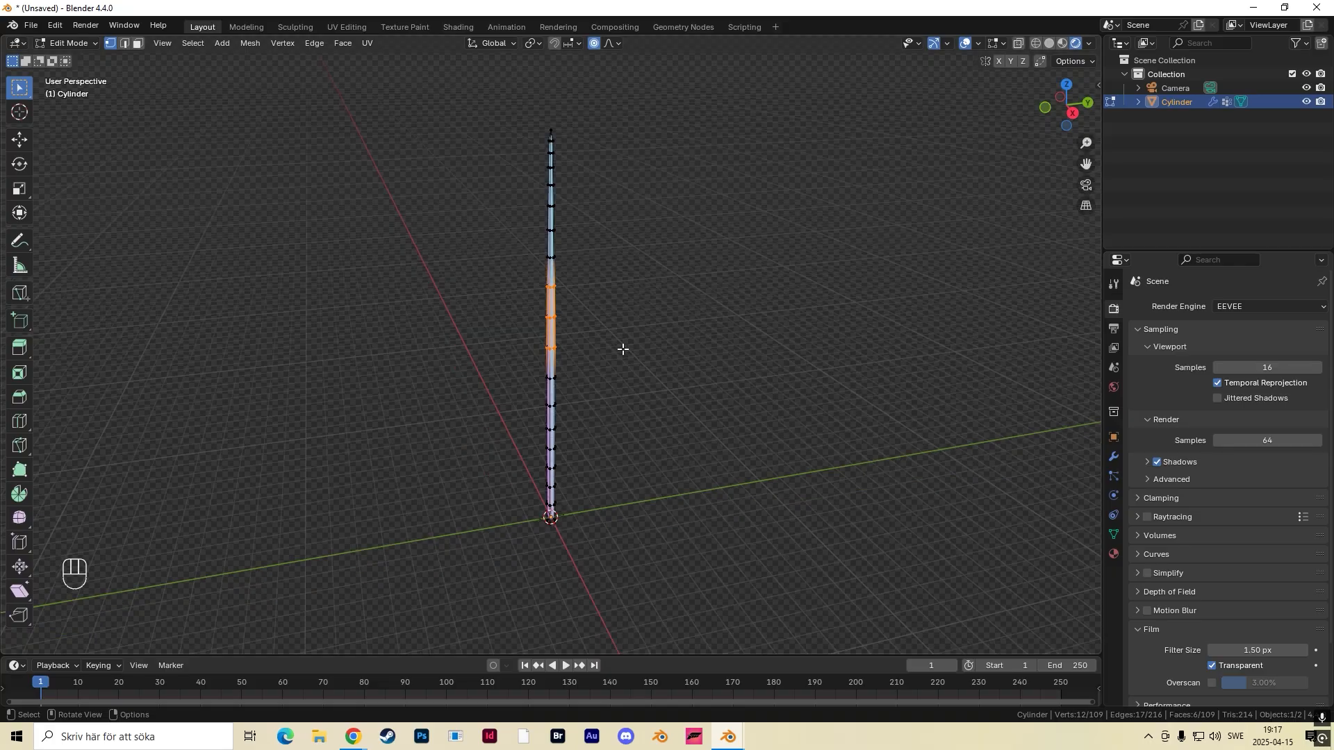
key(g)
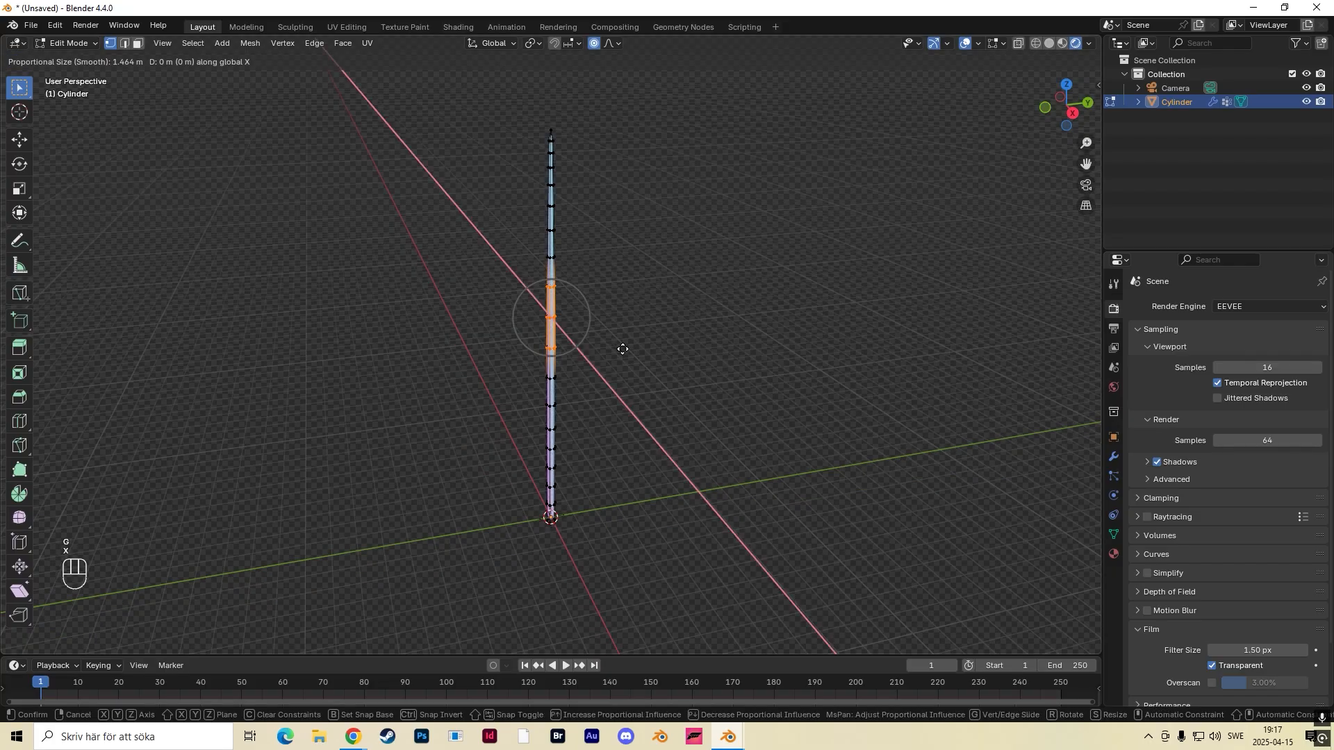
mouse_move(615, 348)
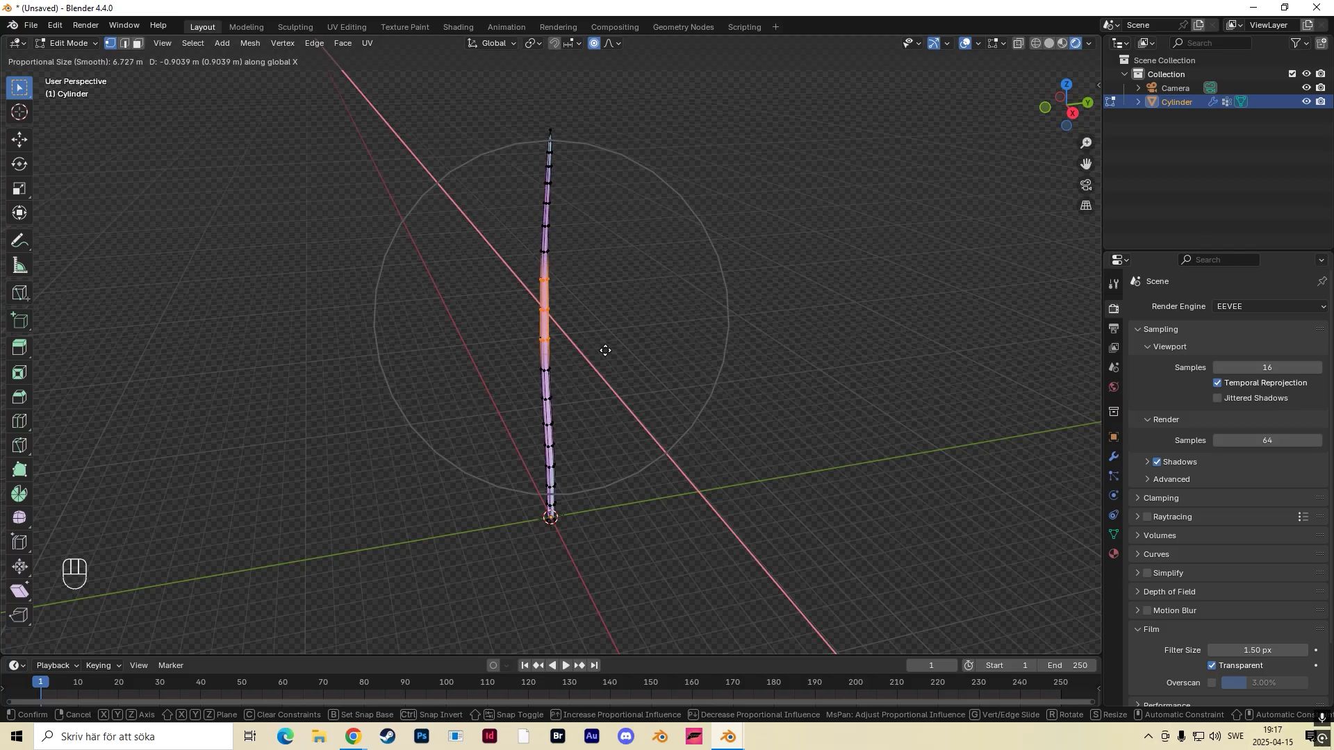
mouse_move(605, 360)
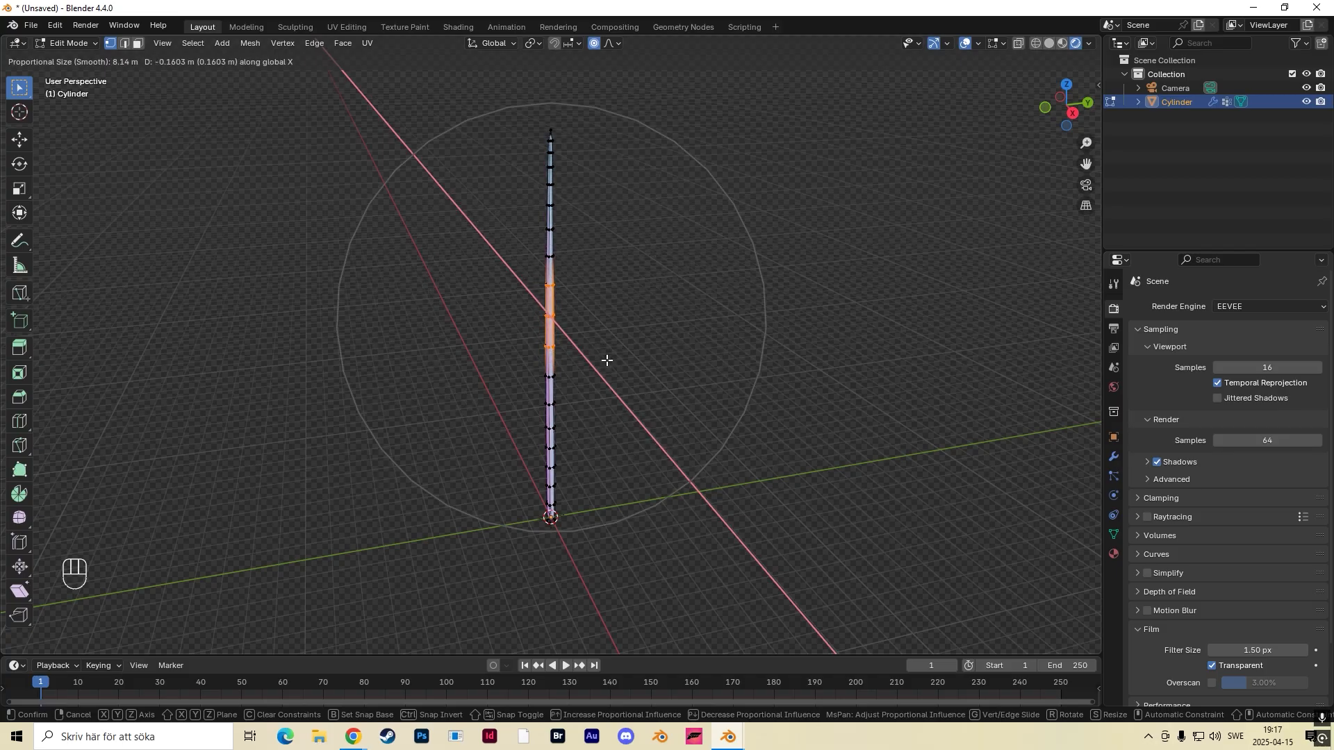
key(Tab)
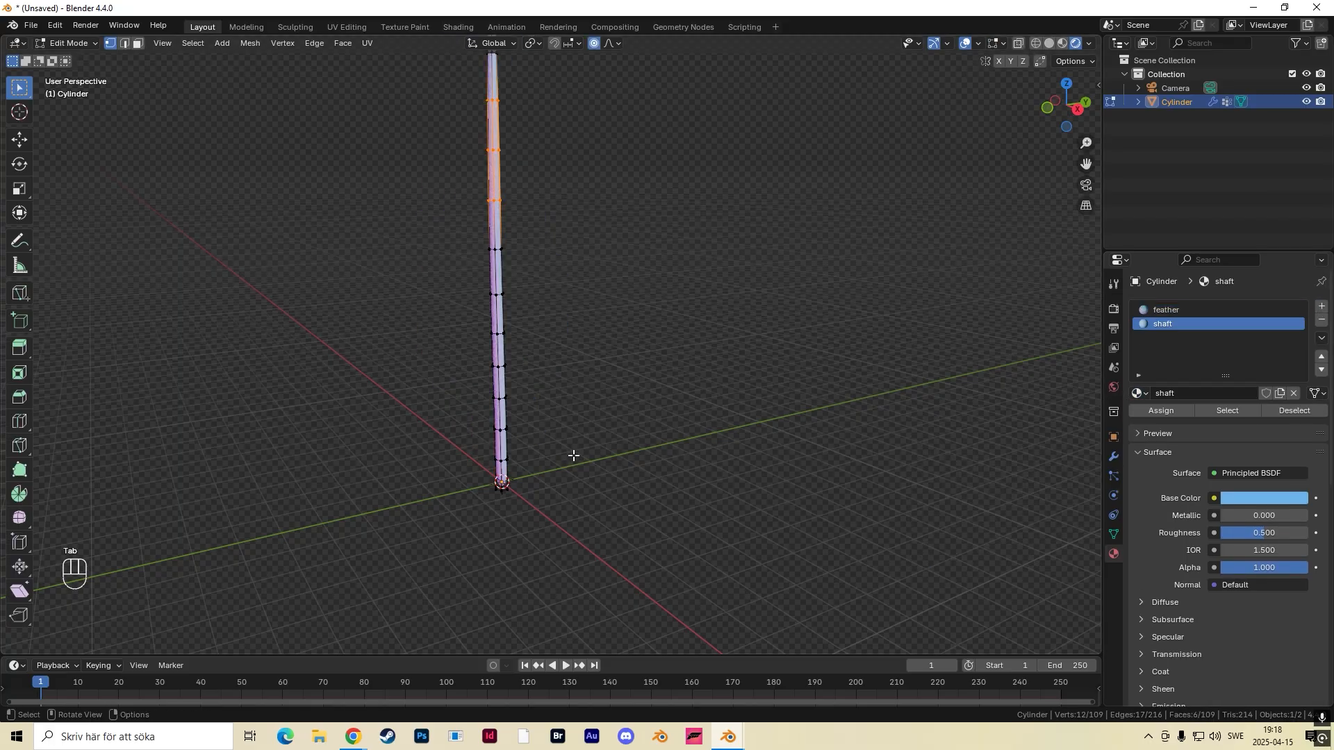
Assign the light-blue shaft material to all cylinder vertices, returning to Object Mode.
key(a)
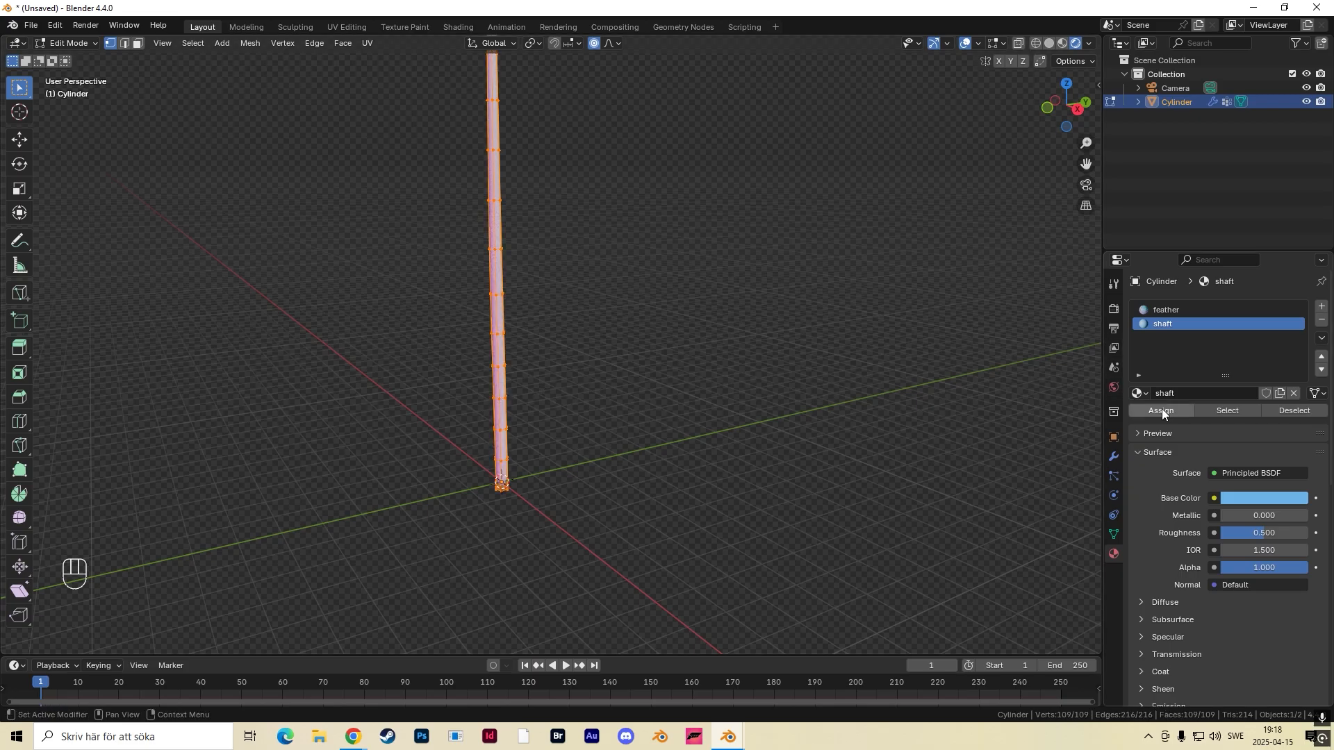
key(Tab)
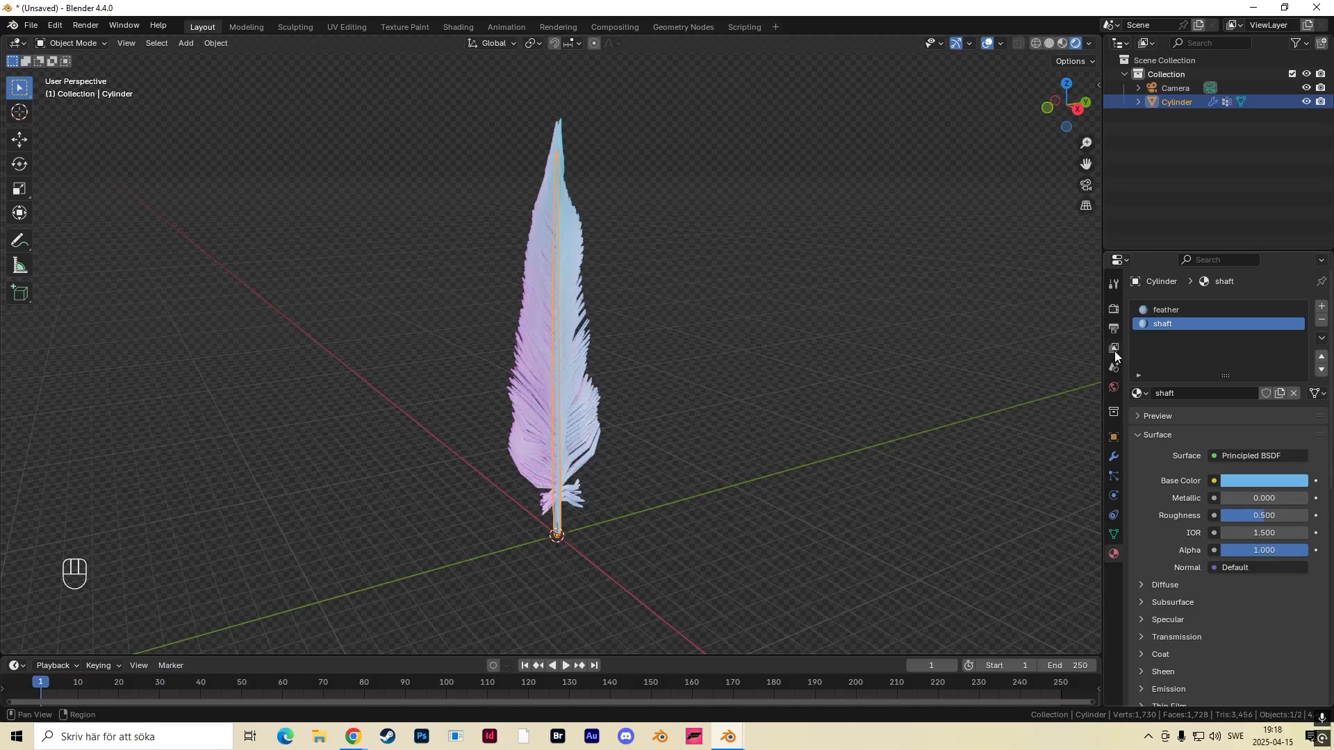
Show the Render Properties tab.
click(1113, 308)
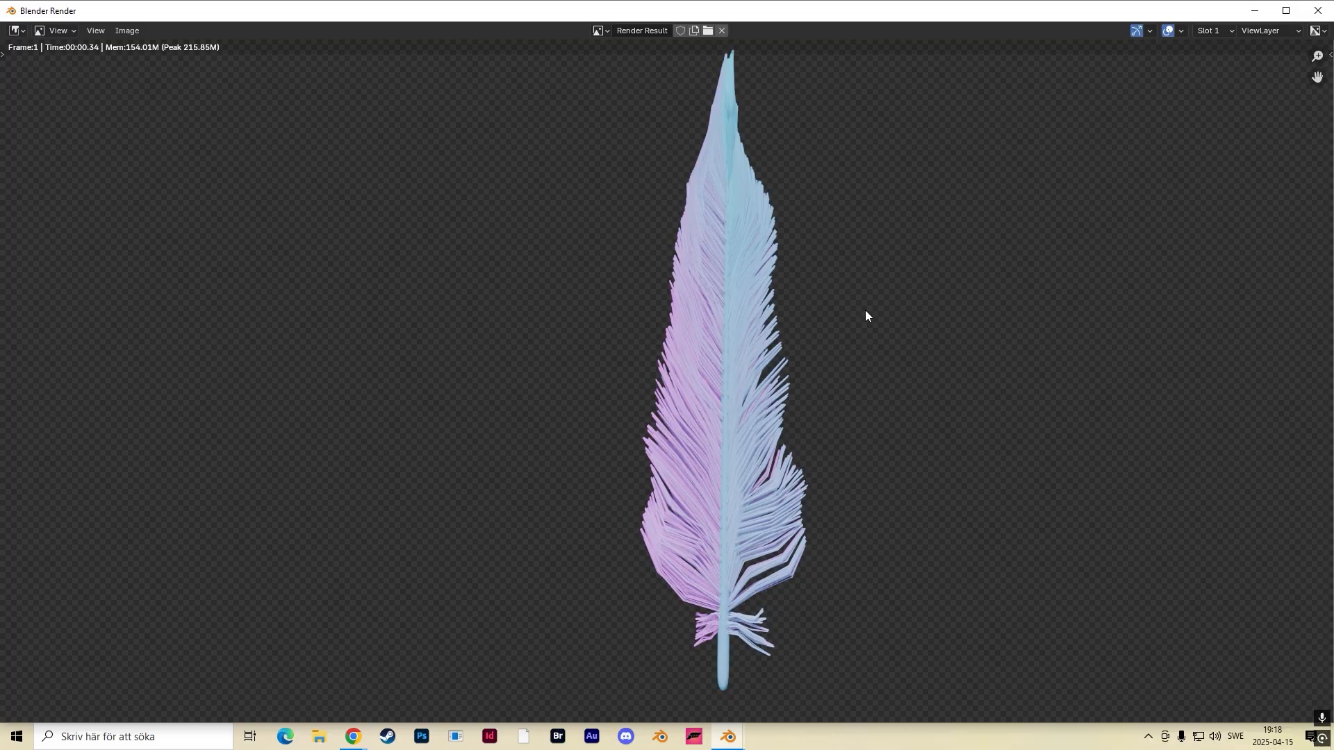
mouse_move(940, 293)
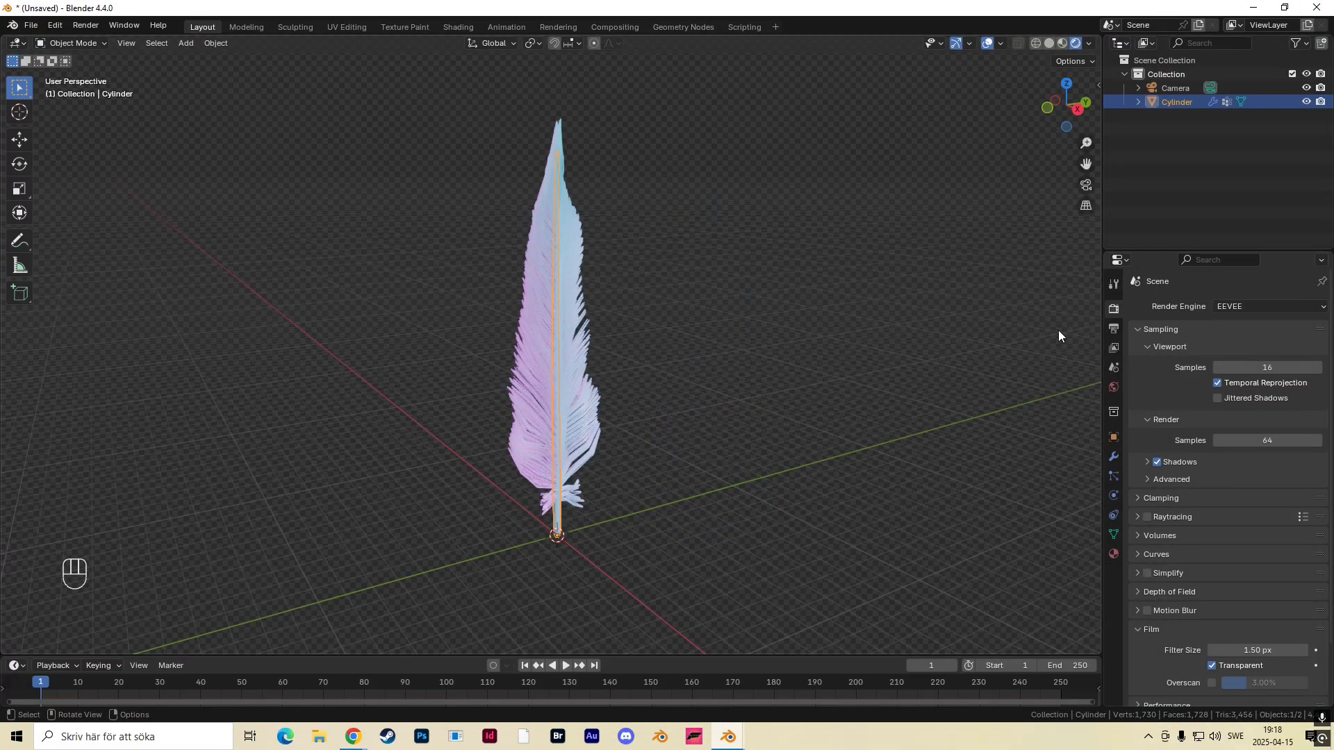
Set Cycles with GPU Compute and 150 max render samples.
click(1266, 307)
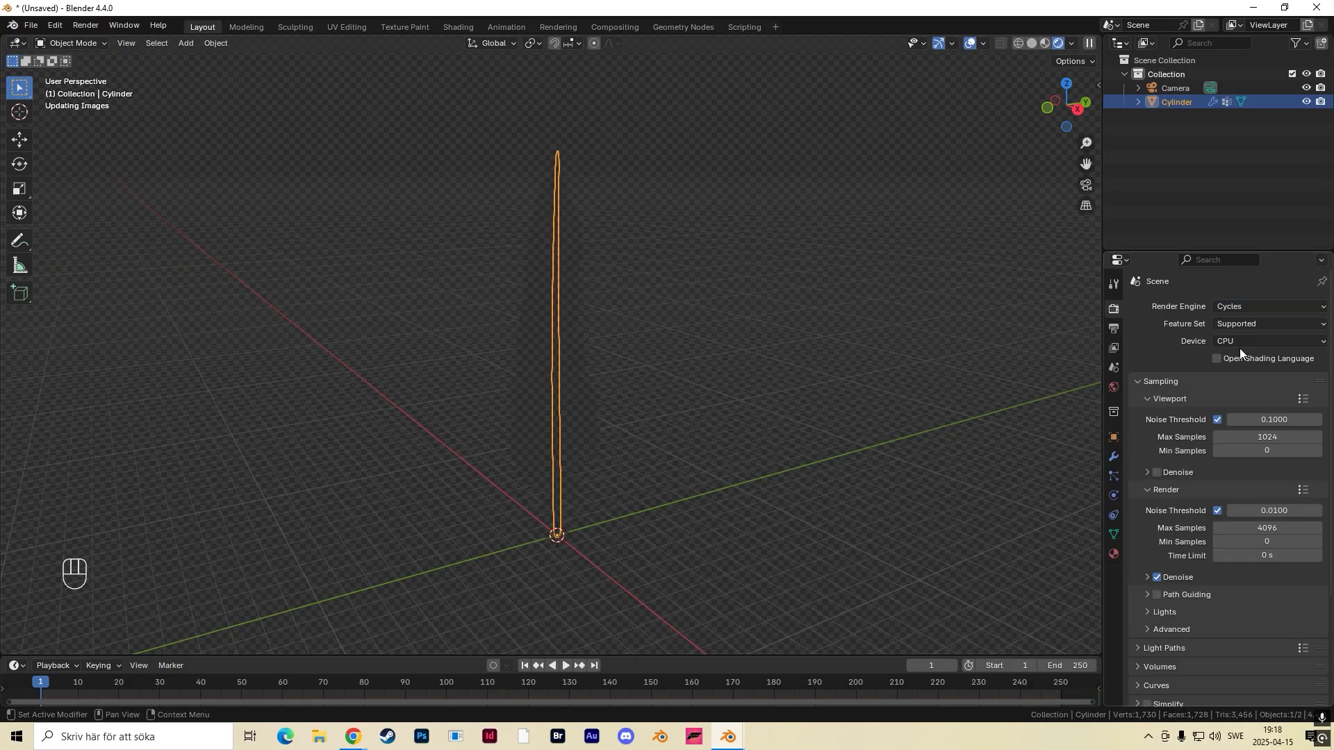
click(1267, 341)
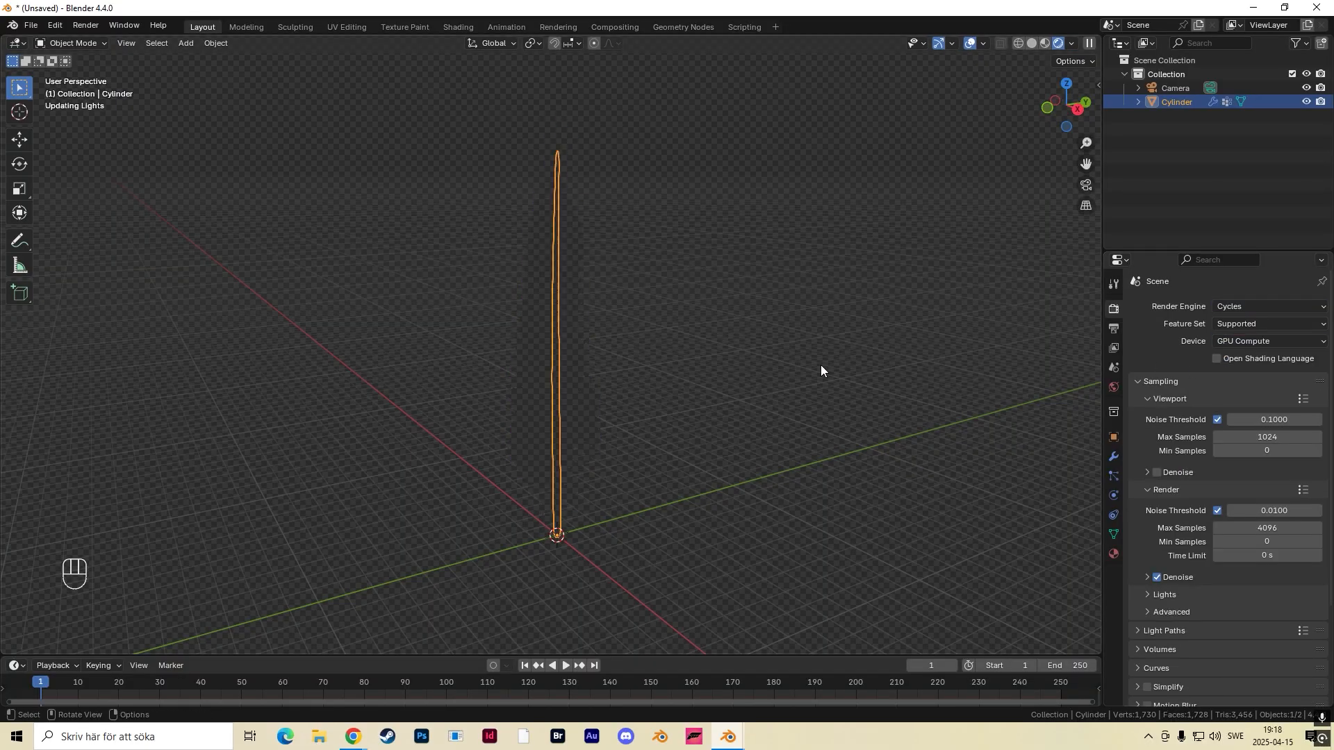
double_click(1267, 528)
text(150)
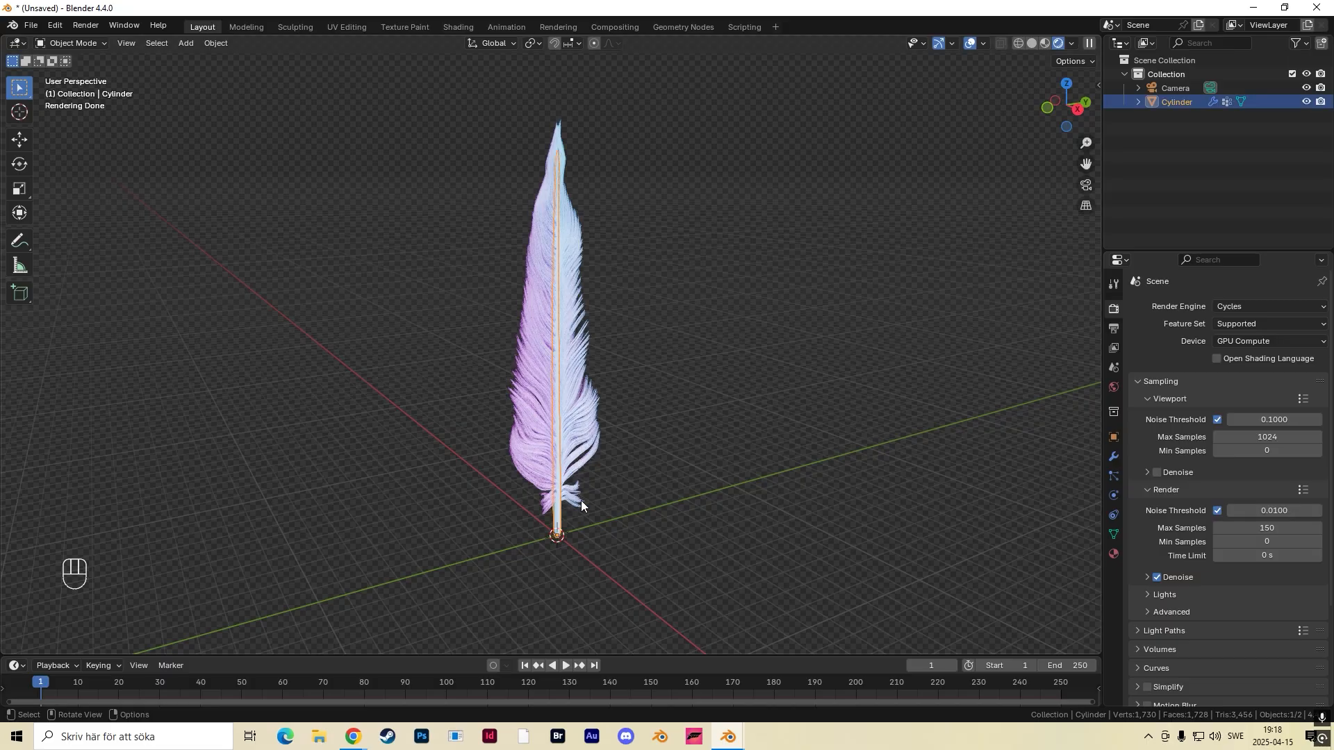
mouse_move(550, 523)
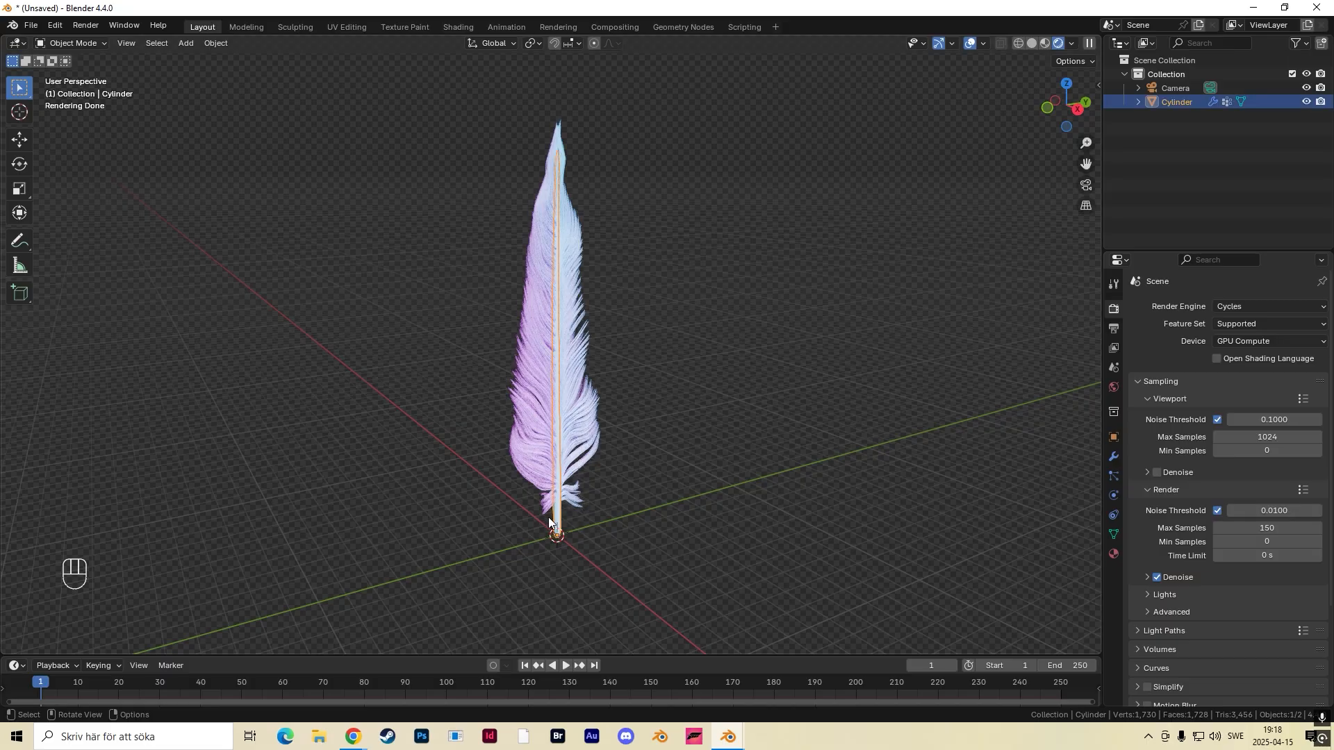
Duplicate the feather about 7.27 m along Y and open the Shading workspace.
key(shift+d)
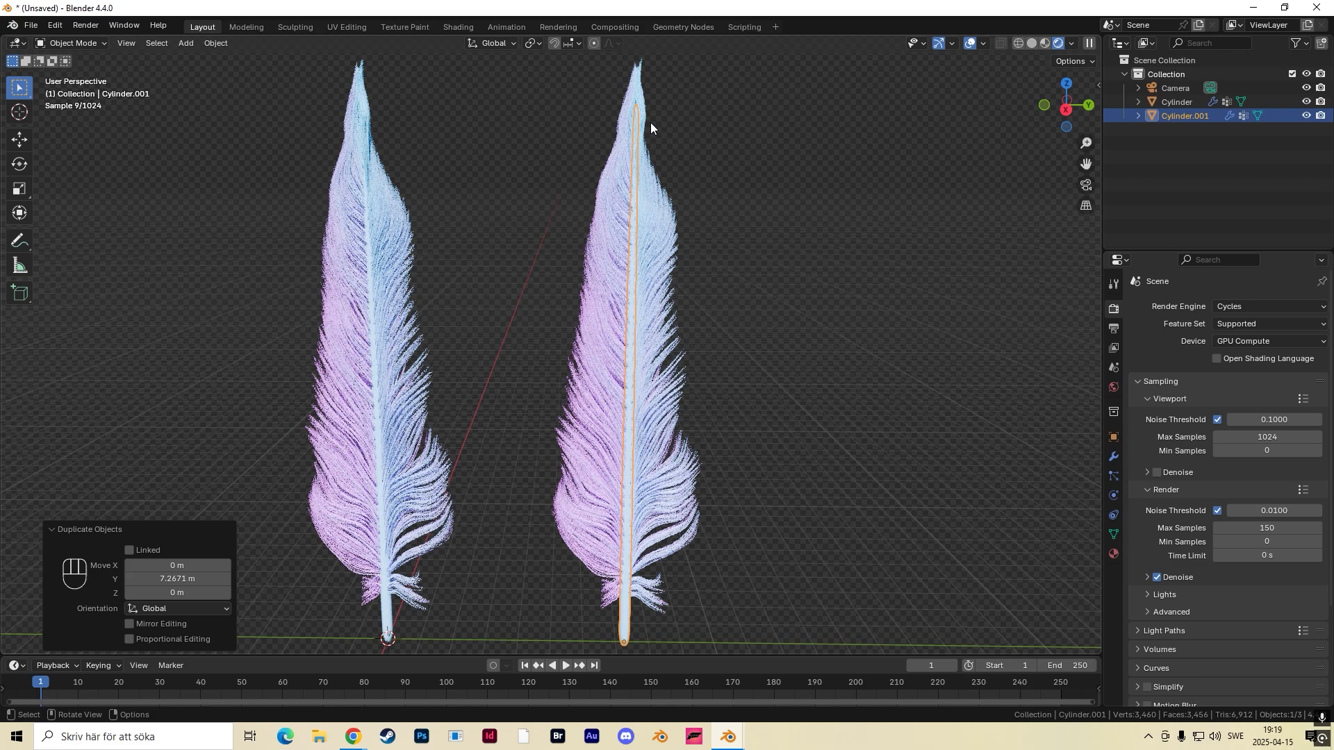
click(458, 26)
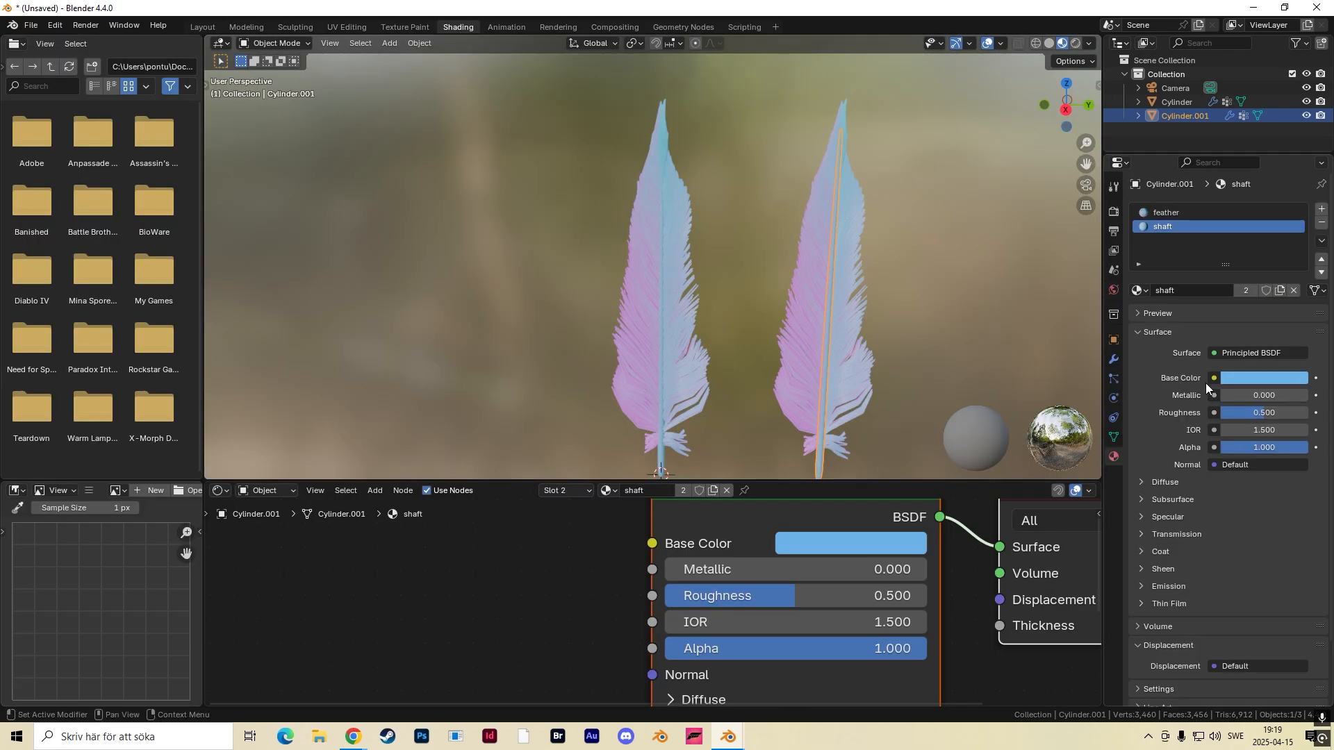
Make the copy's feather and shaft materials single-user, with a green ramp stop and yellow shaft.
click(1164, 212)
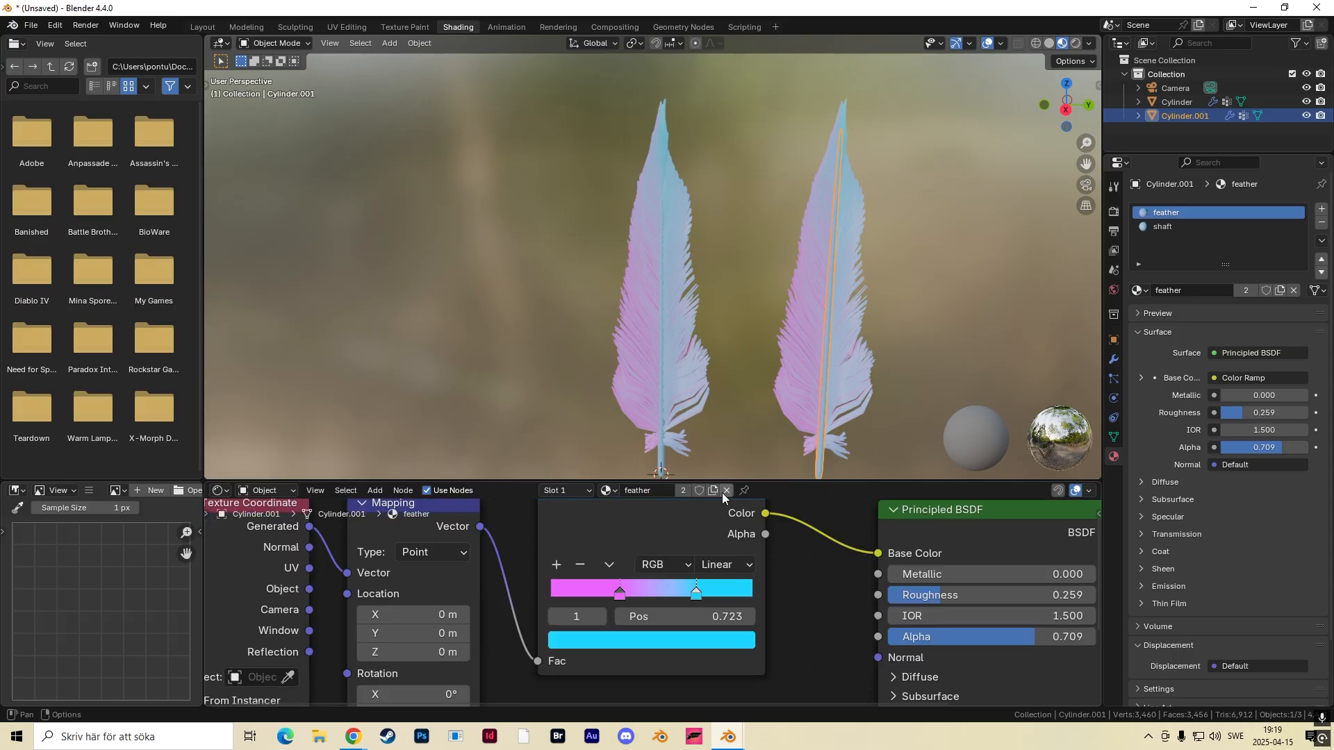
click(682, 491)
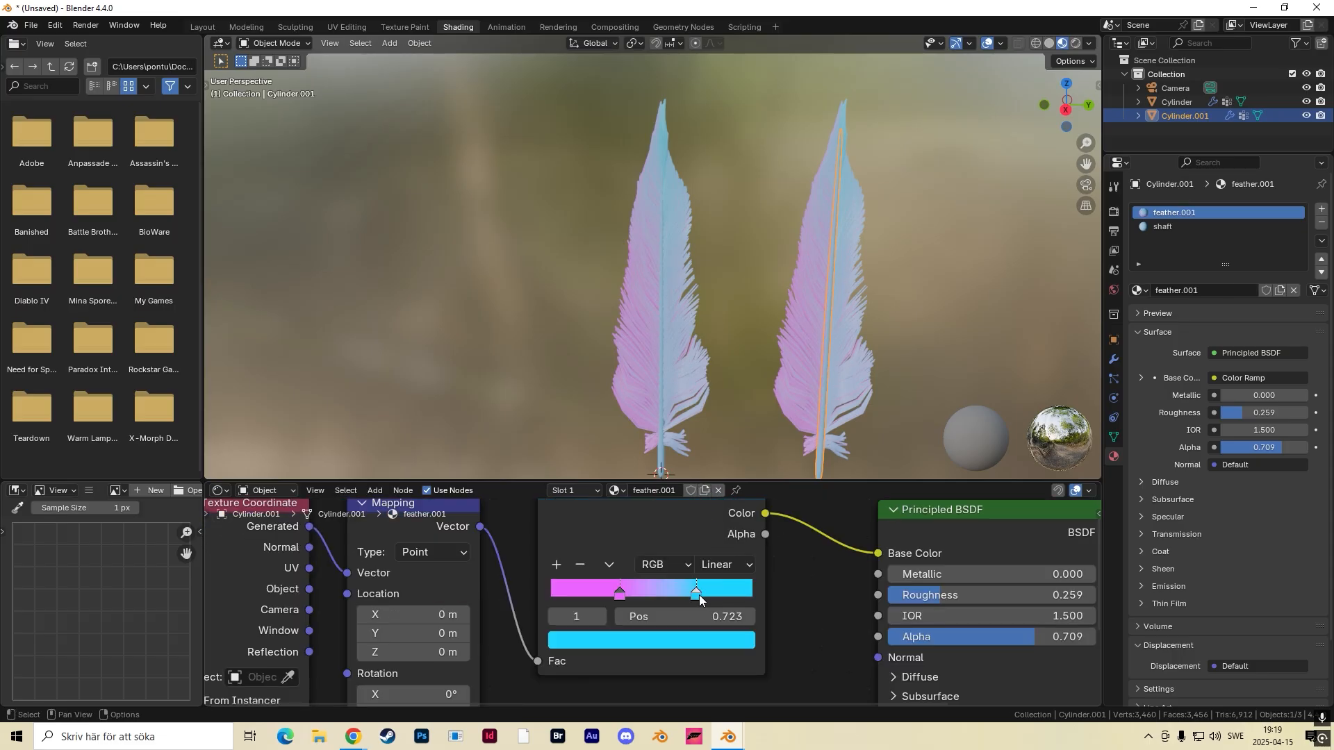
click(650, 640)
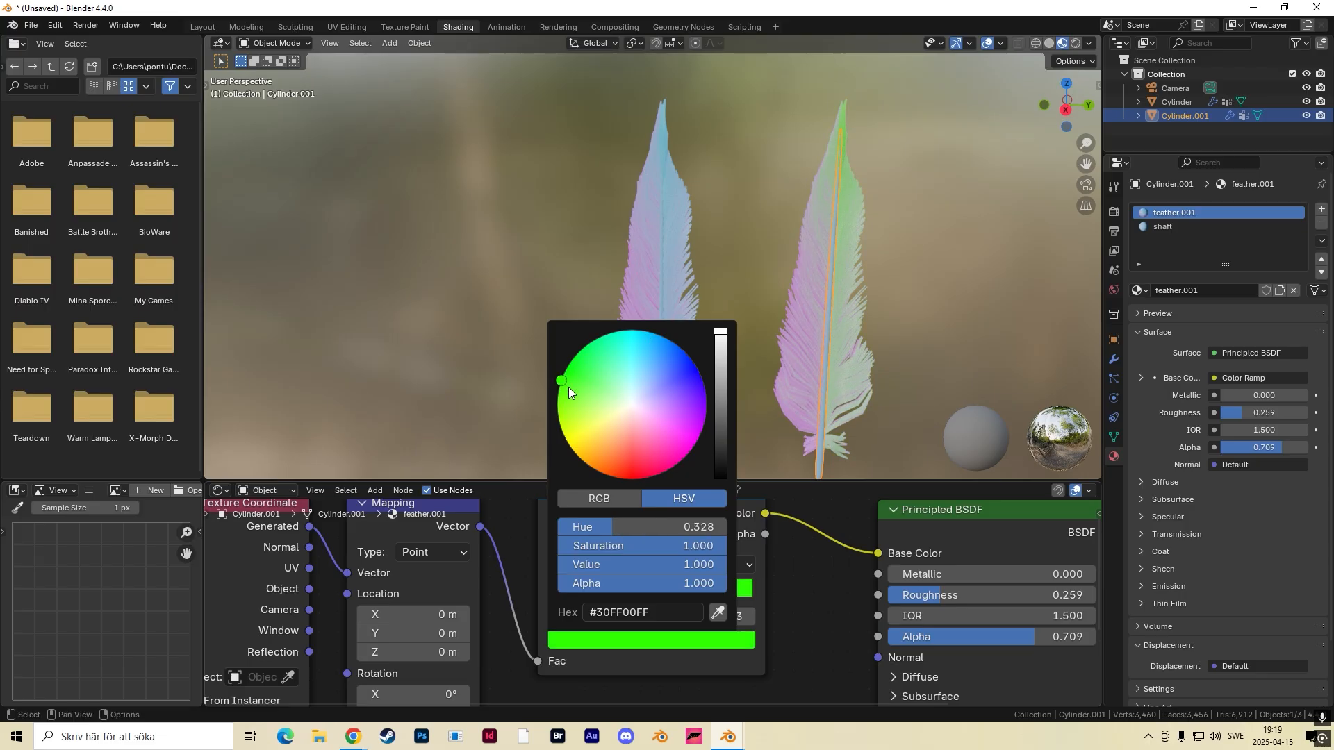
click(672, 421)
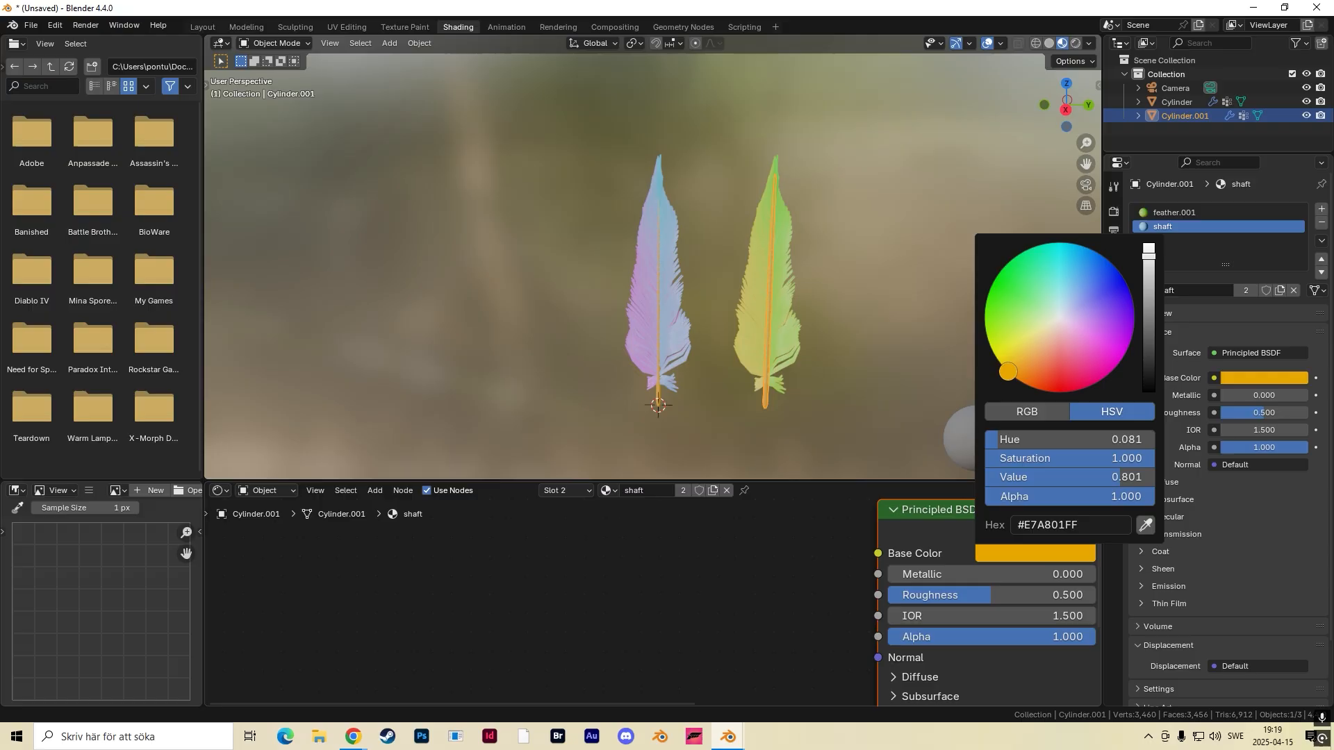
click(904, 418)
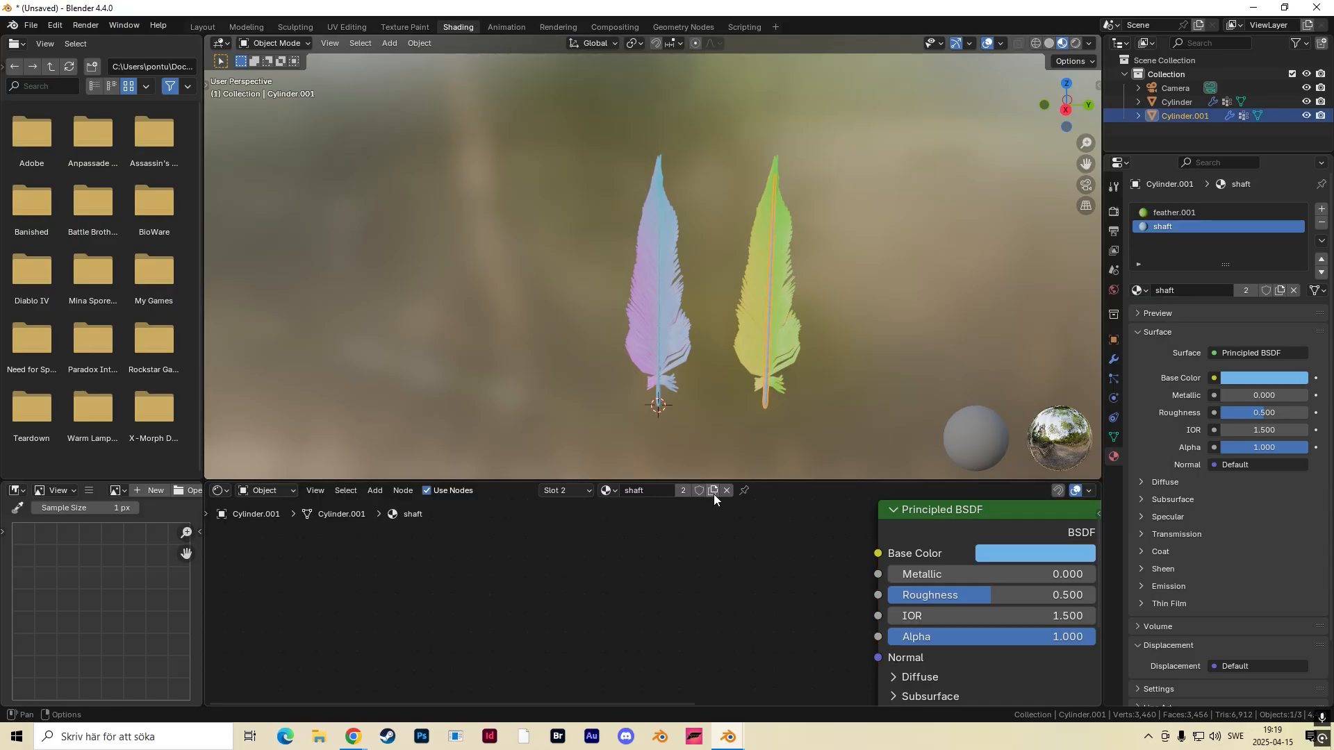
click(1034, 553)
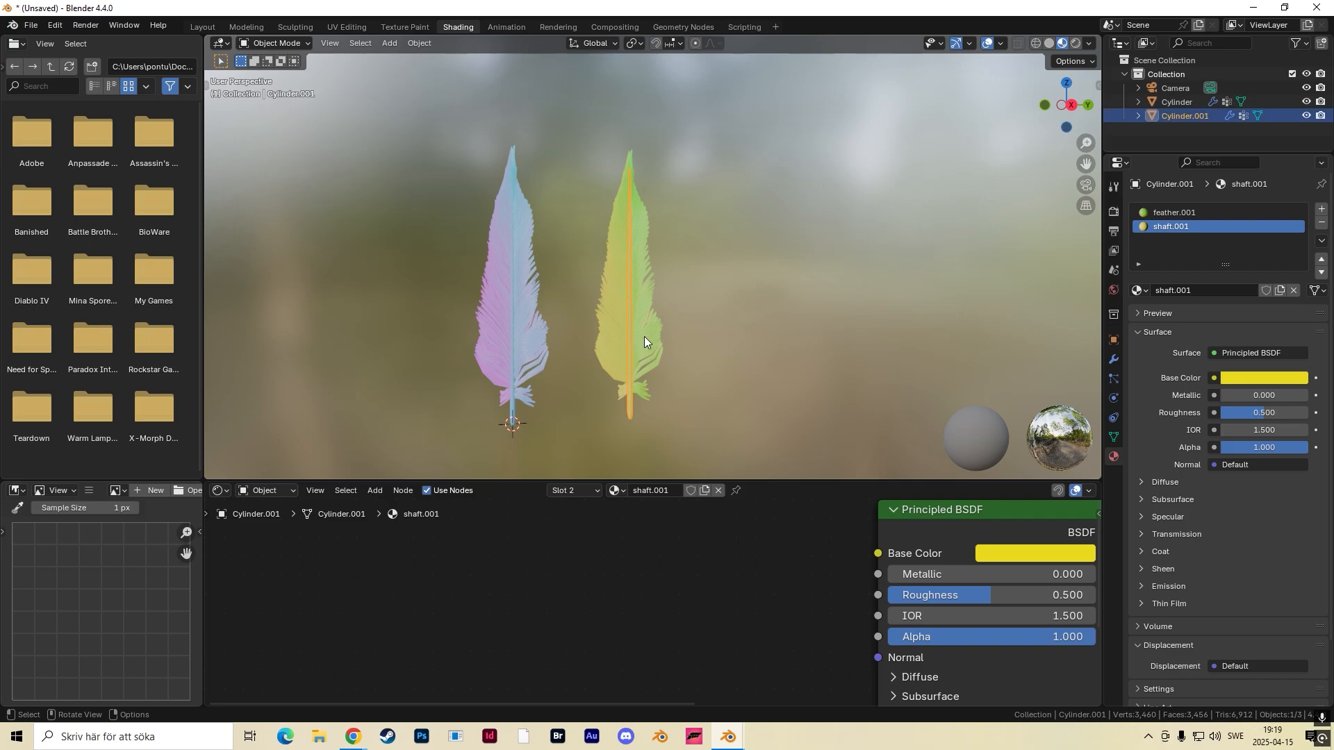
mouse_move(621, 300)
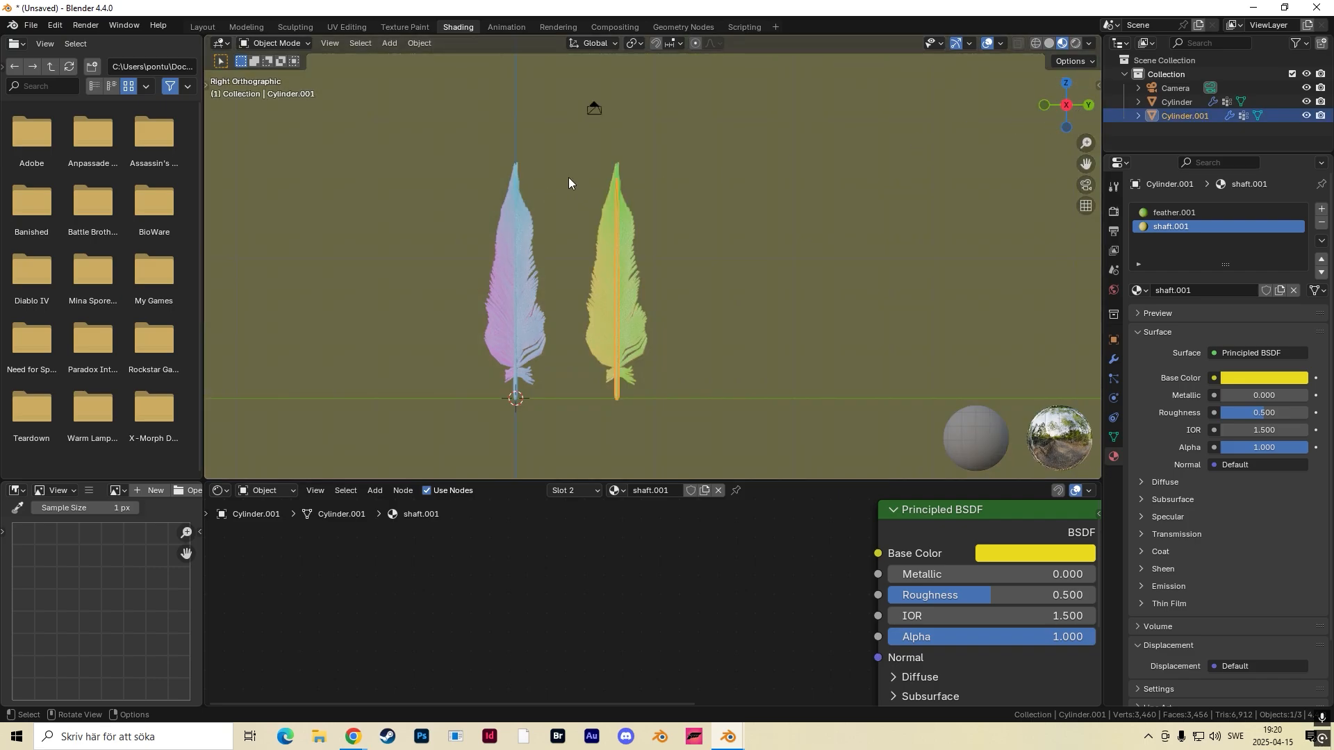
In Layout, briefly enter Particle Edit on the copy, then return to Object Mode and zoom out.
click(201, 26)
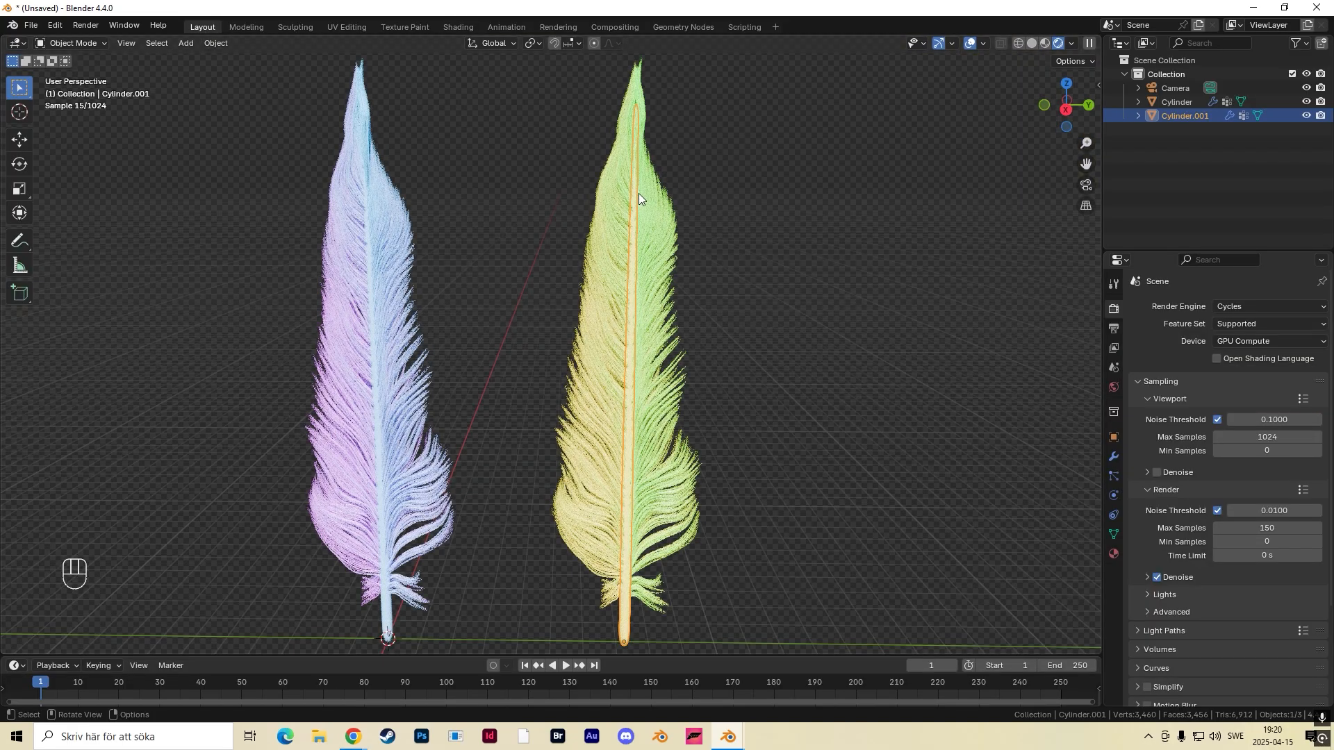
click(75, 43)
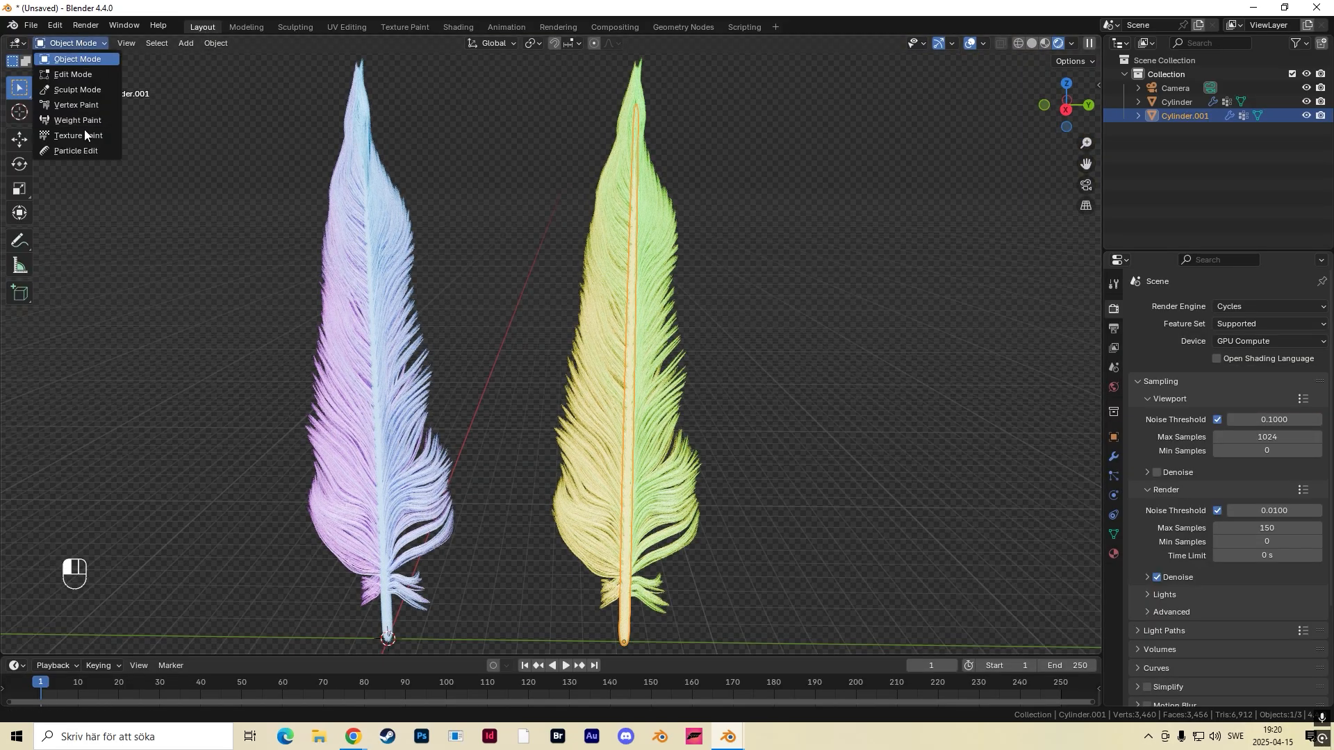
click(75, 150)
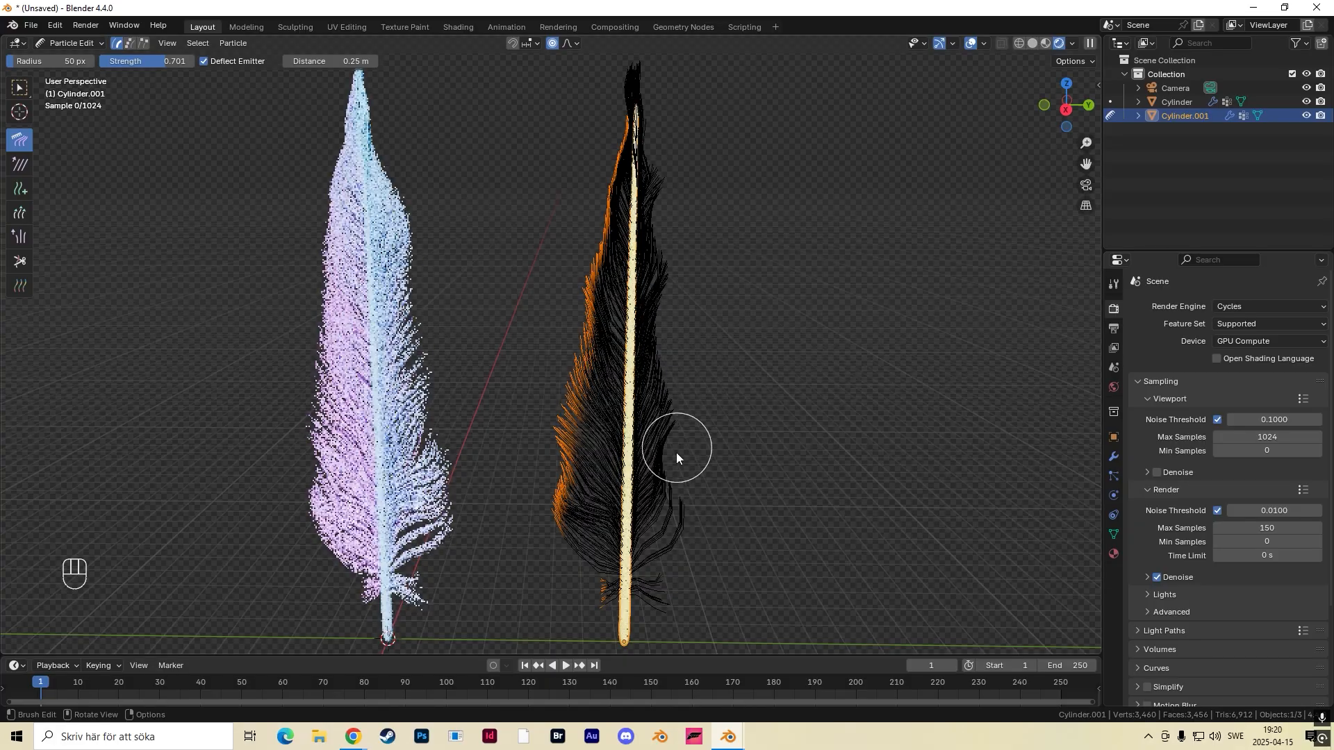
click(72, 43)
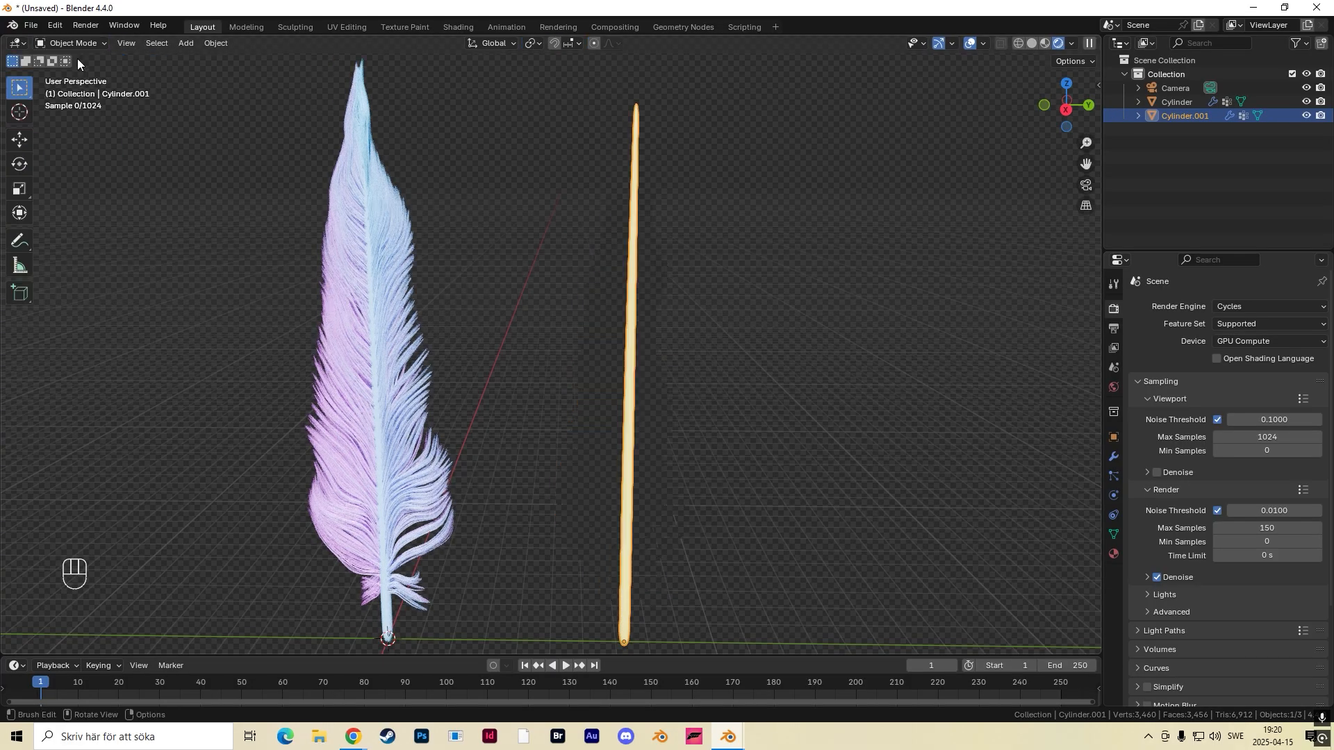
scroll(down, 3)
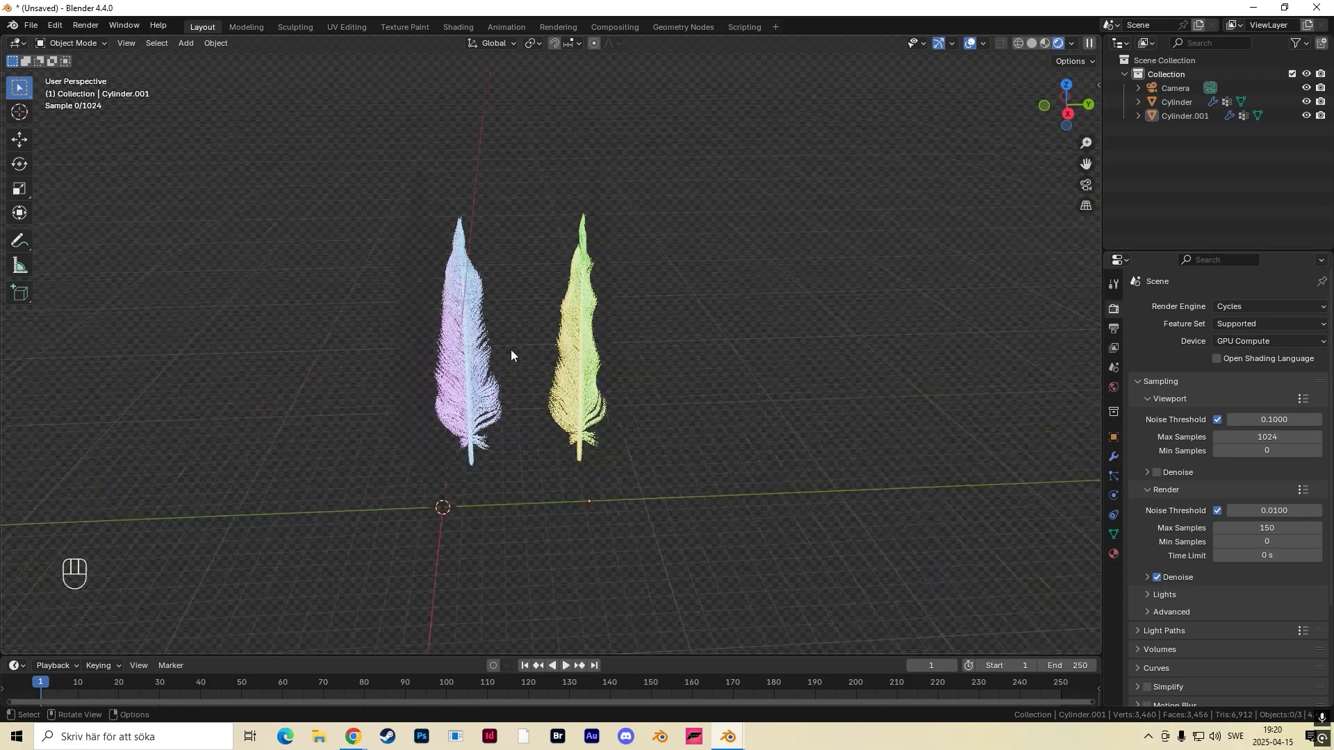